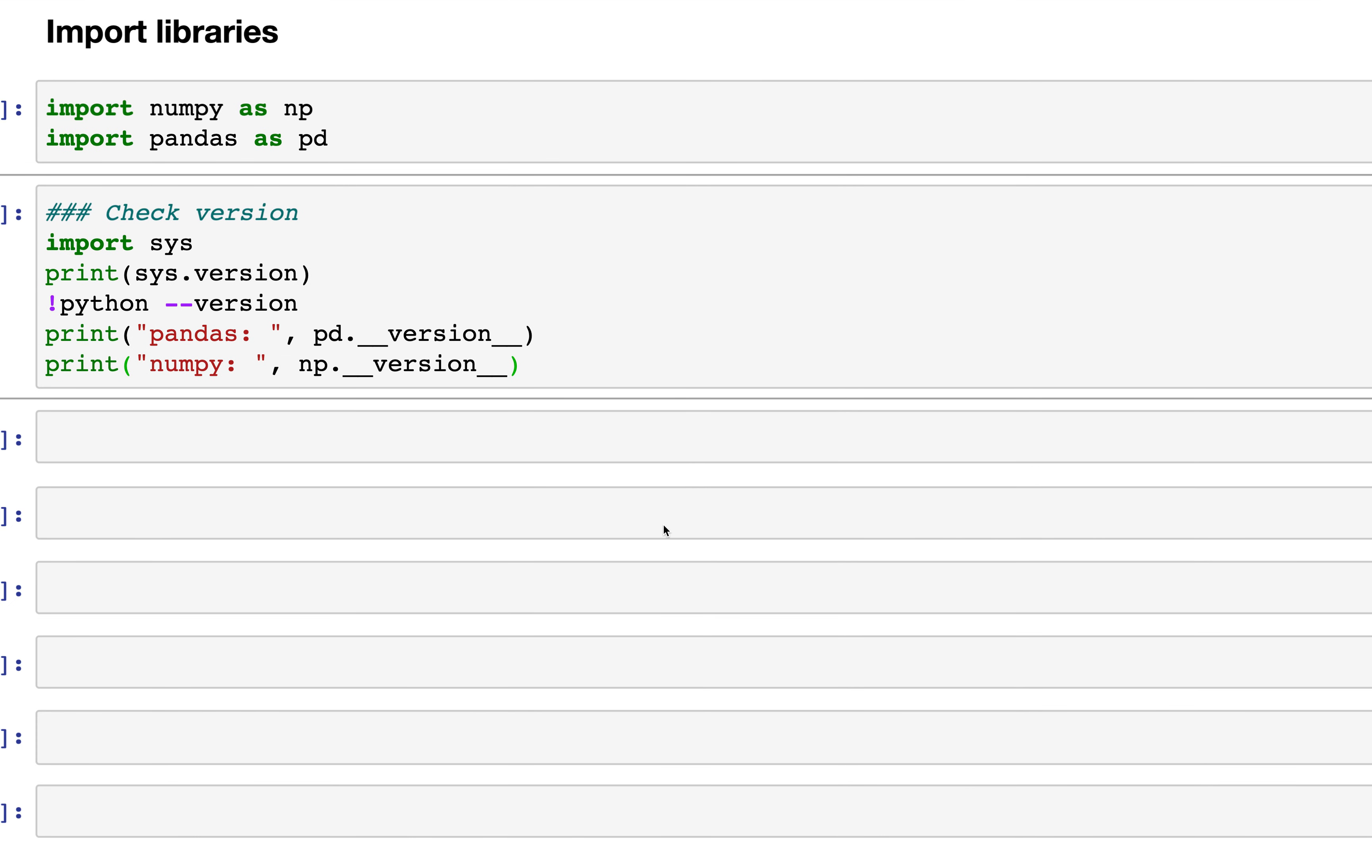
Run the version-check cell, printing Python 3.8.3, pandas 1.1.0 and numpy 1.18.5
click(336, 118)
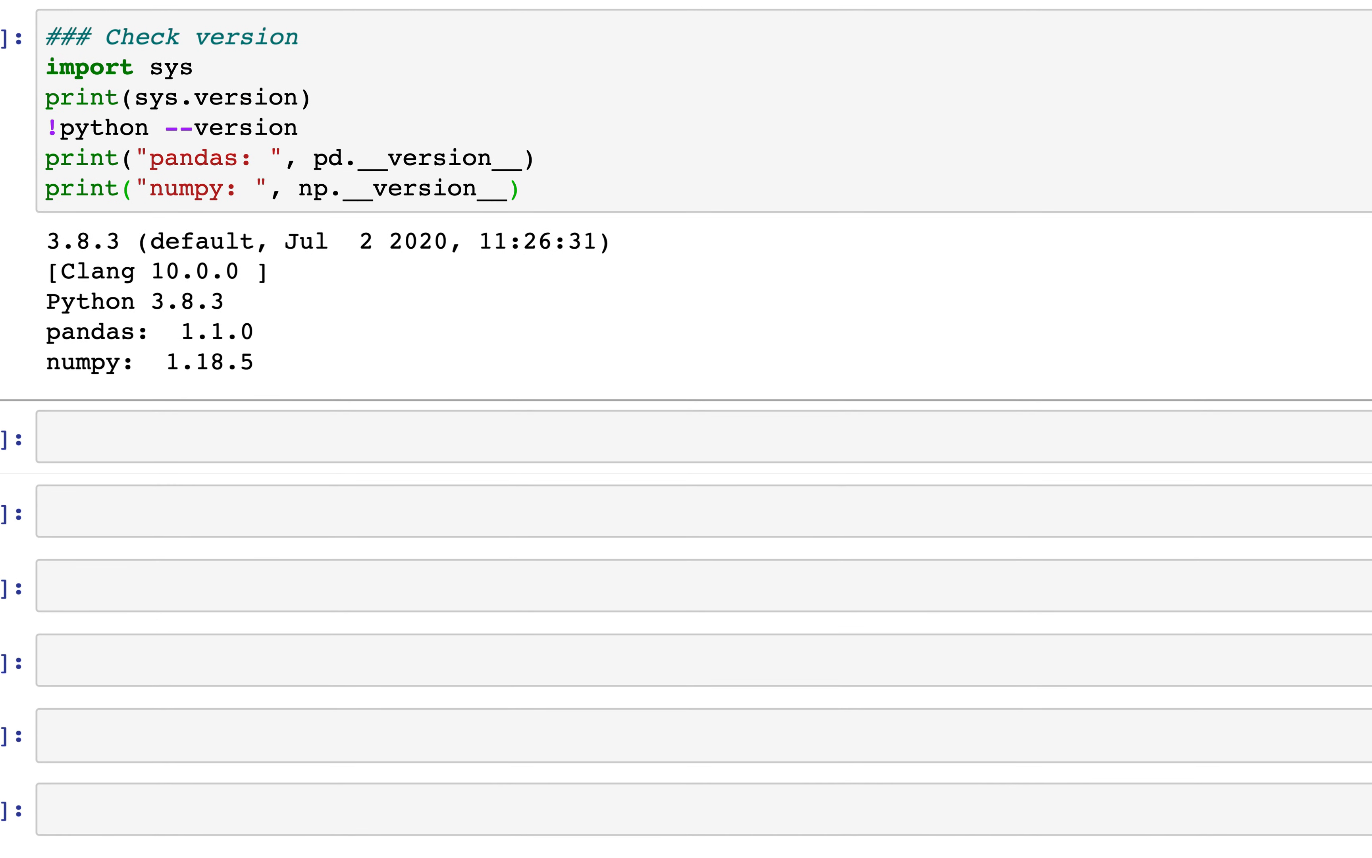
mouse_move(245, 355)
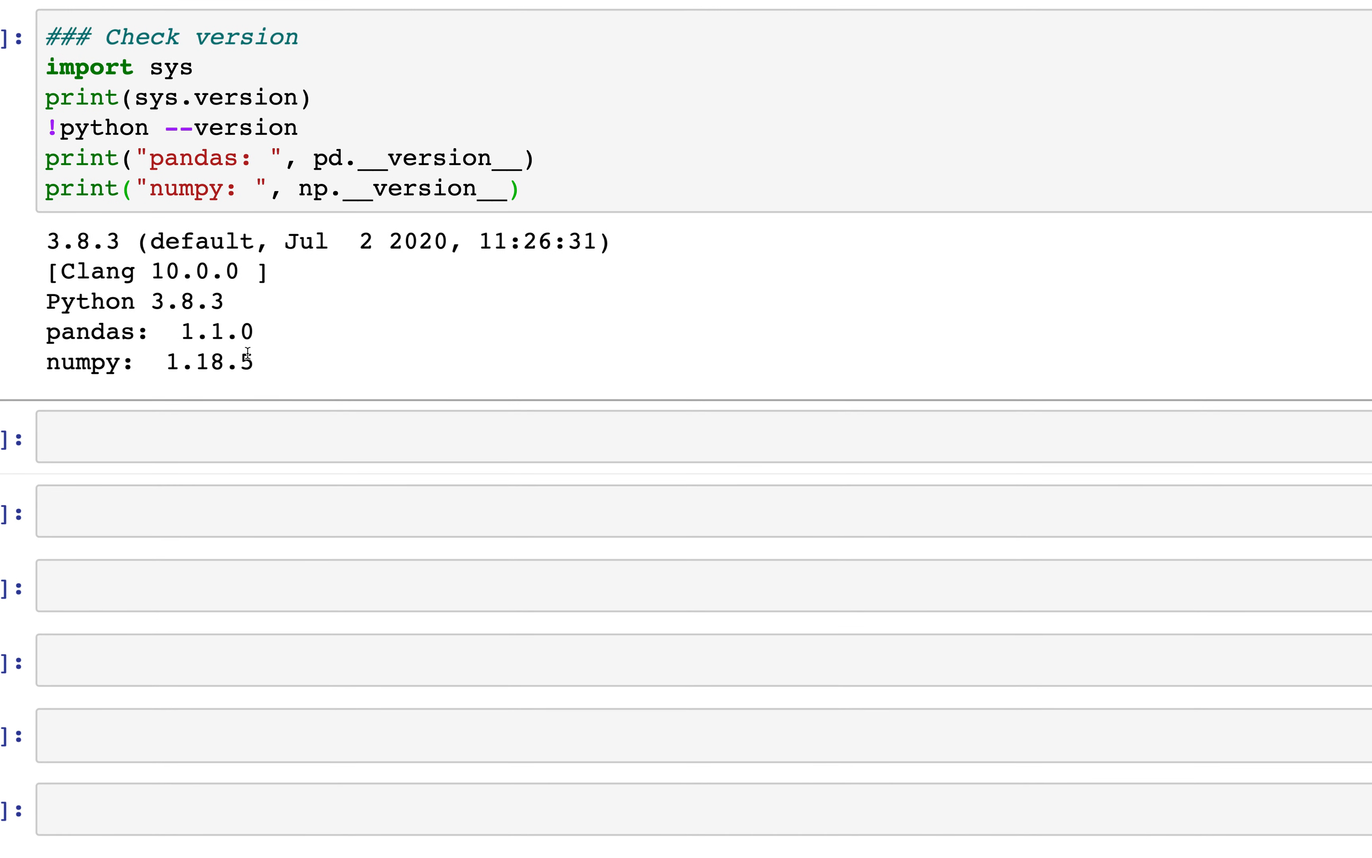
scroll(down, 3)
text(### Styl)
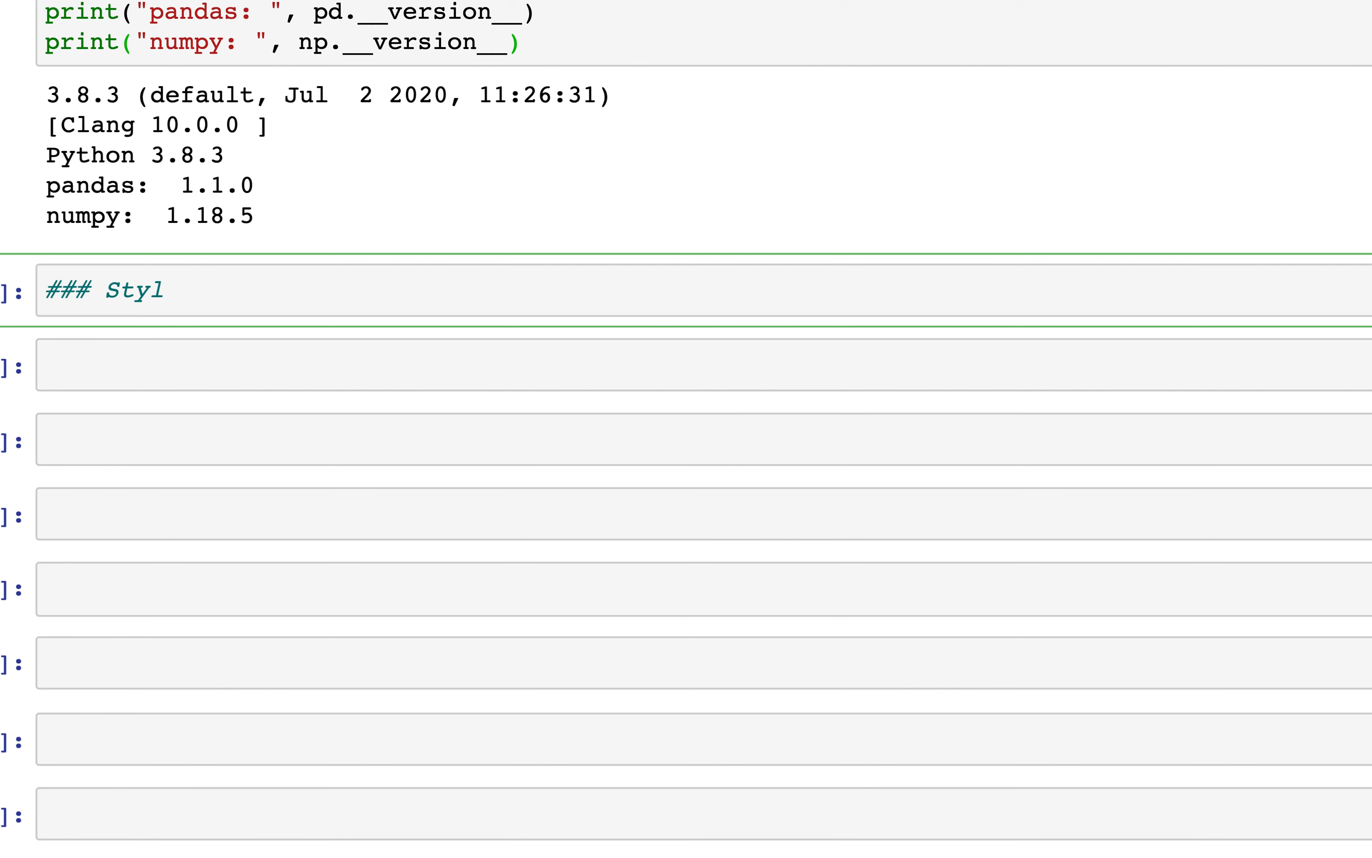
Finish the Styling heading, seed numpy with 0 and build df with column A from np.linspace(1, 10, 5)
text(ing)
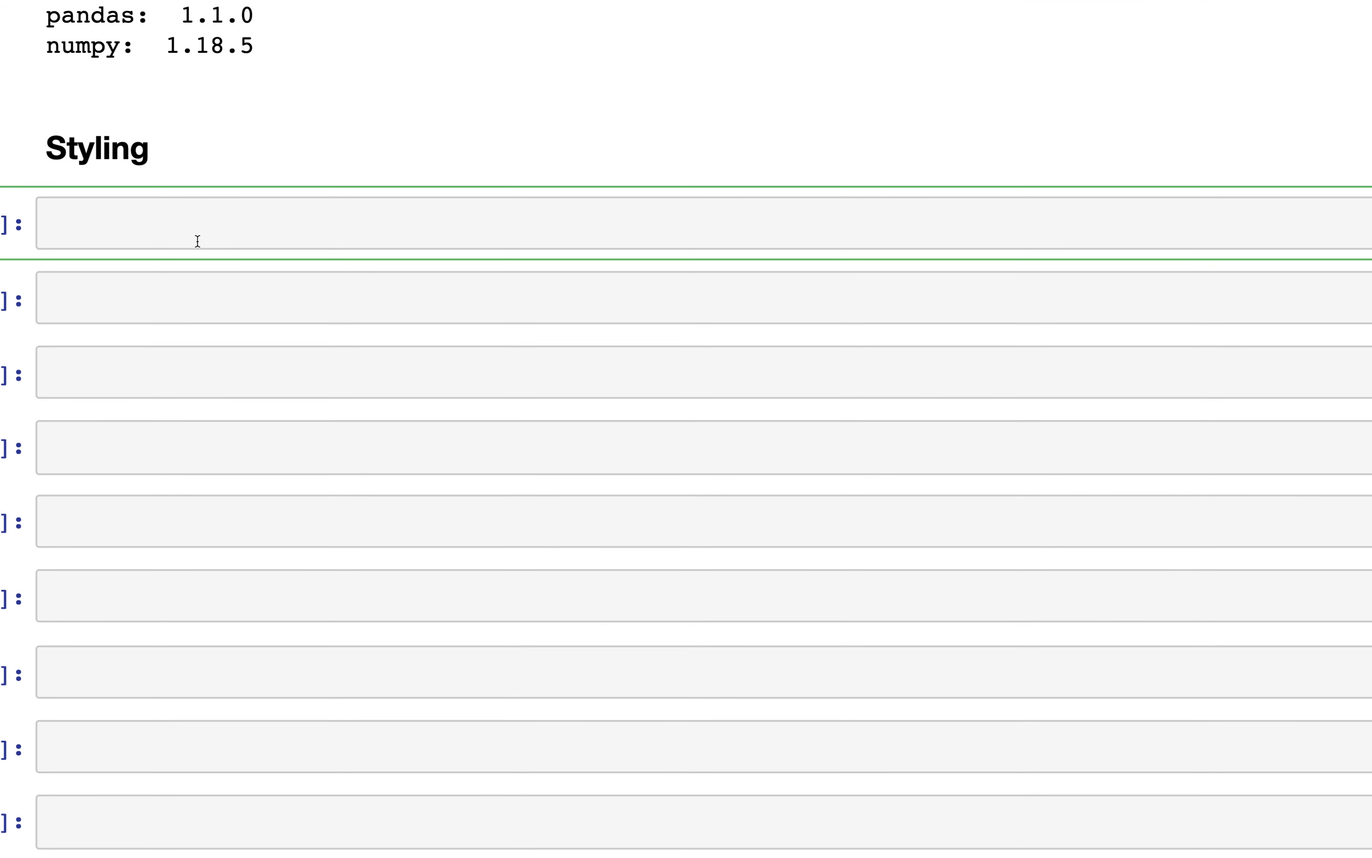
text(np.rando)
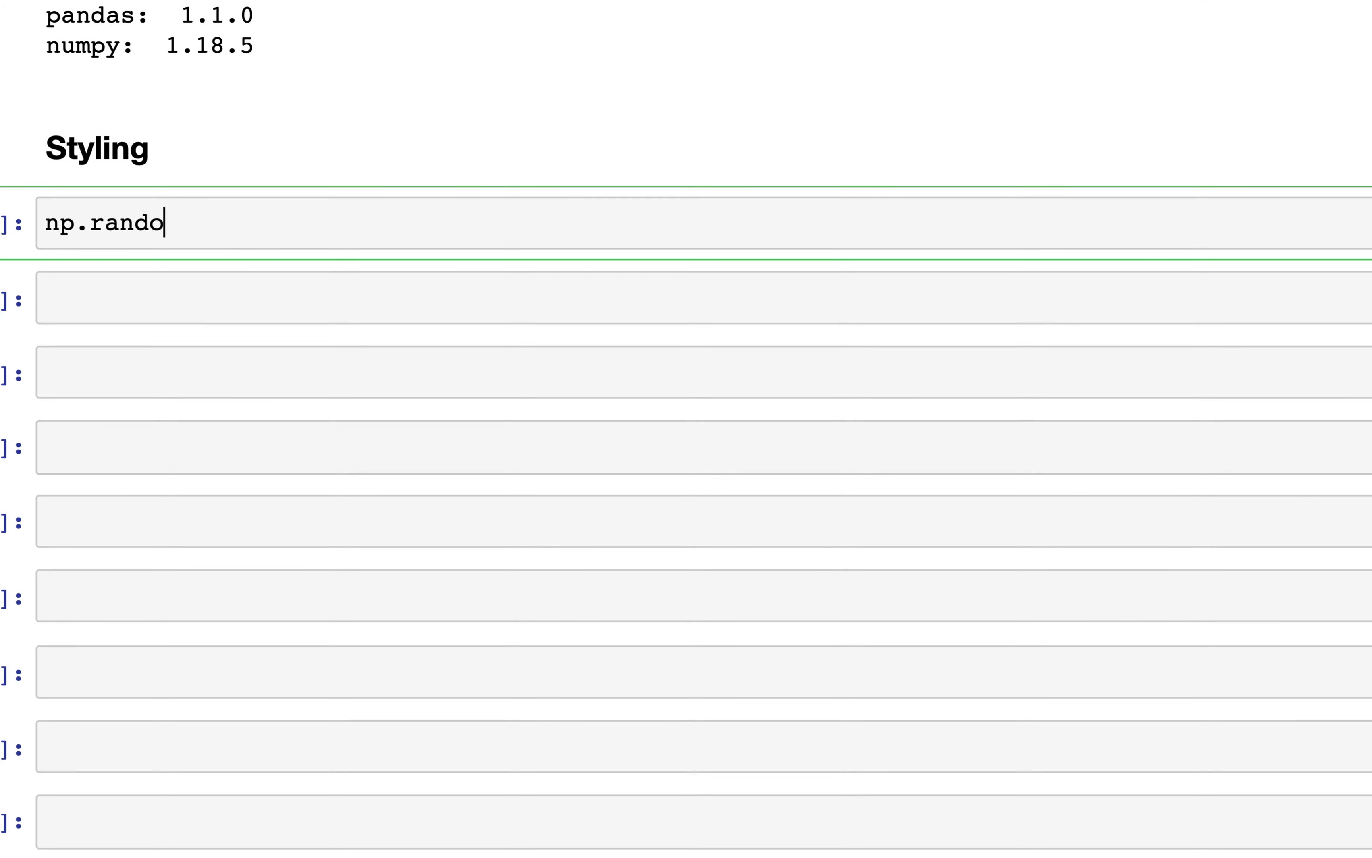
text(m.seed)
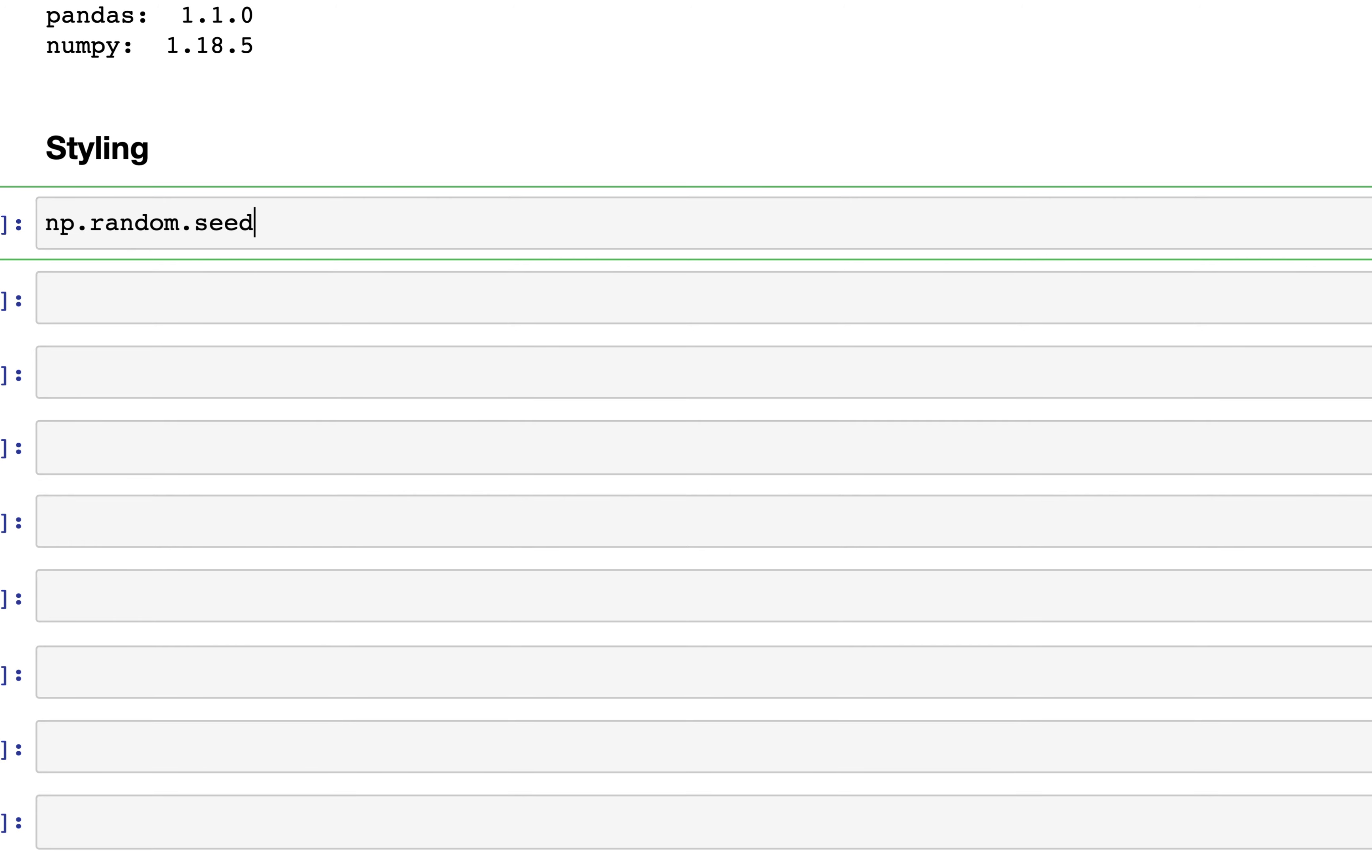
text((0))
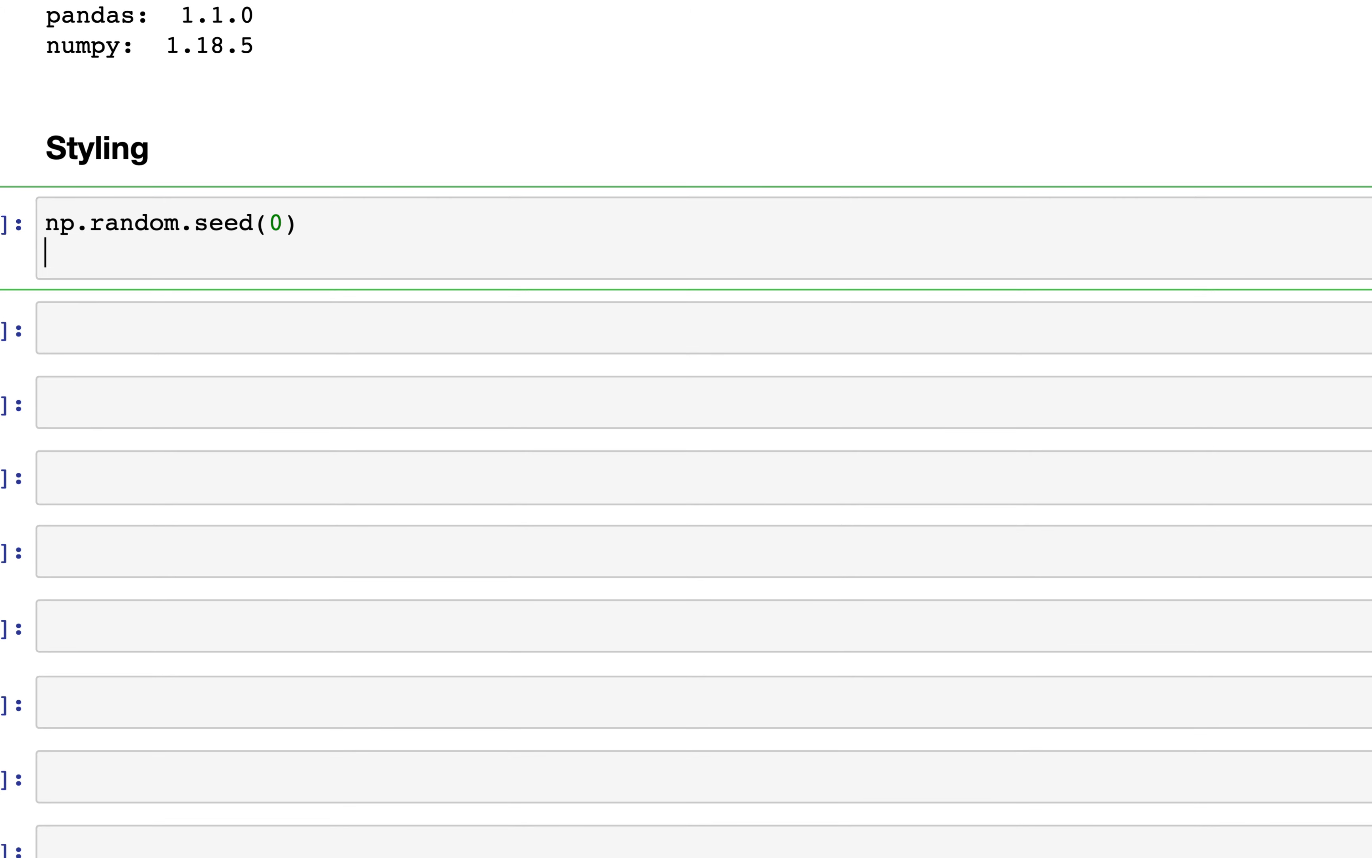
text(df = p)
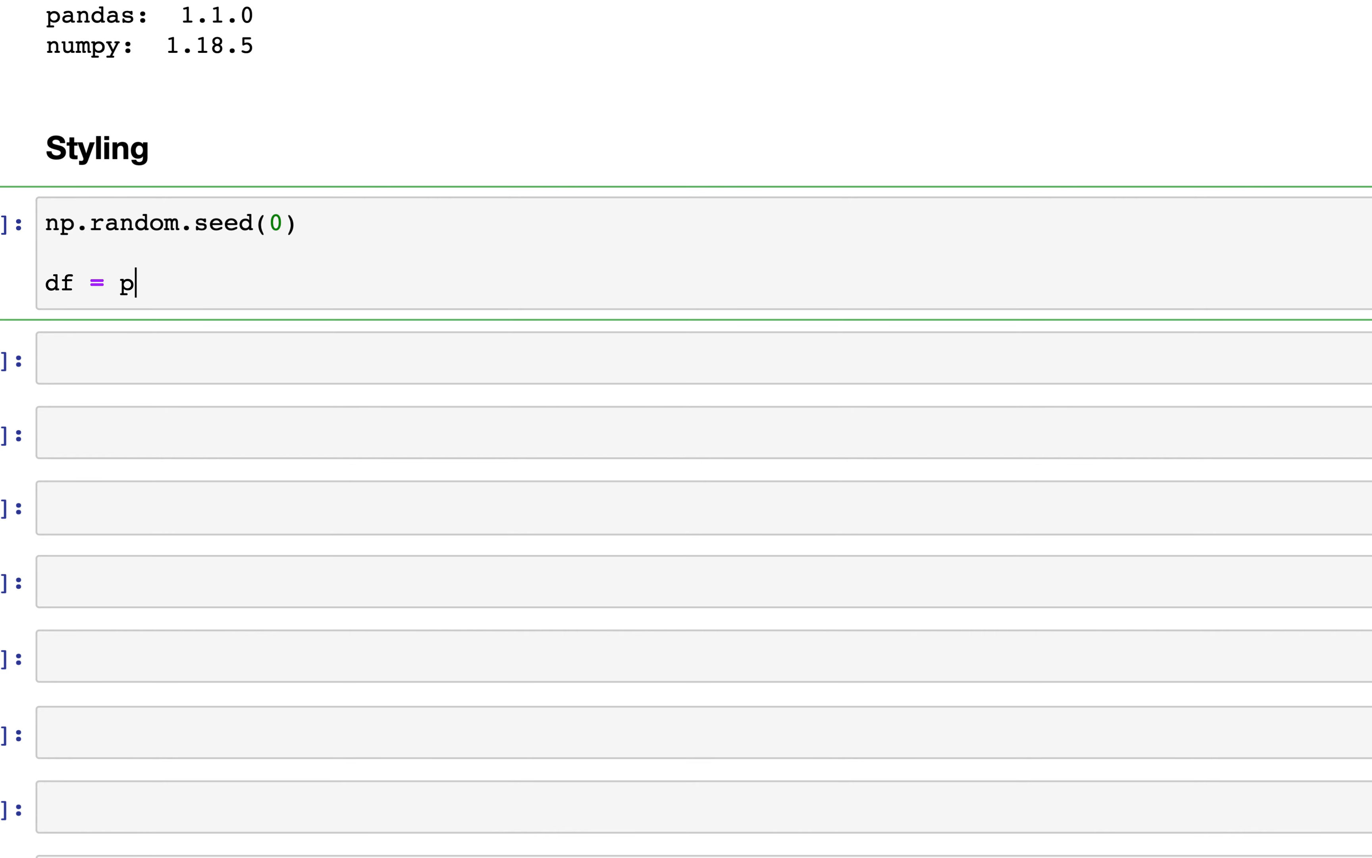
text(d.DataFram)
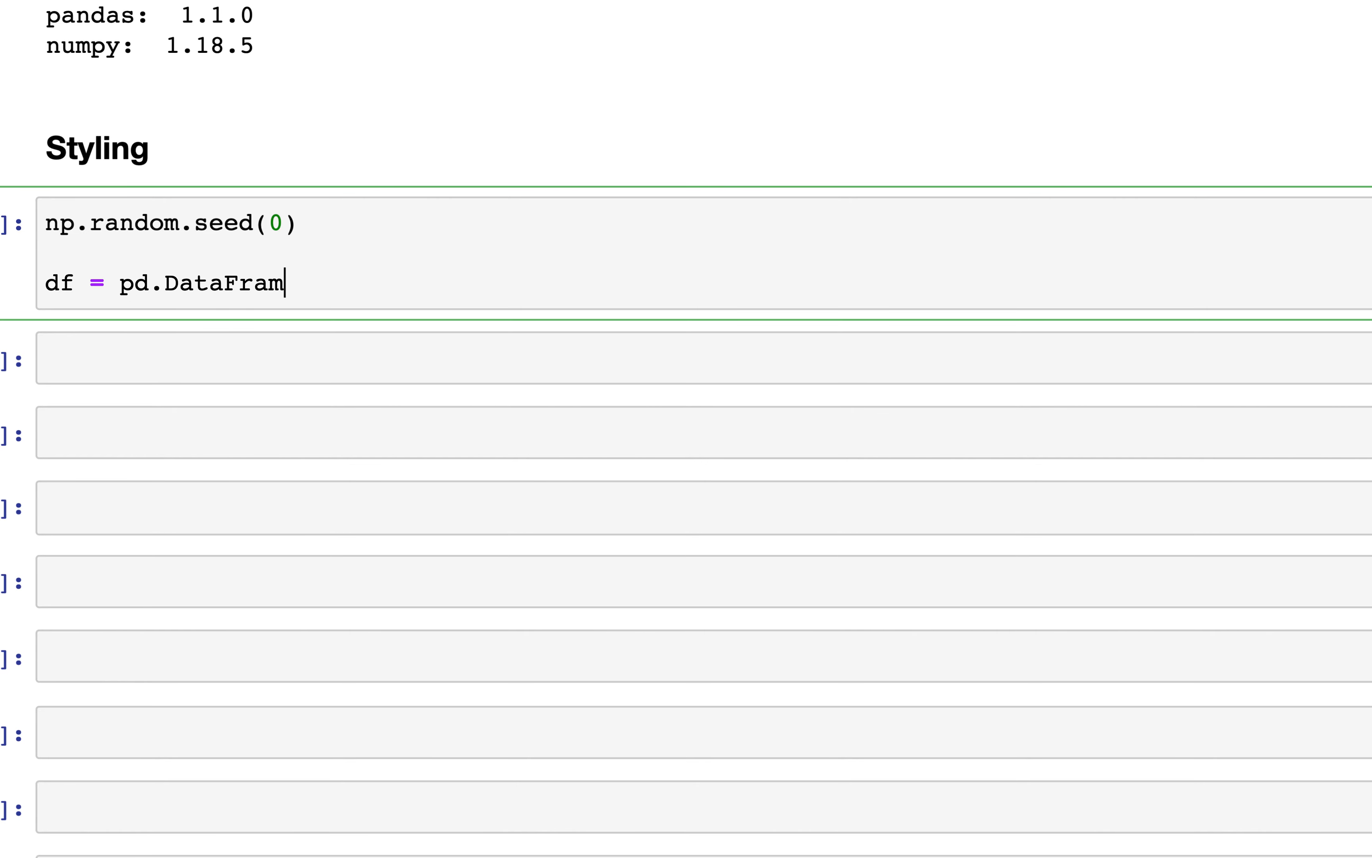
text(e({}))
text('A)
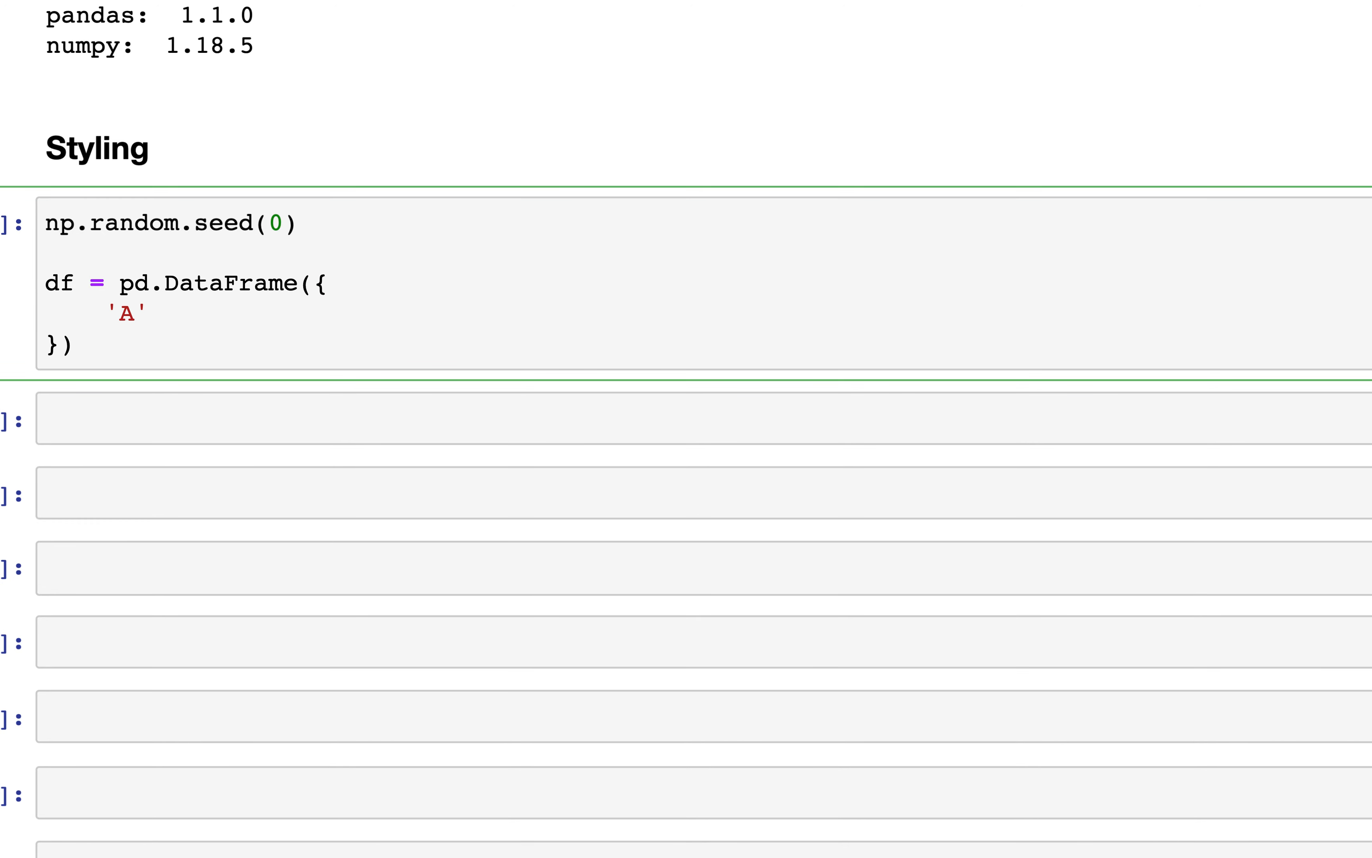
text(: np)
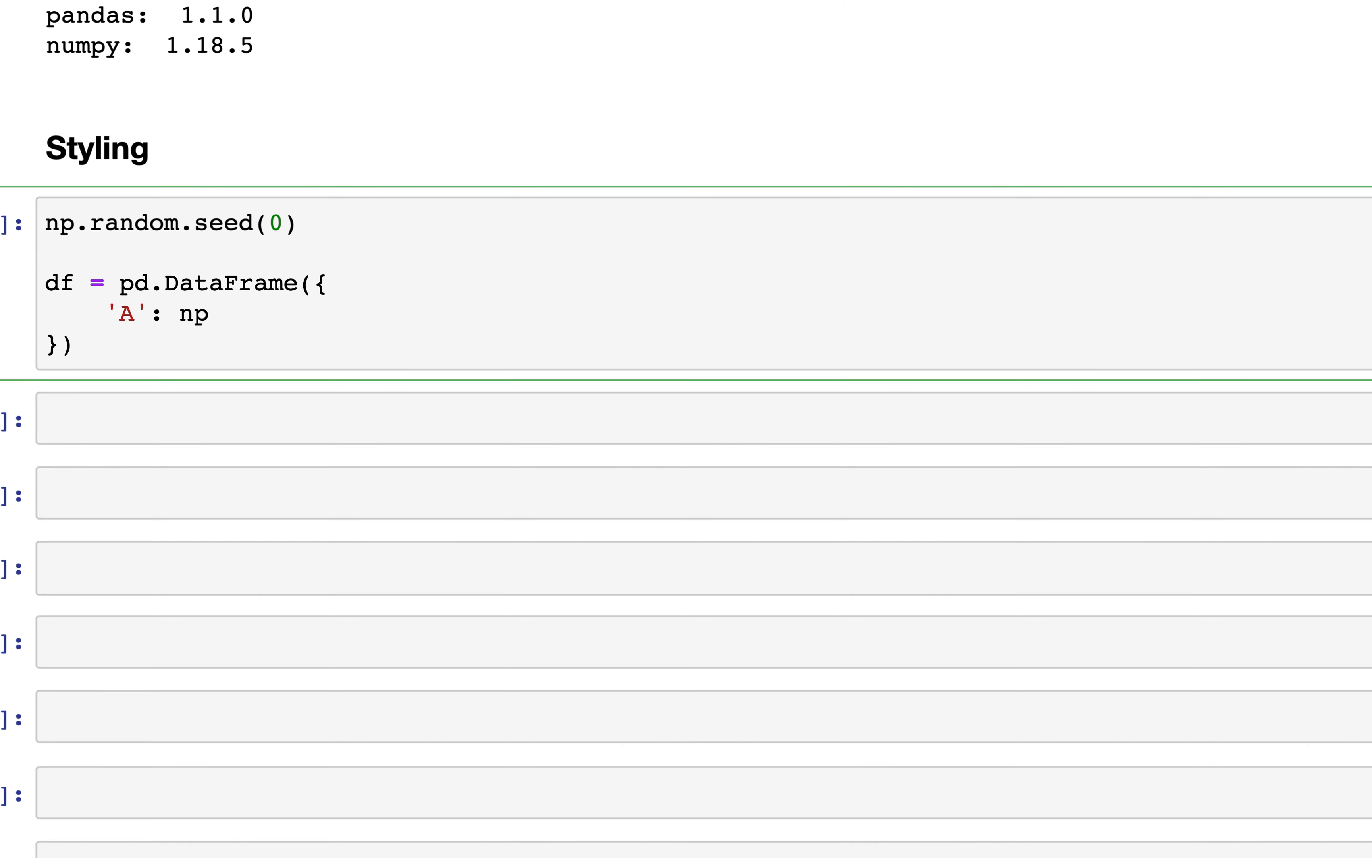
text(.lins)
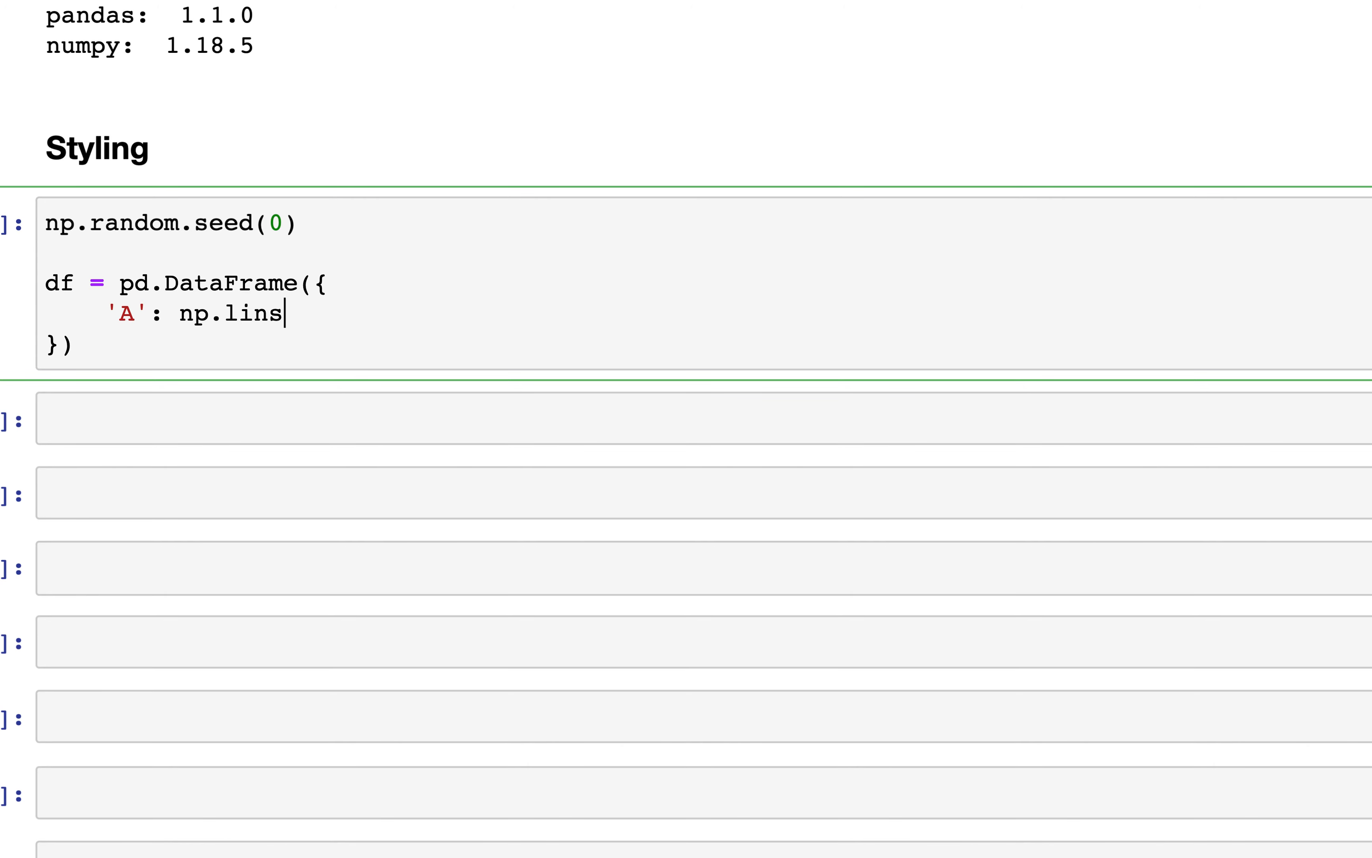
text(pace(1,)
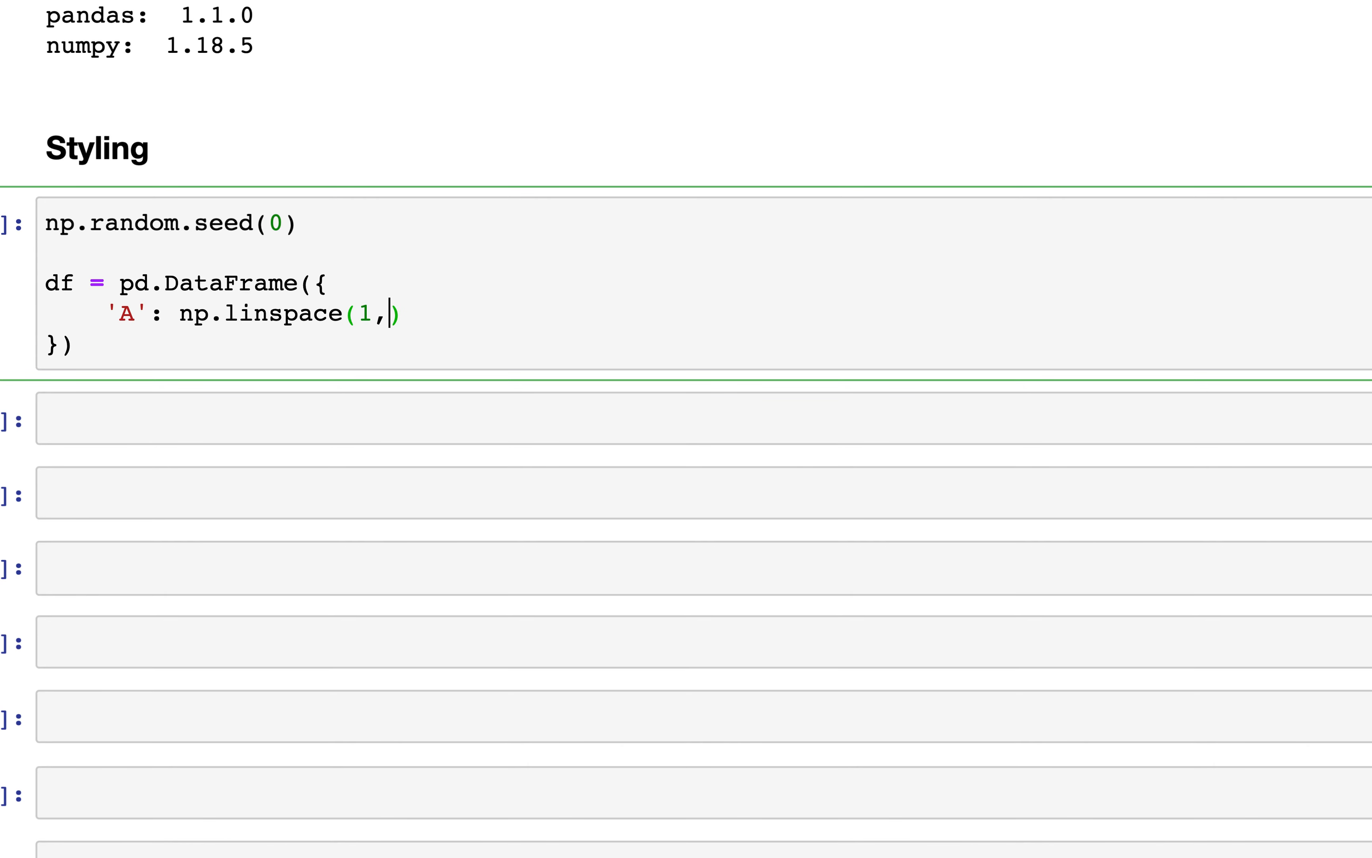
text(10)
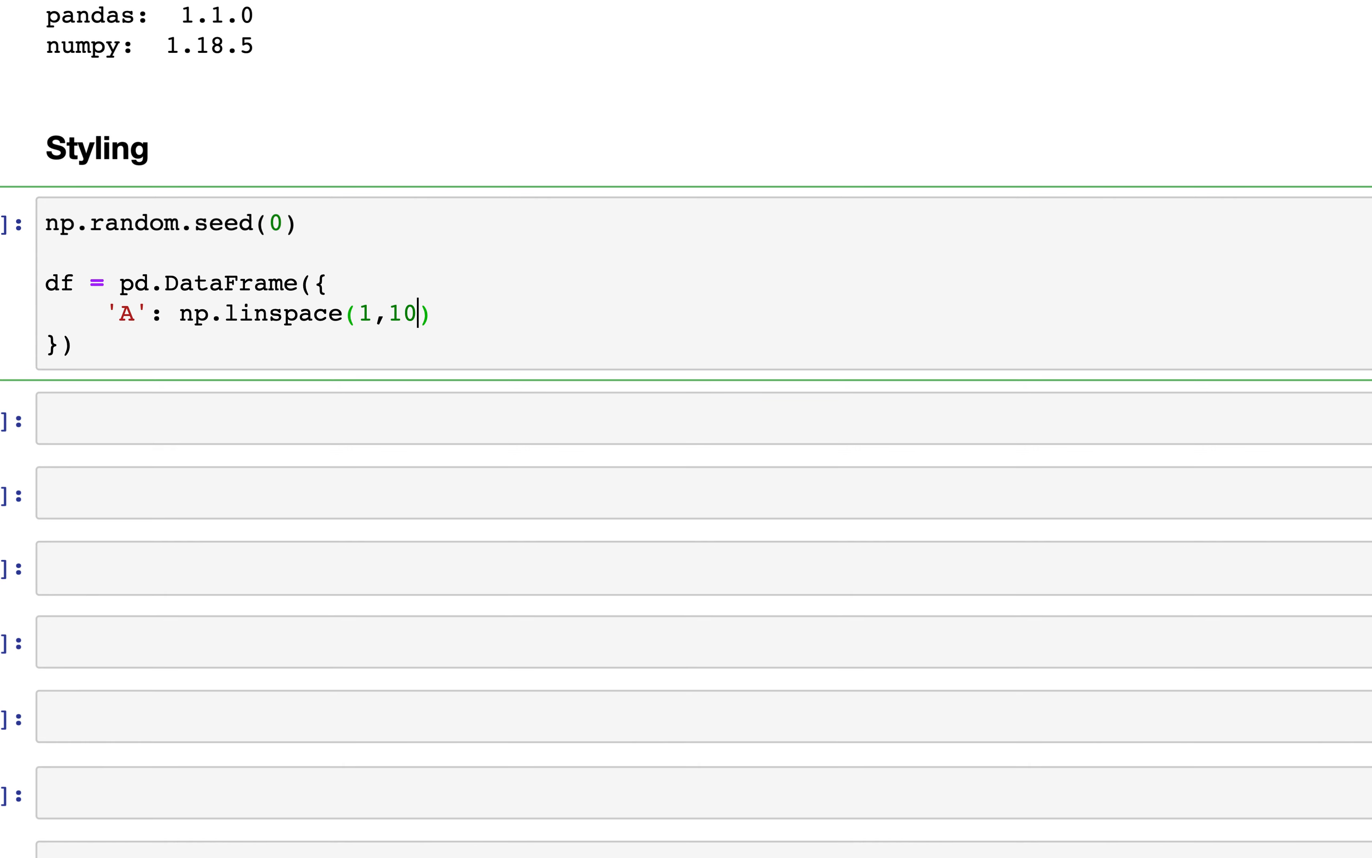
text(,5)
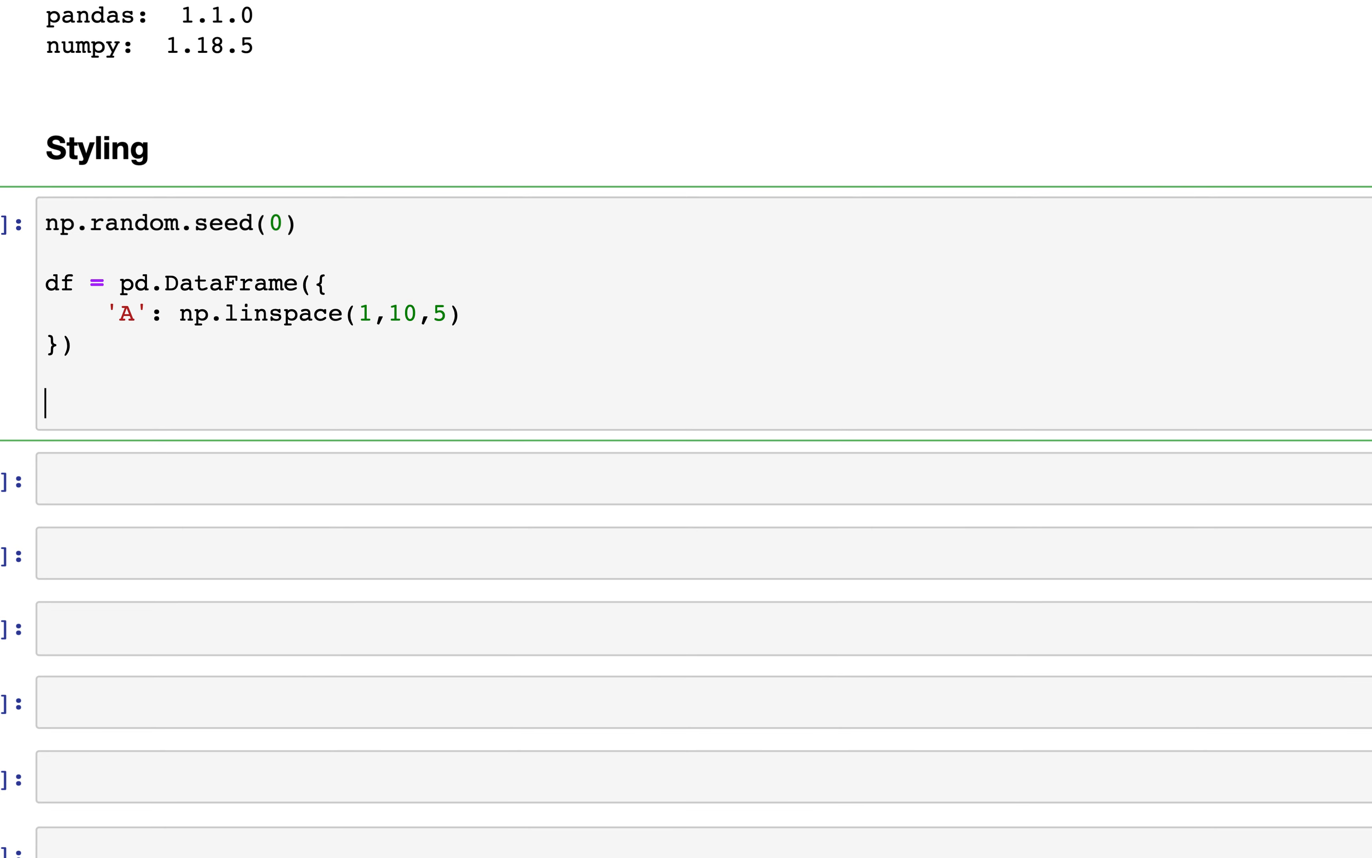
Concat a randn(5,2) DataFrame with columns B and C onto df along axis=1
text(df =)
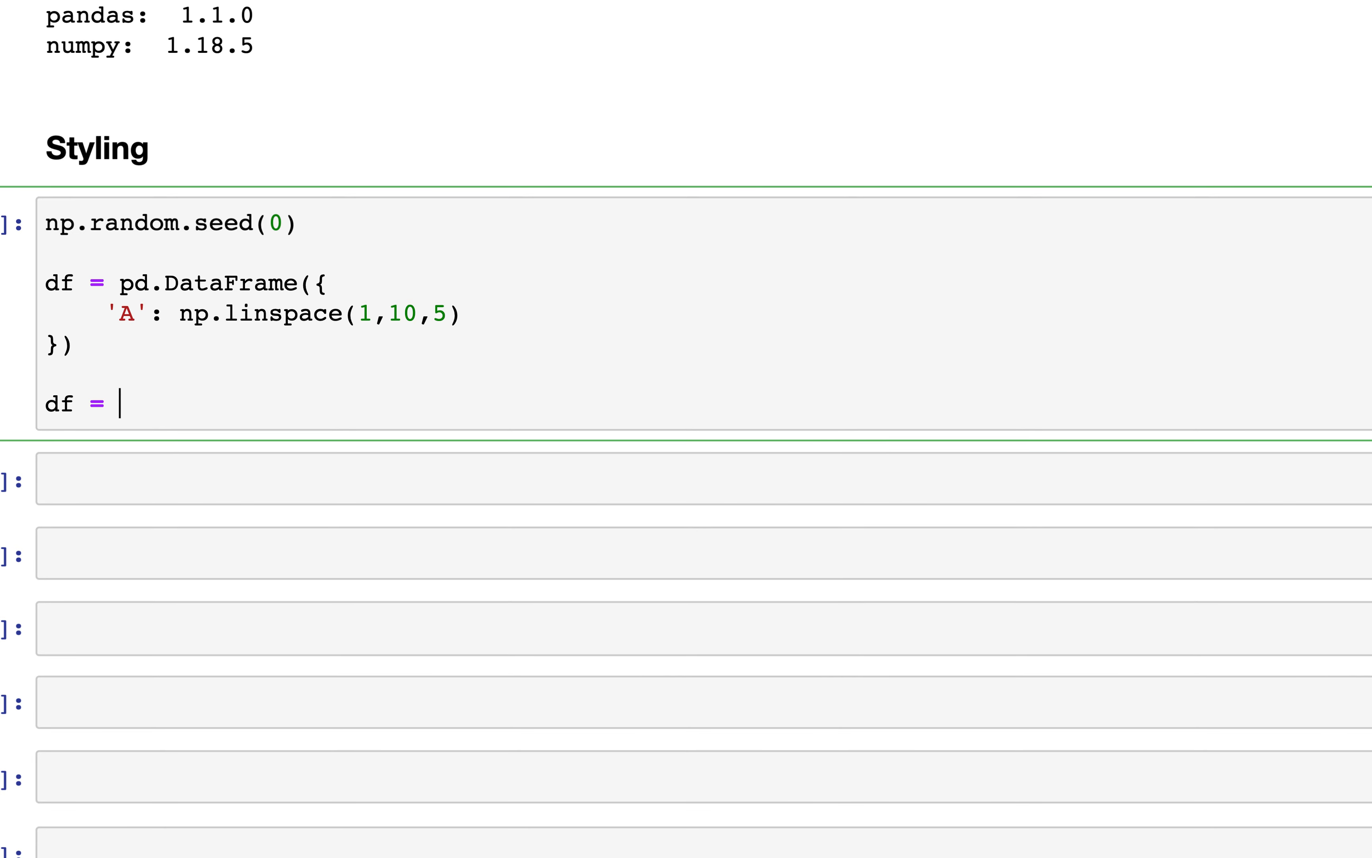
text(pd.concat({)
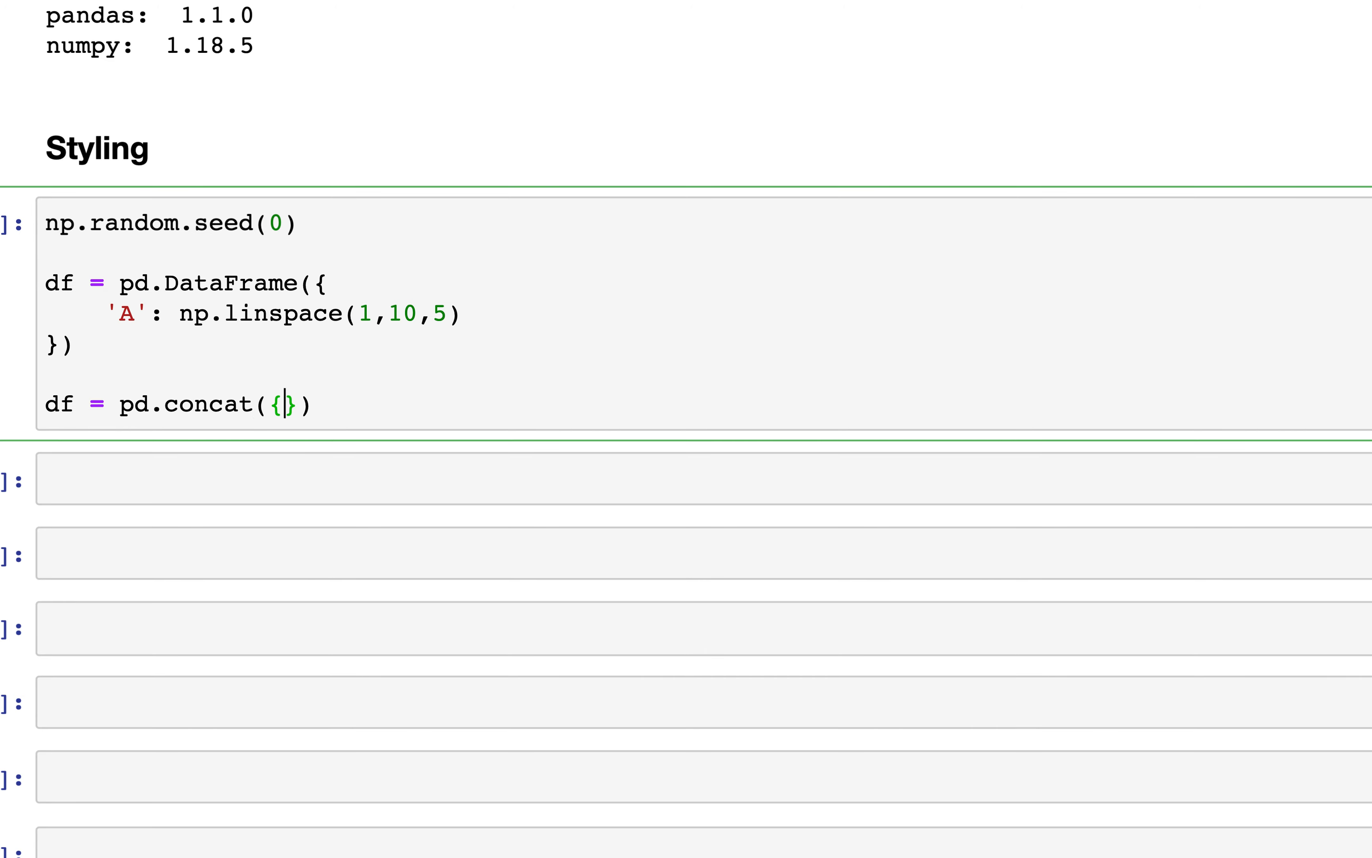
key(Backspace)
text(df,)
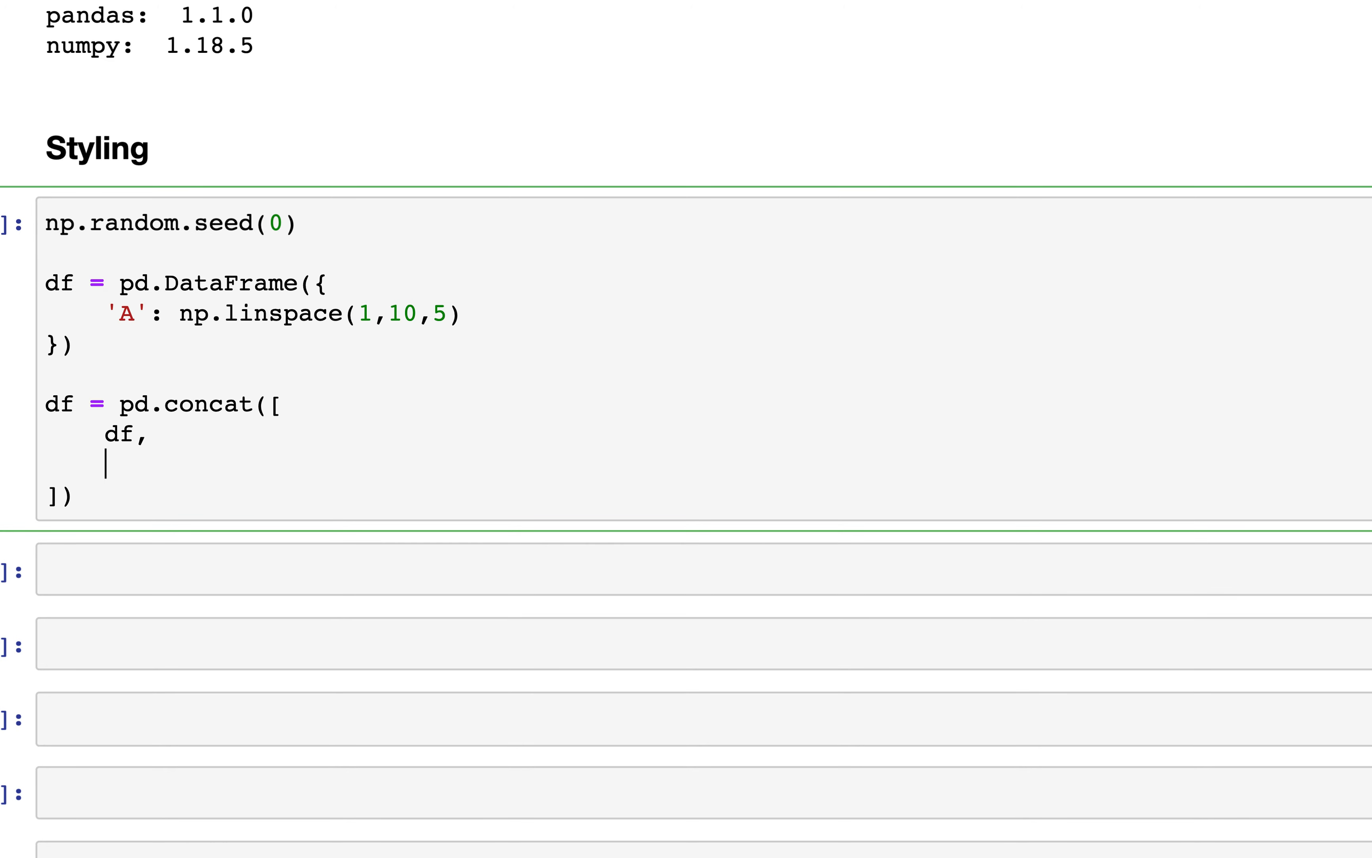
text(pd.Data)
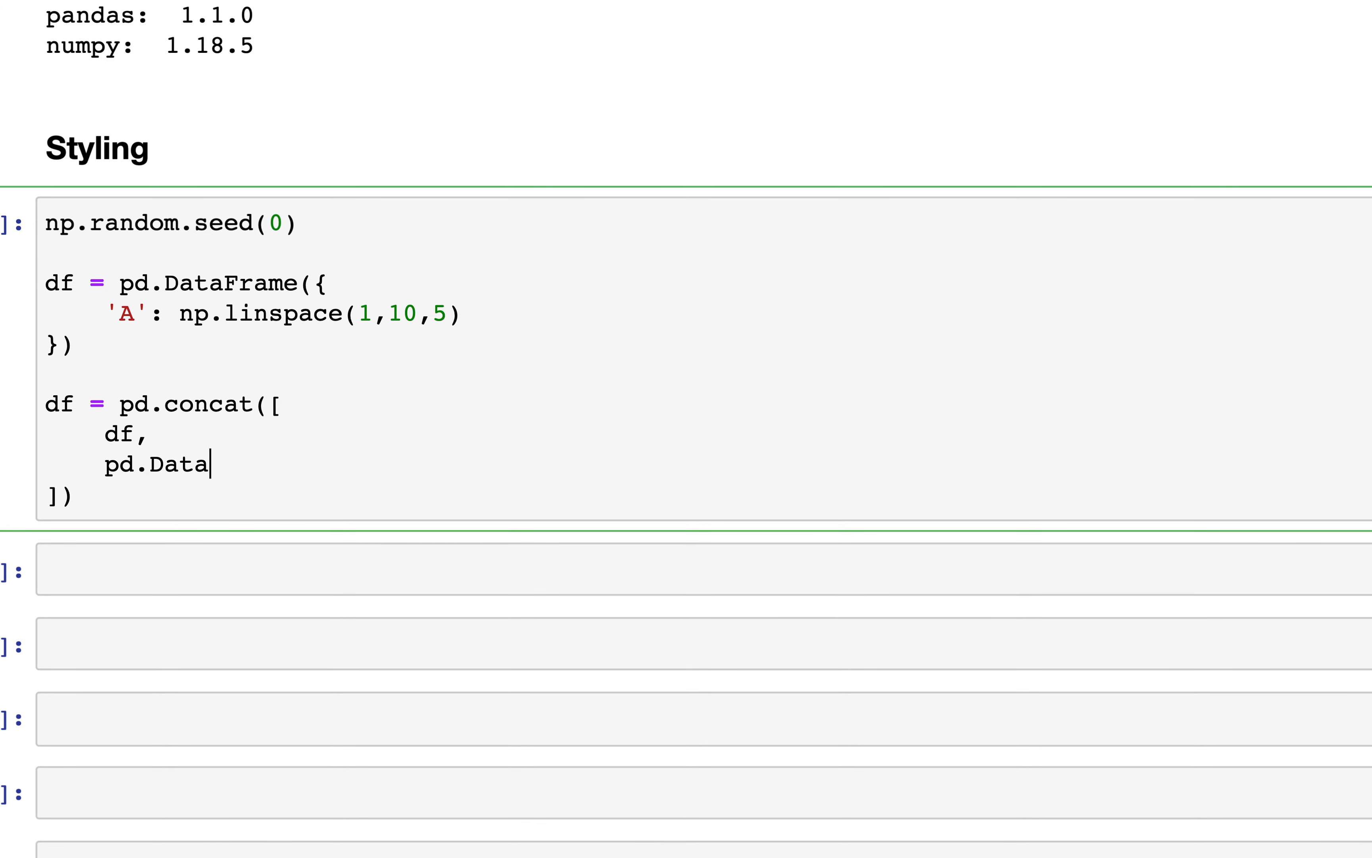
text(Frame())
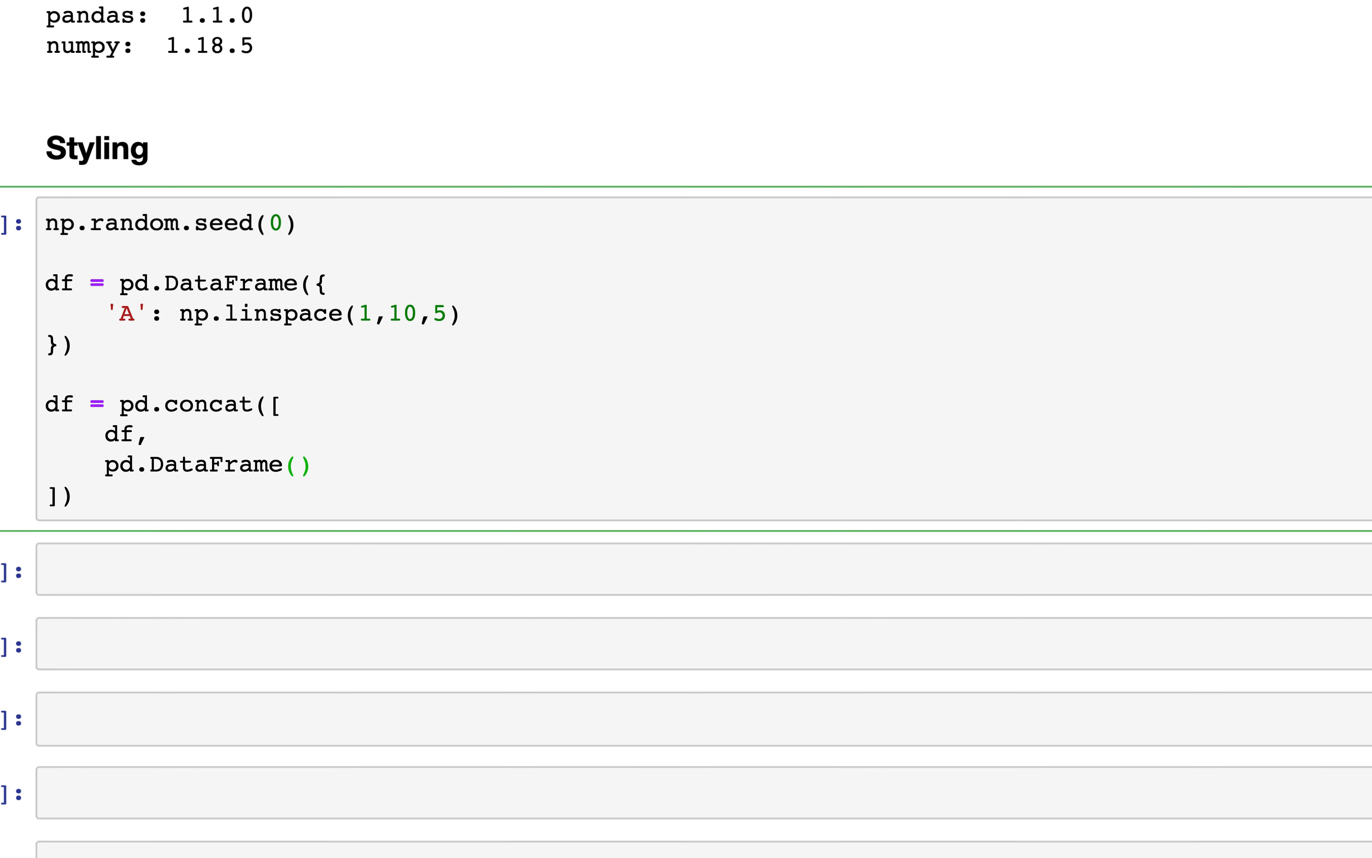
text(np.rand)
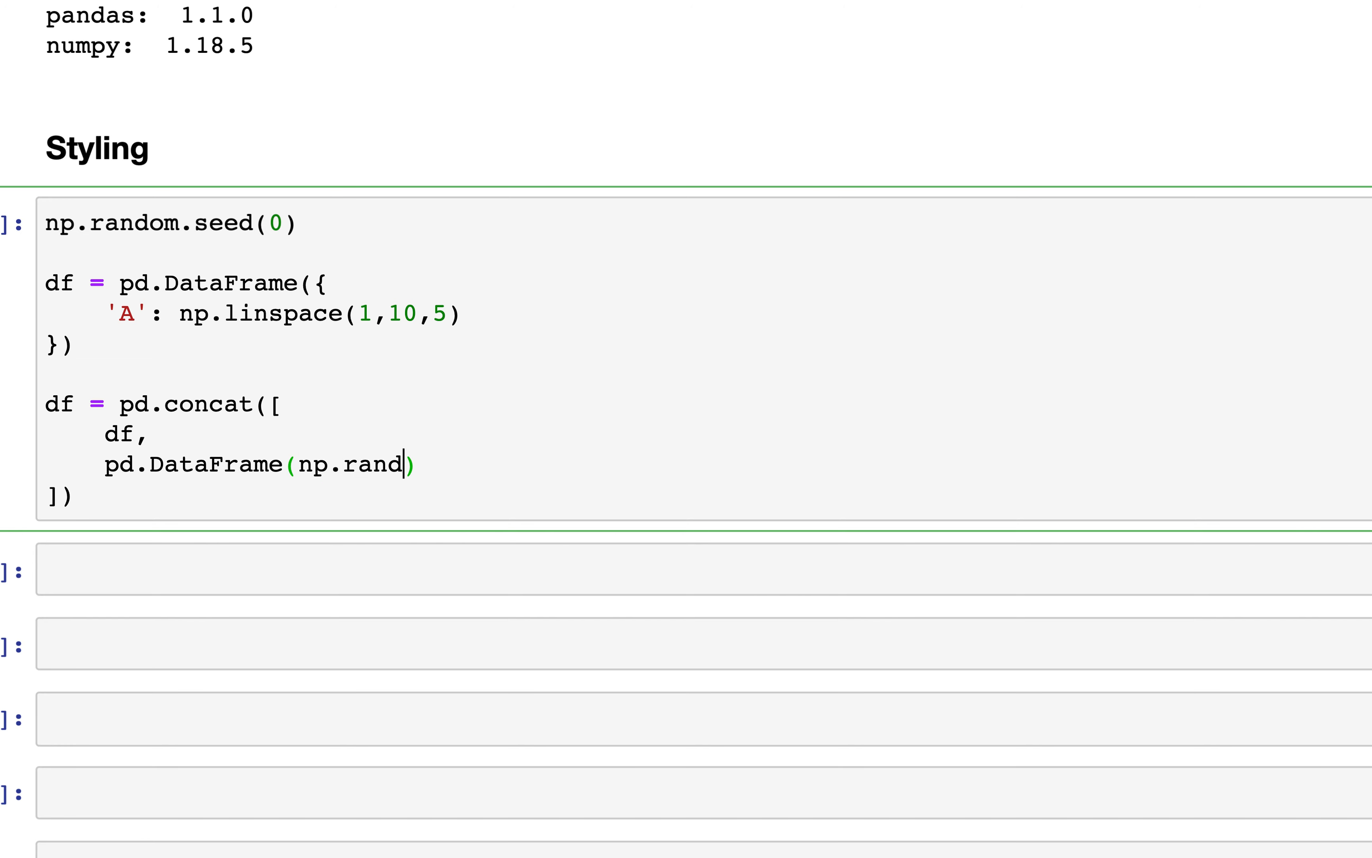
text(om.randn()
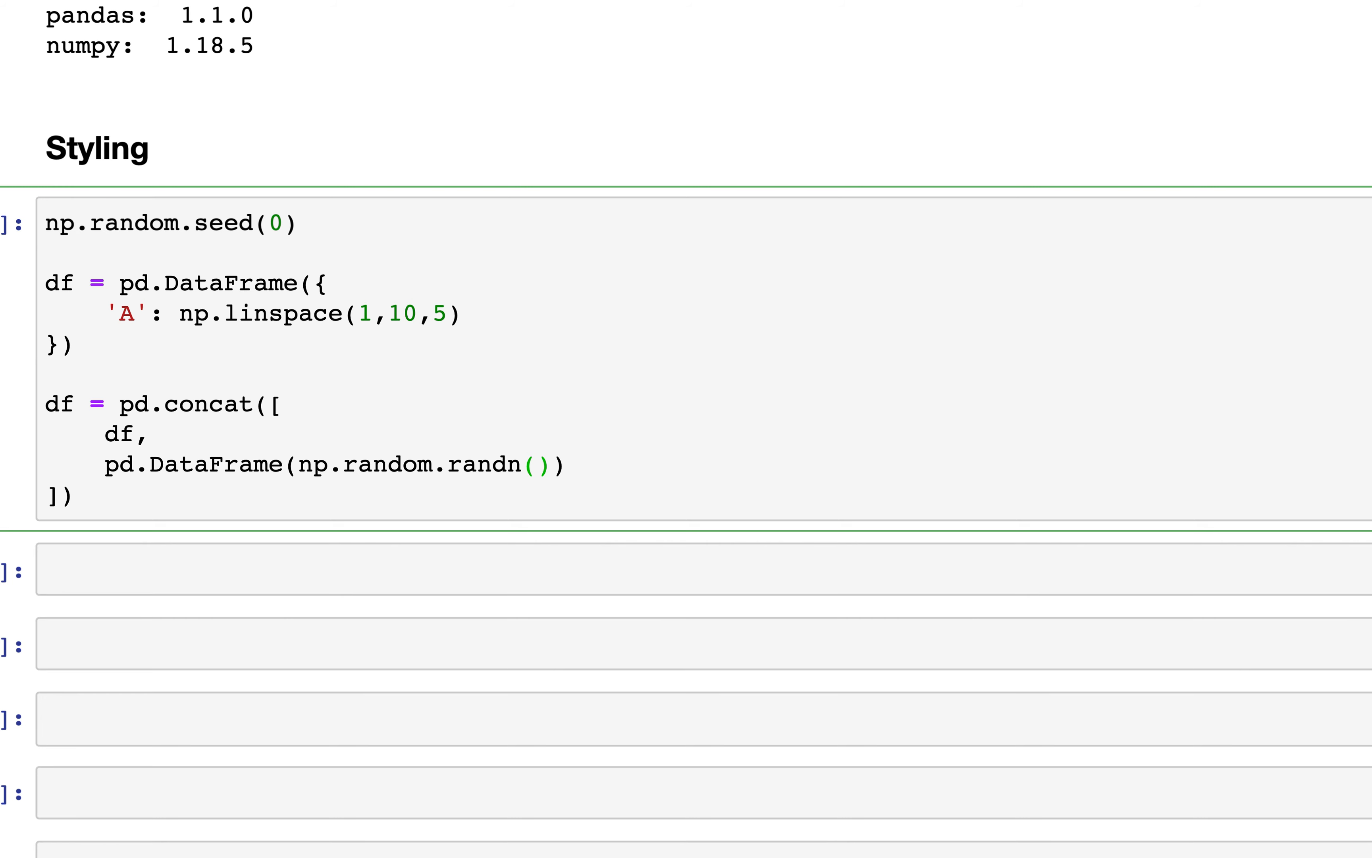
text(5,2)
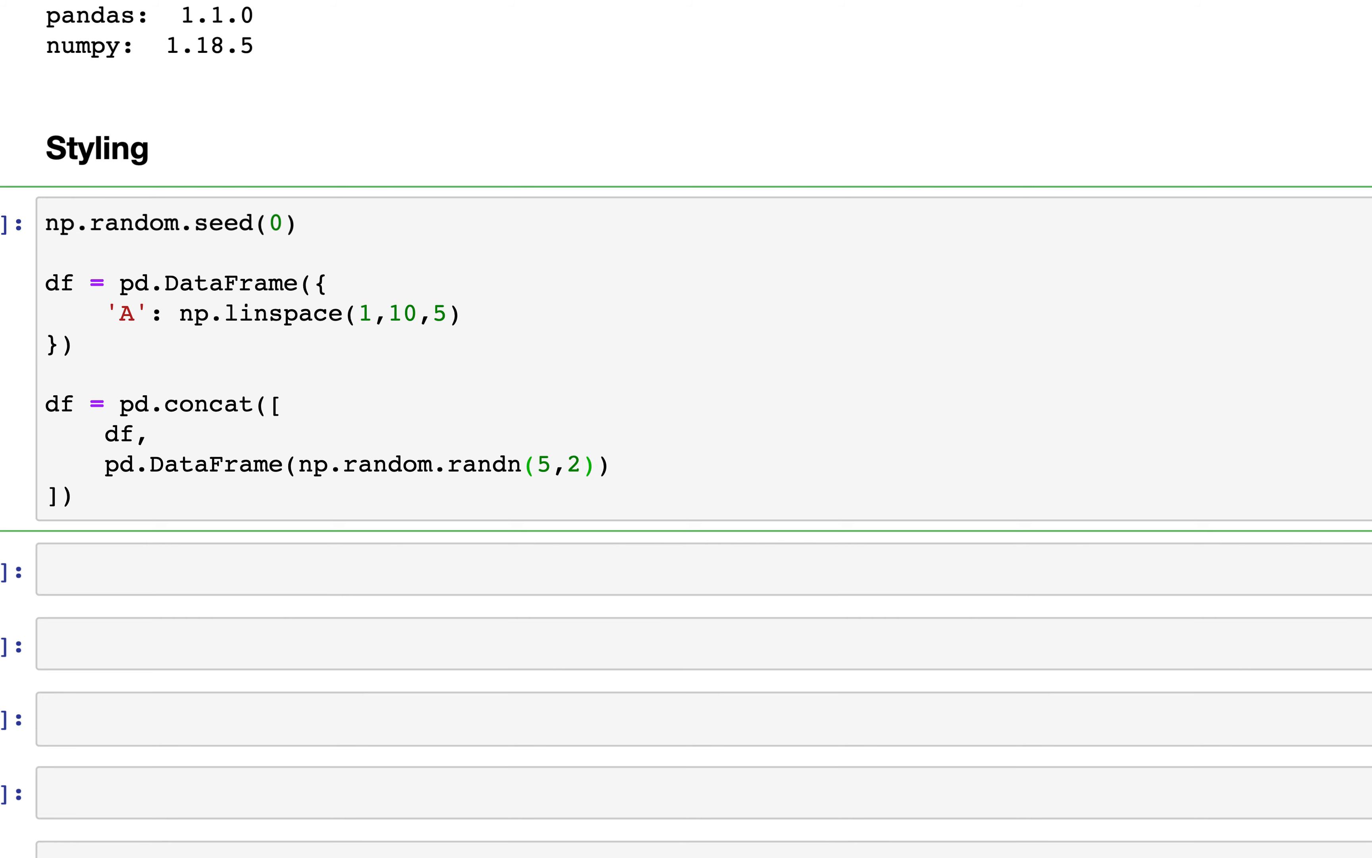
text(,)
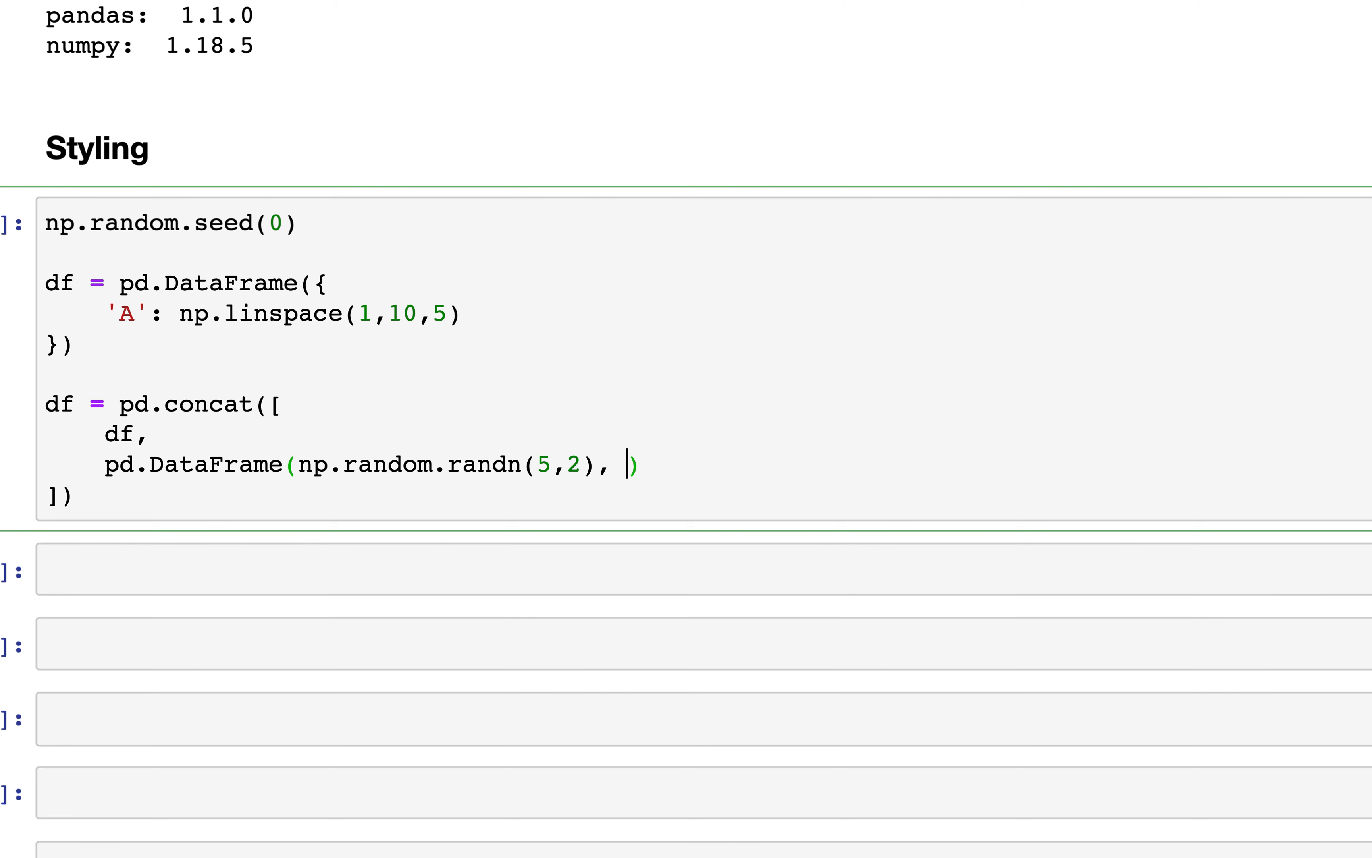
text(columns=)
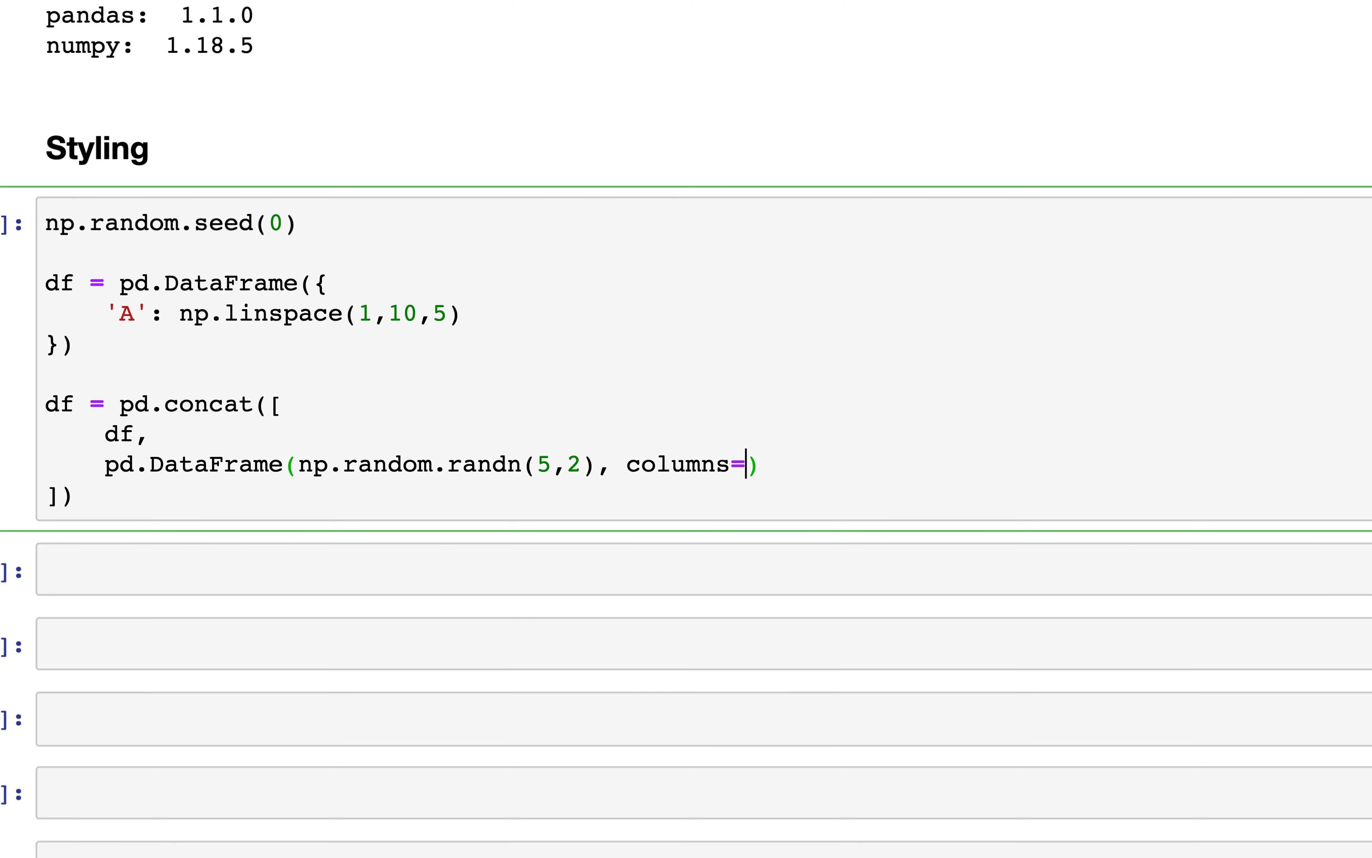
text(lis)
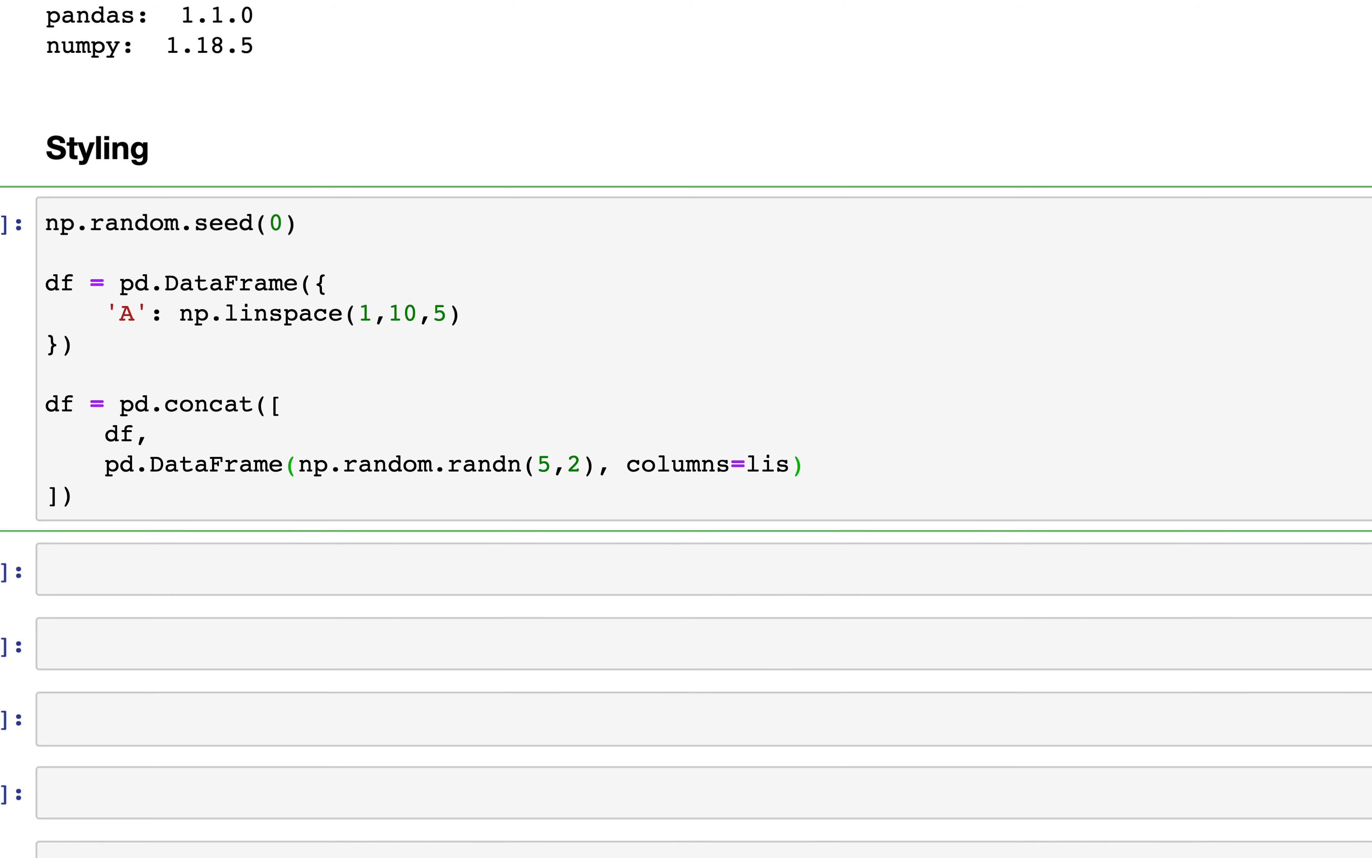
text(t())
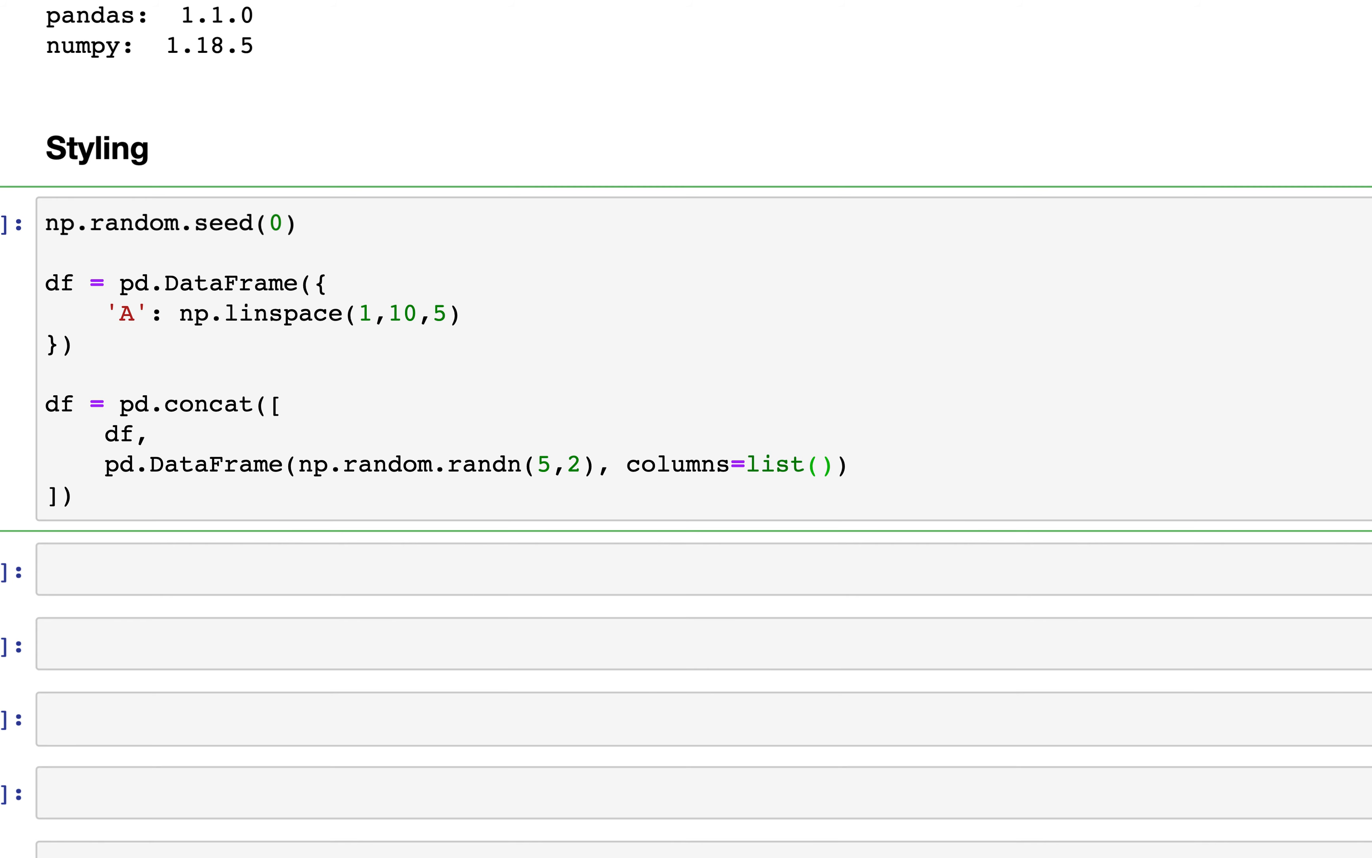
text('BC')
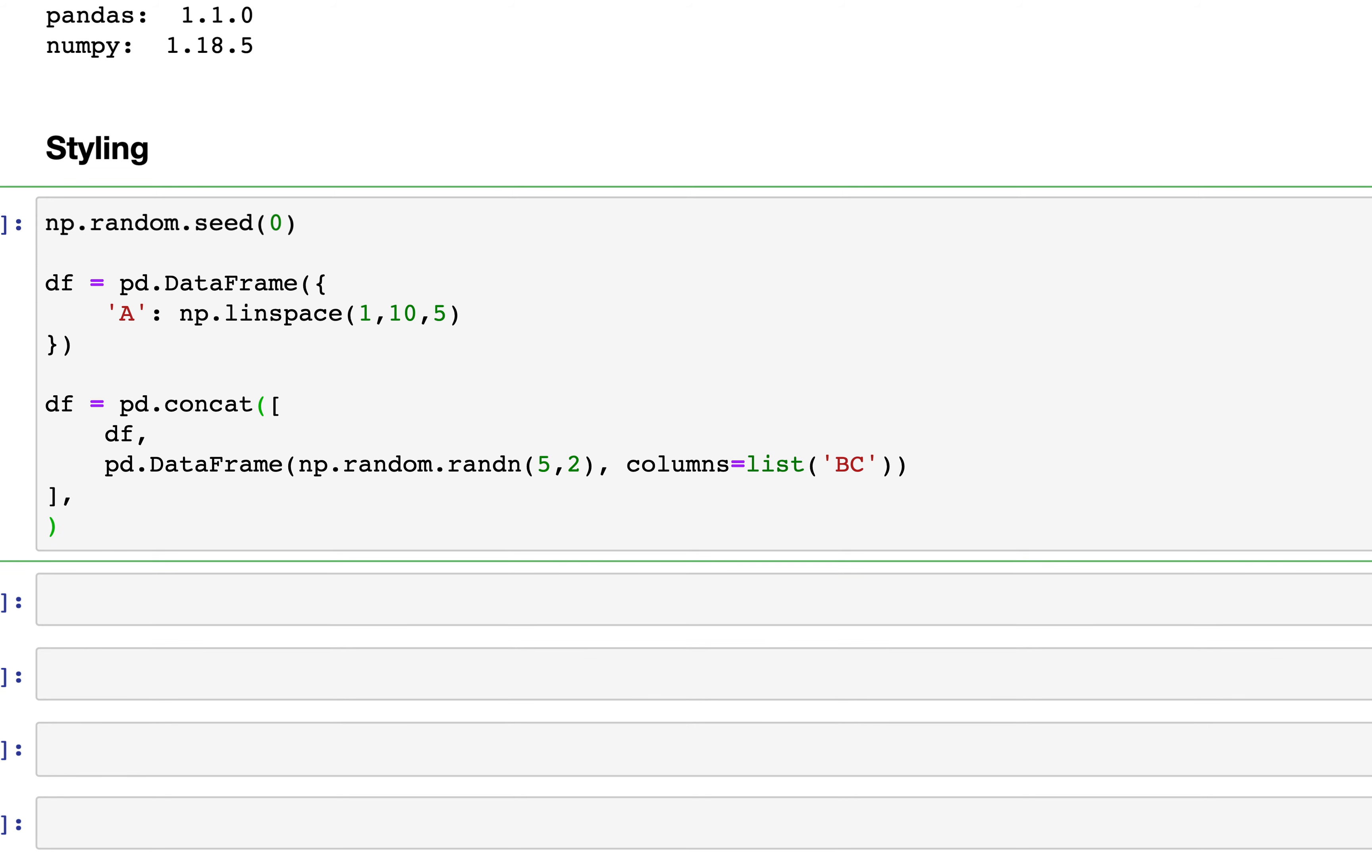
text(,a)
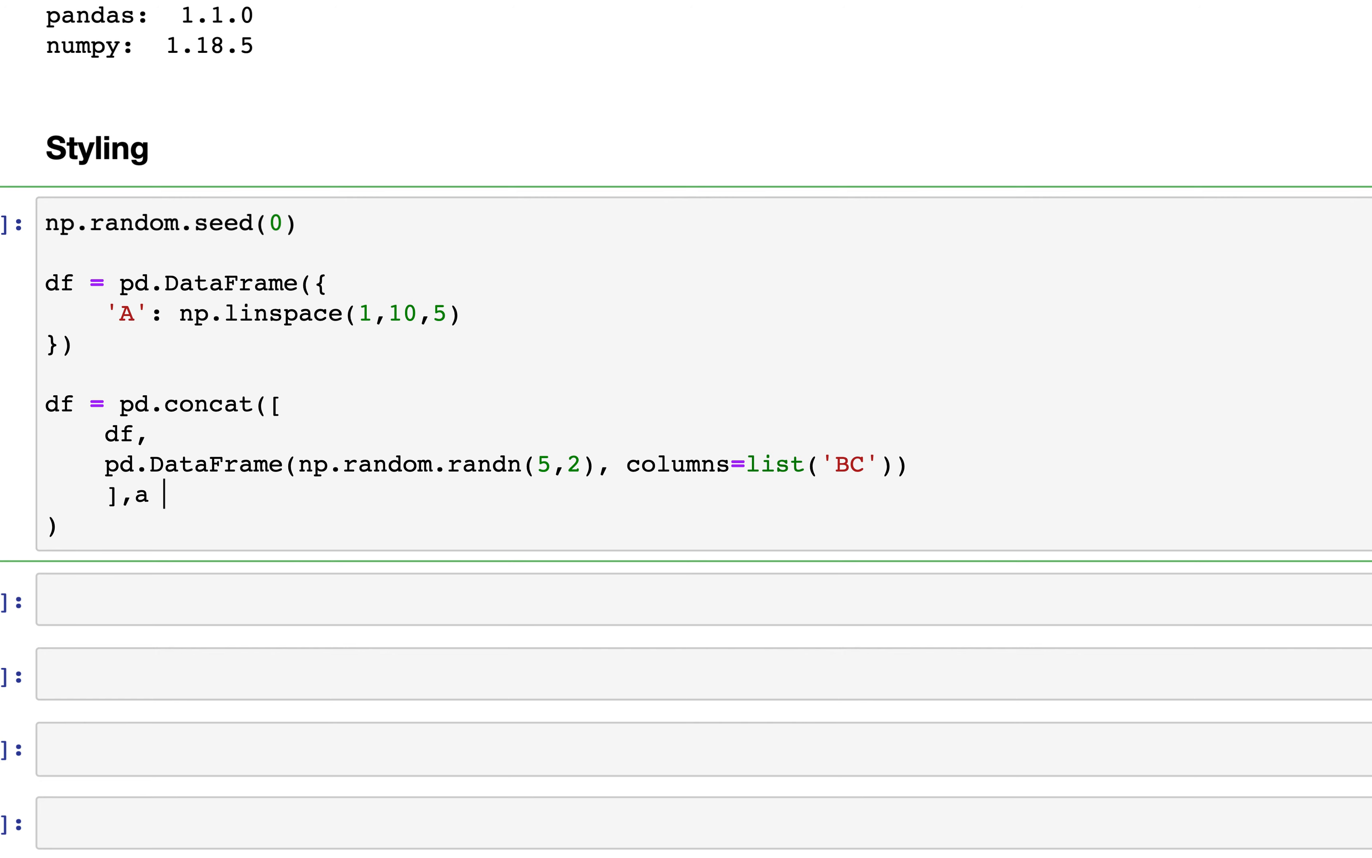
text(xis=1)
text(df)
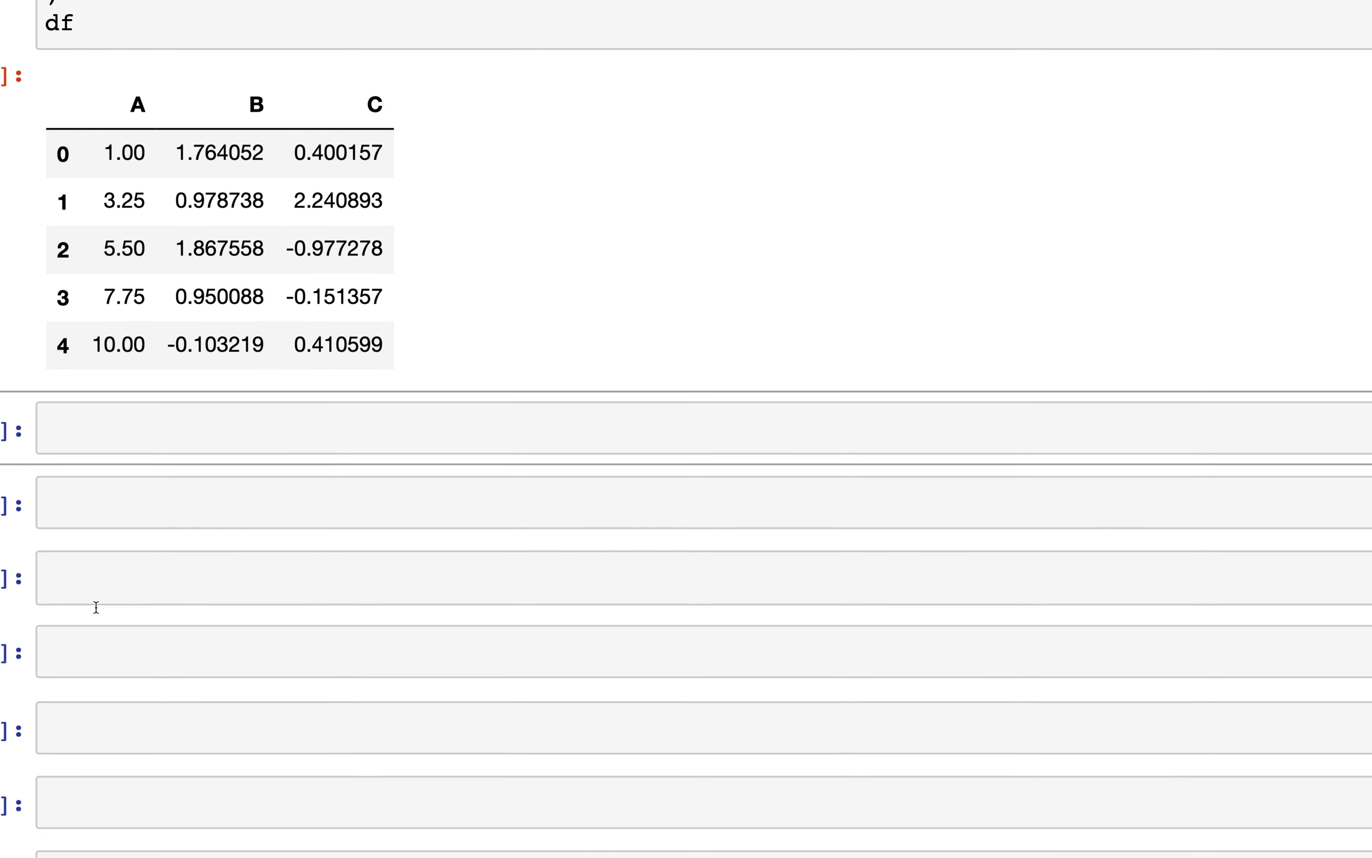
Evaluate df.style in a new cell, rendering the table through the styler
click(350, 432)
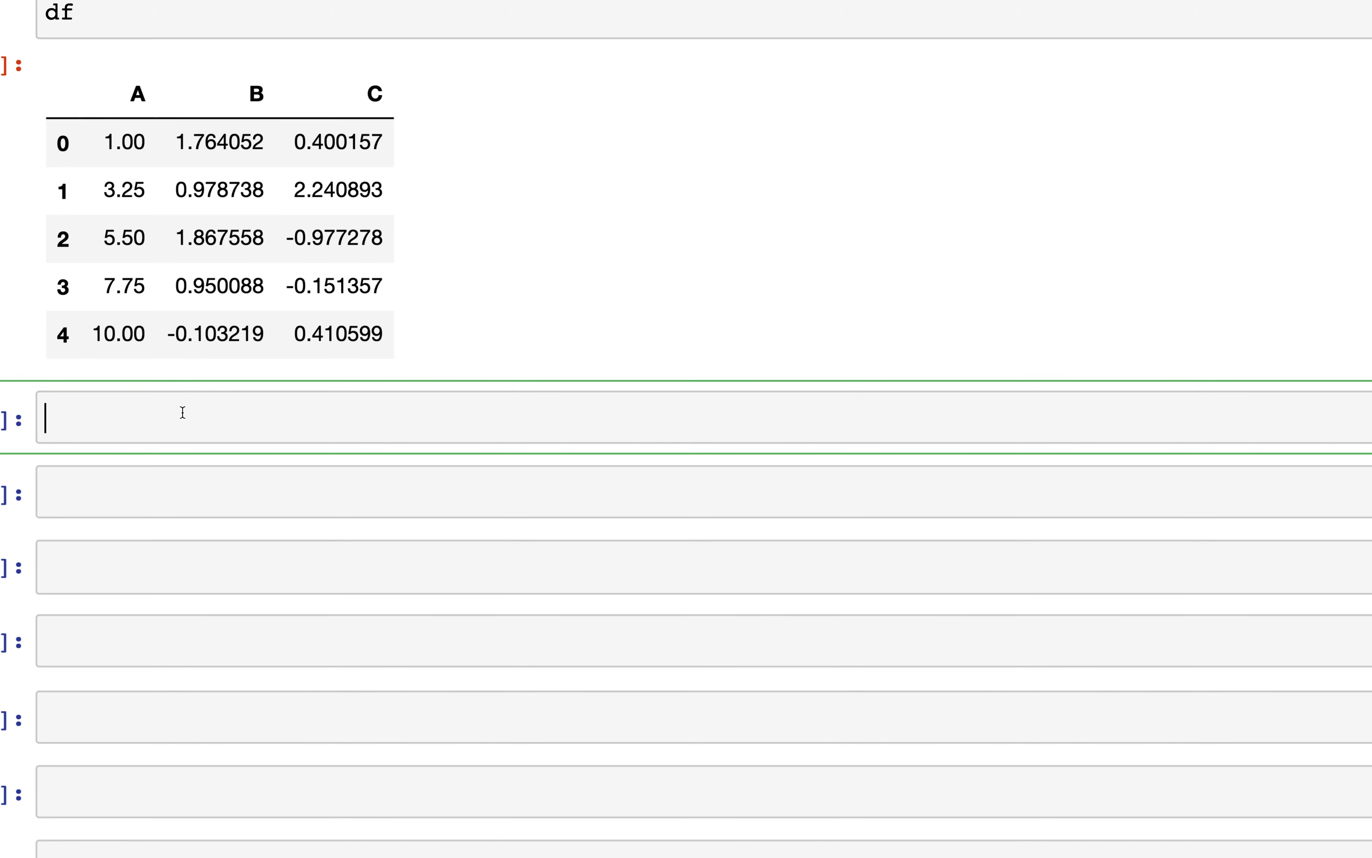
text(df.)
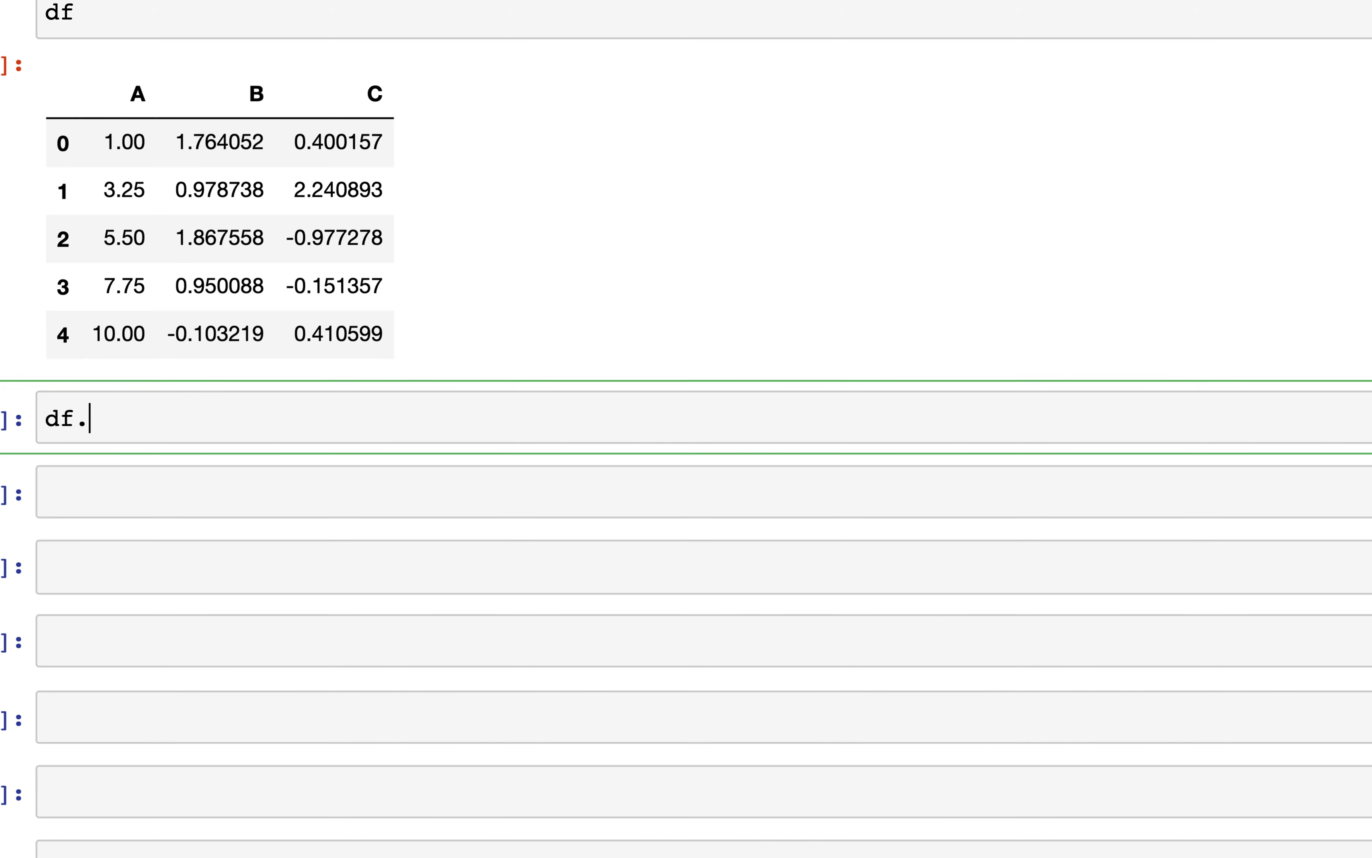
text(style)
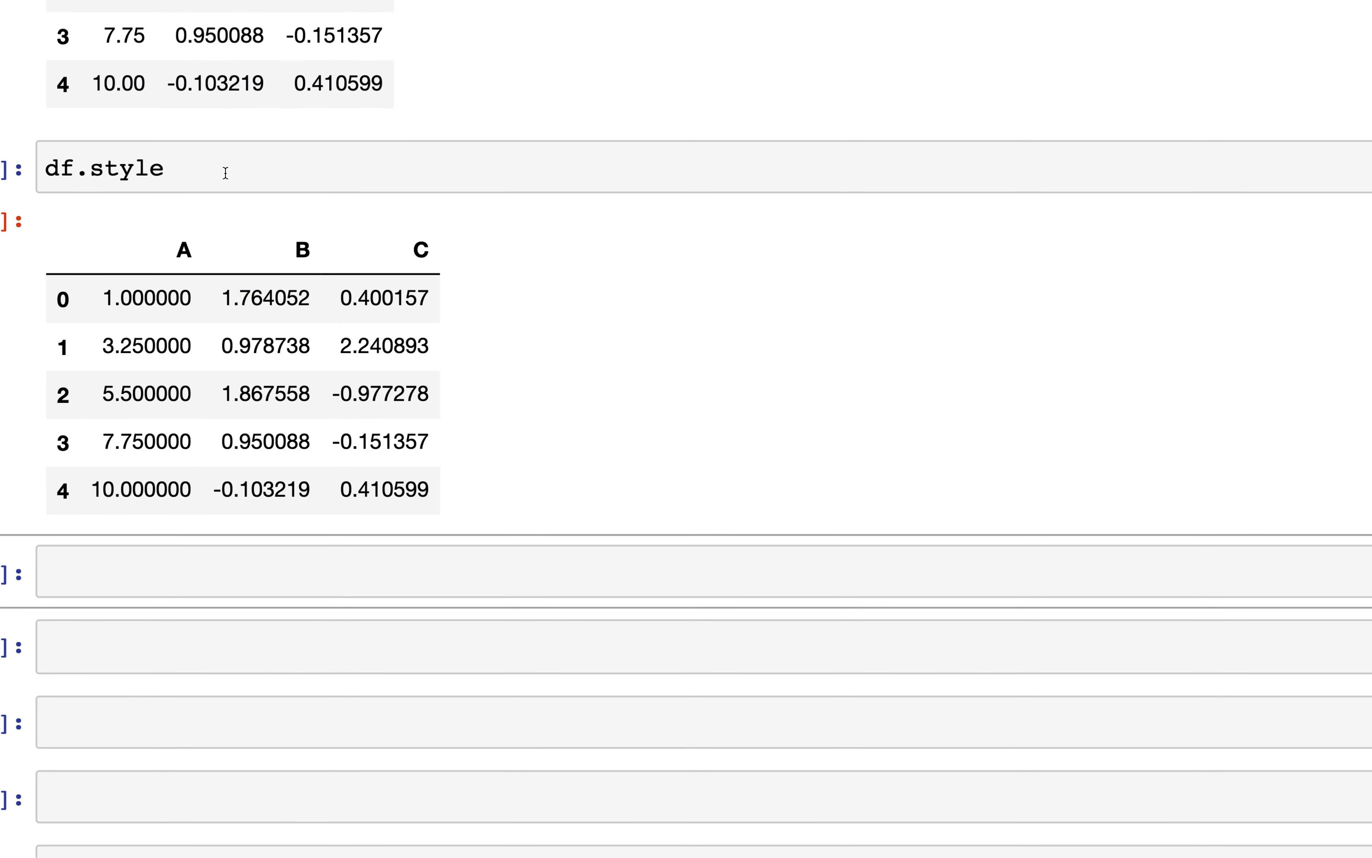
mouse_move(228, 336)
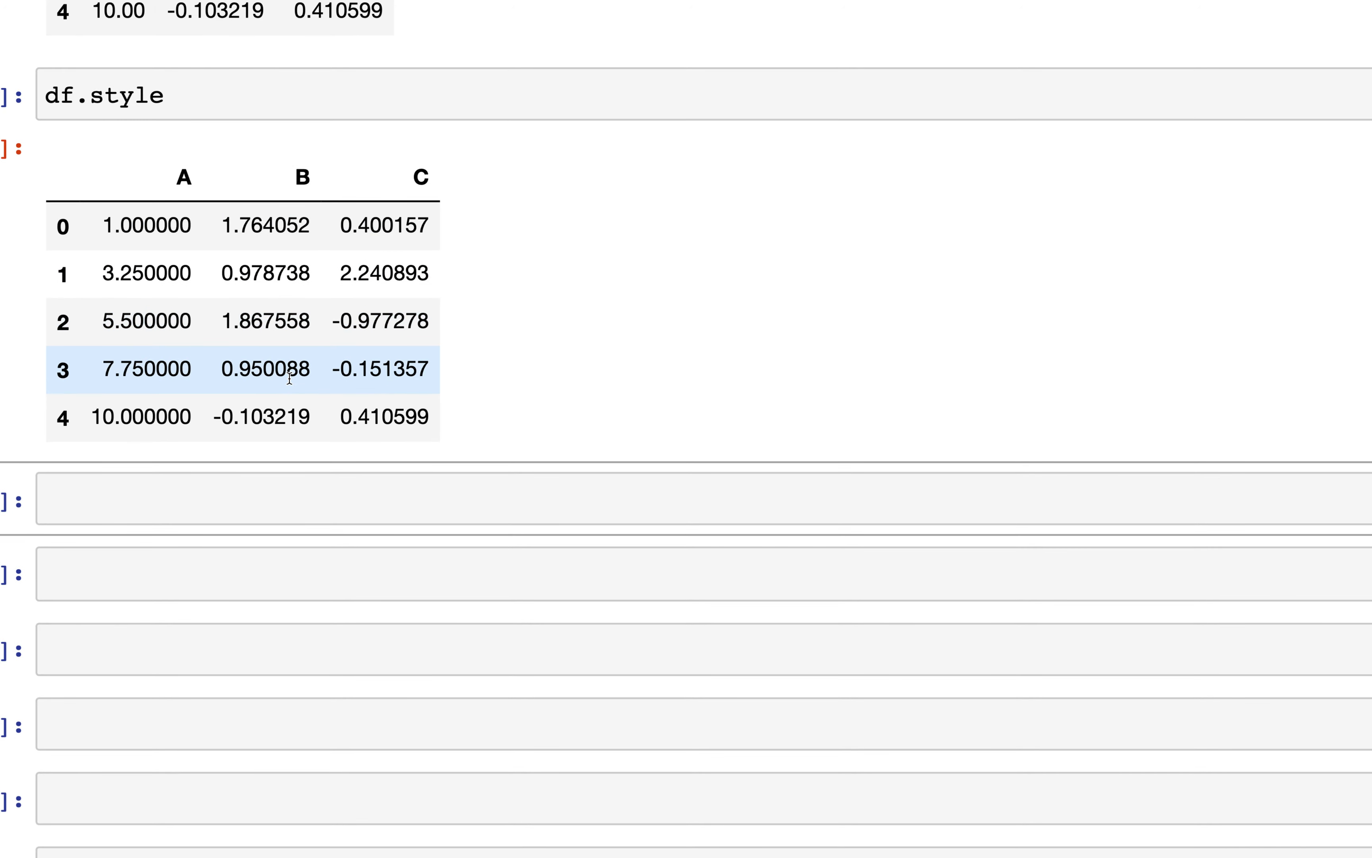
scroll(down, 3)
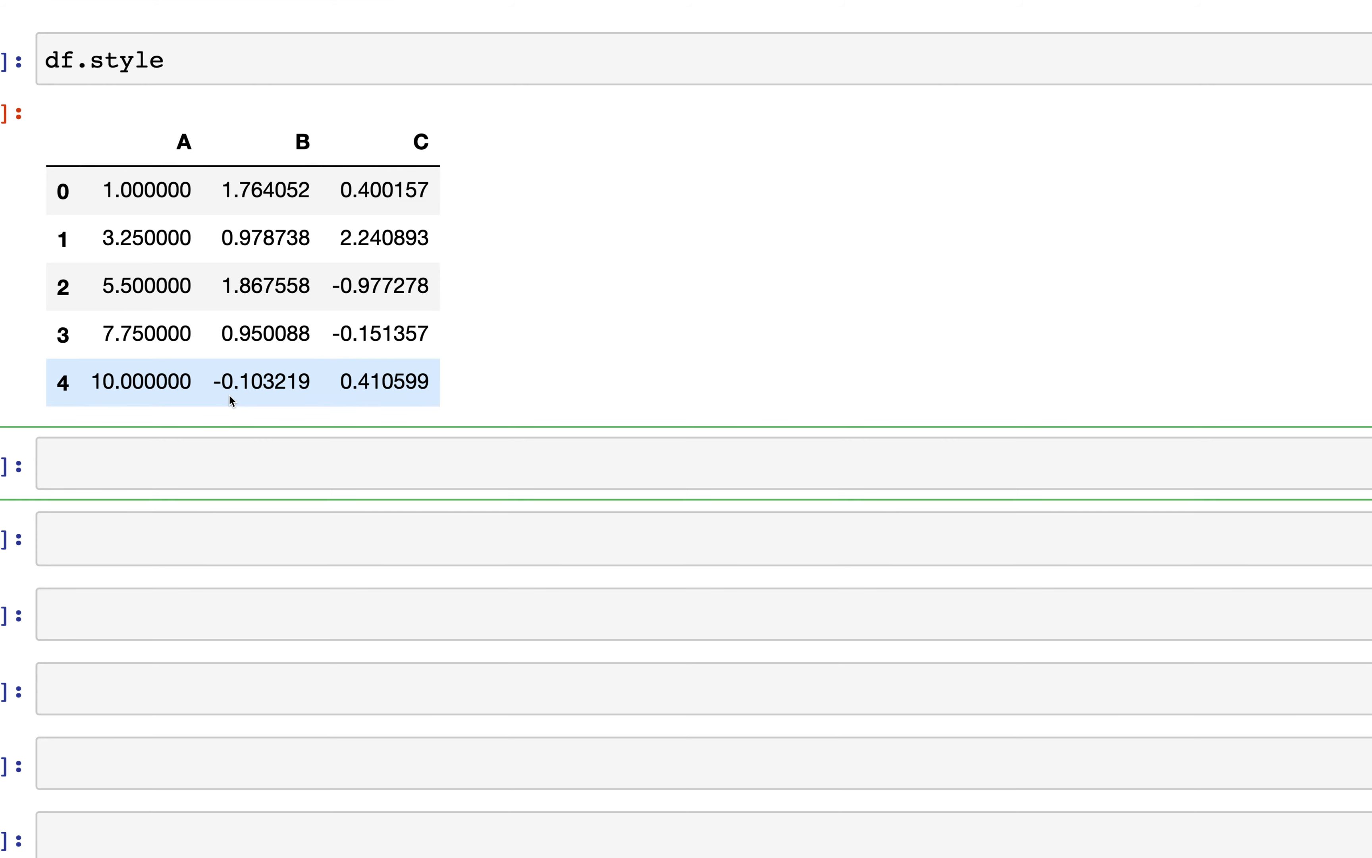
Run df.style.render() and point out the empty style block in its HTML output
text(d)
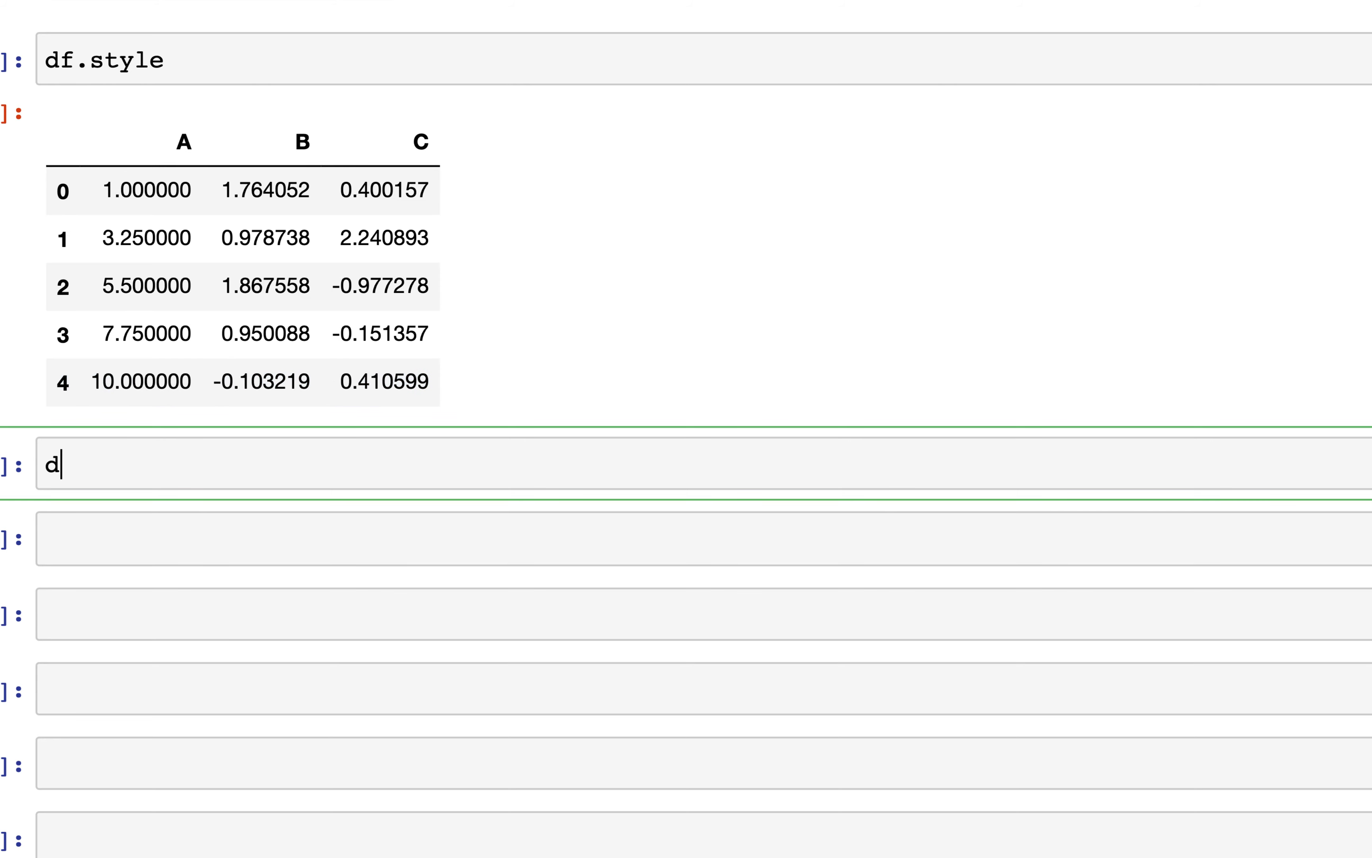
text(f.st)
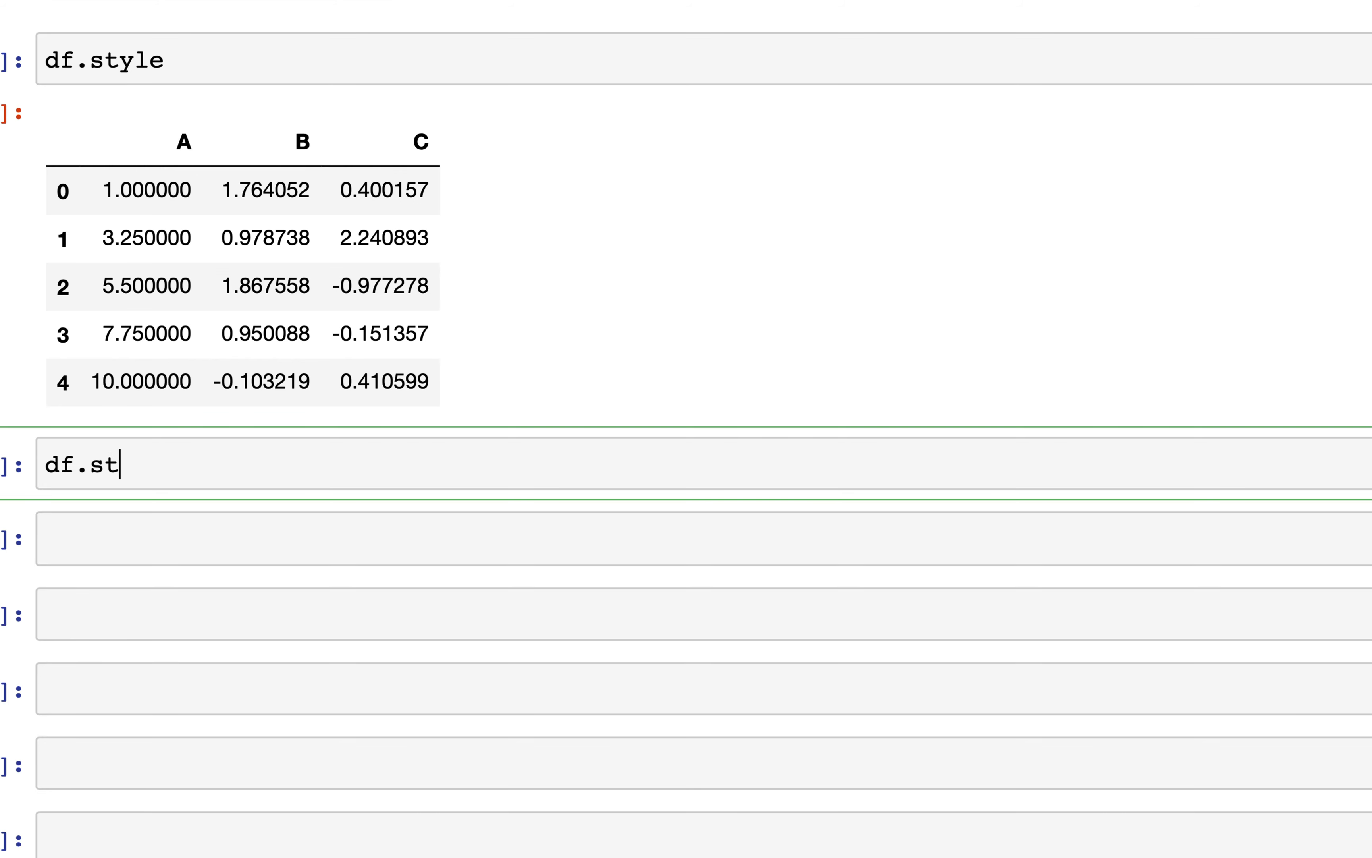
text(yle)
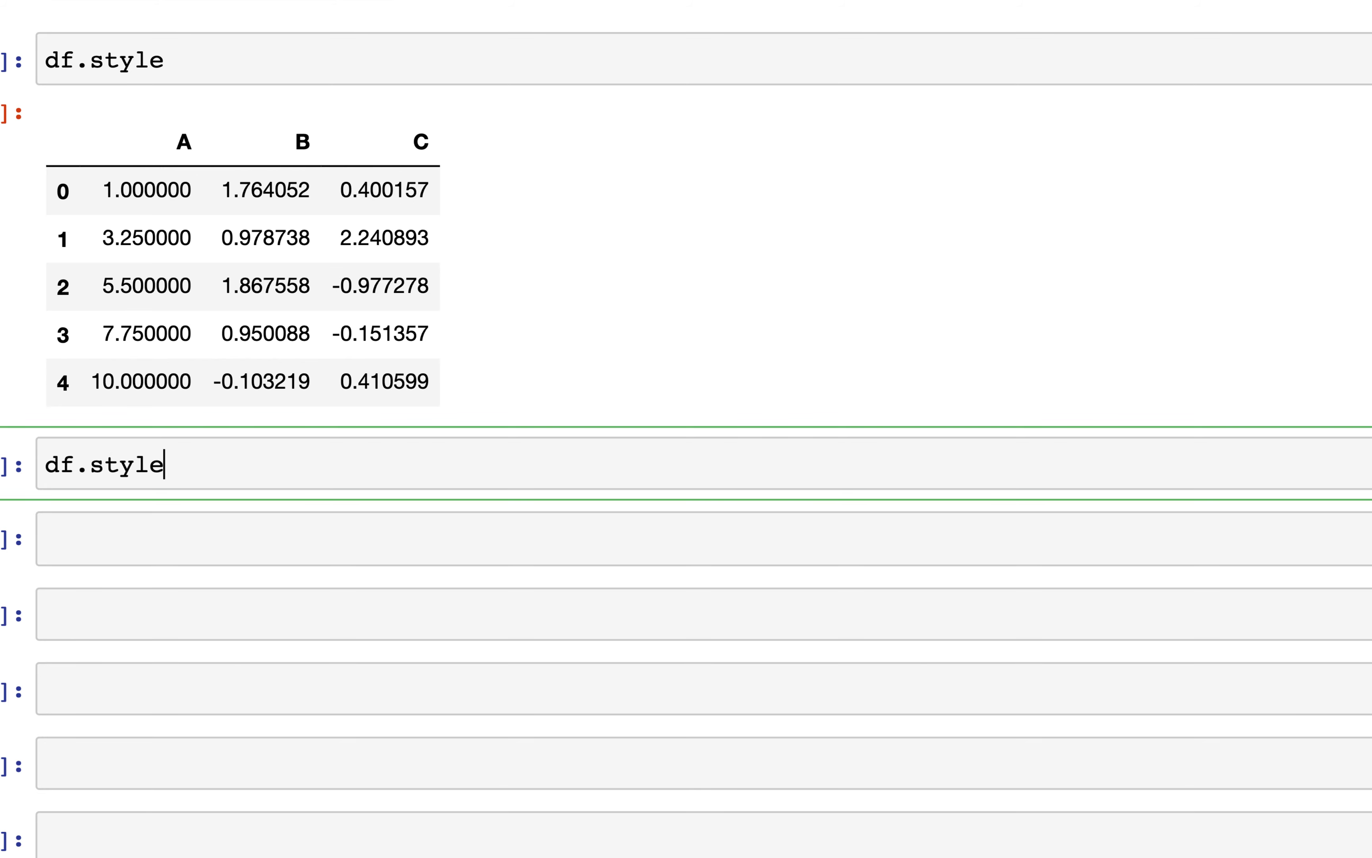
text(.render())
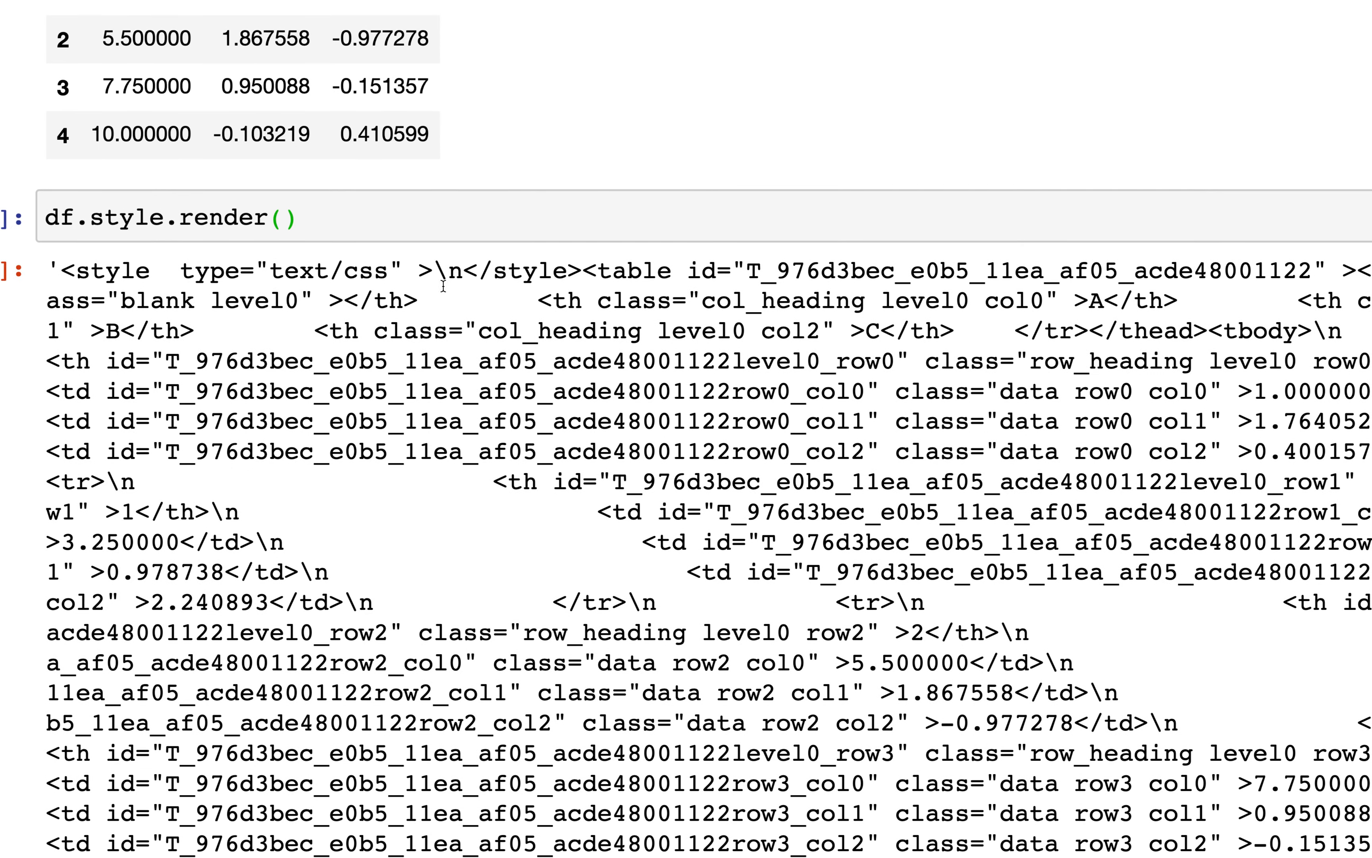
double_click(529, 271)
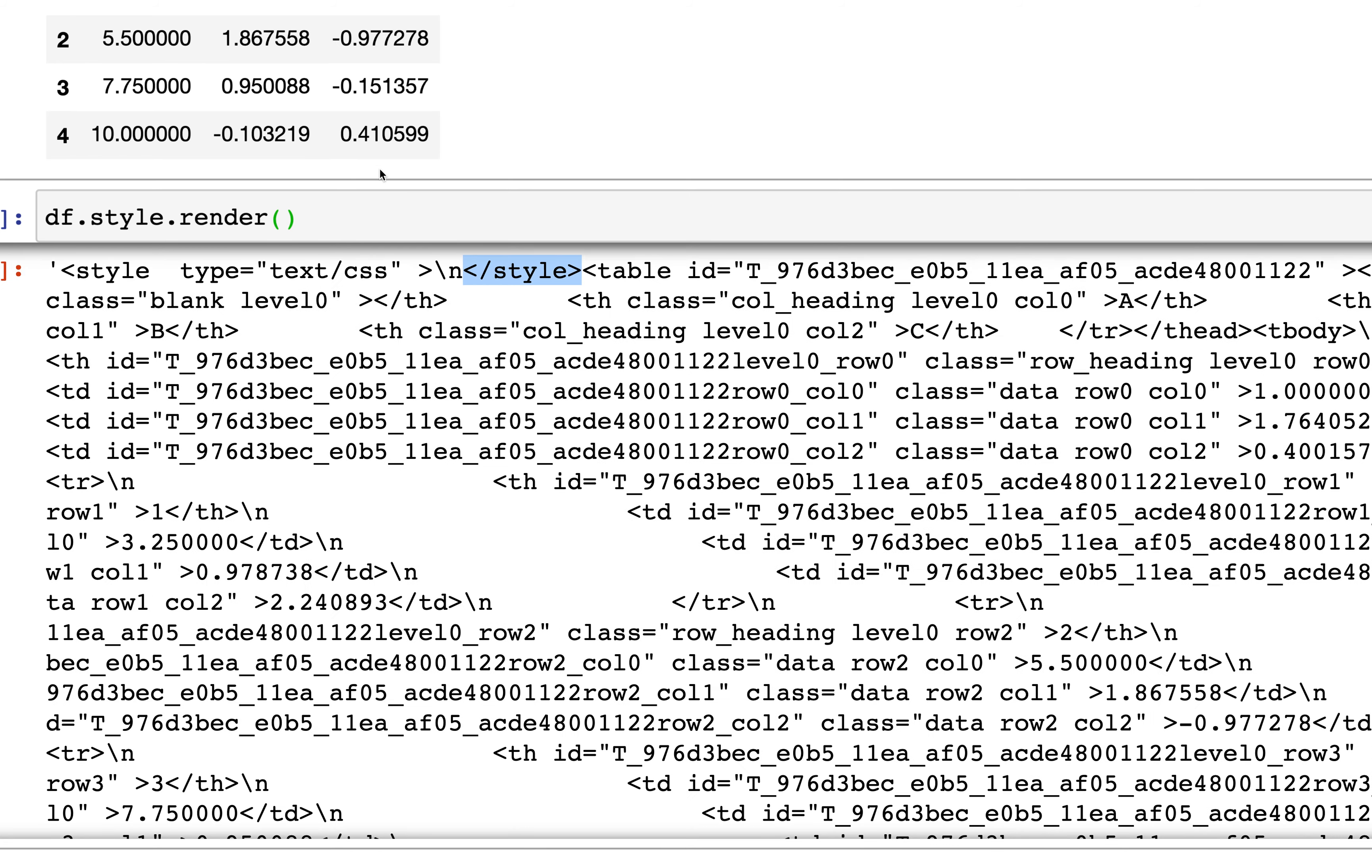
mouse_move(493, 481)
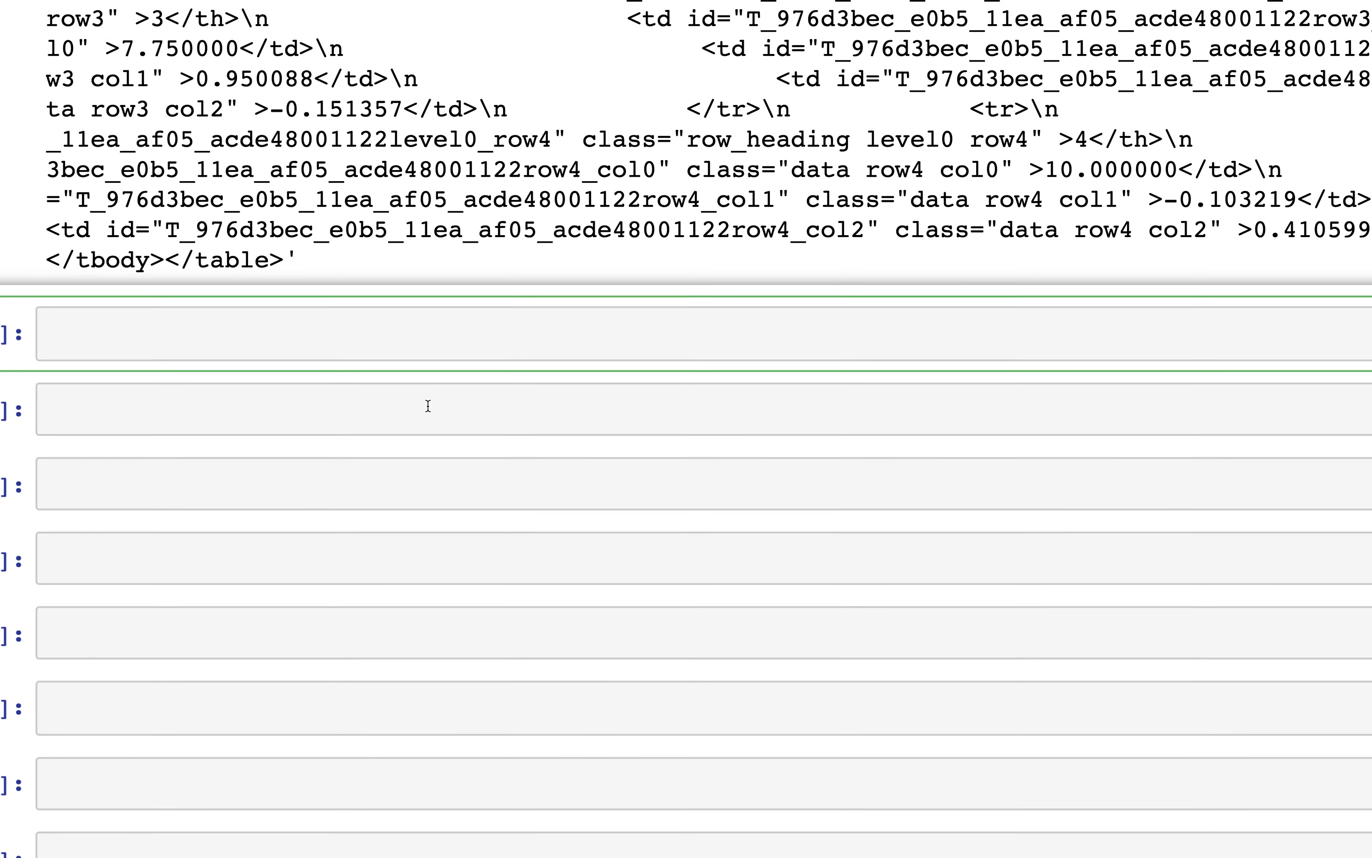
Define a color_neg_red(x) function in a new cell
click(427, 407)
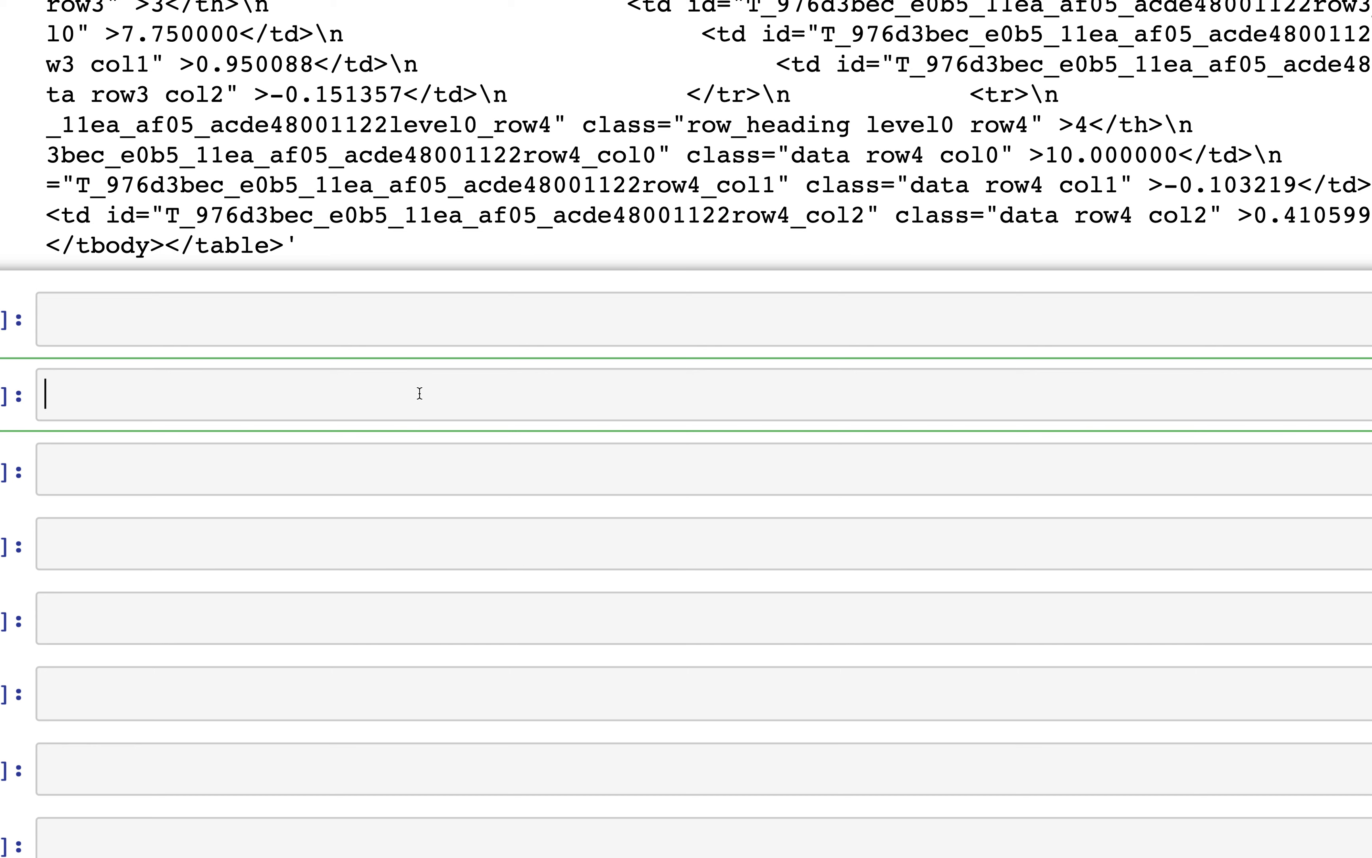
text(def)
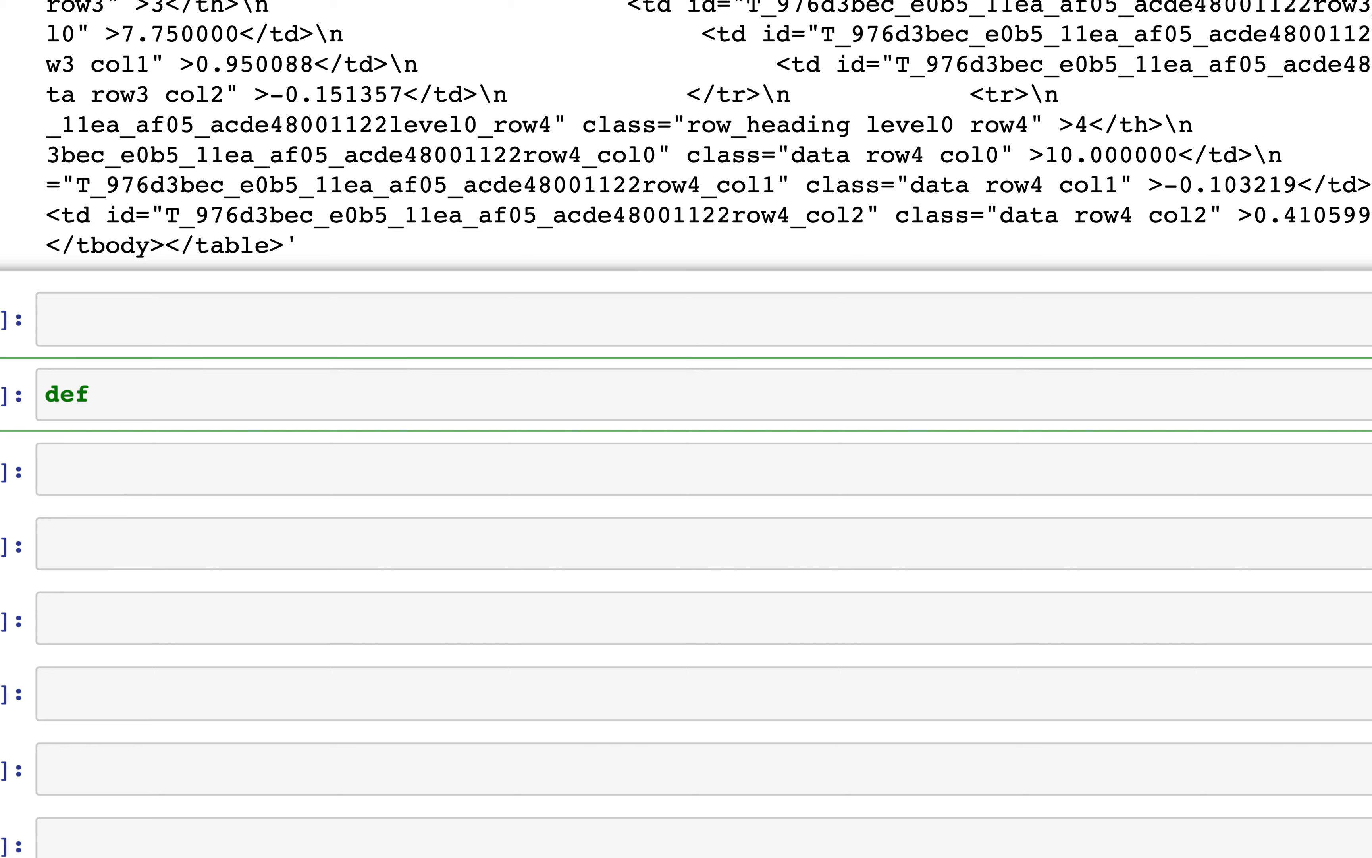
text(c)
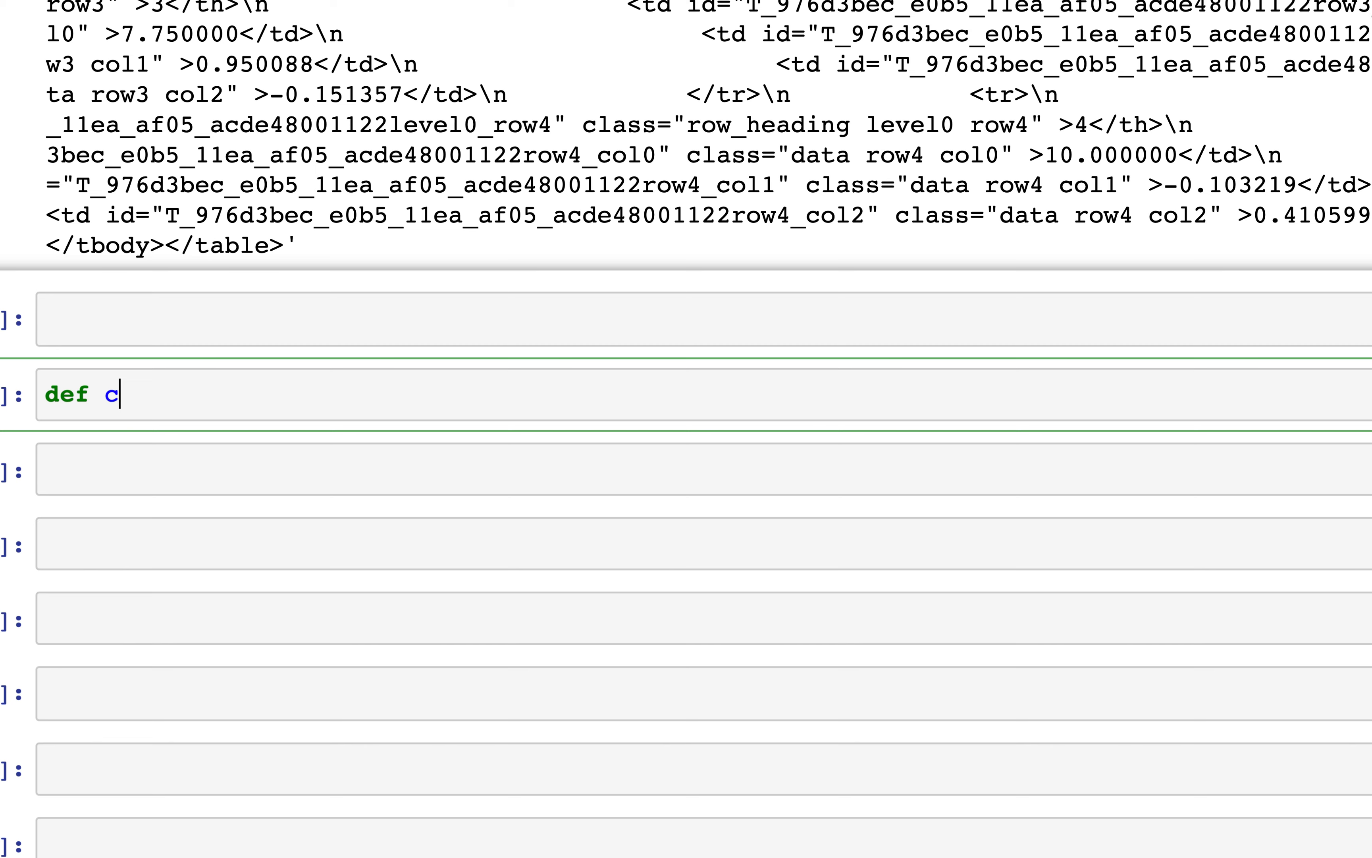
text(olor)
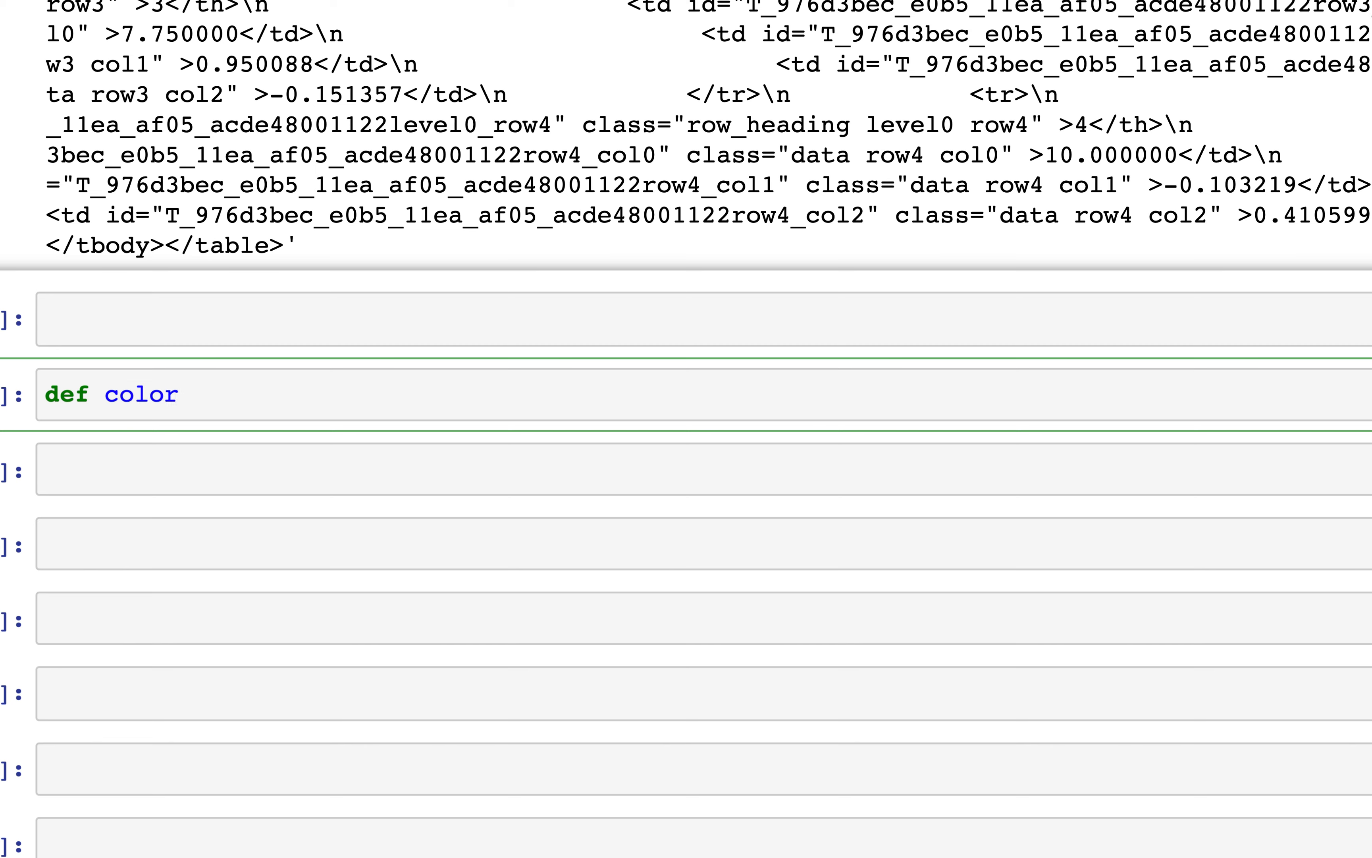
text(_neg_r)
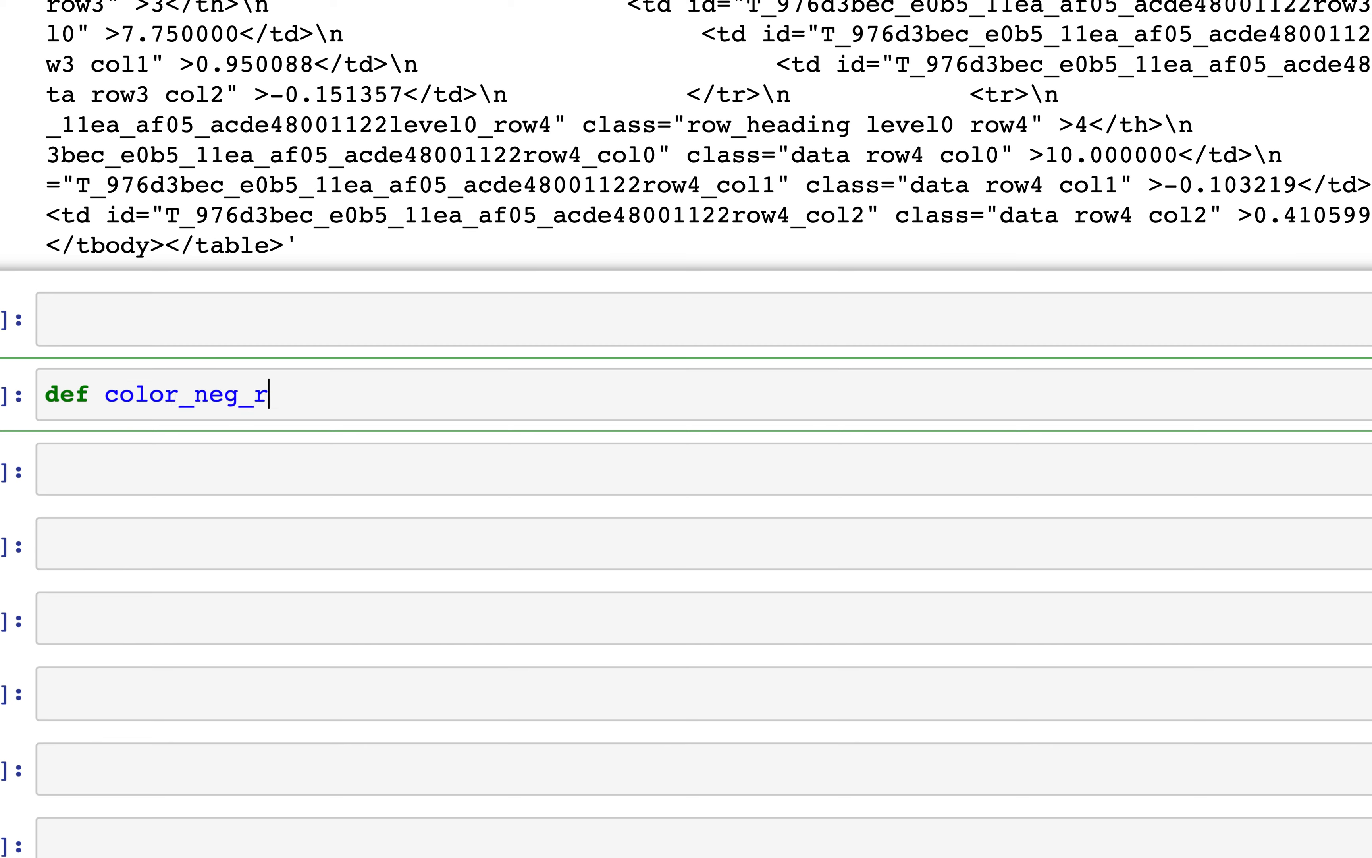
text(ed)
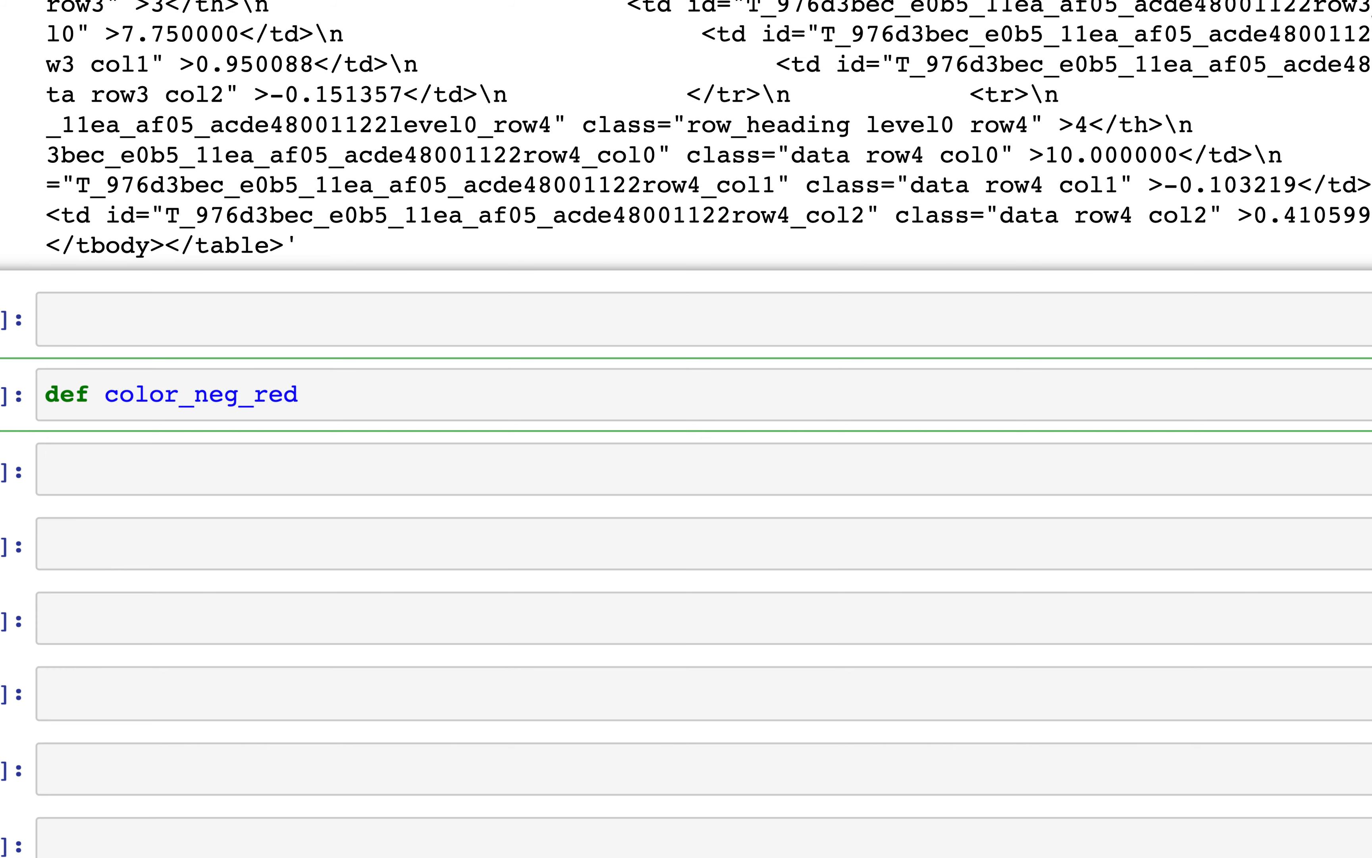
text((x):)
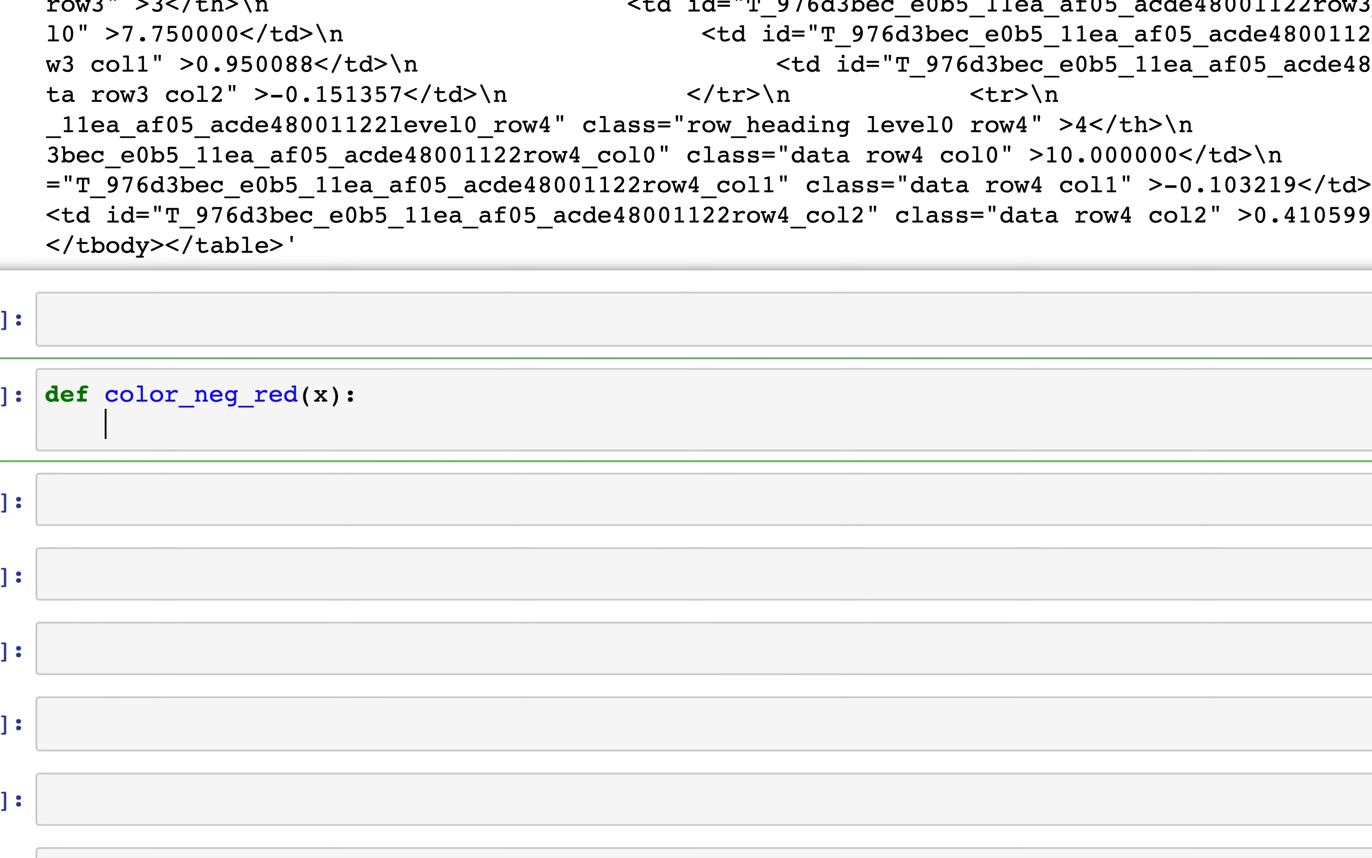
Assign color = 'red' if x < 0 else 'black' inside the function
text(color)
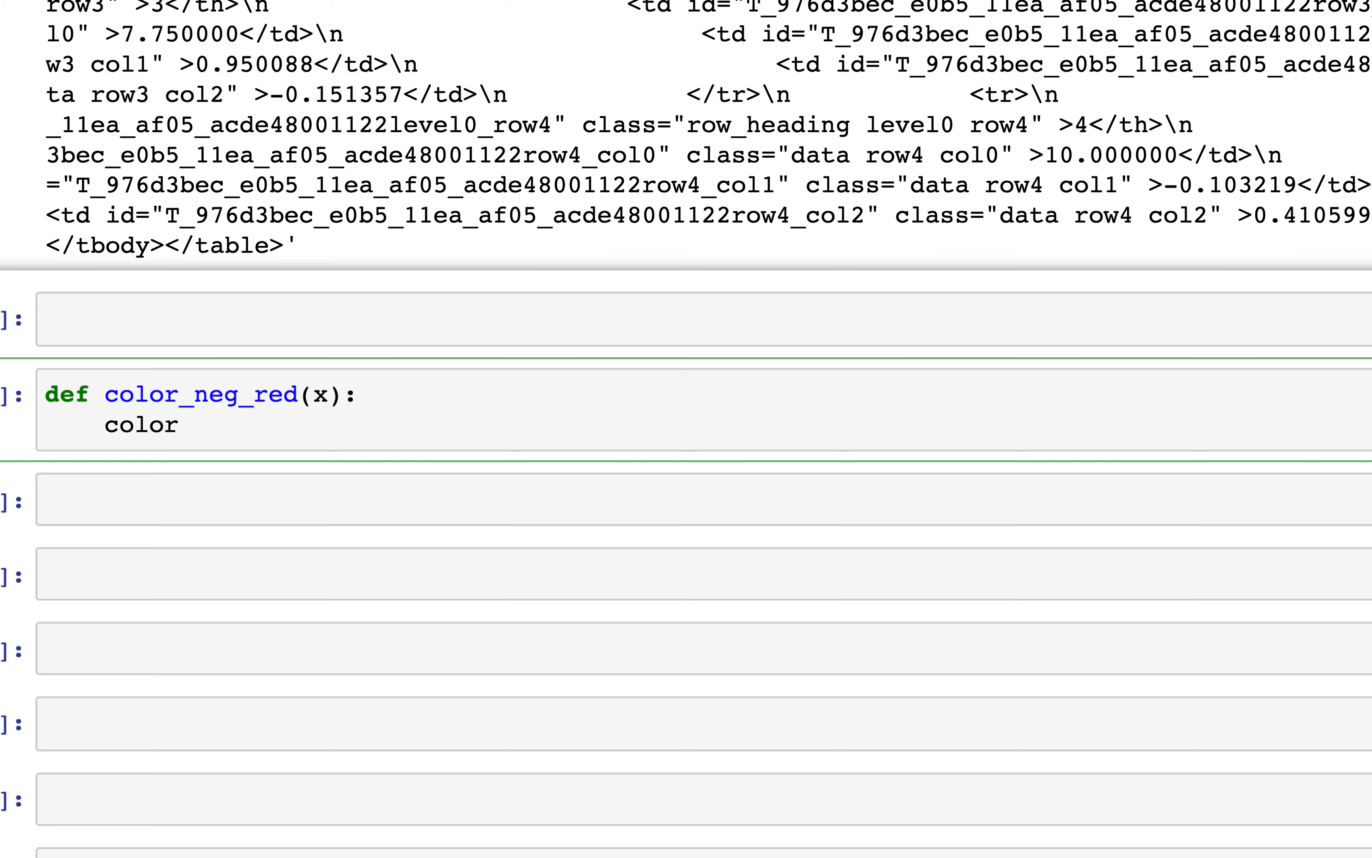
click(193, 426)
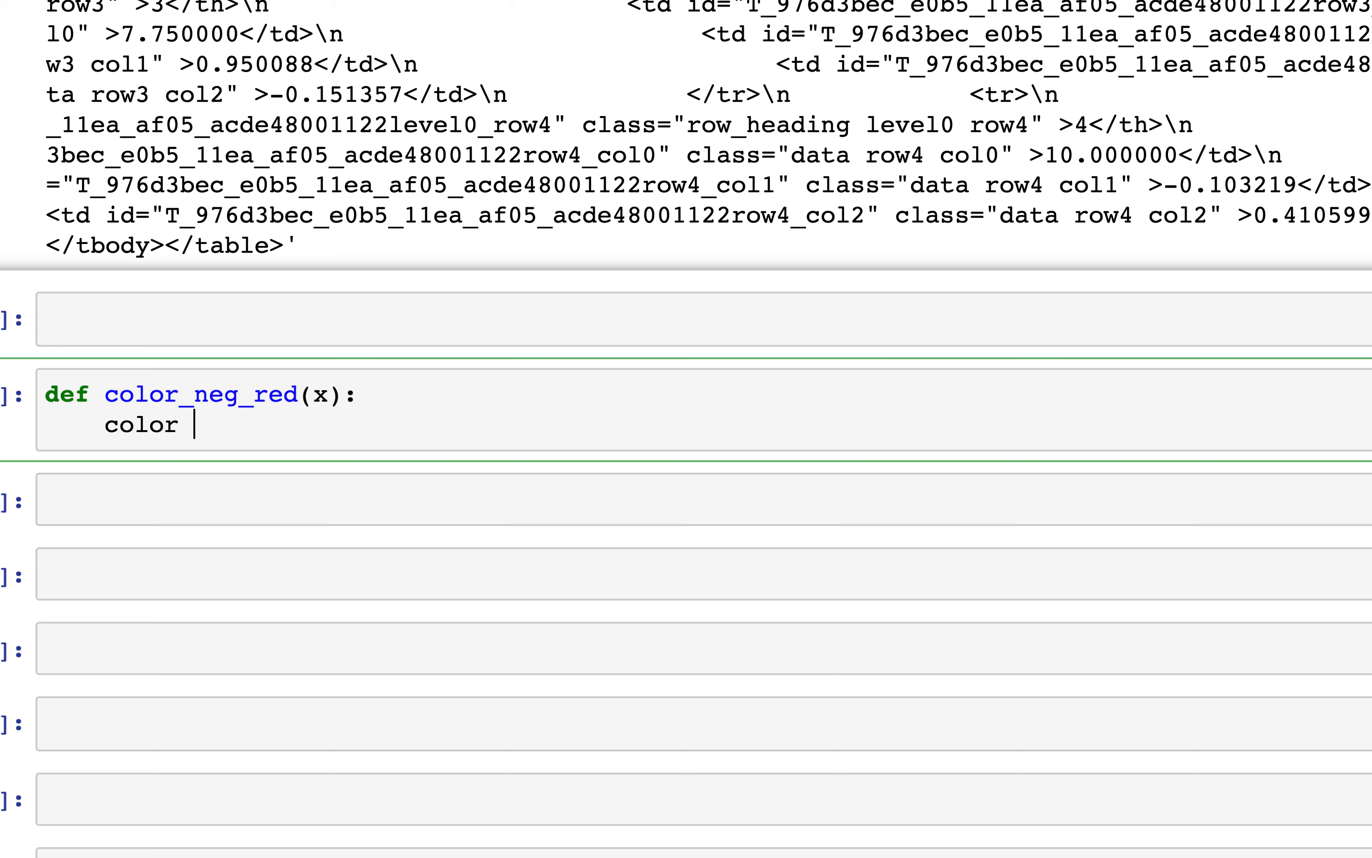
text(=)
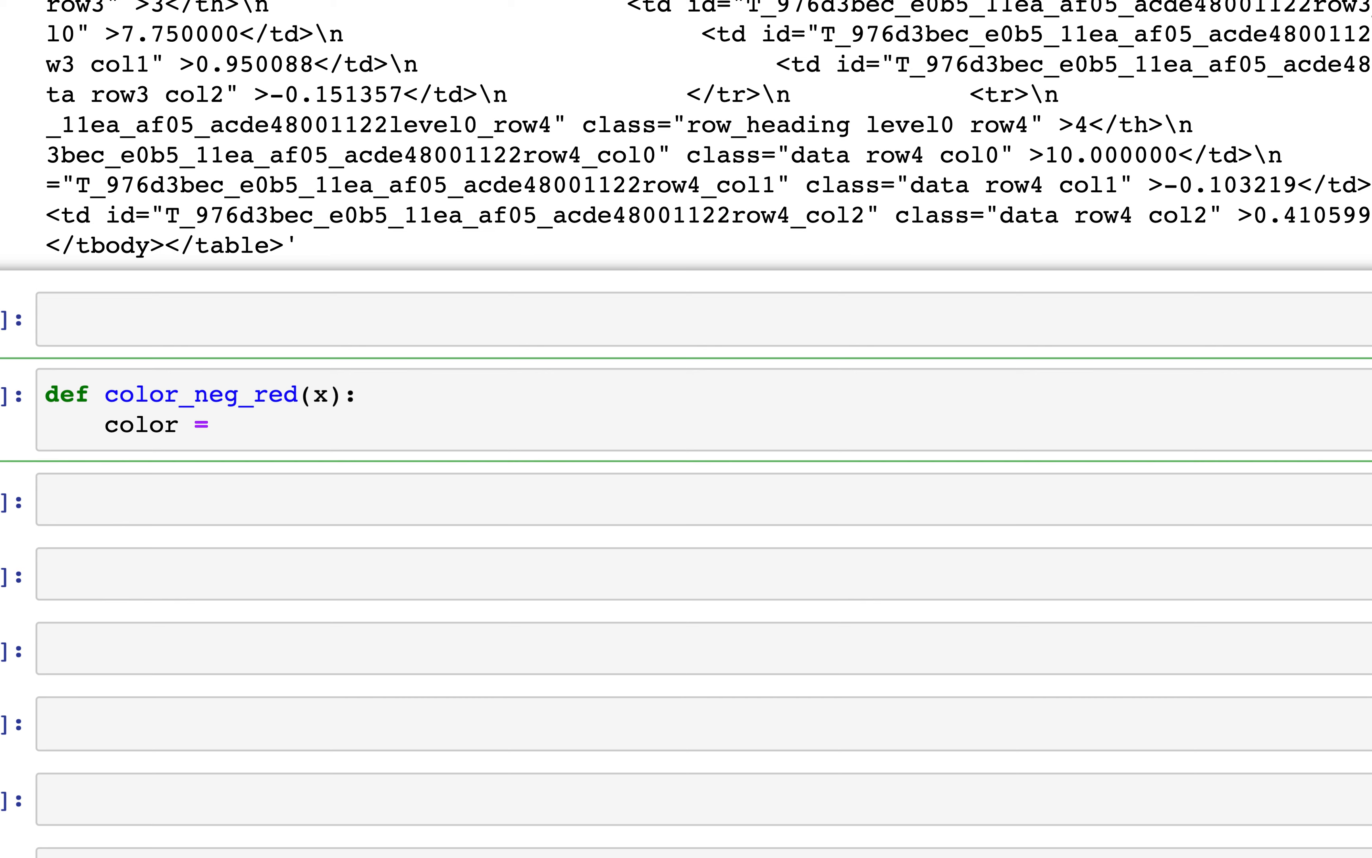
text('')
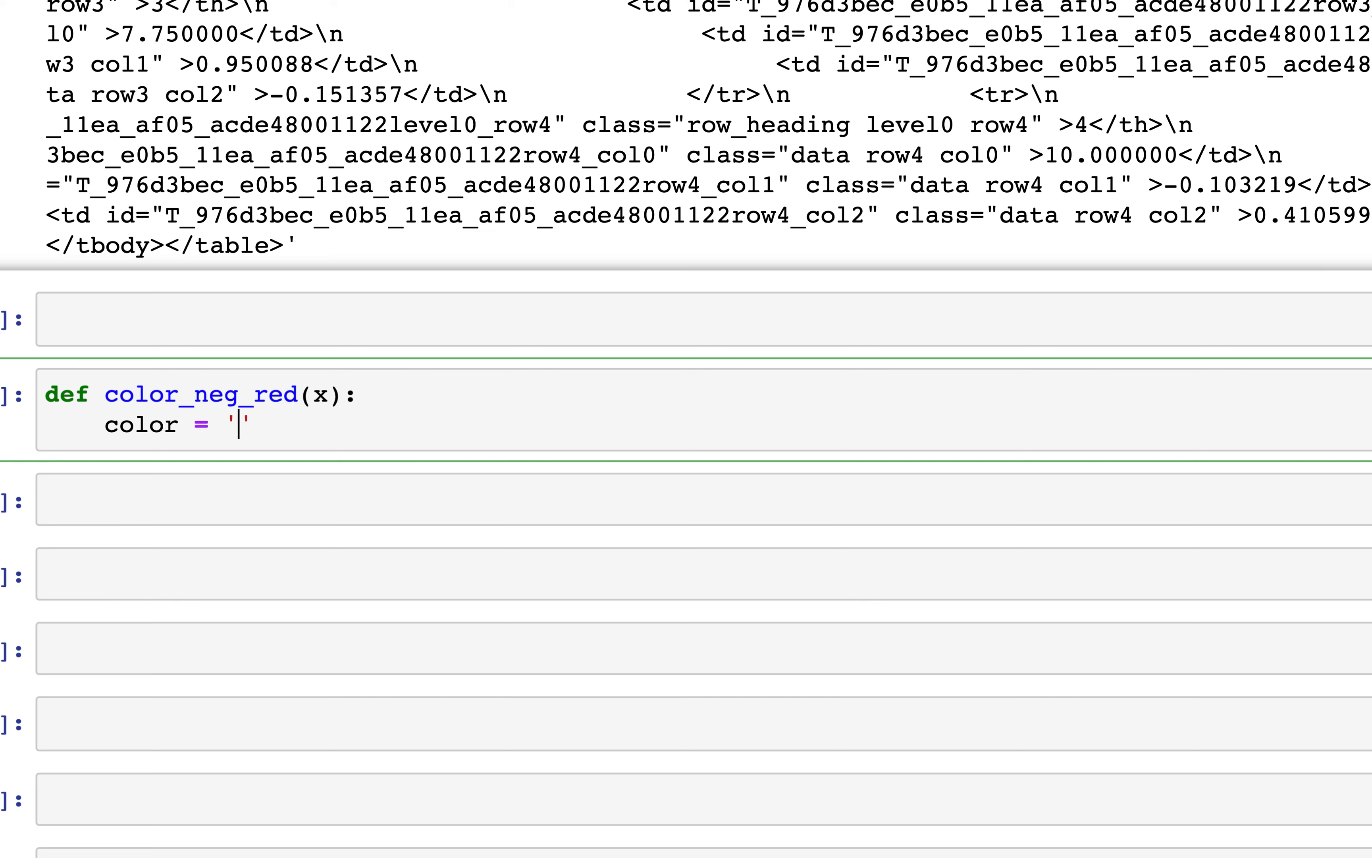
text(if x)
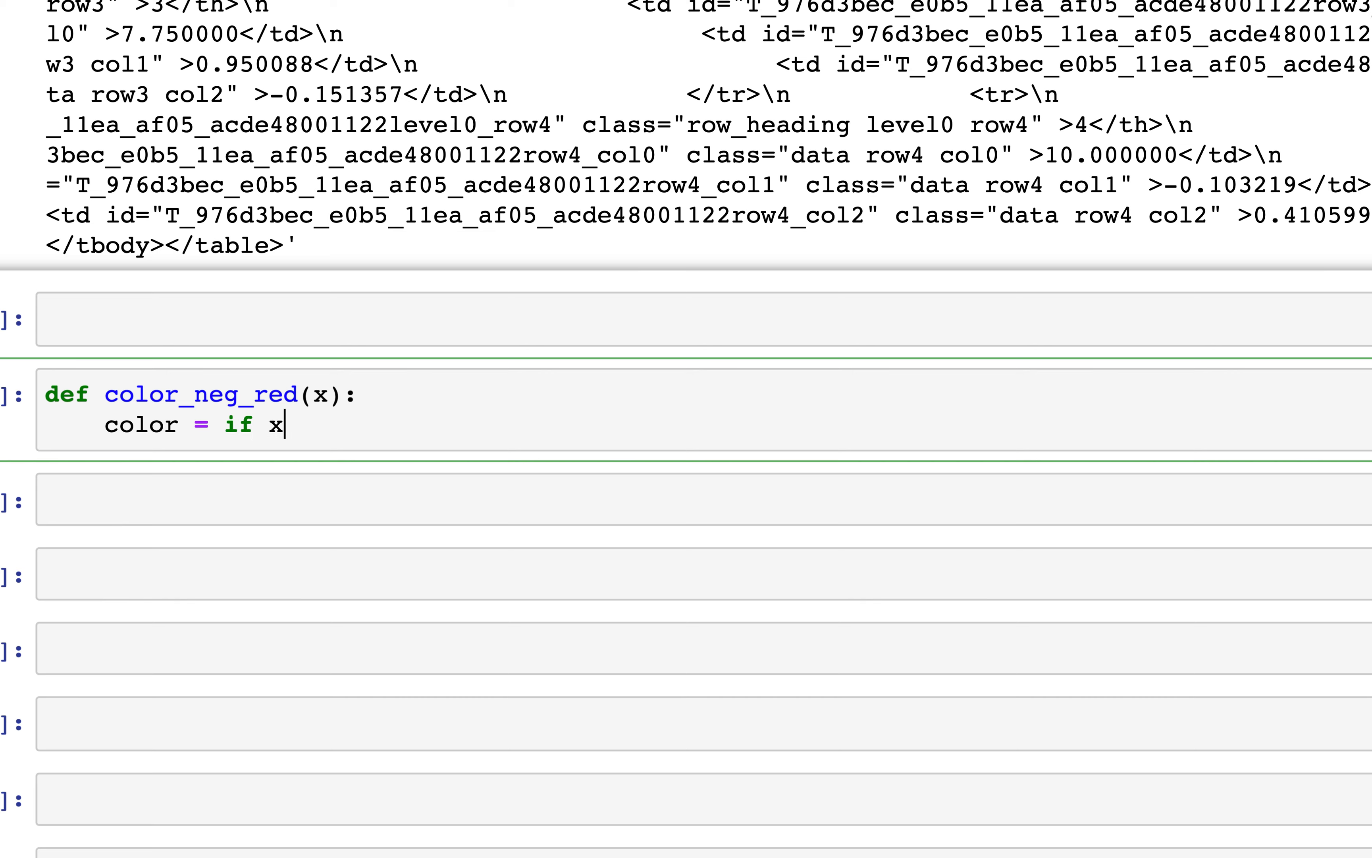
text(<0)
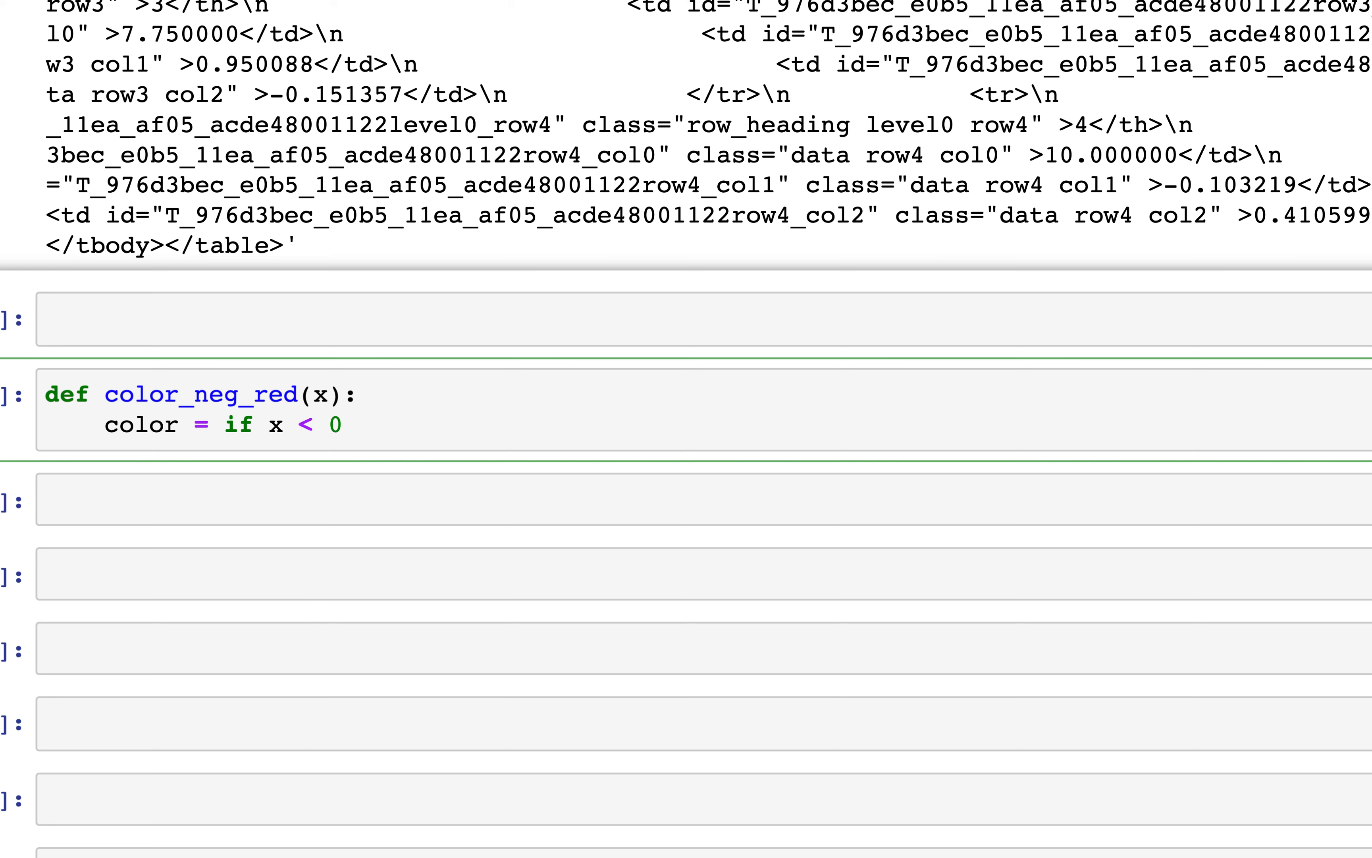
drag(263, 424, 344, 424)
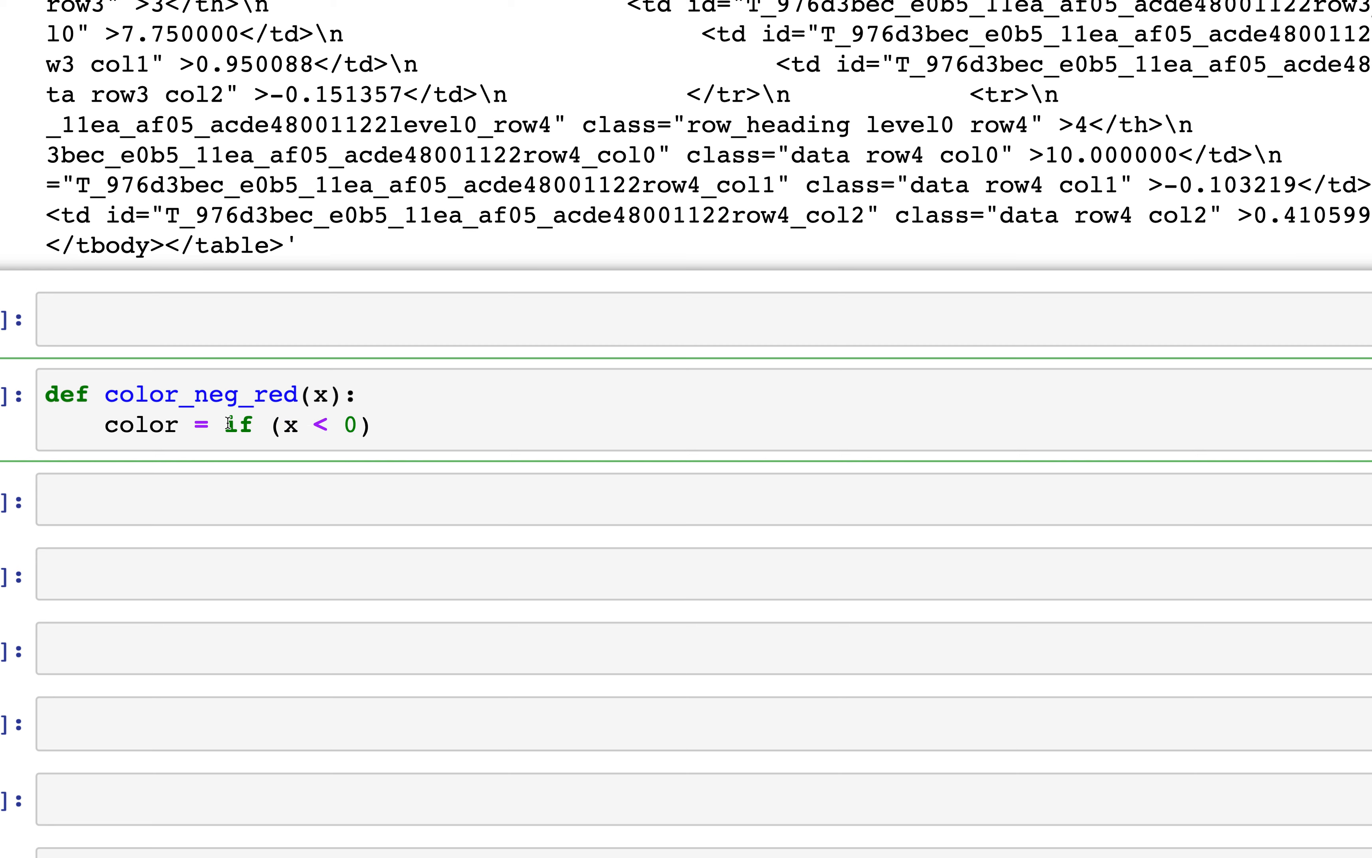
text('red')
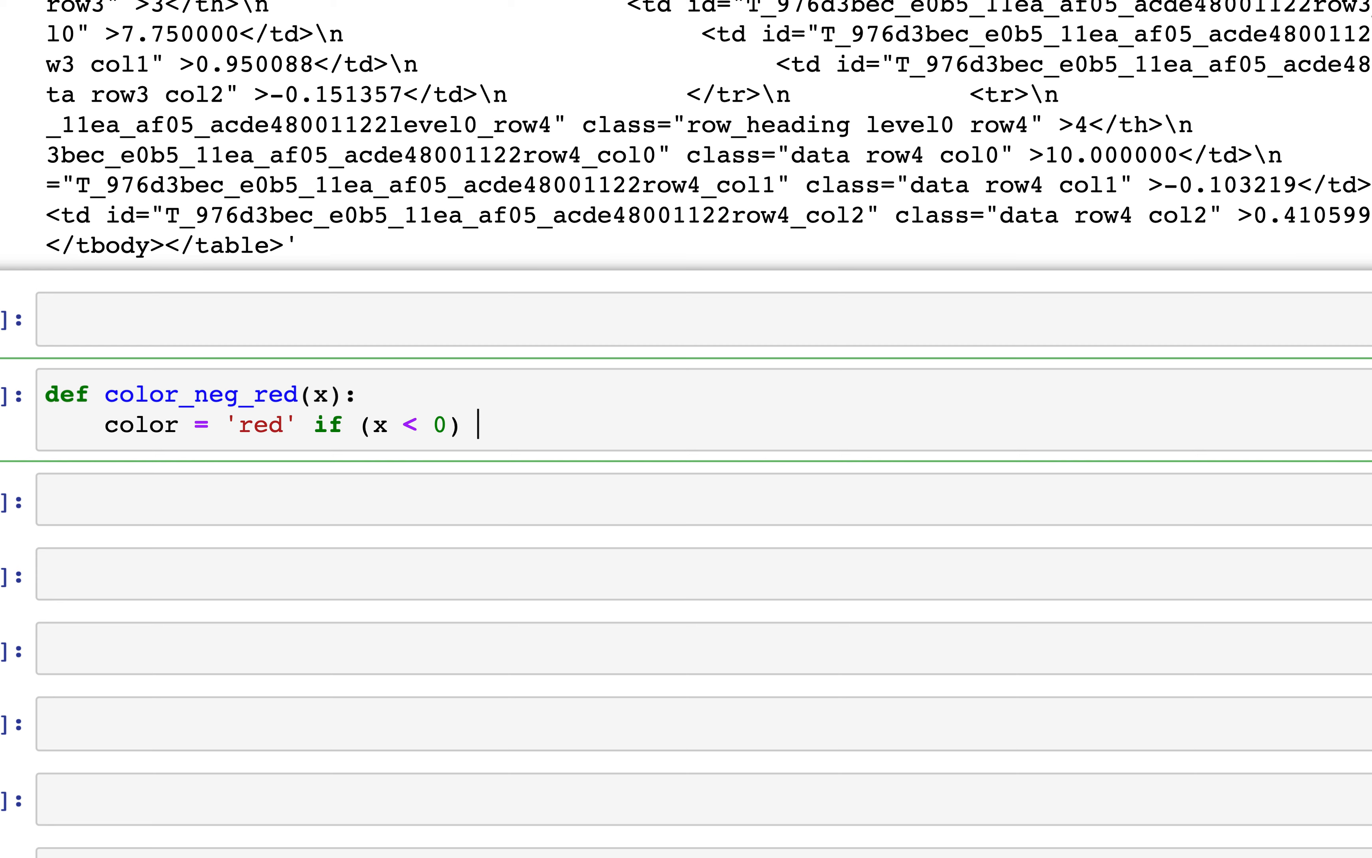
text(e)
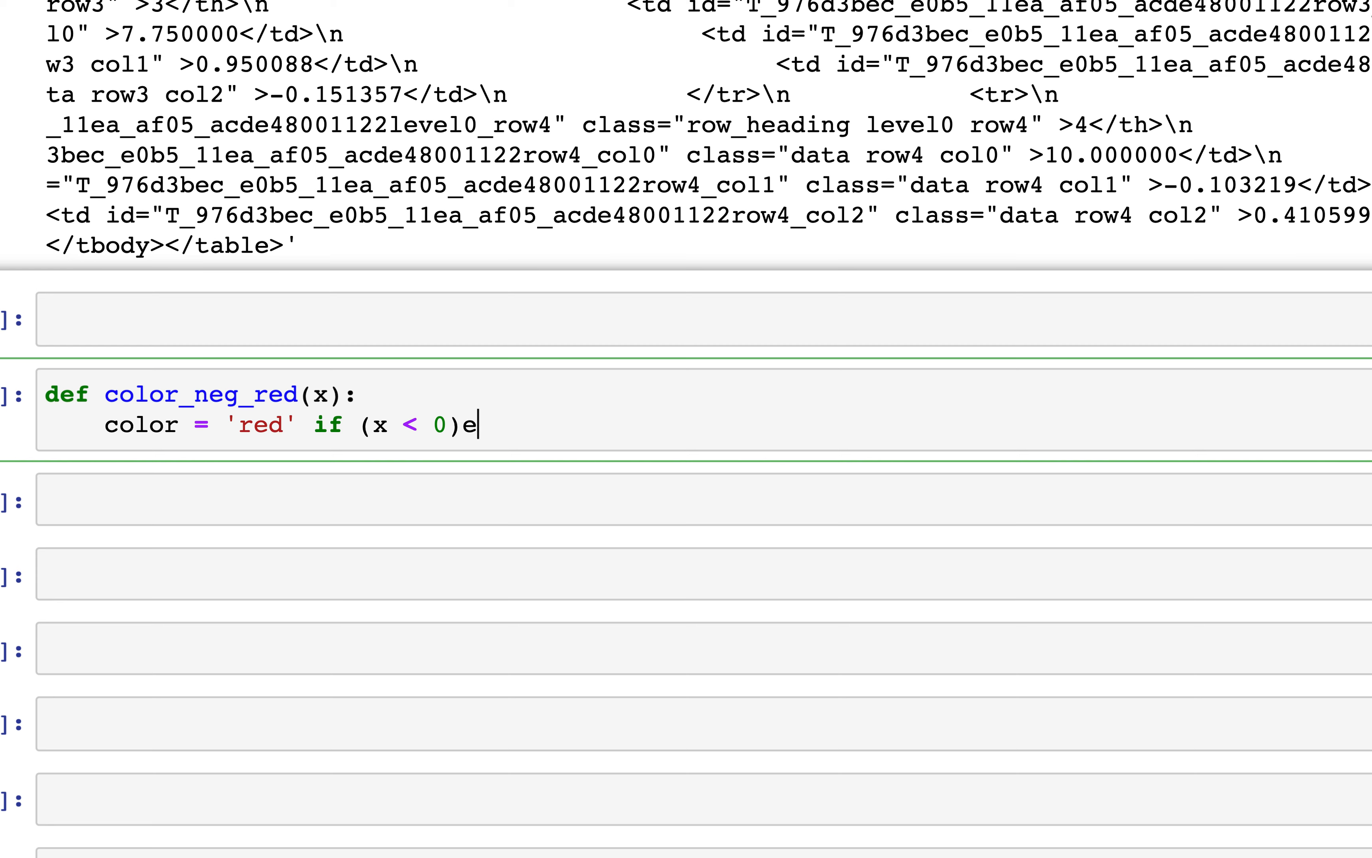
text(lse 'b')
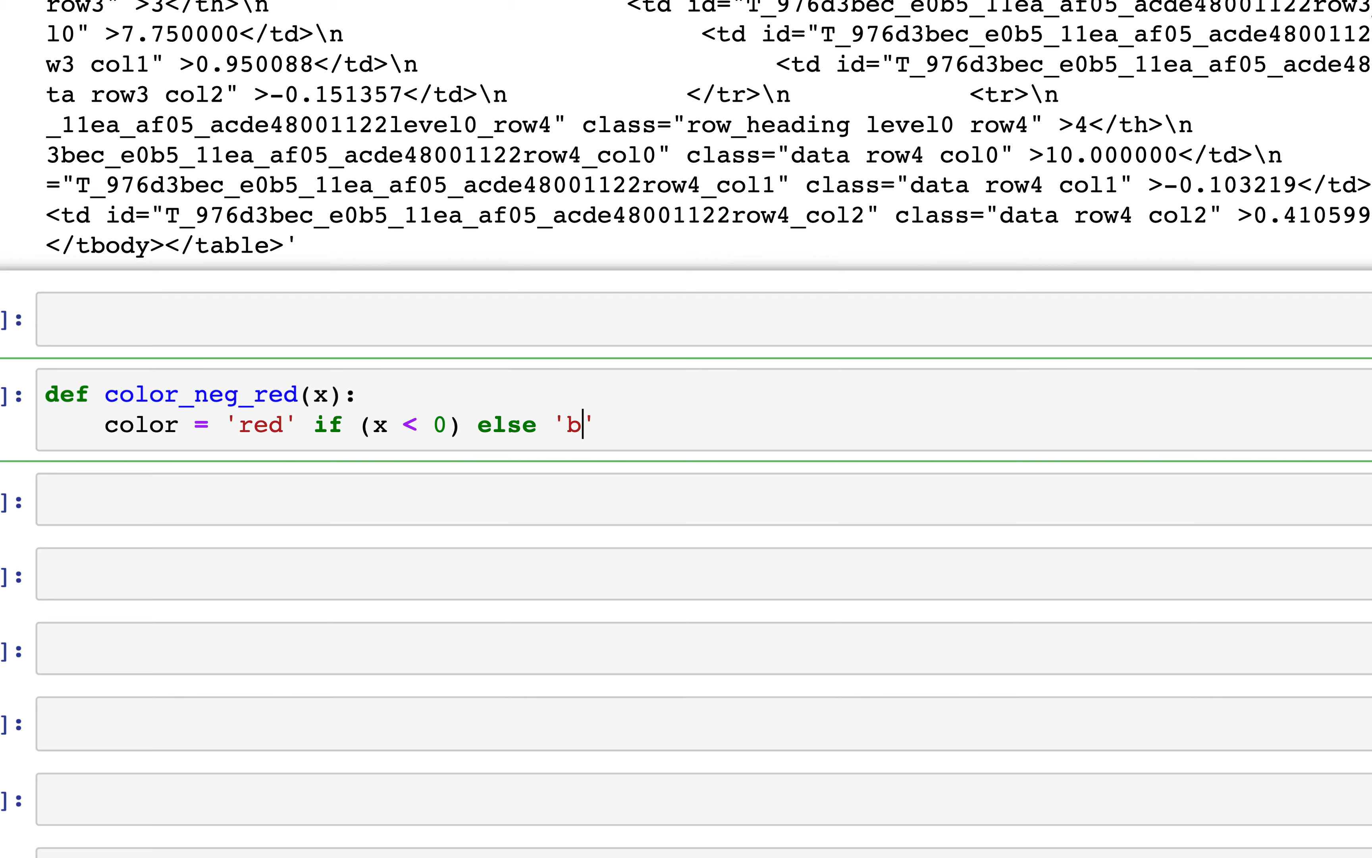
text(la)
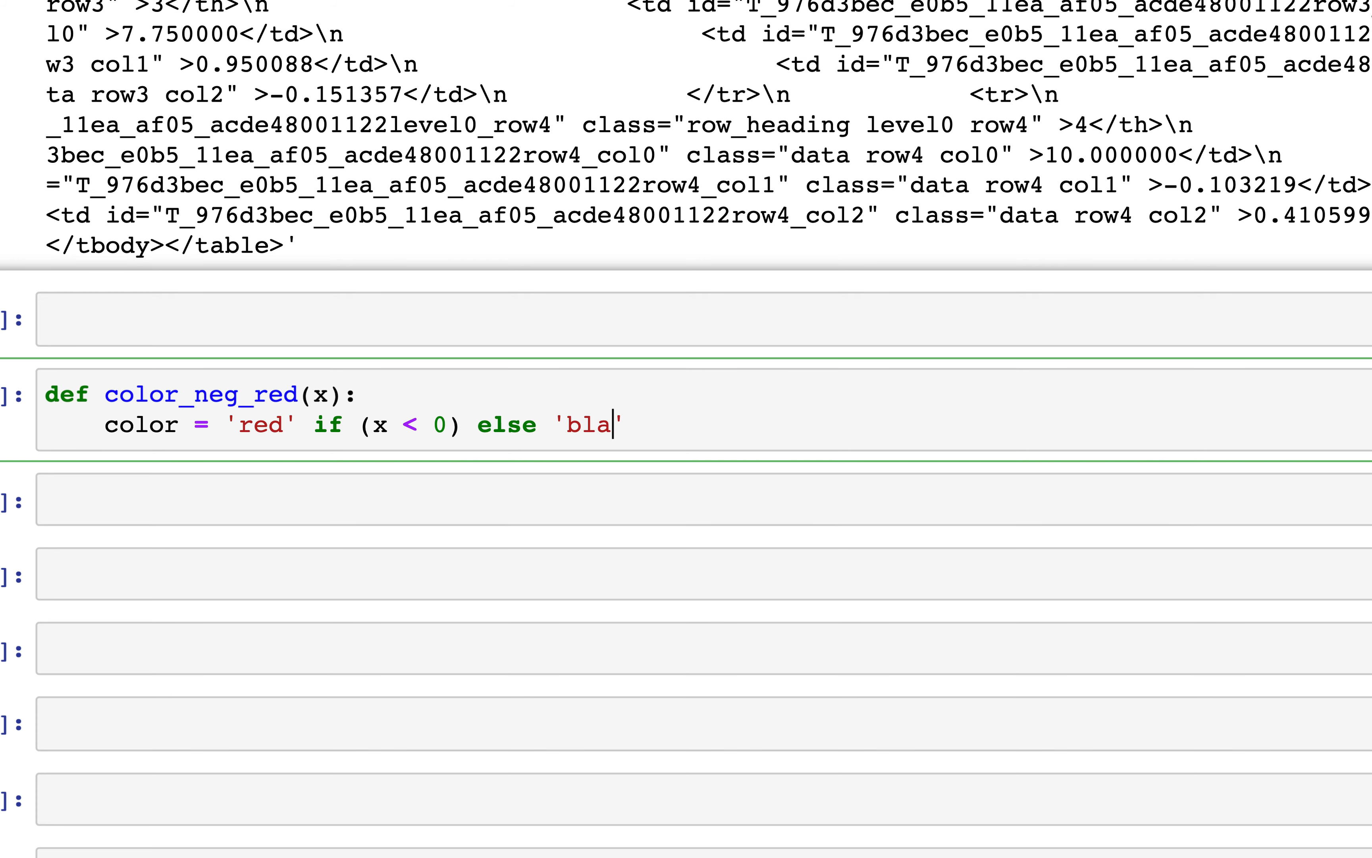
text(ck)
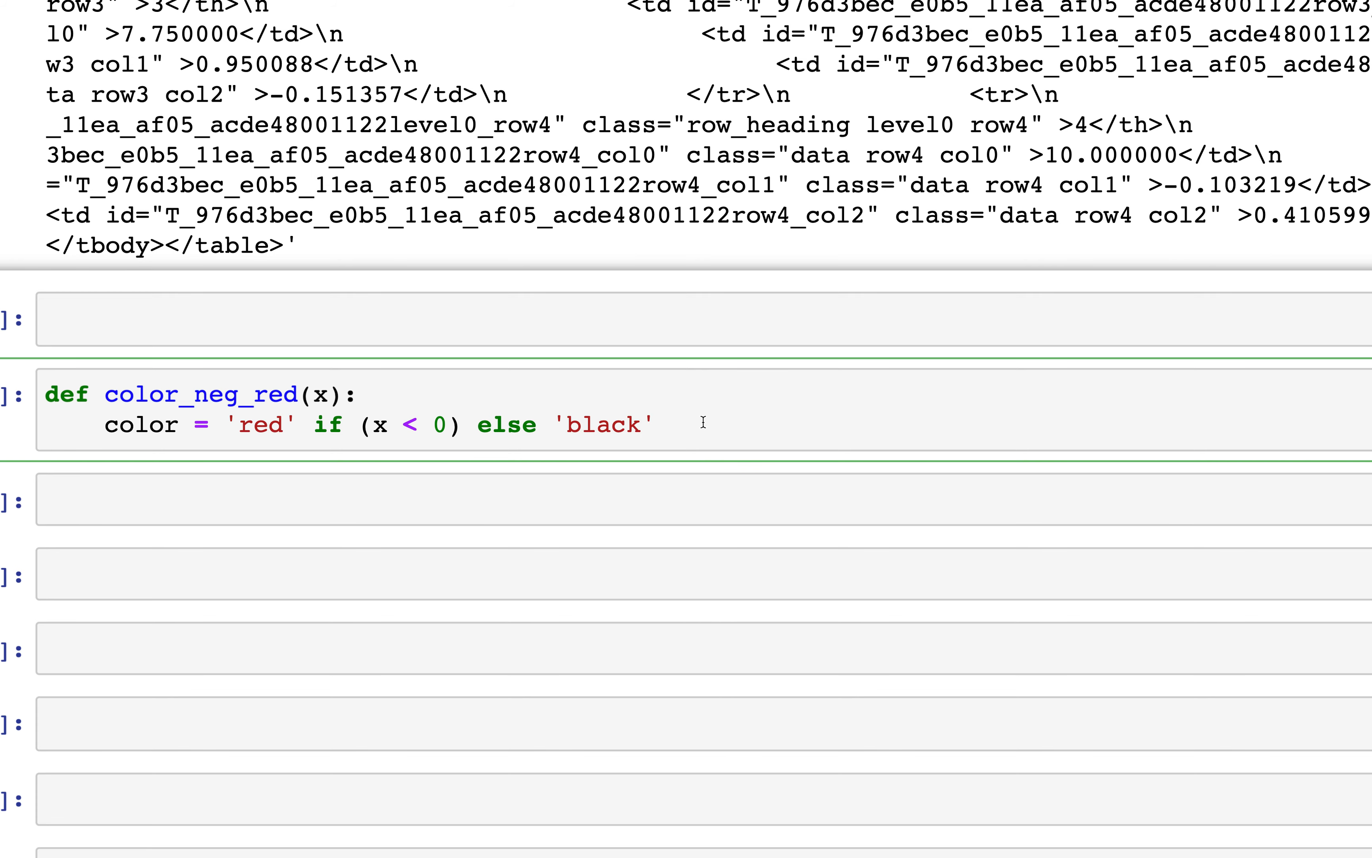
Return the style string 'color: %s' % color
text(ret)
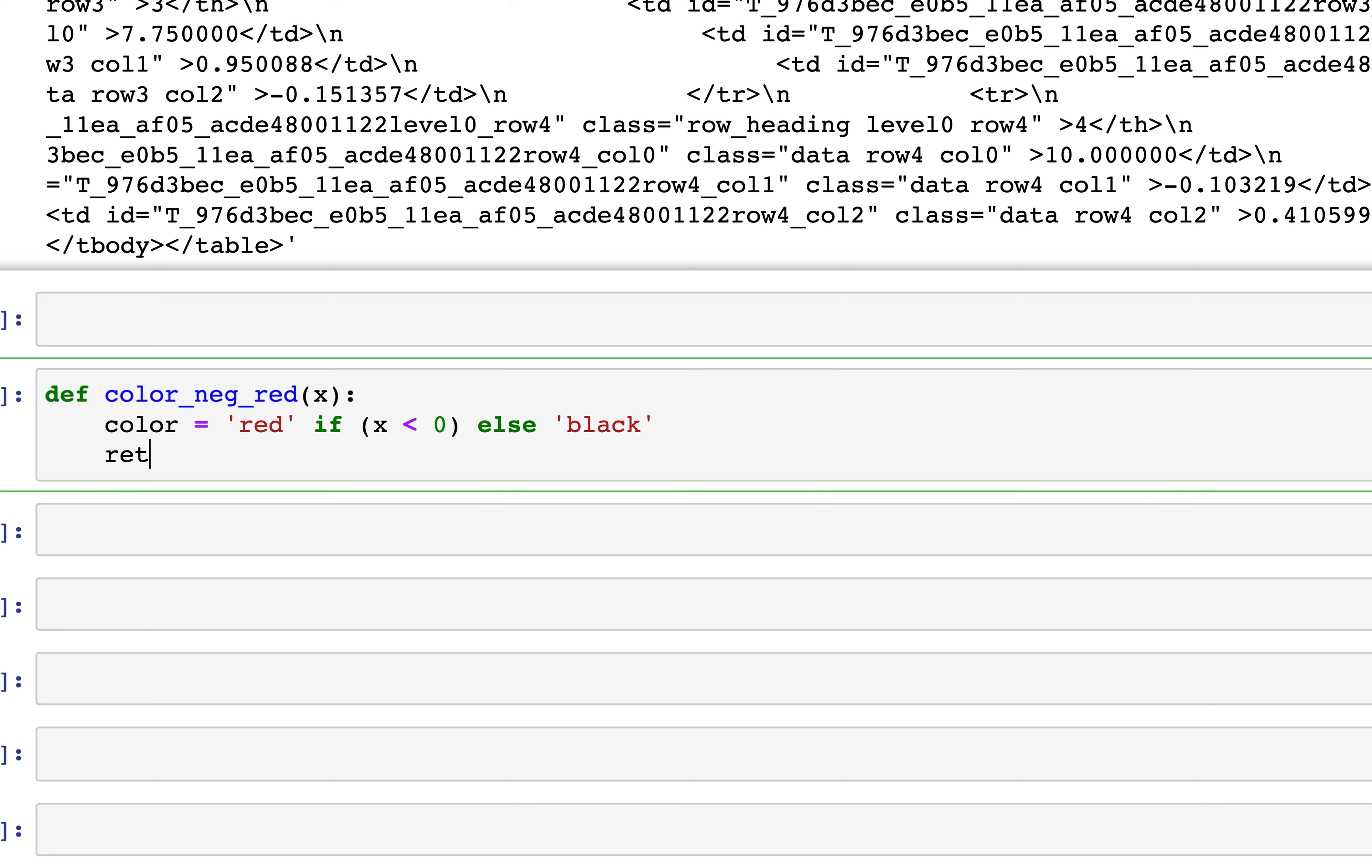
text(urn ')
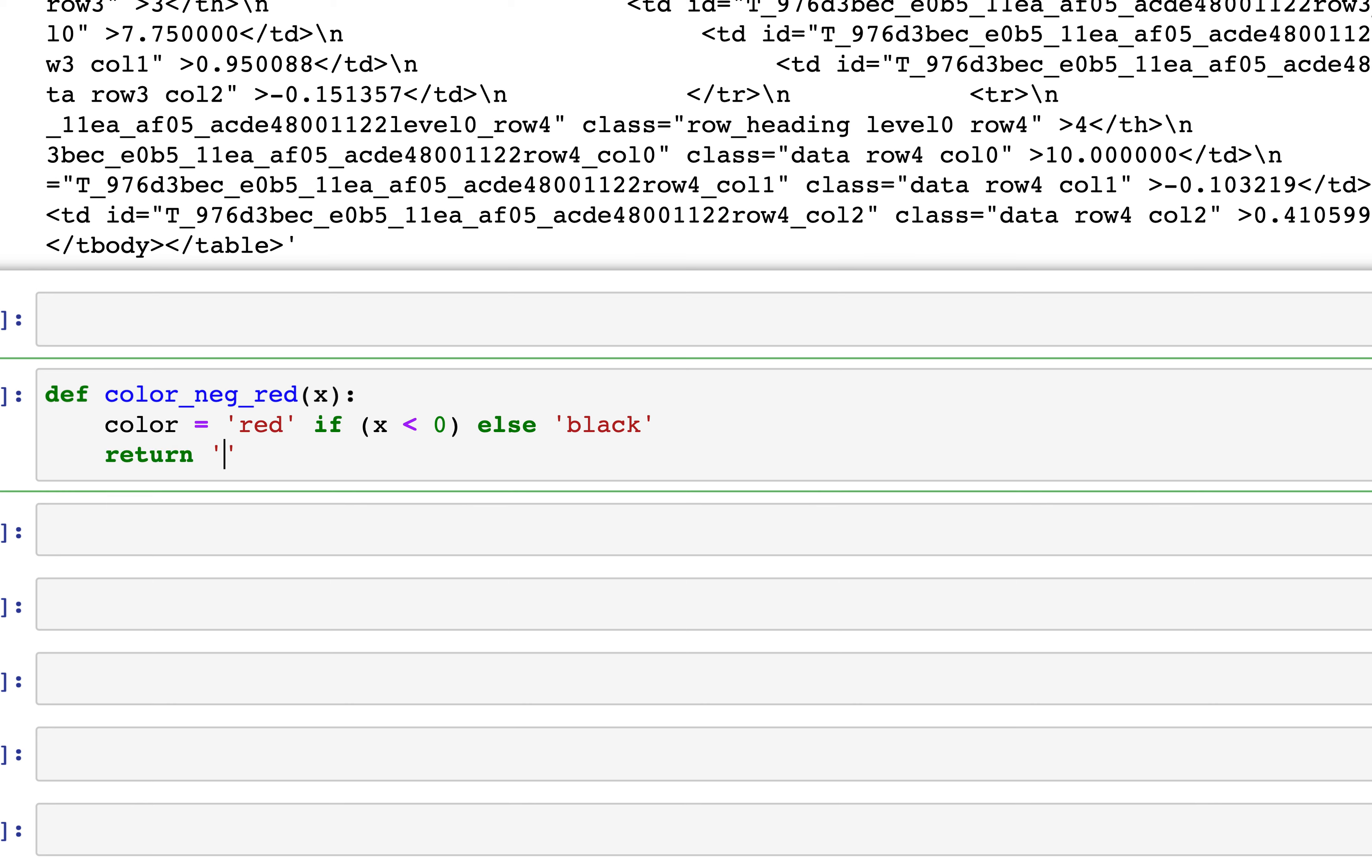
text(color)
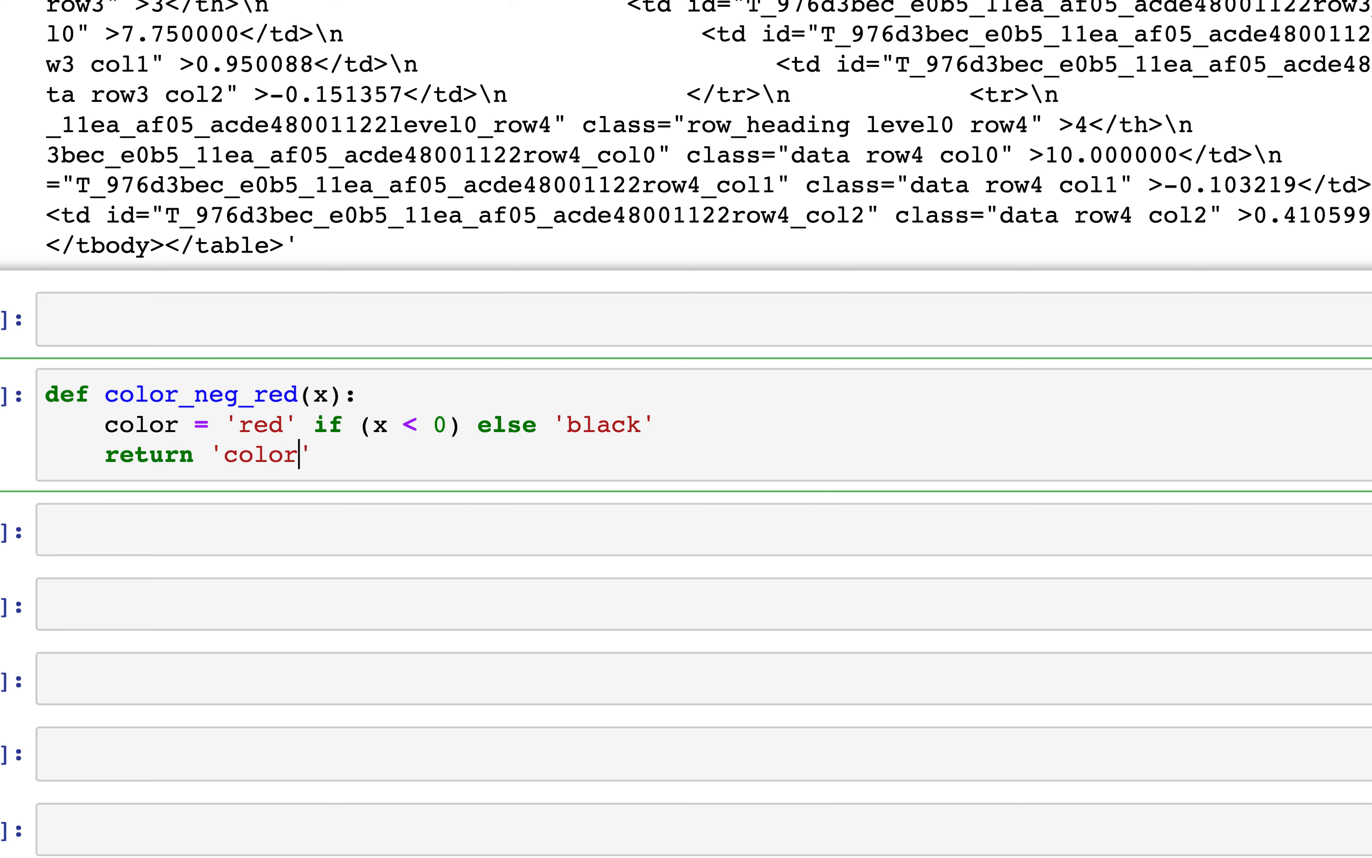
text(:)
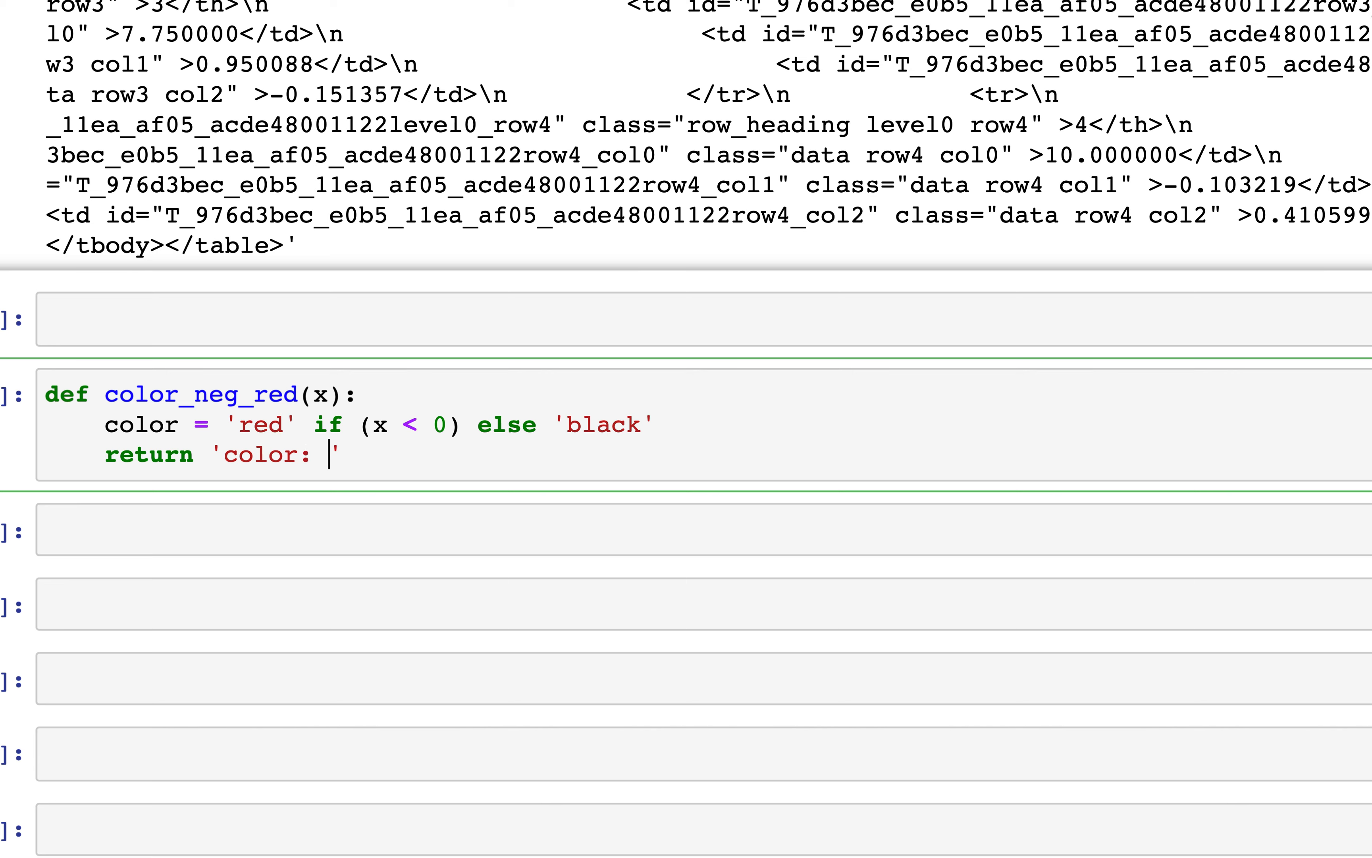
text(%)
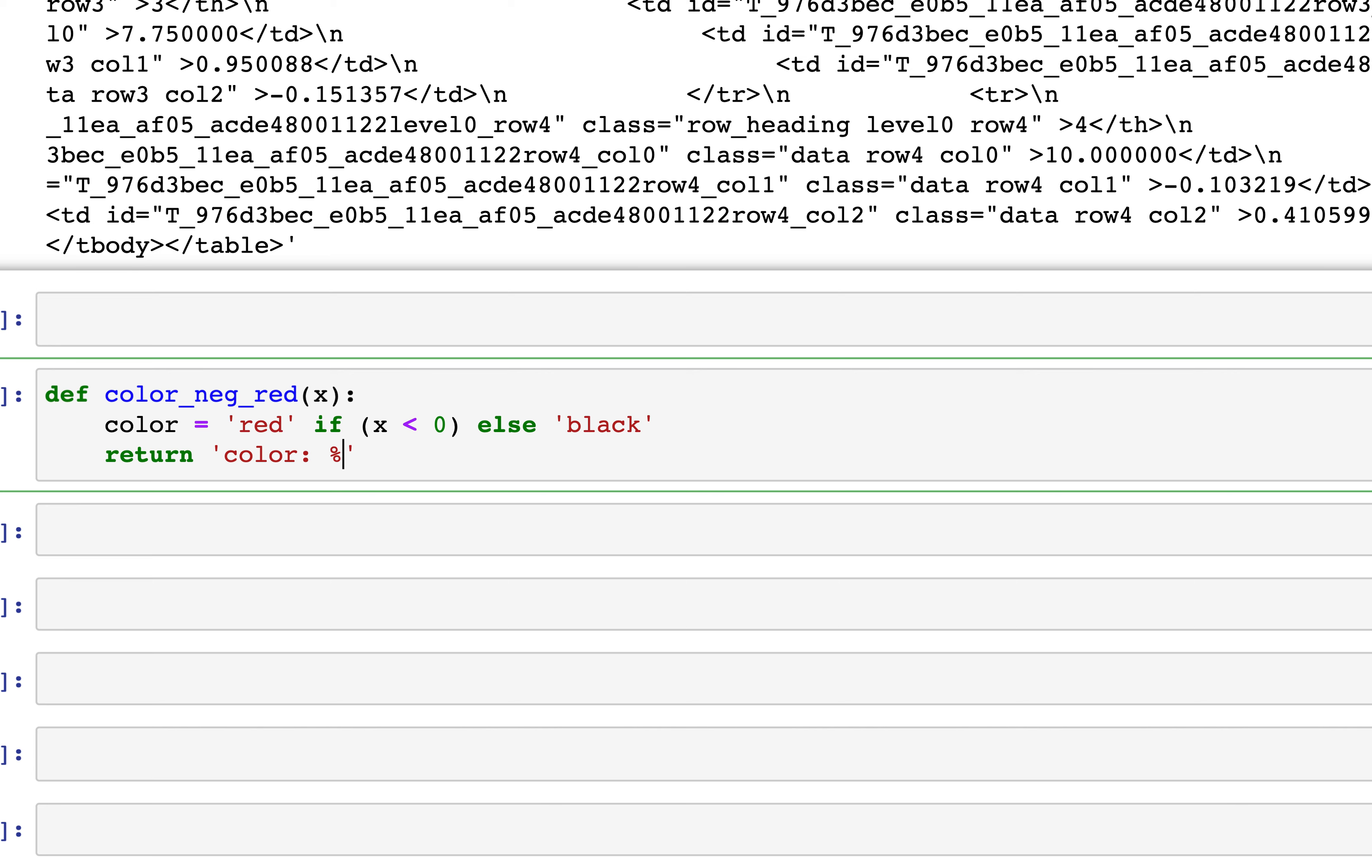
text(s)
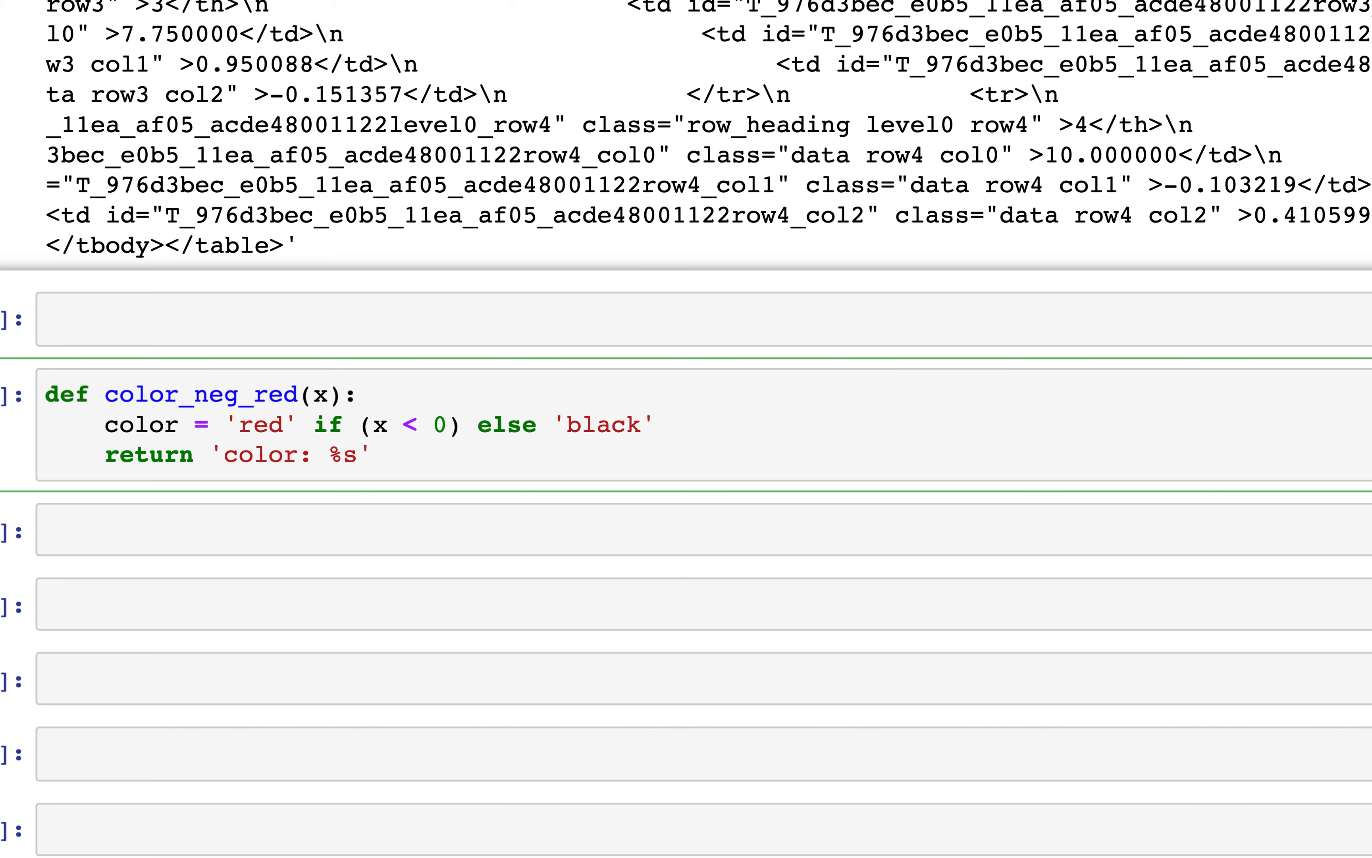
text(%)
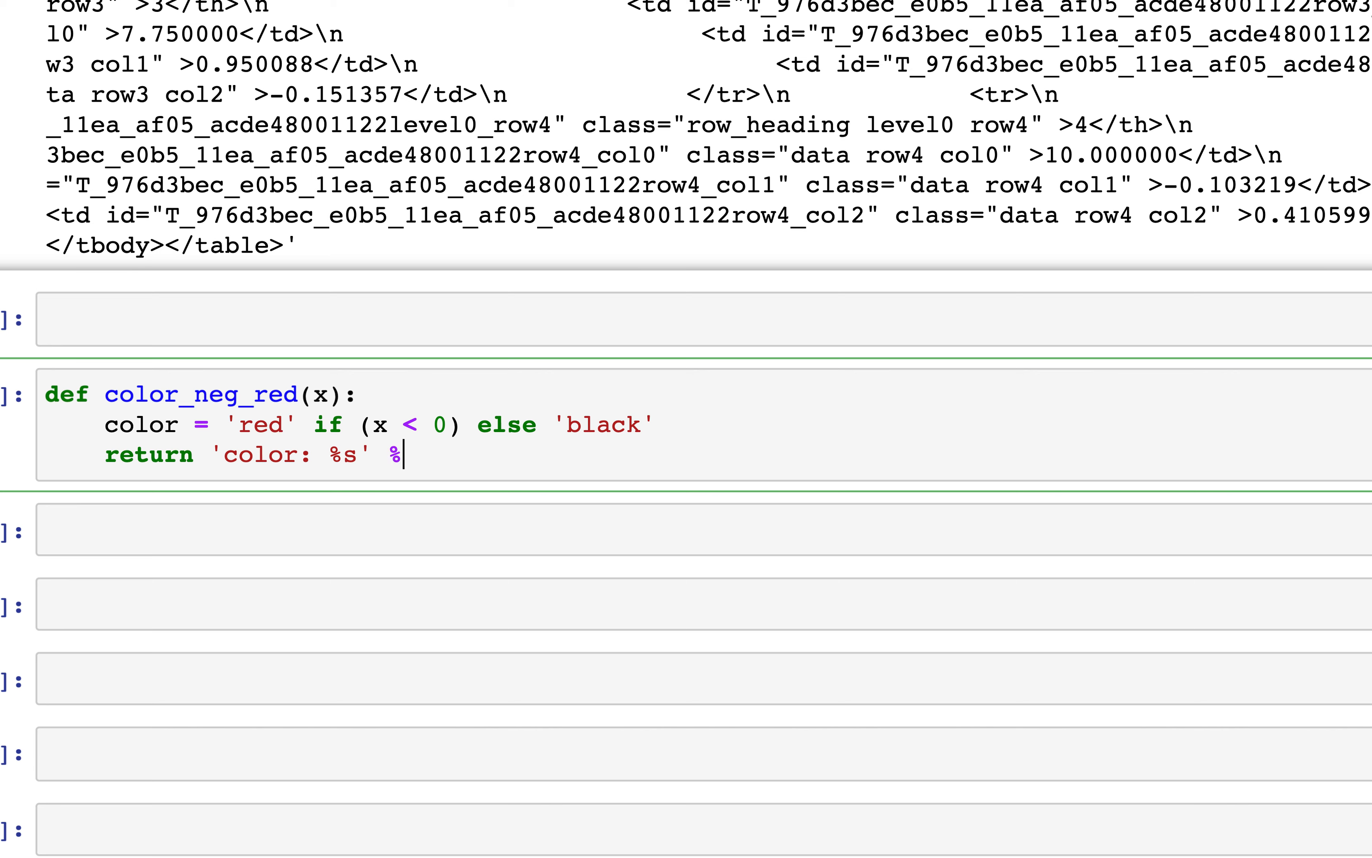
text(color)
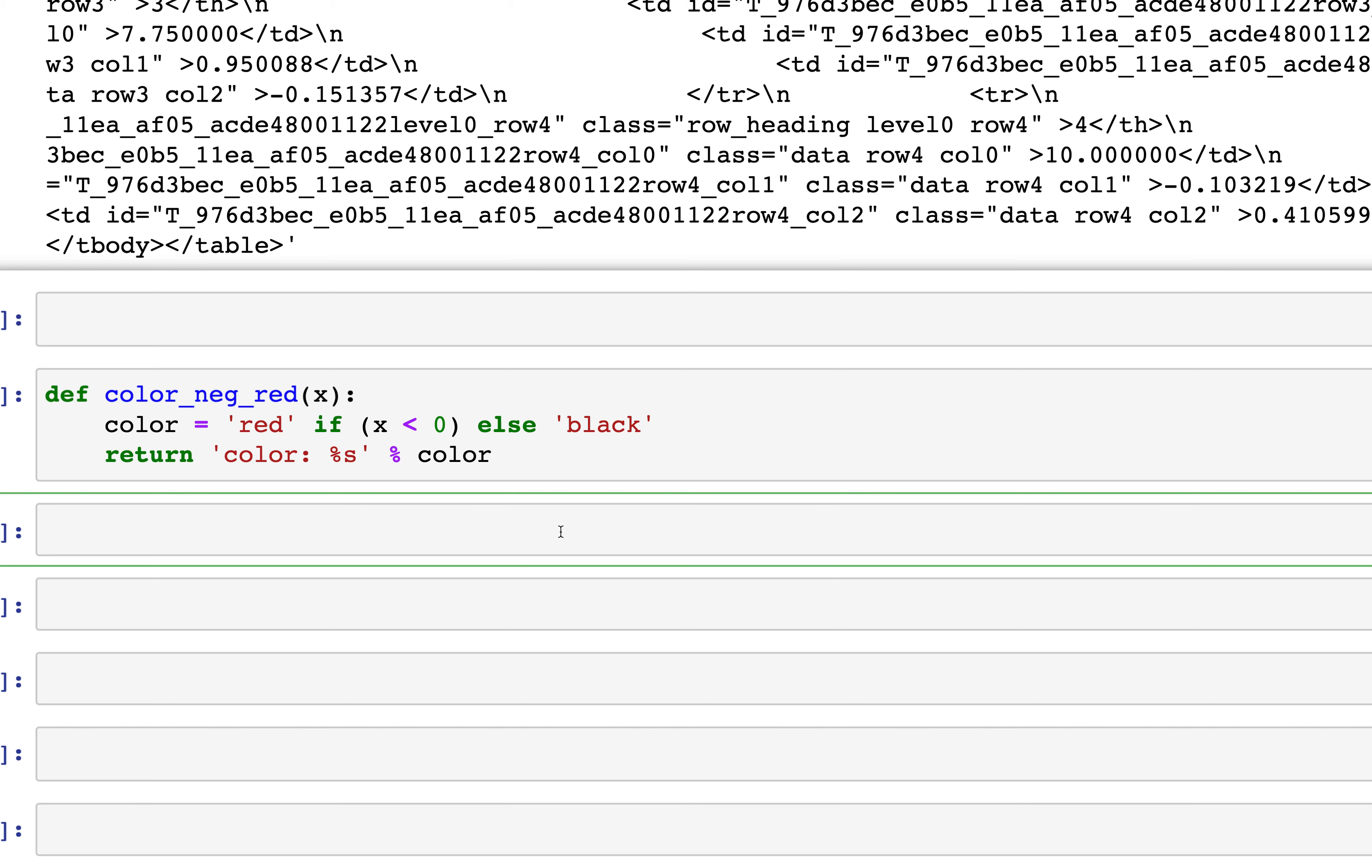
Write a = df.style.applymap(color_neg_red) in the next cell
text(a)
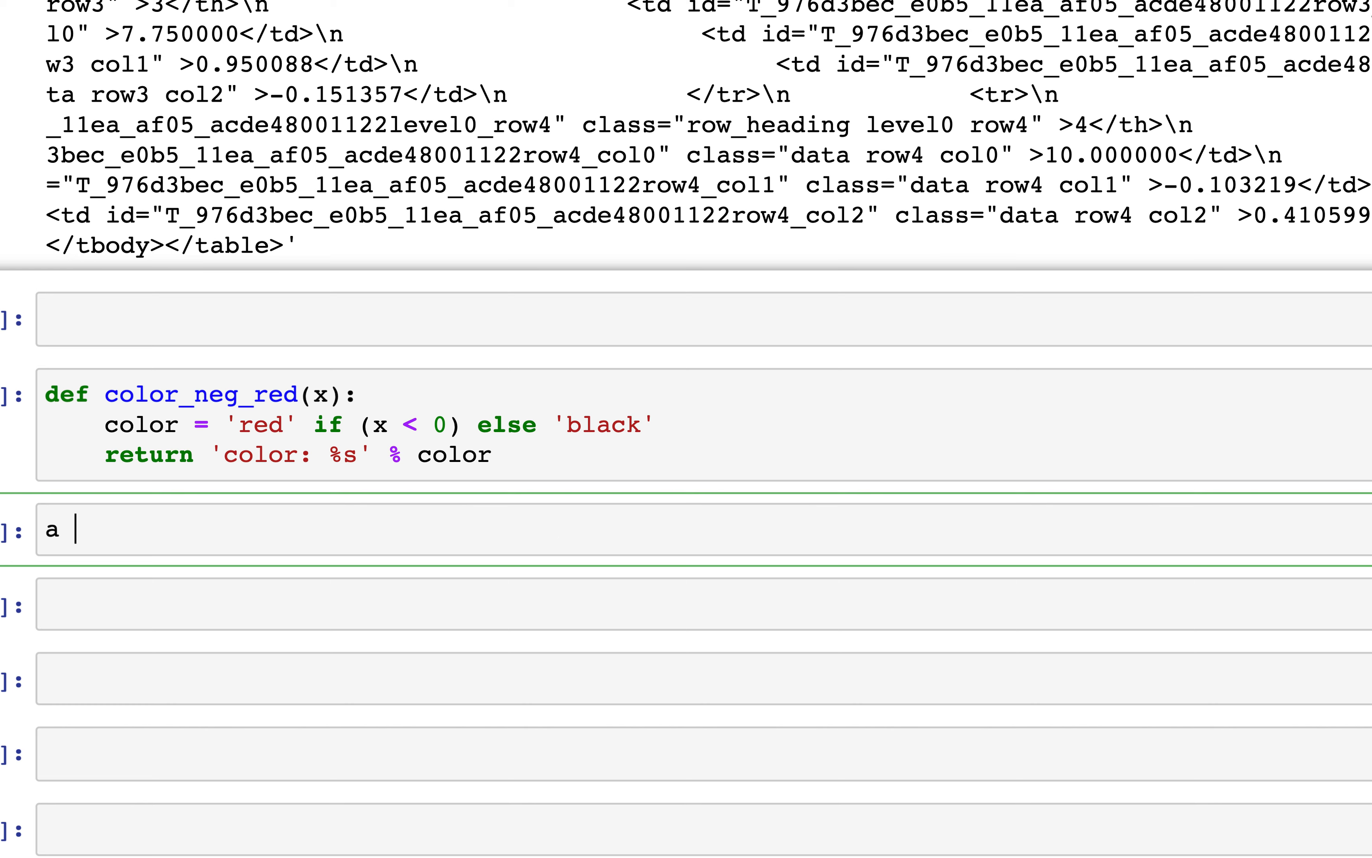
text(= df.styl)
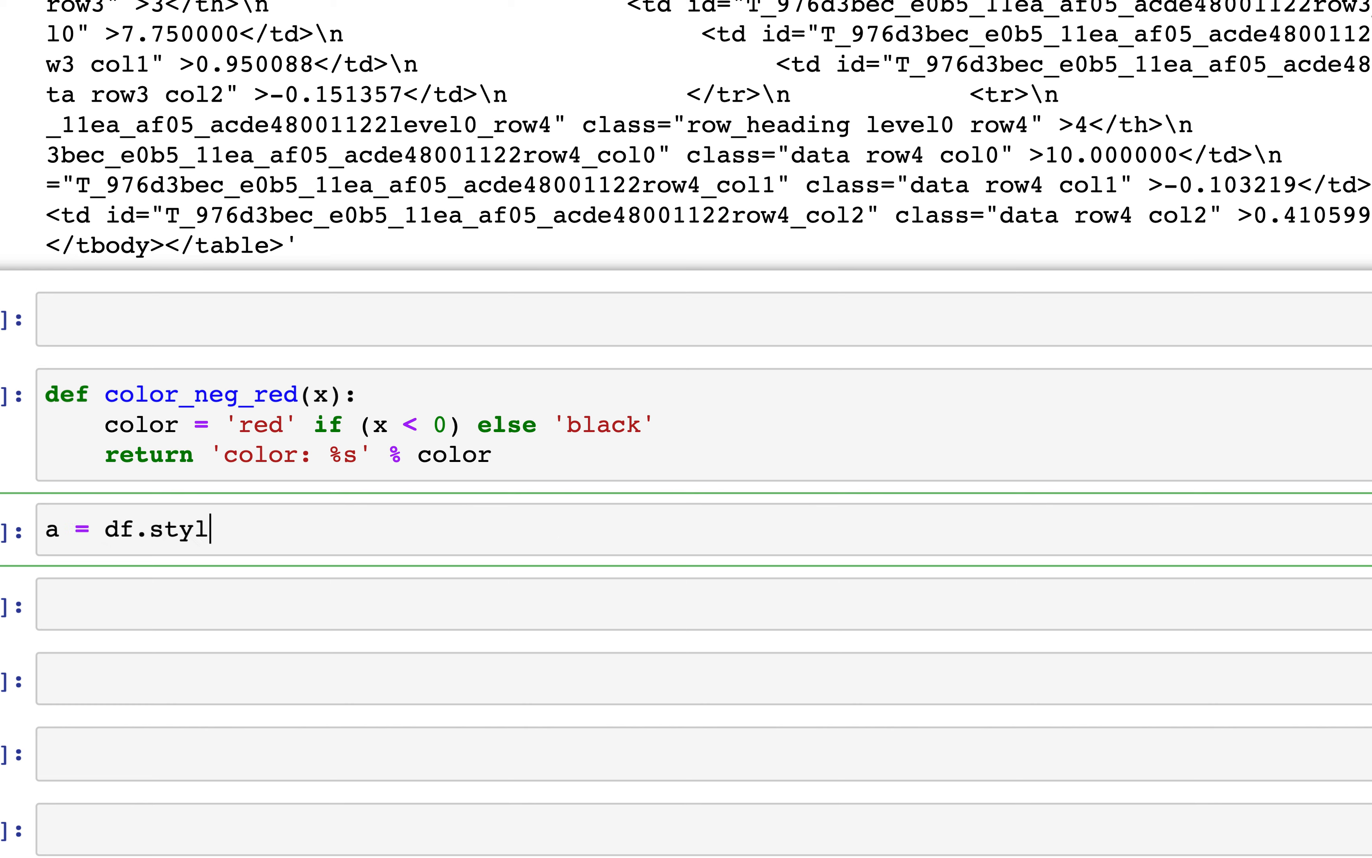
text(e.appl)
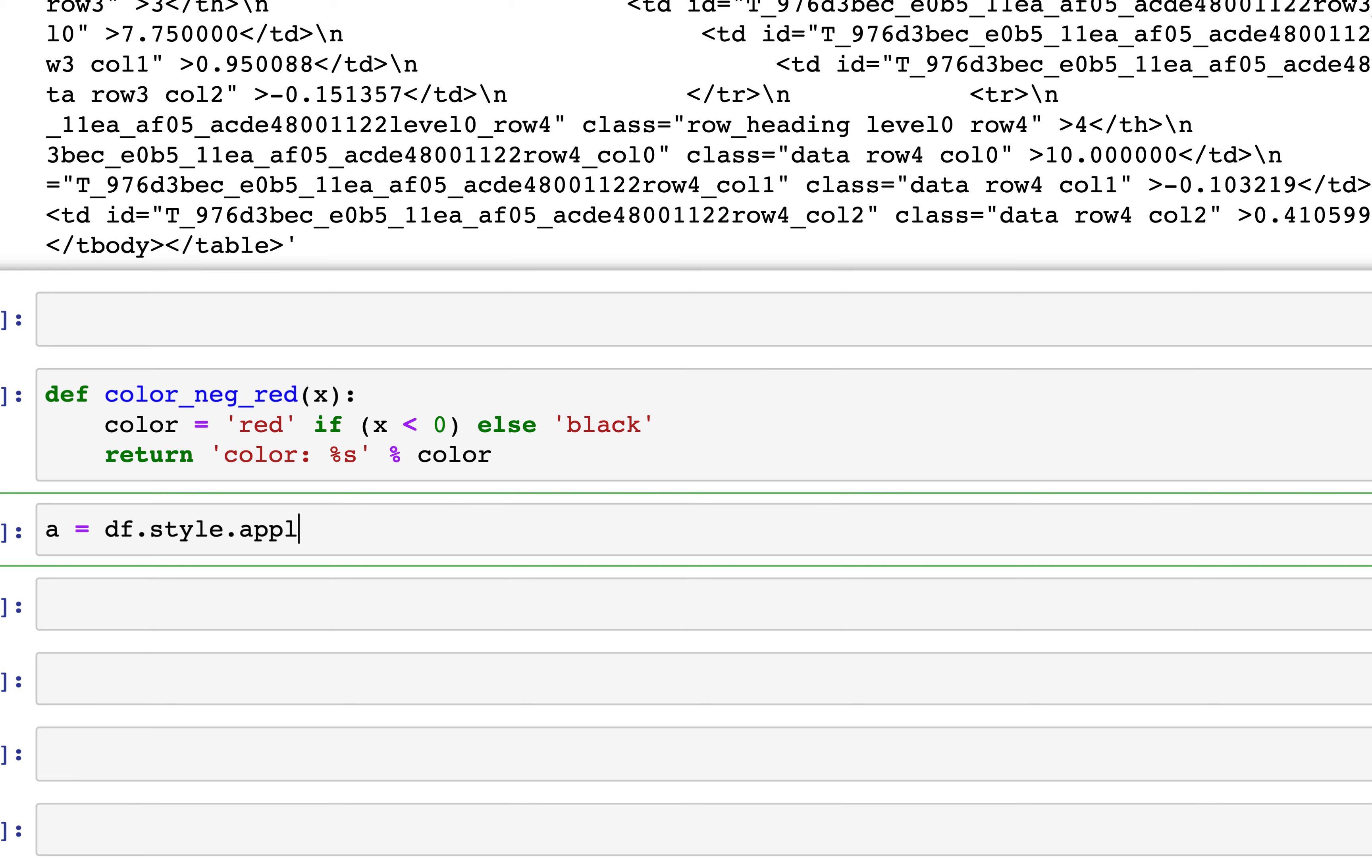
text(ymap)
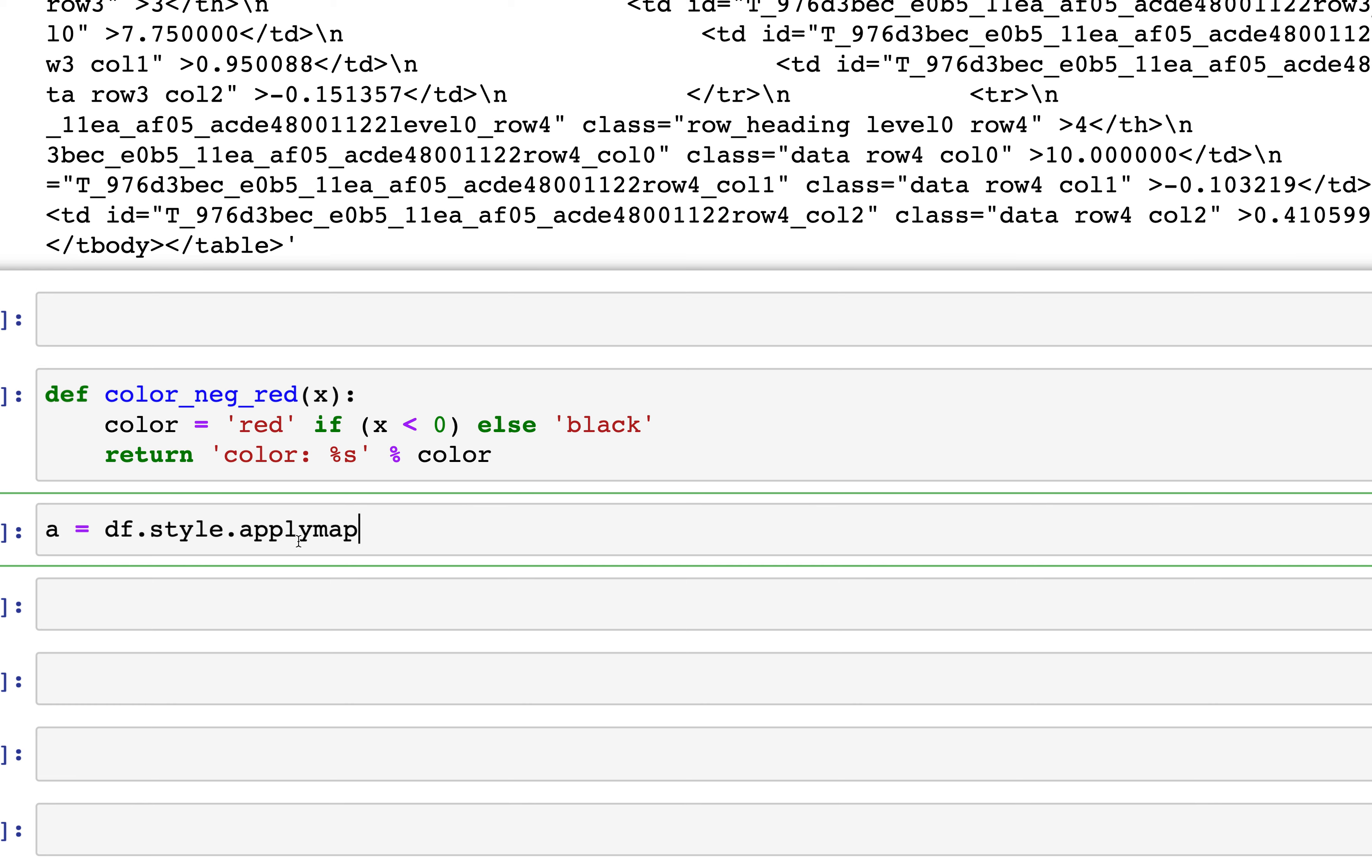
double_click(297, 528)
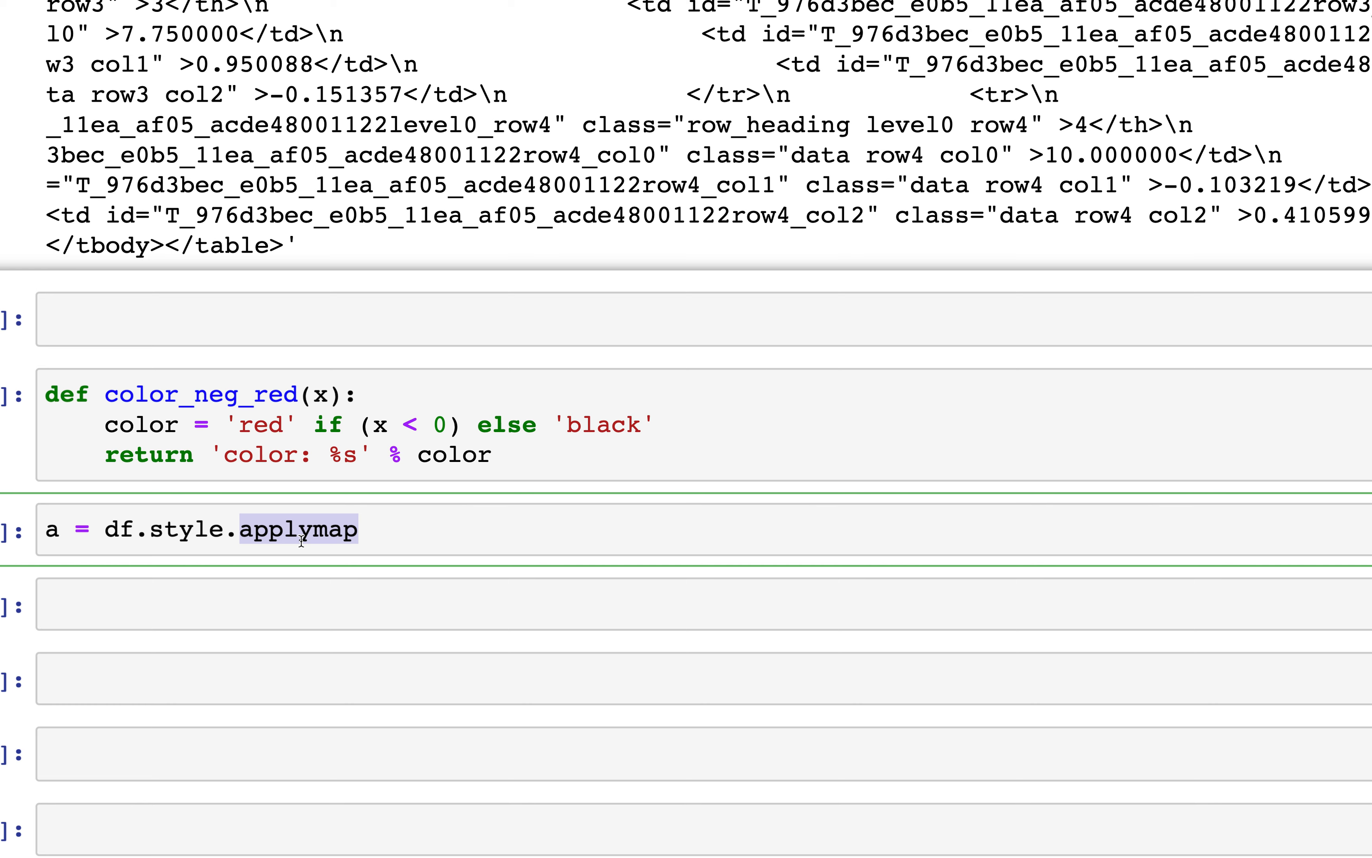
click(372, 538)
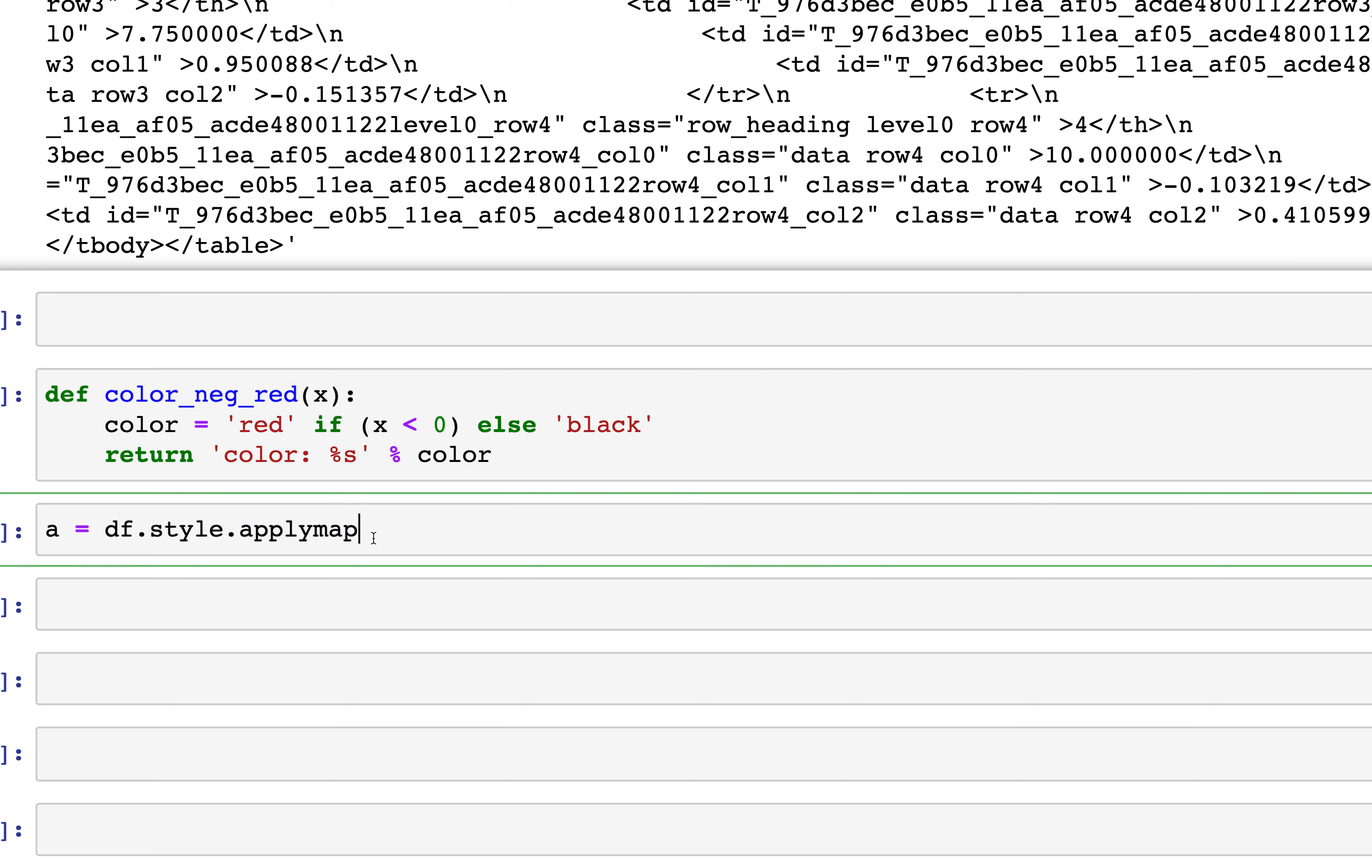
text(())
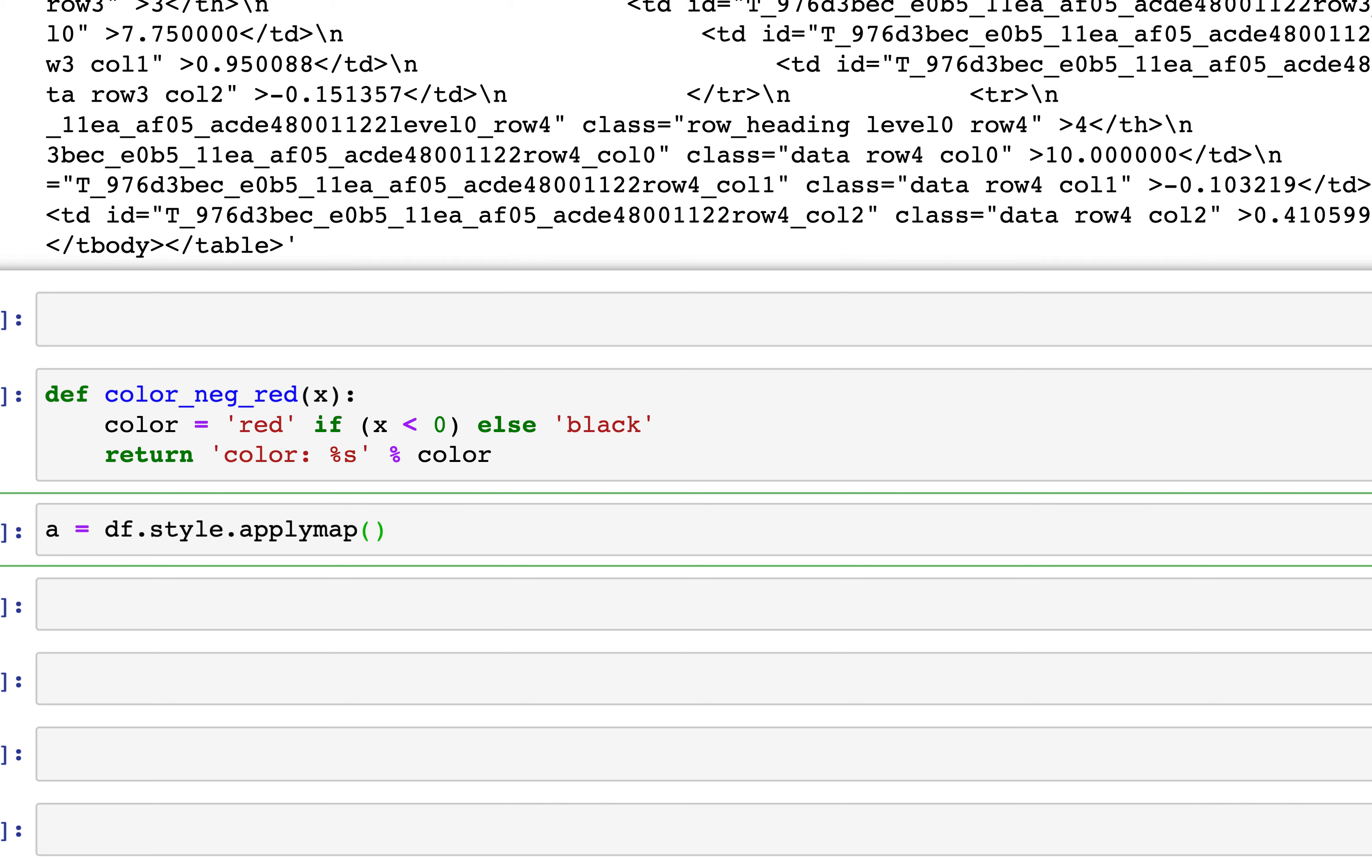
text(color_)
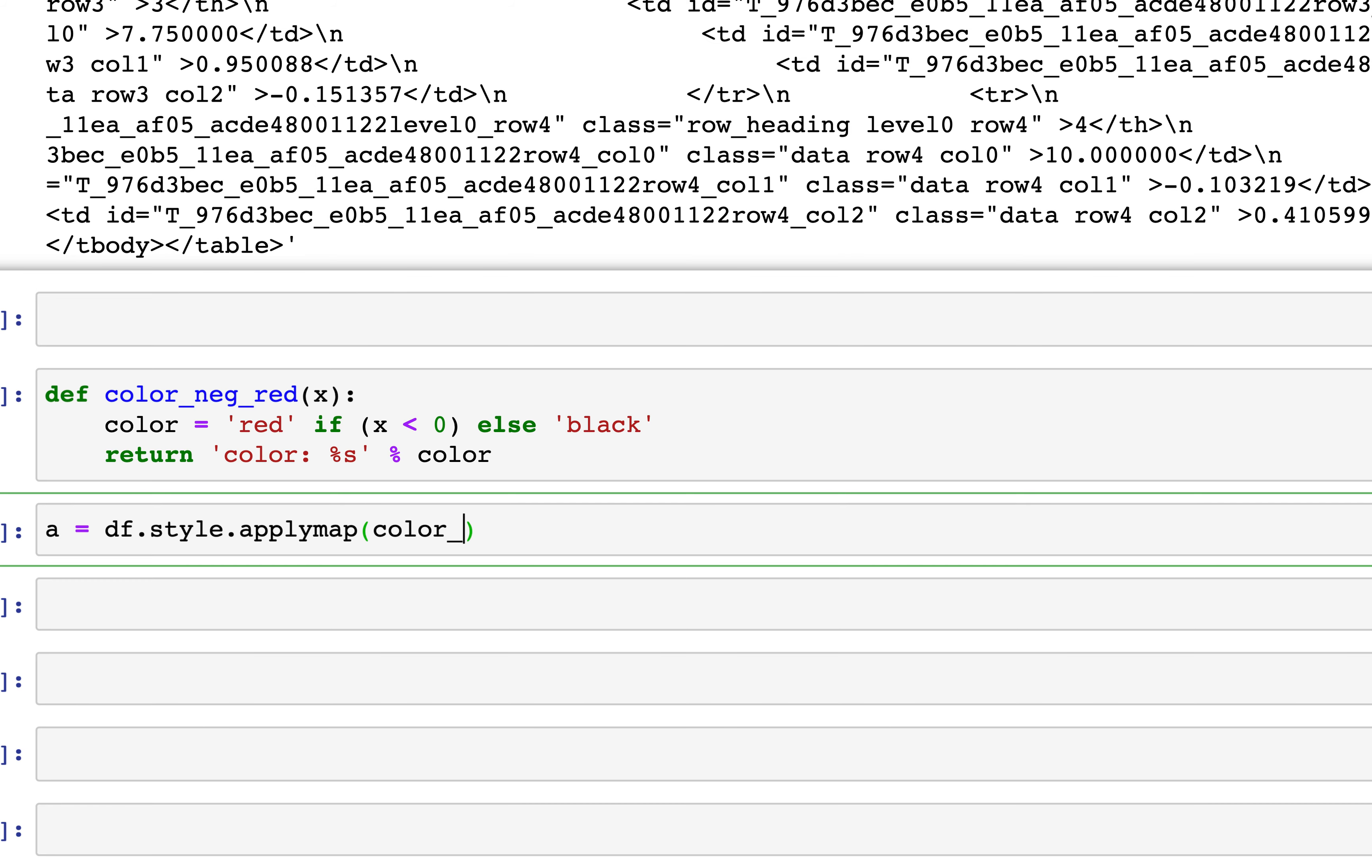
text(neg_e)
text(a)
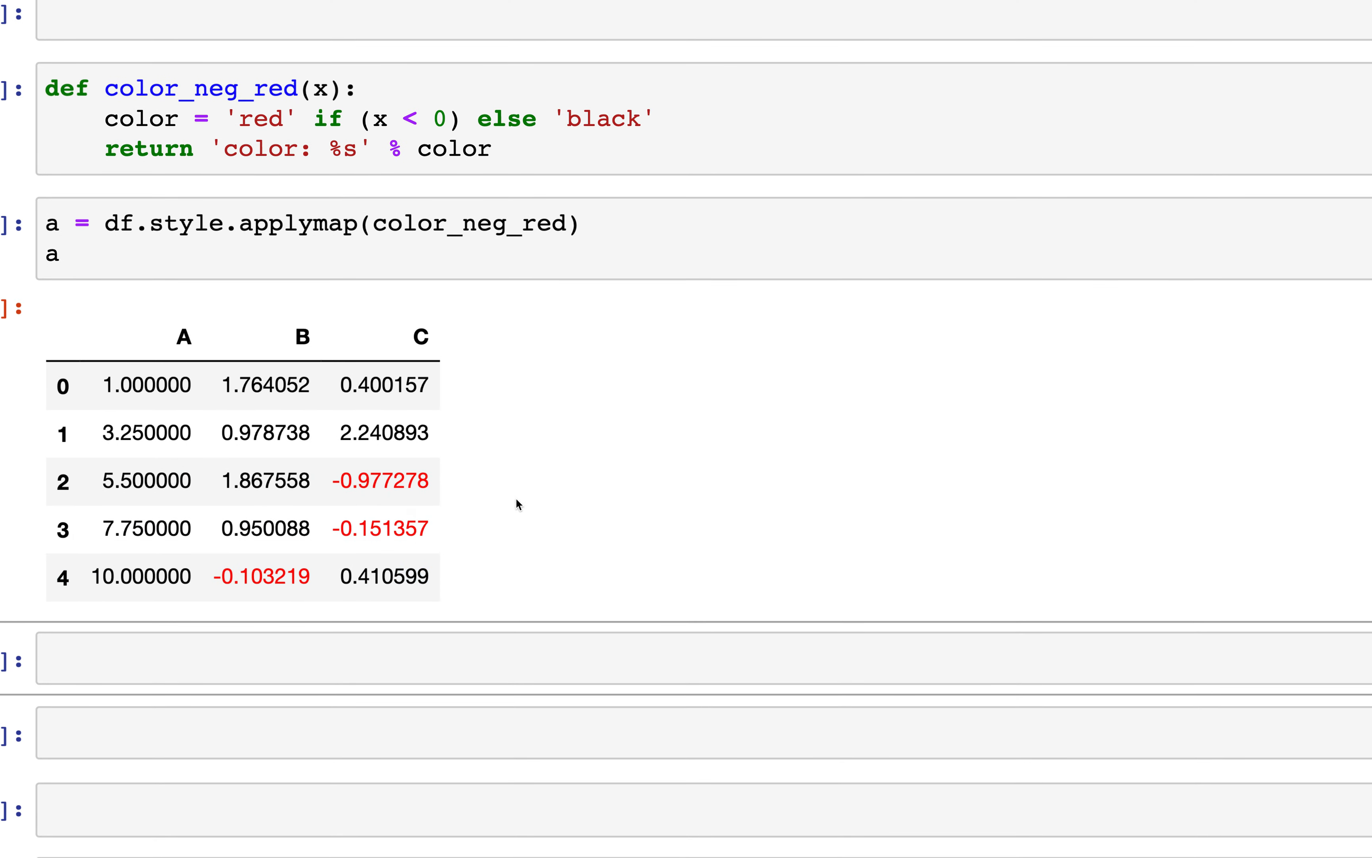
Point out a negative value shown in red in the styled table, then clear the emphasis
double_click(378, 481)
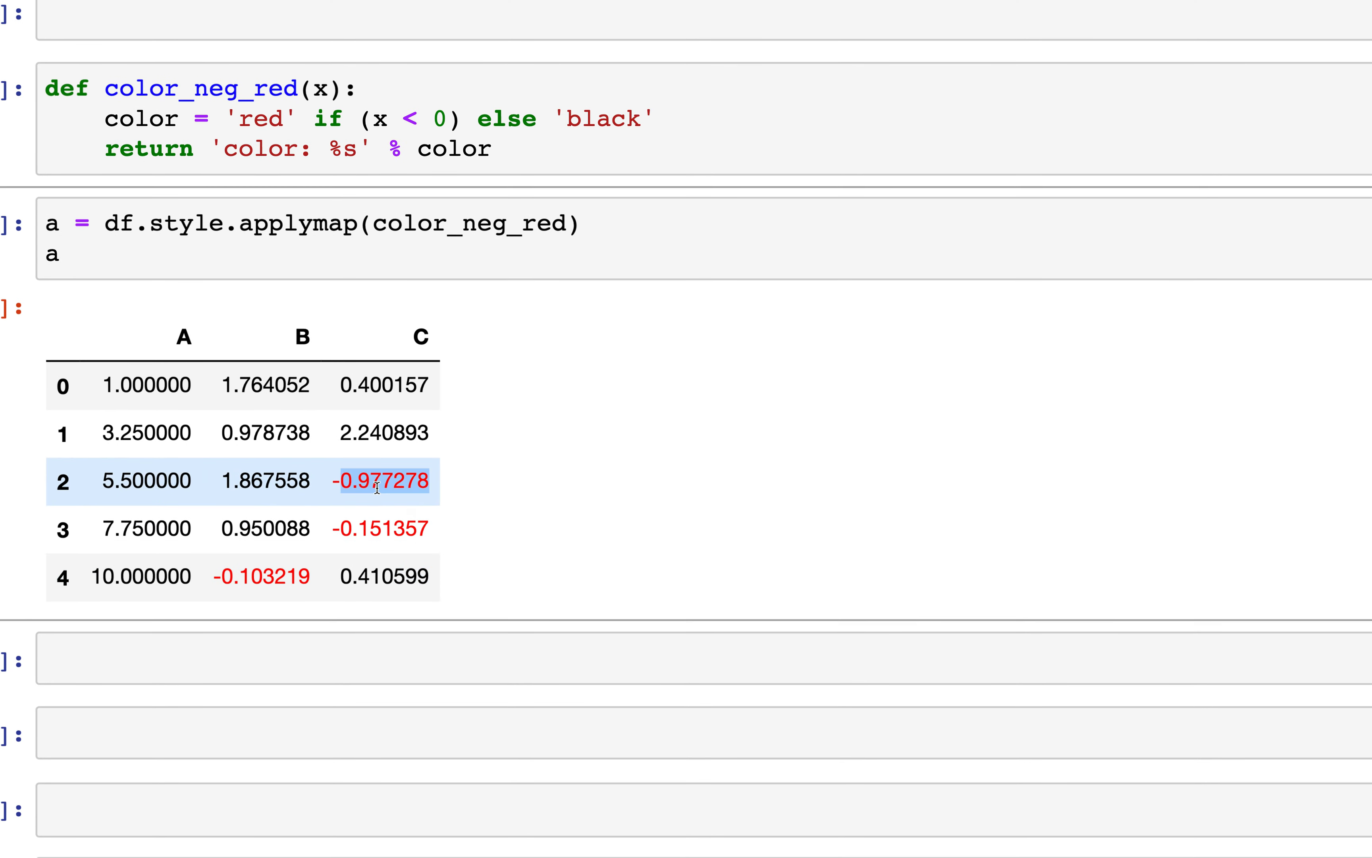
mouse_move(284, 542)
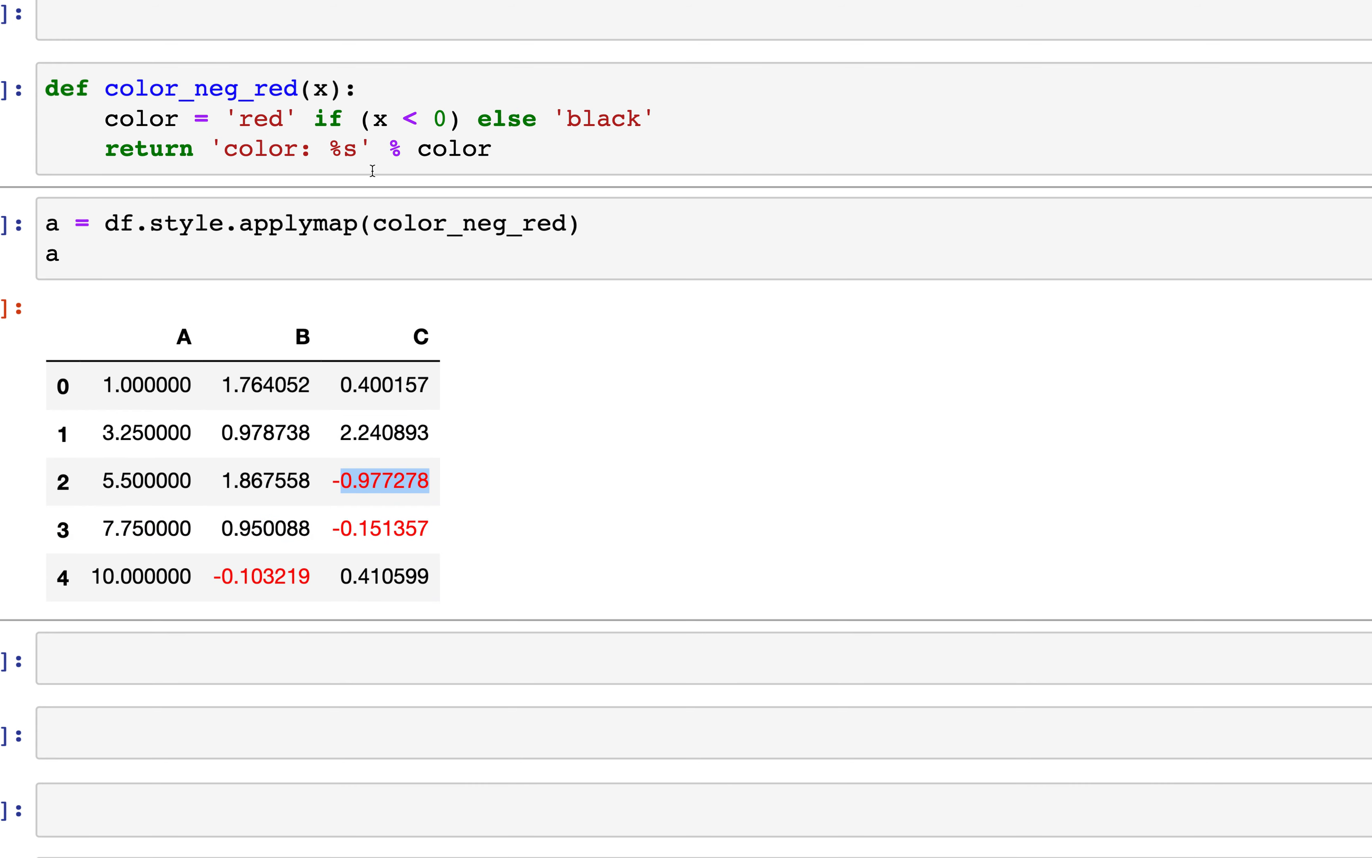
click(393, 119)
text(#)
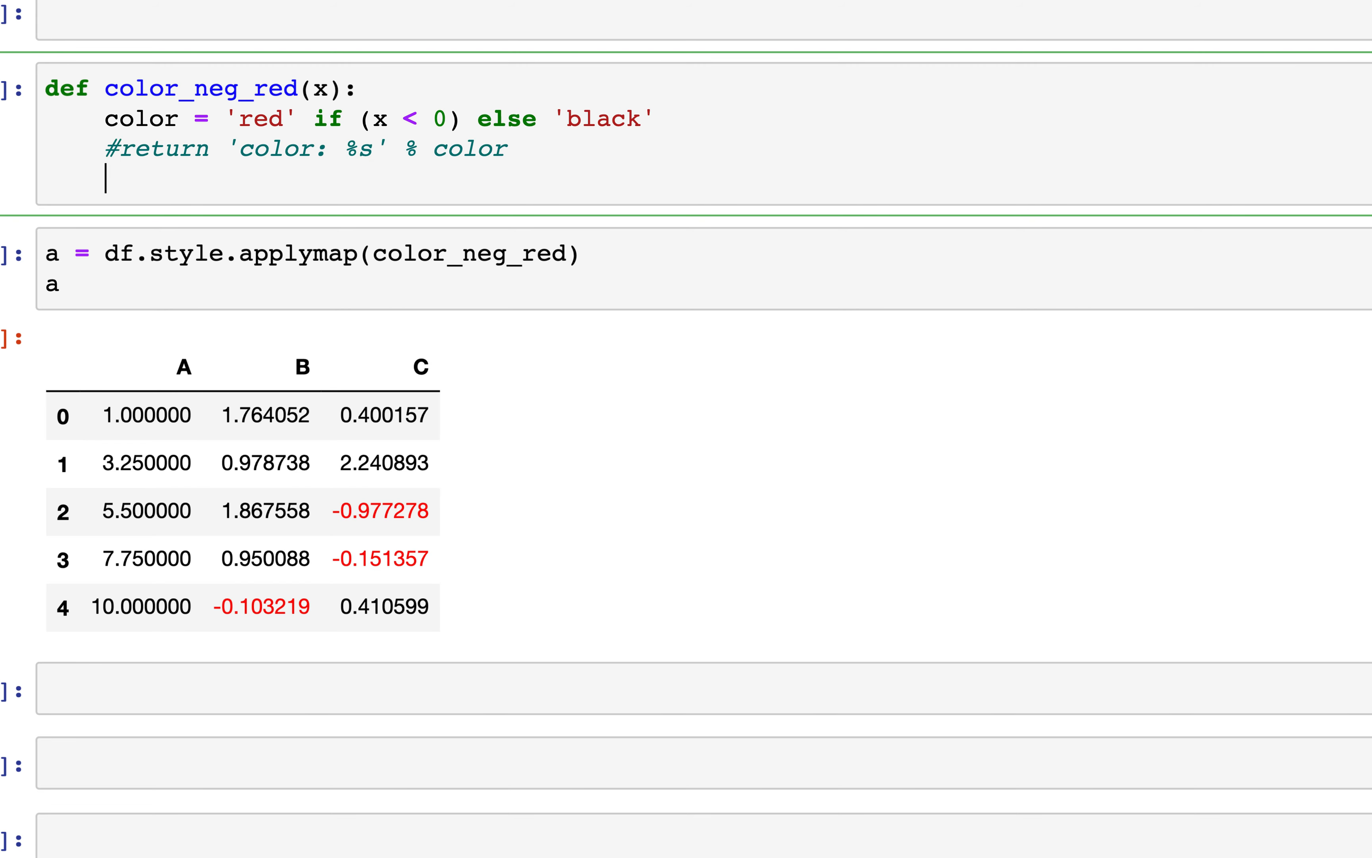
Add the replacement line return 'color:{}'.format(color) to color_neg_red
text(return)
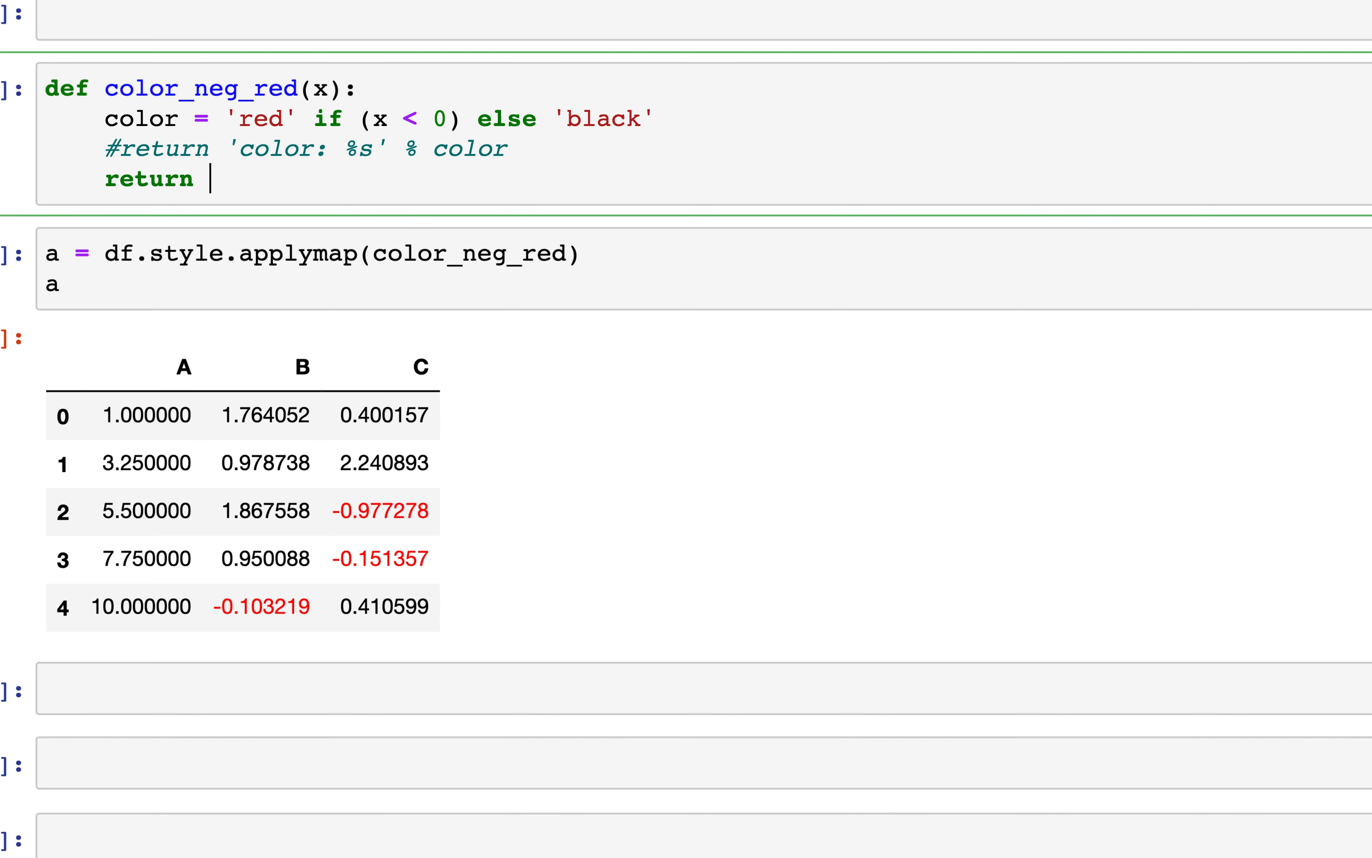
text('co)
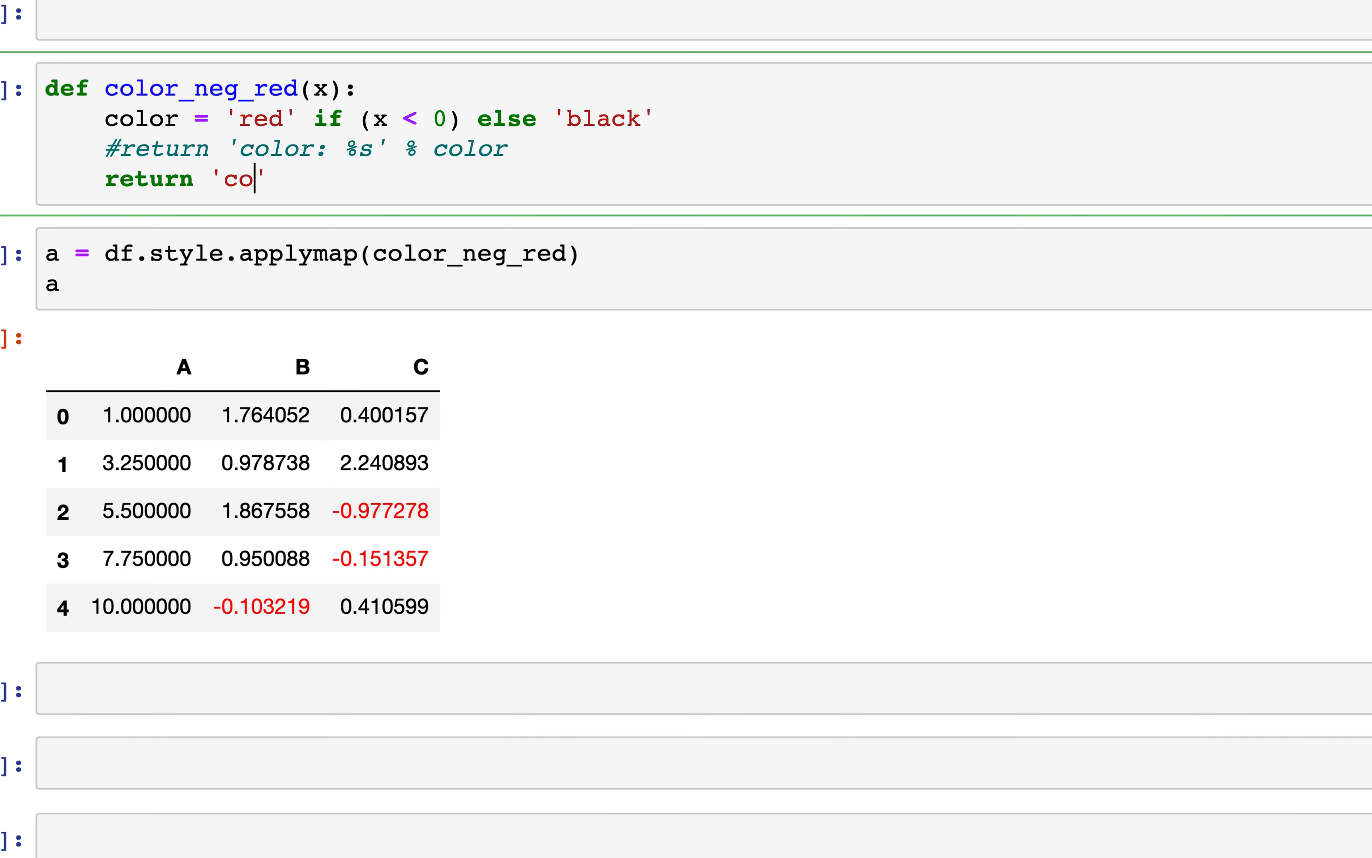
text(lor:{)
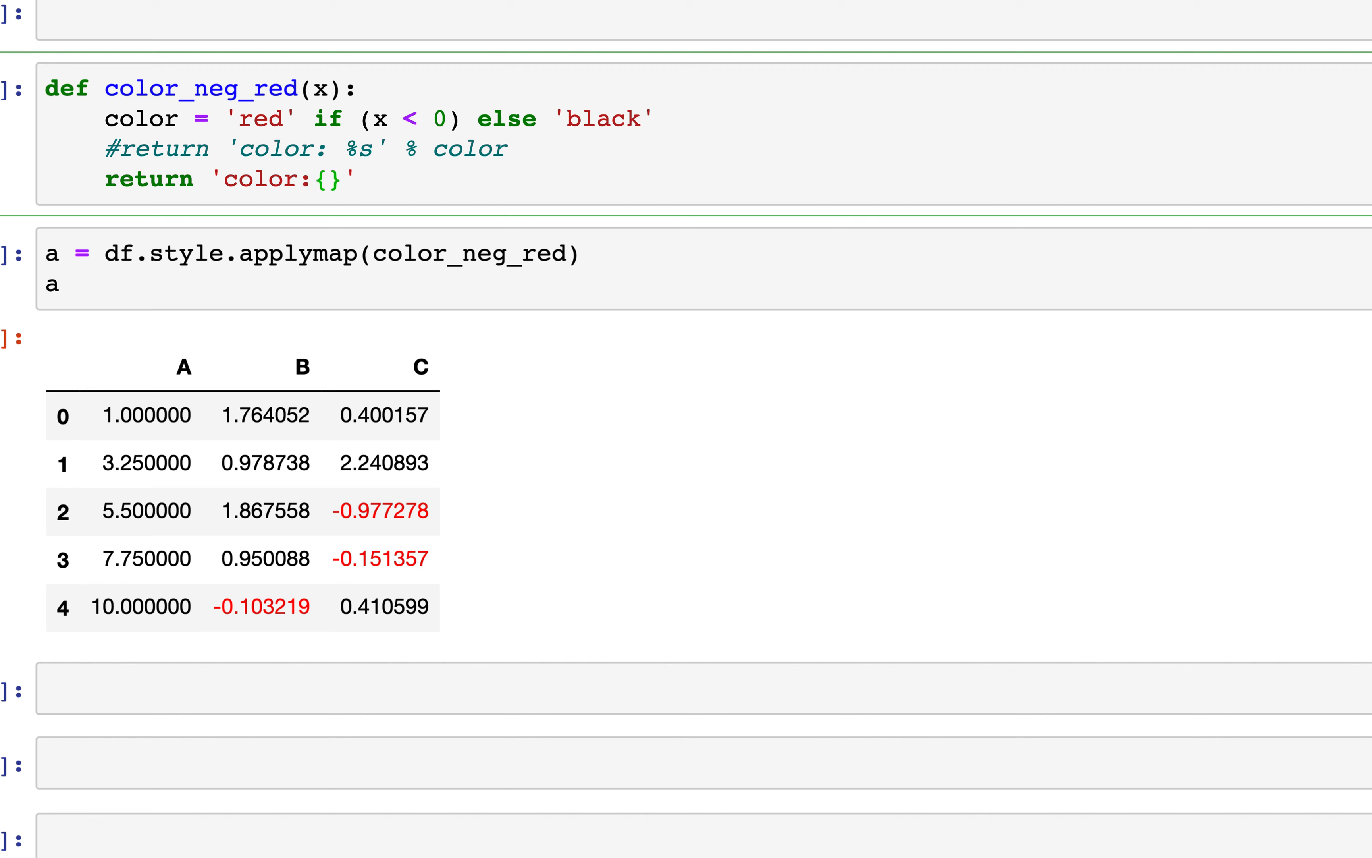
text(.f)
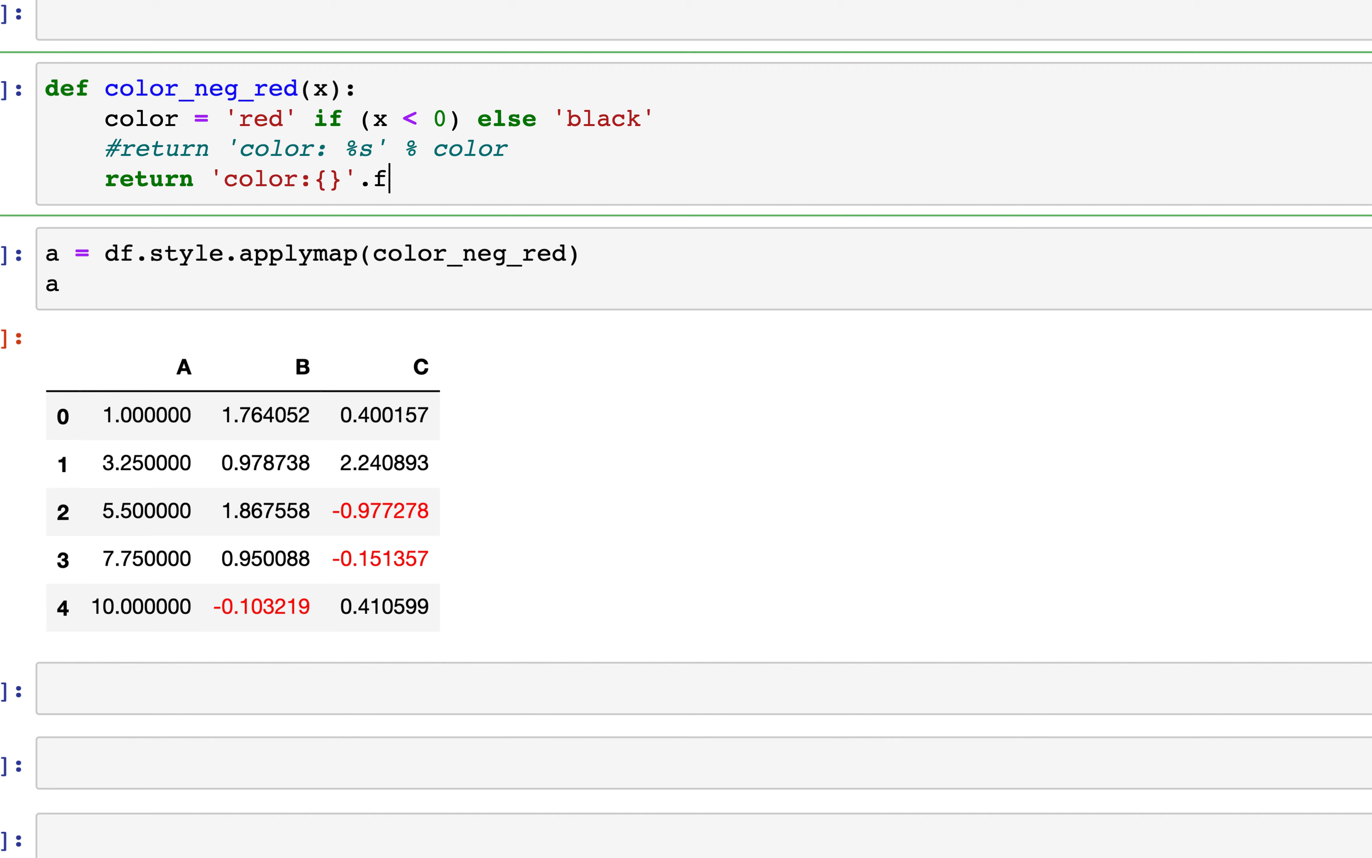
text(ormat(color))
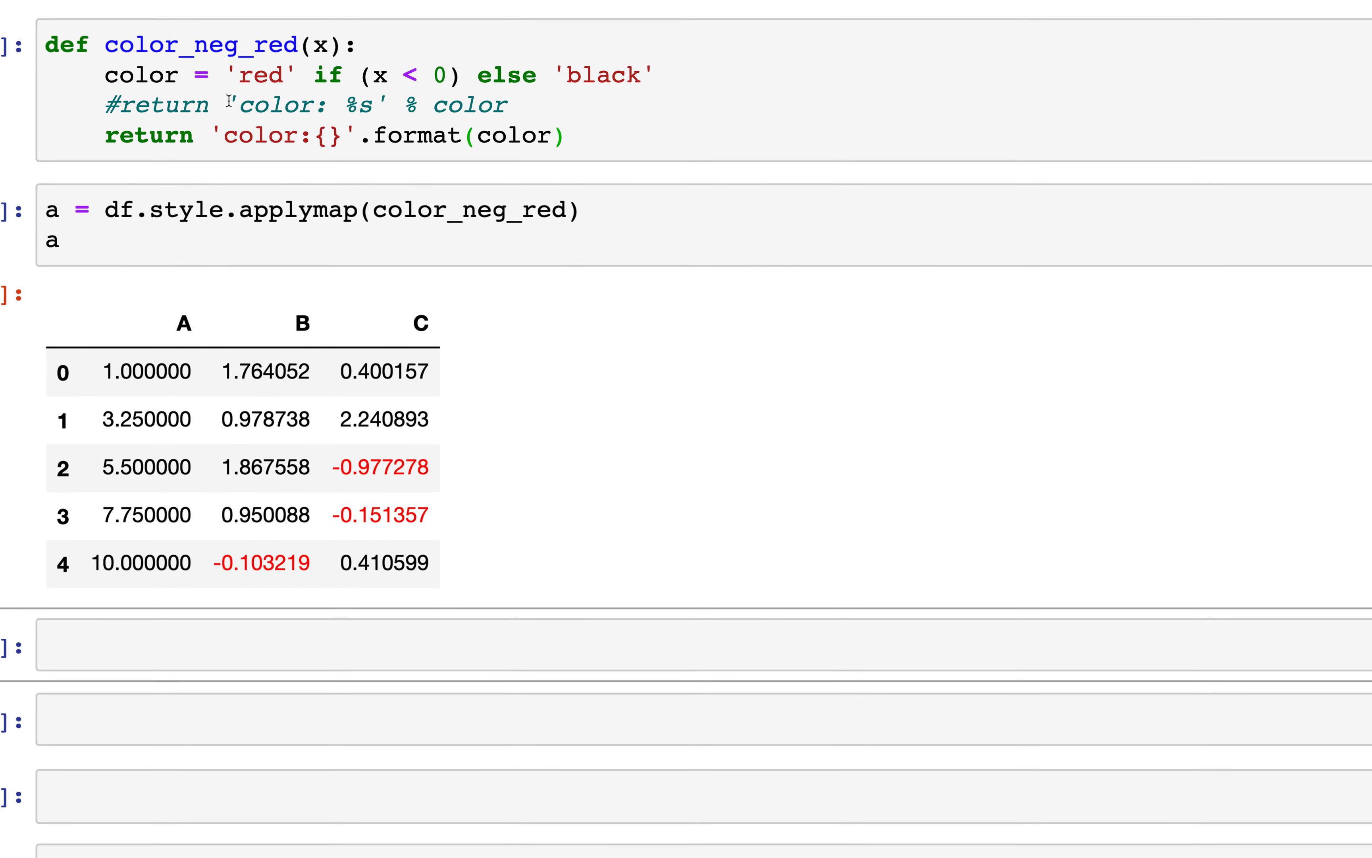
mouse_move(308, 232)
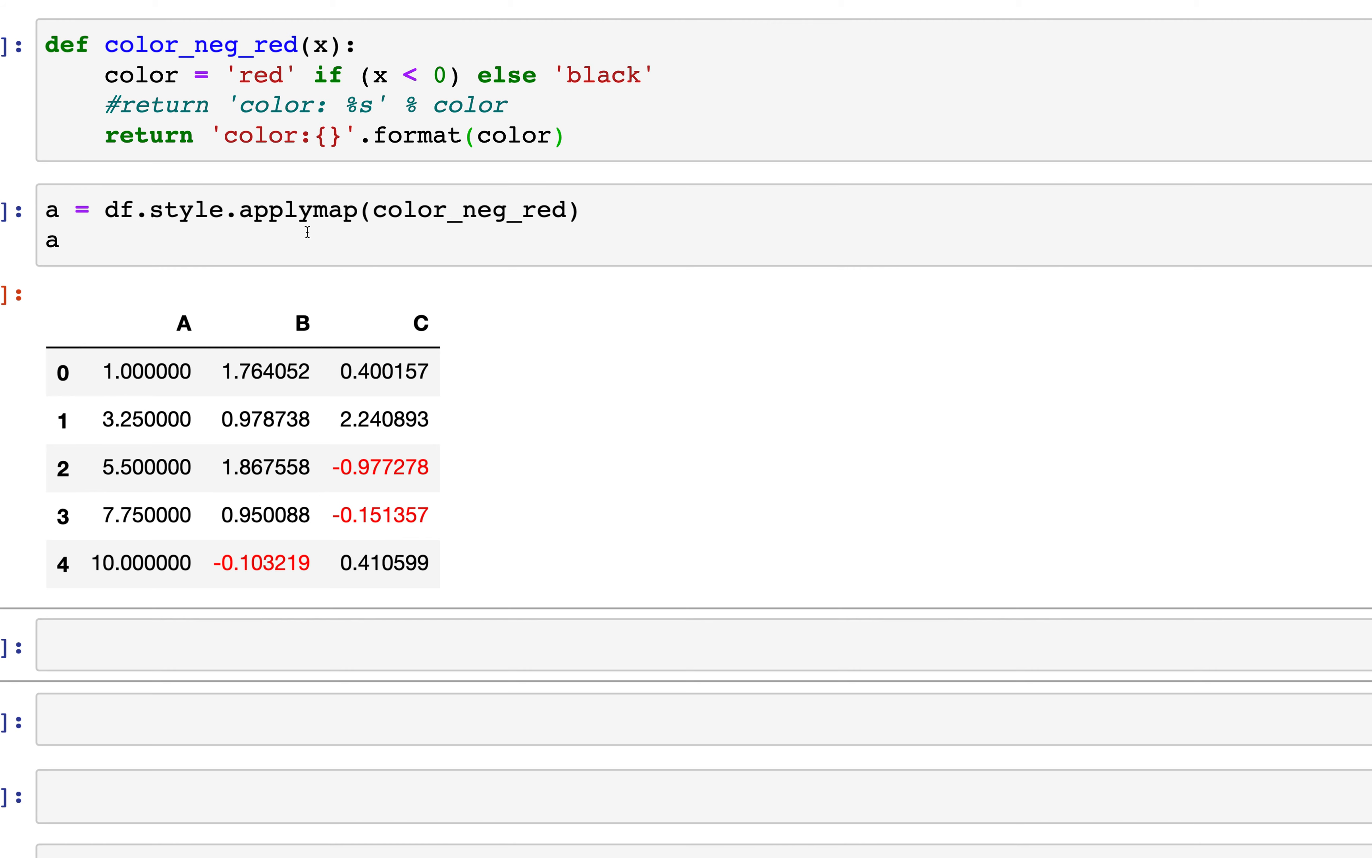
text(typa)
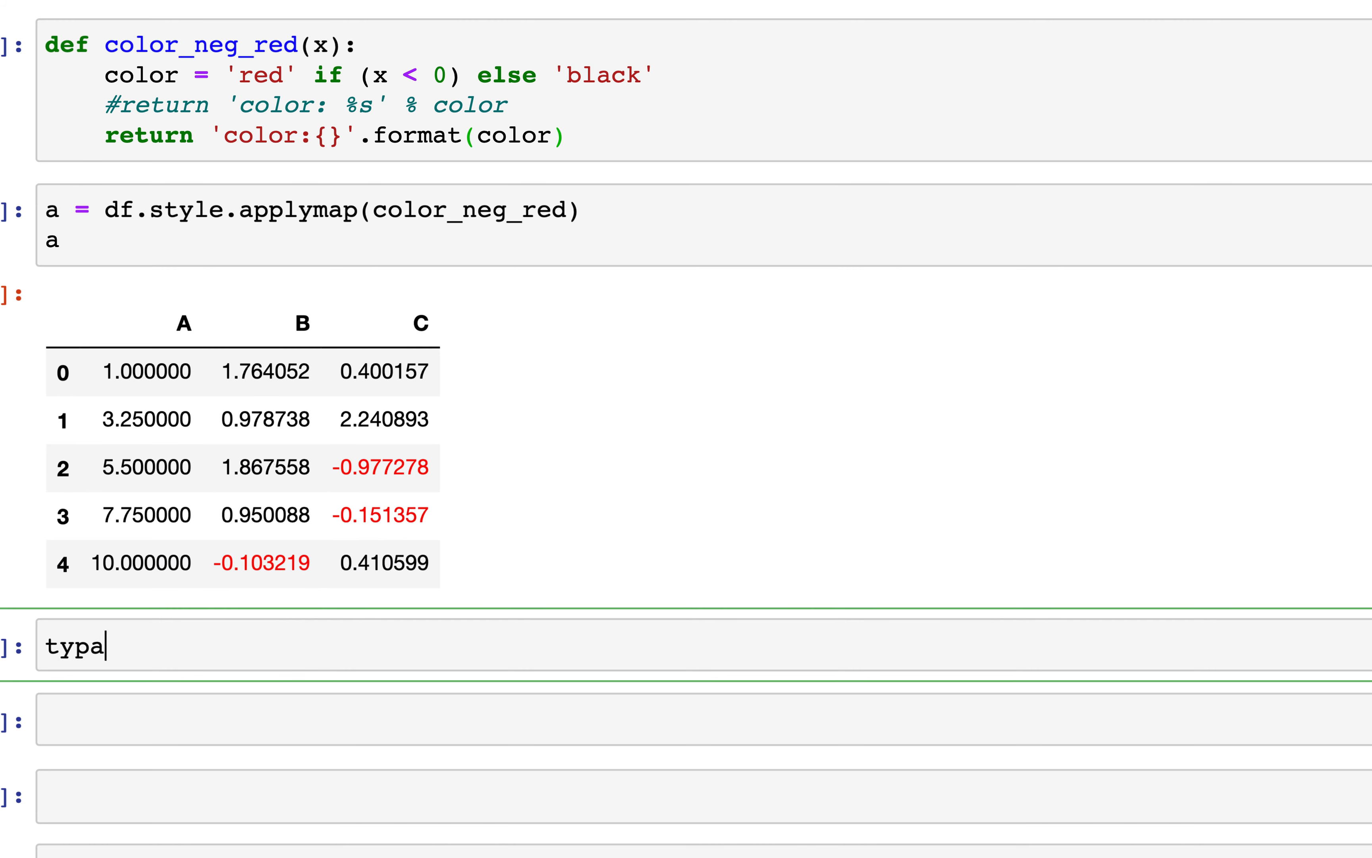
key(BackSpace)
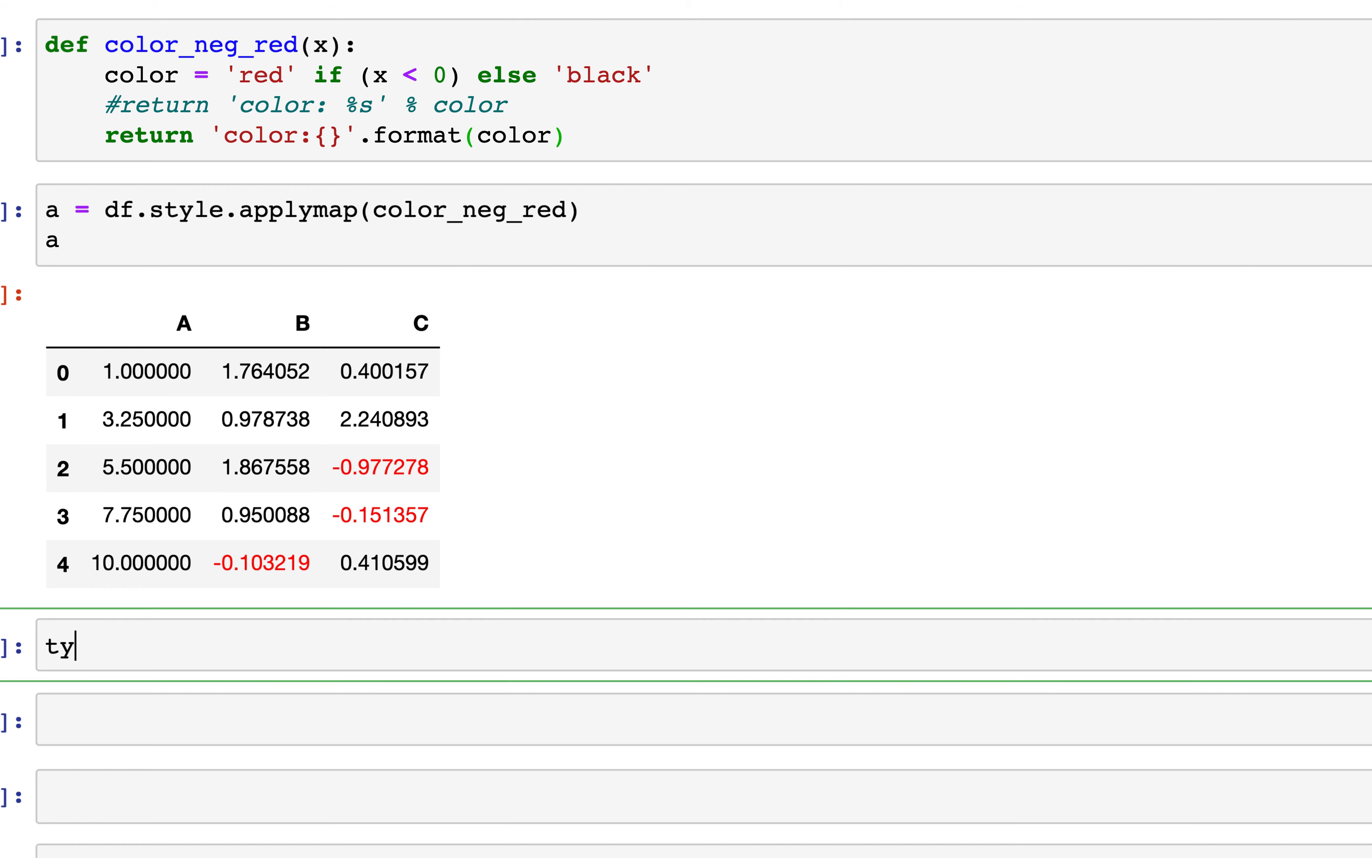
text(pe(a)
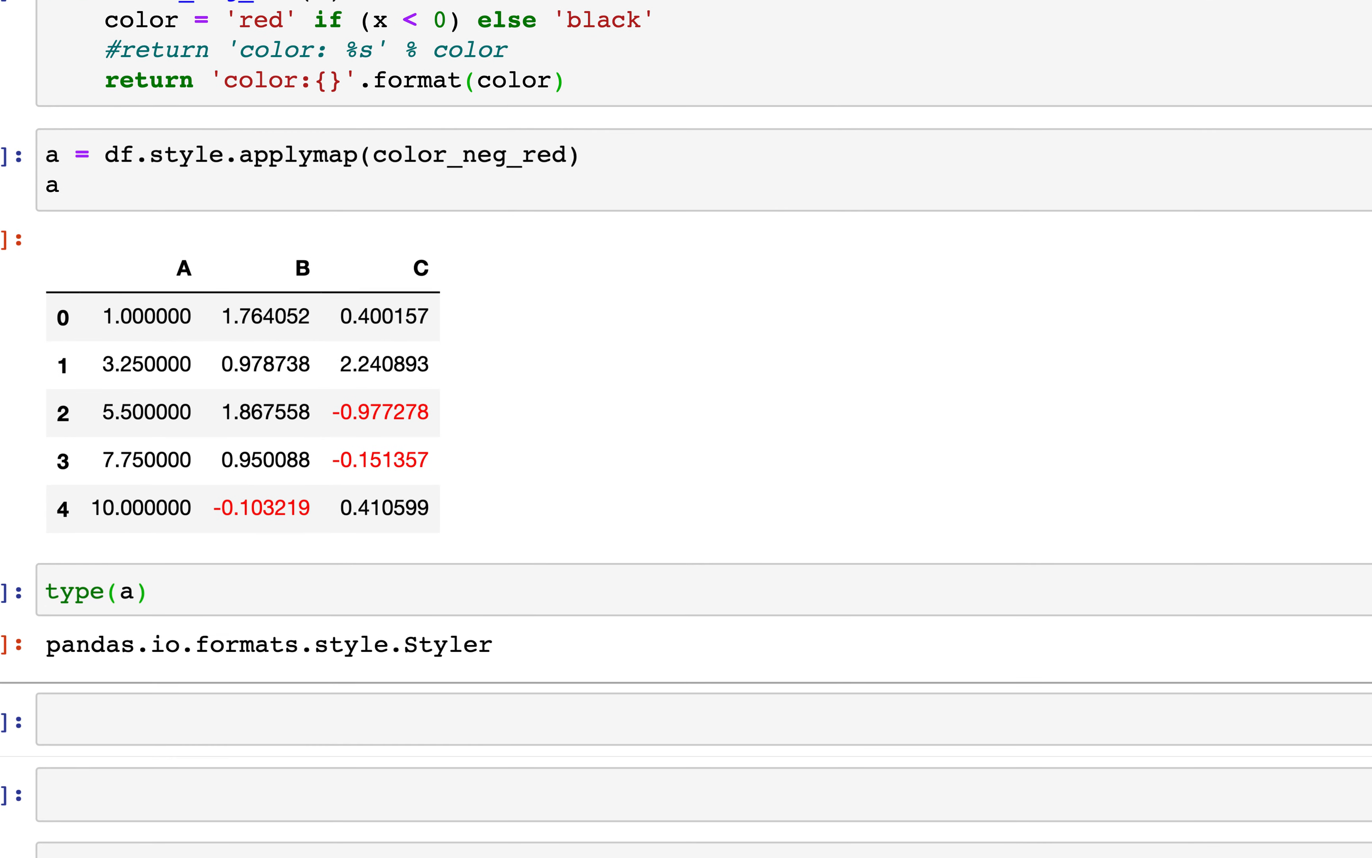
mouse_move(176, 659)
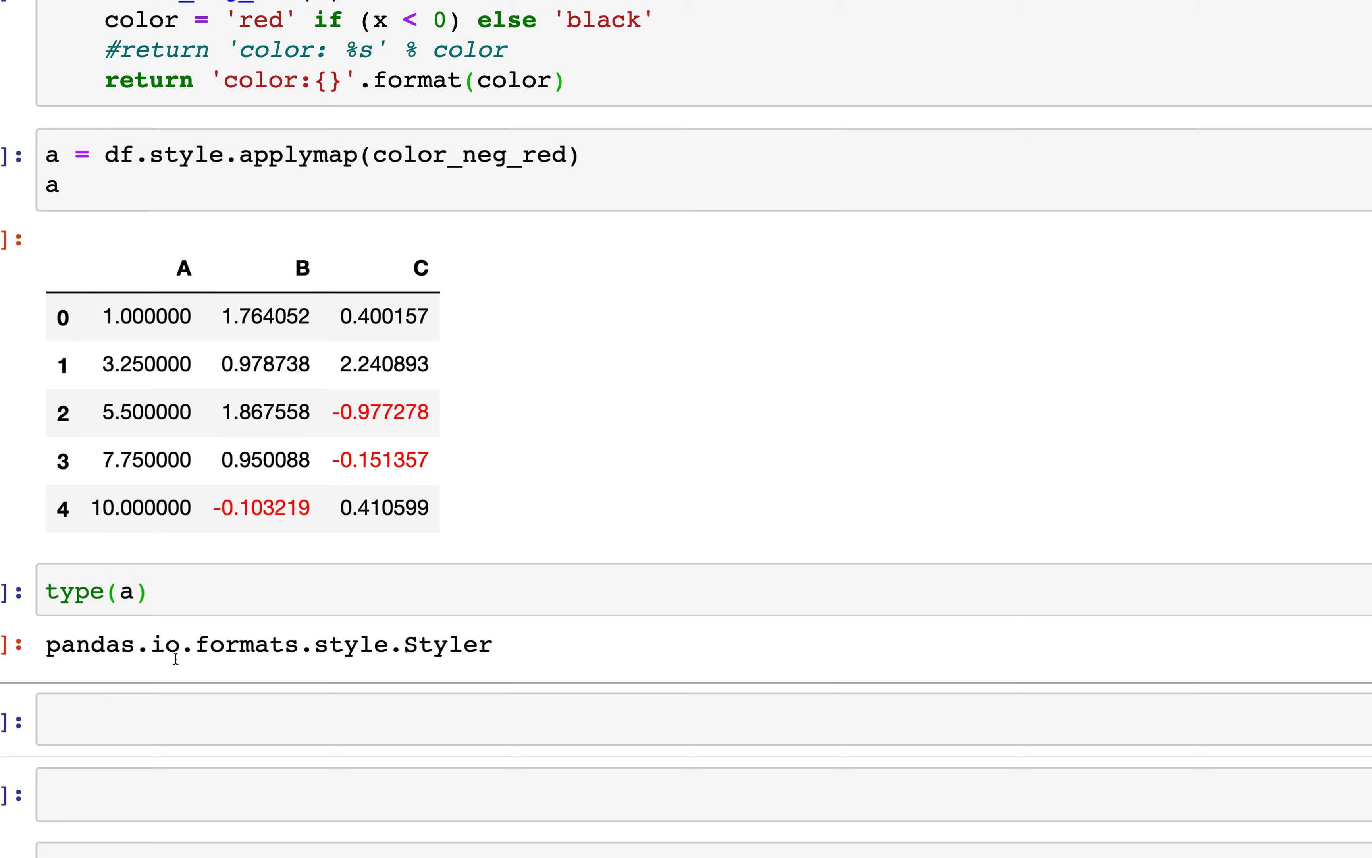
double_click(446, 645)
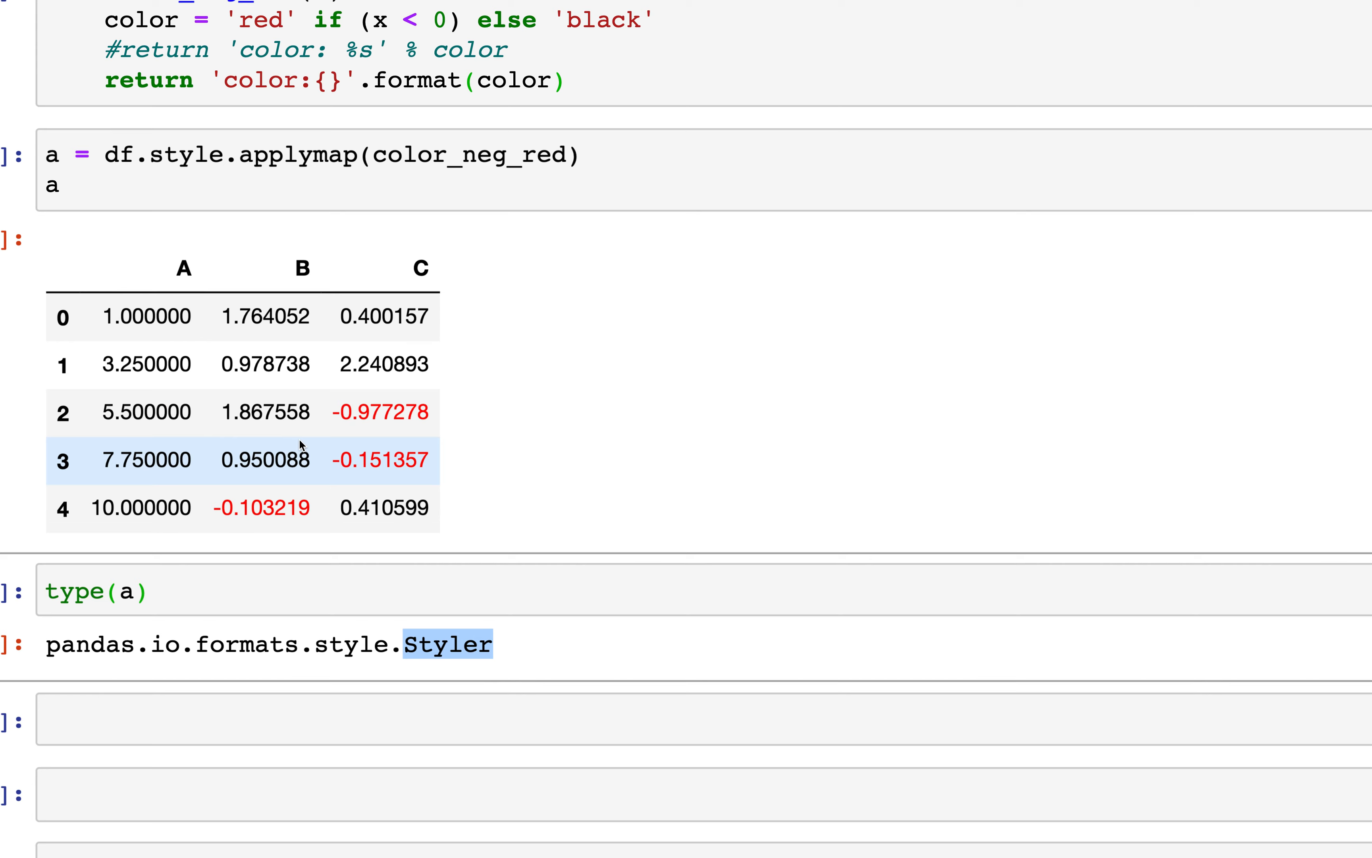
scroll(down, 3)
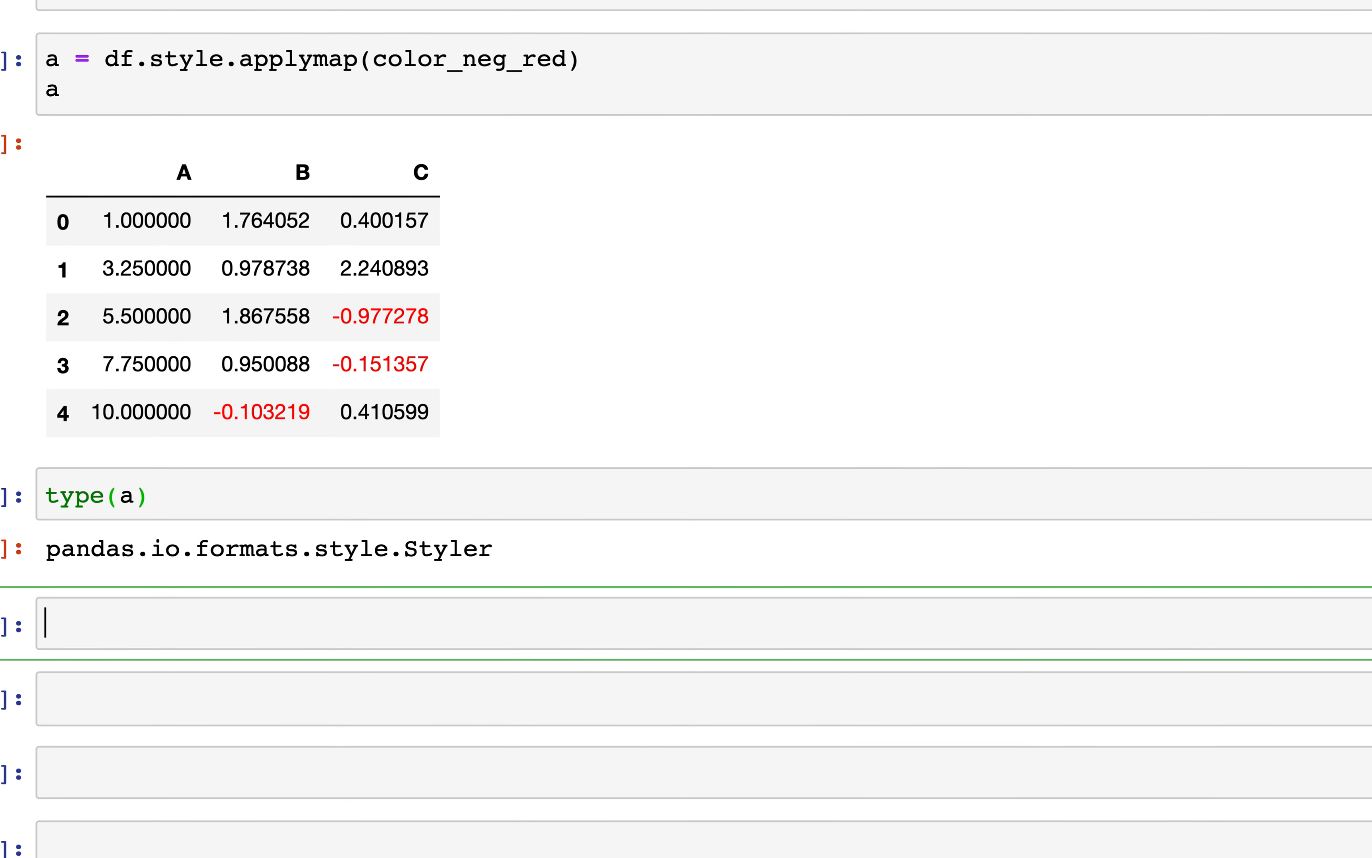
Run df.style.applymap(color_neg_red).render() and point out the style tag and css type in the HTML
text(df.style.app)
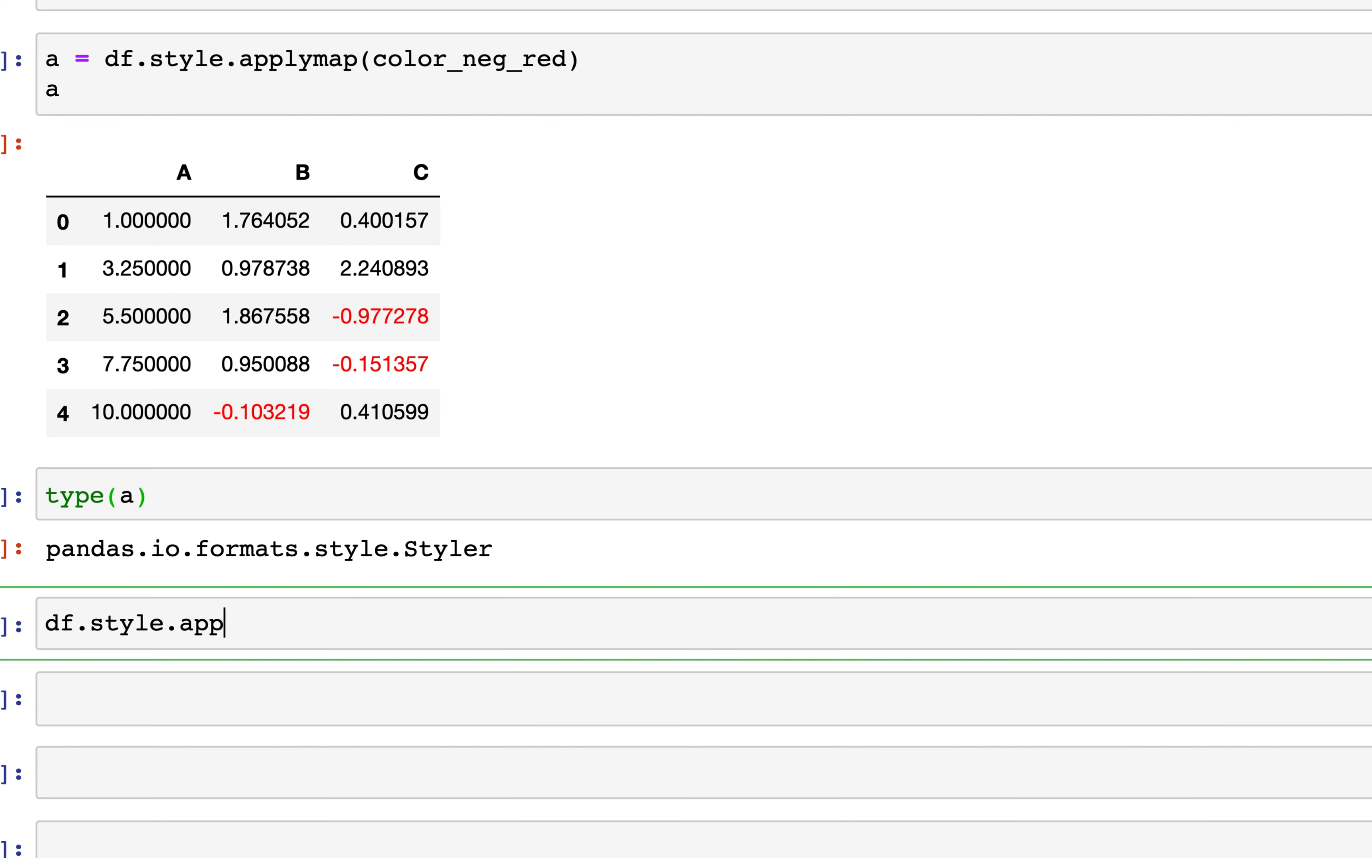
text(lymap())
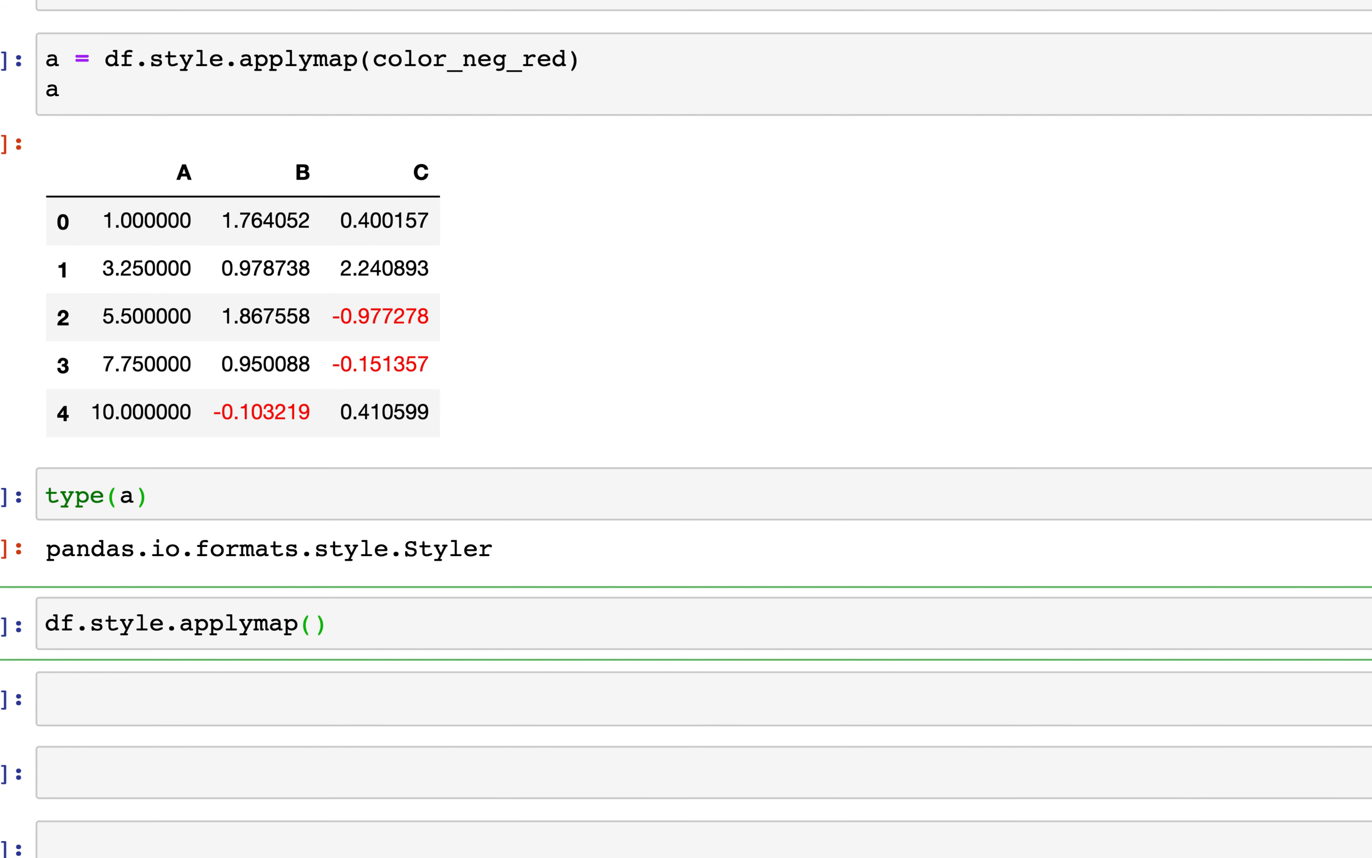
text(color_r)
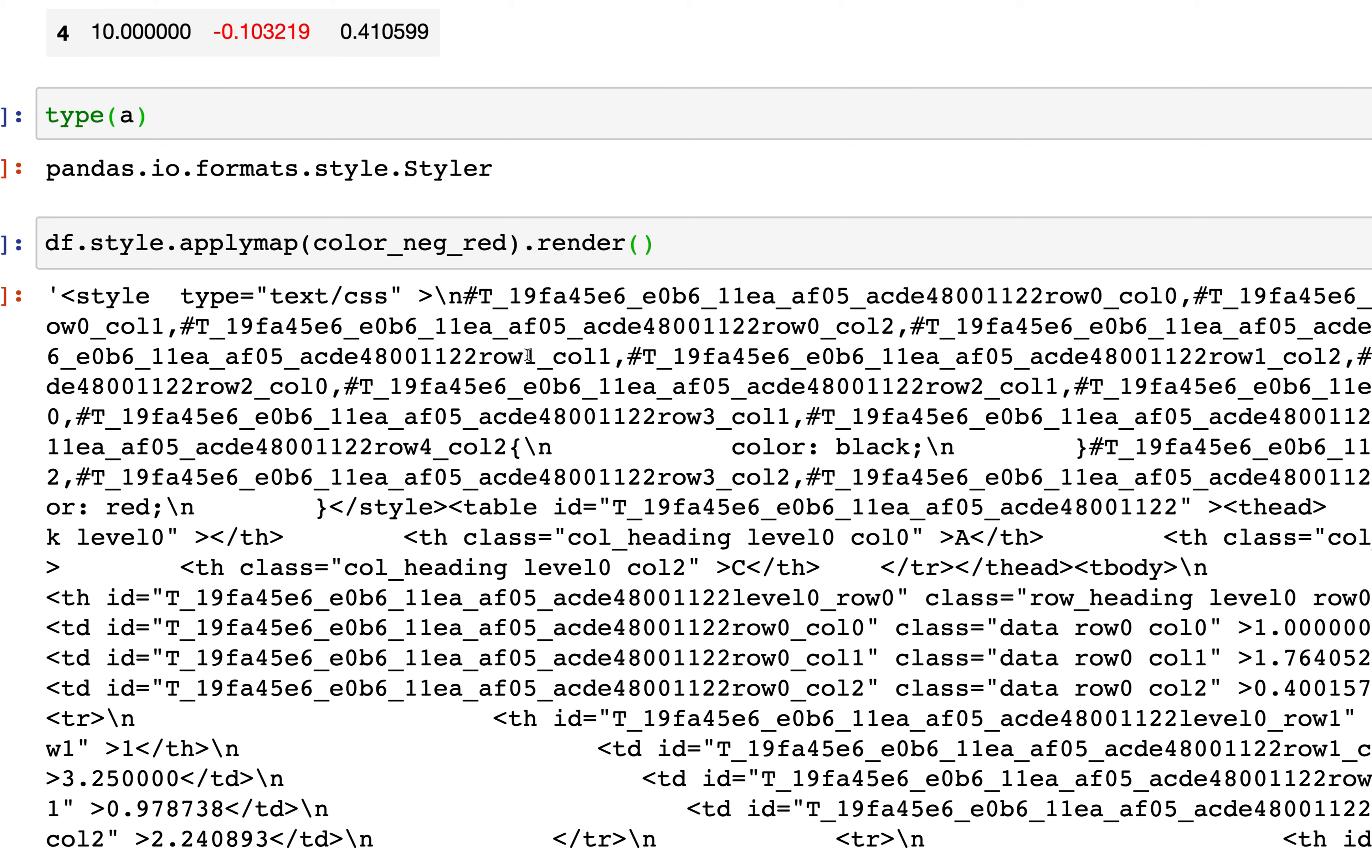
double_click(115, 296)
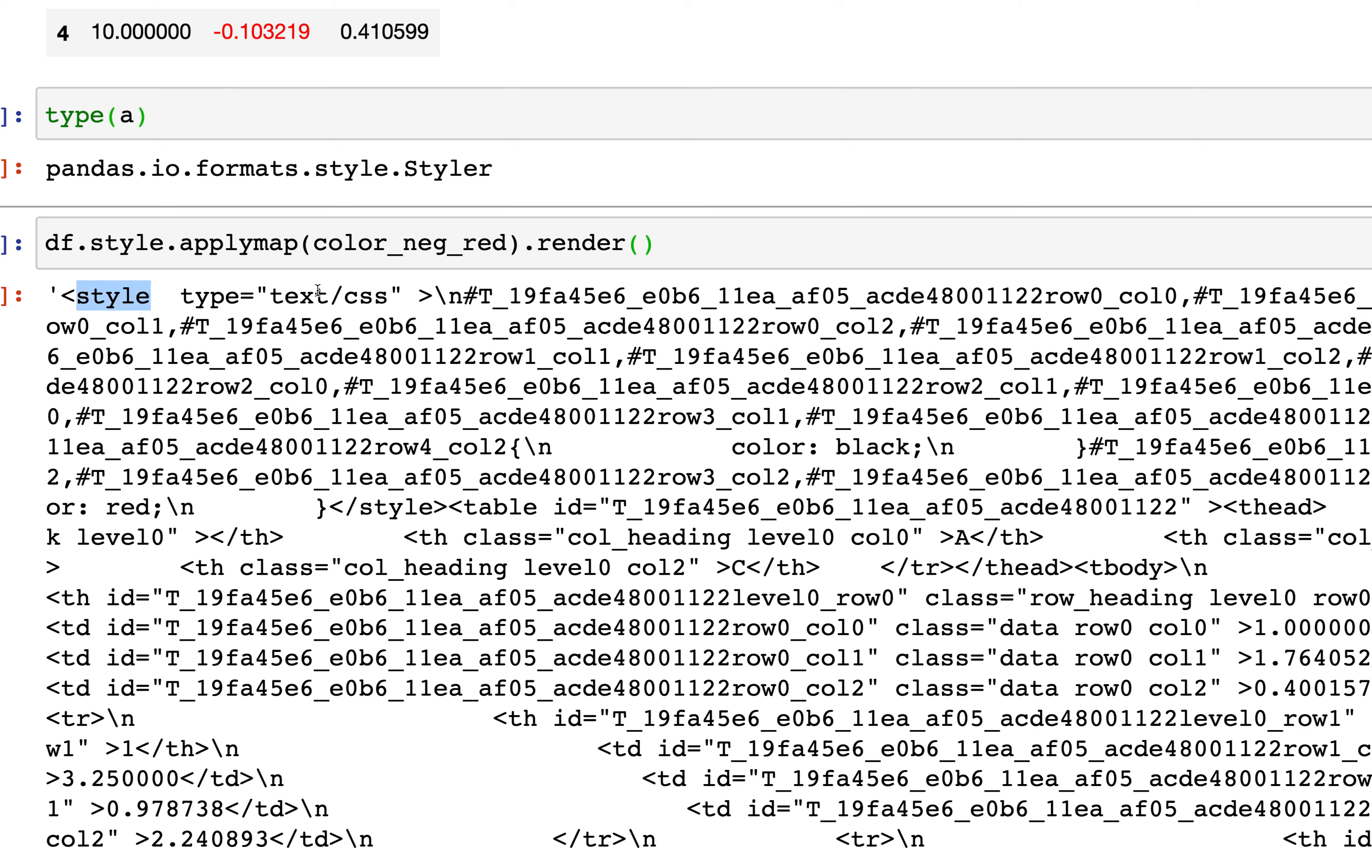
double_click(372, 299)
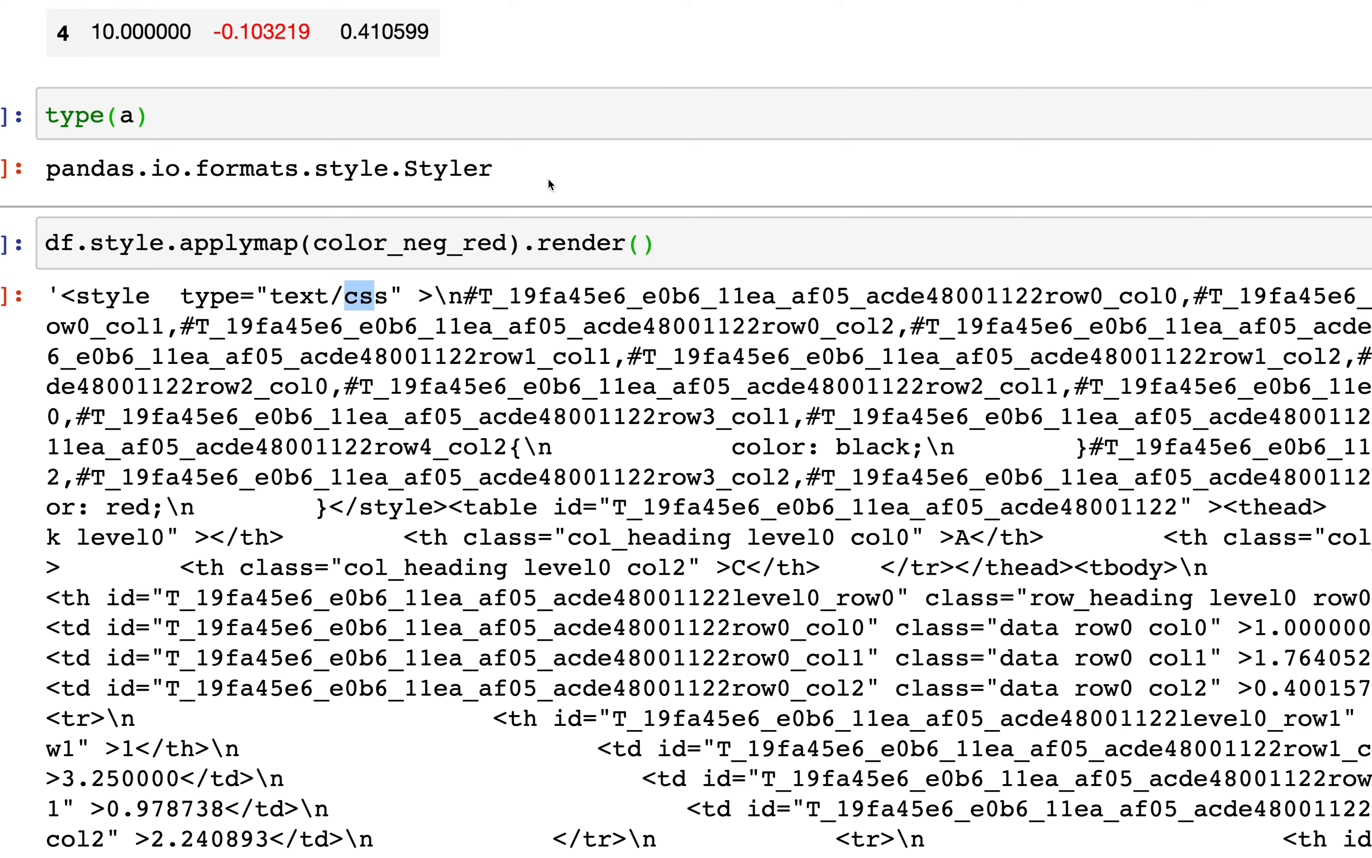
scroll(down, 3)
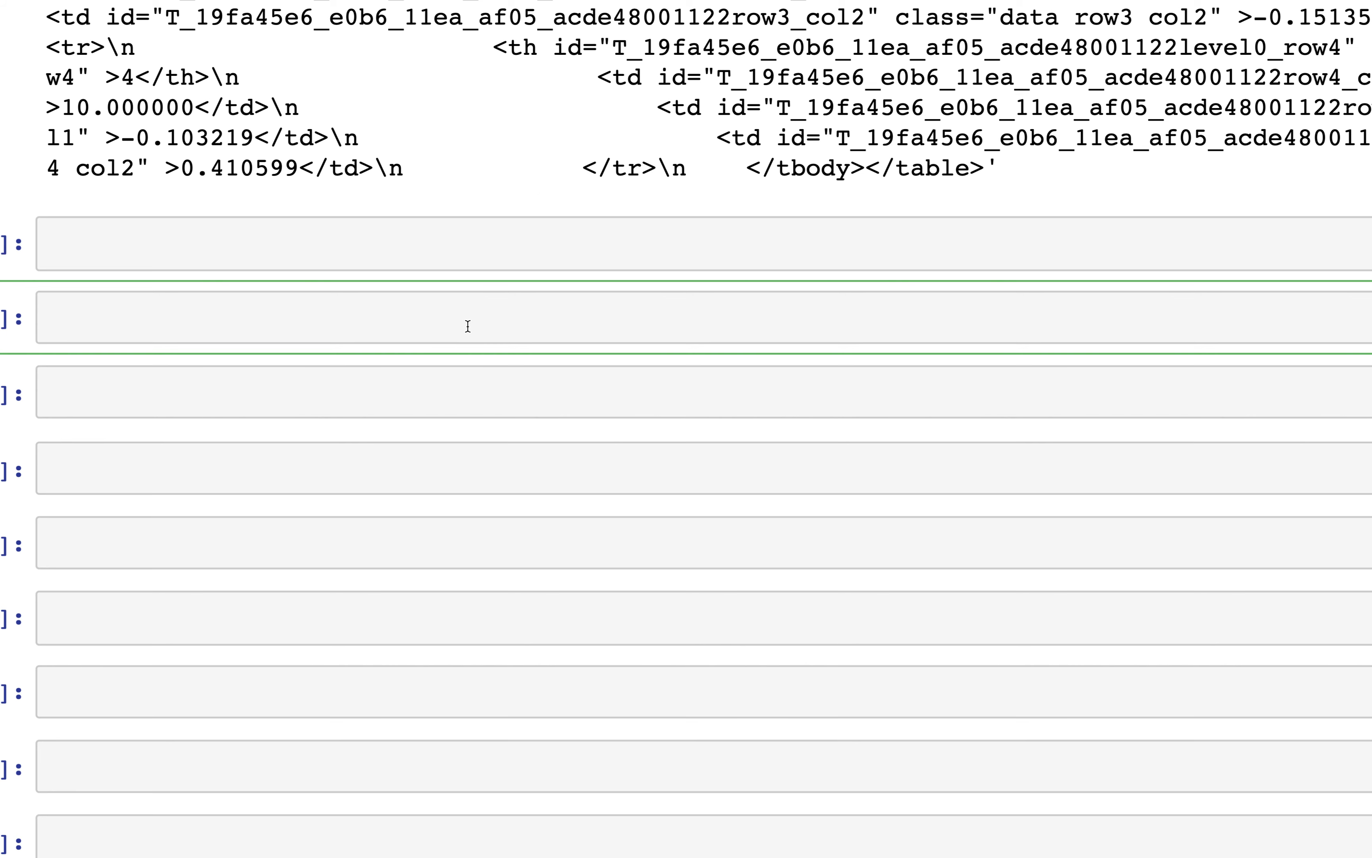
Start a cell with a highlight comment and the def highlight_max_in_column(col): signature
click(468, 326)
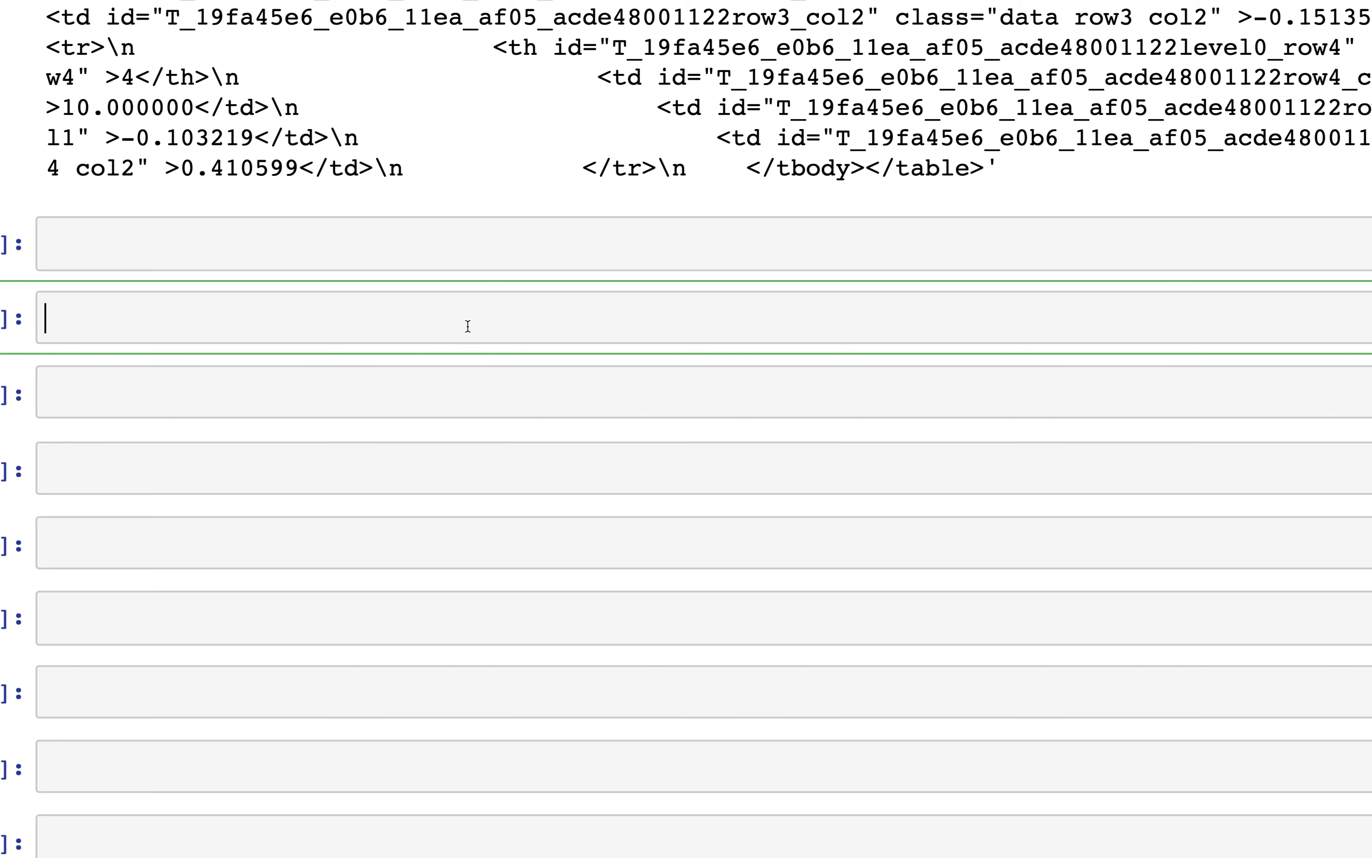
text(# Highli)
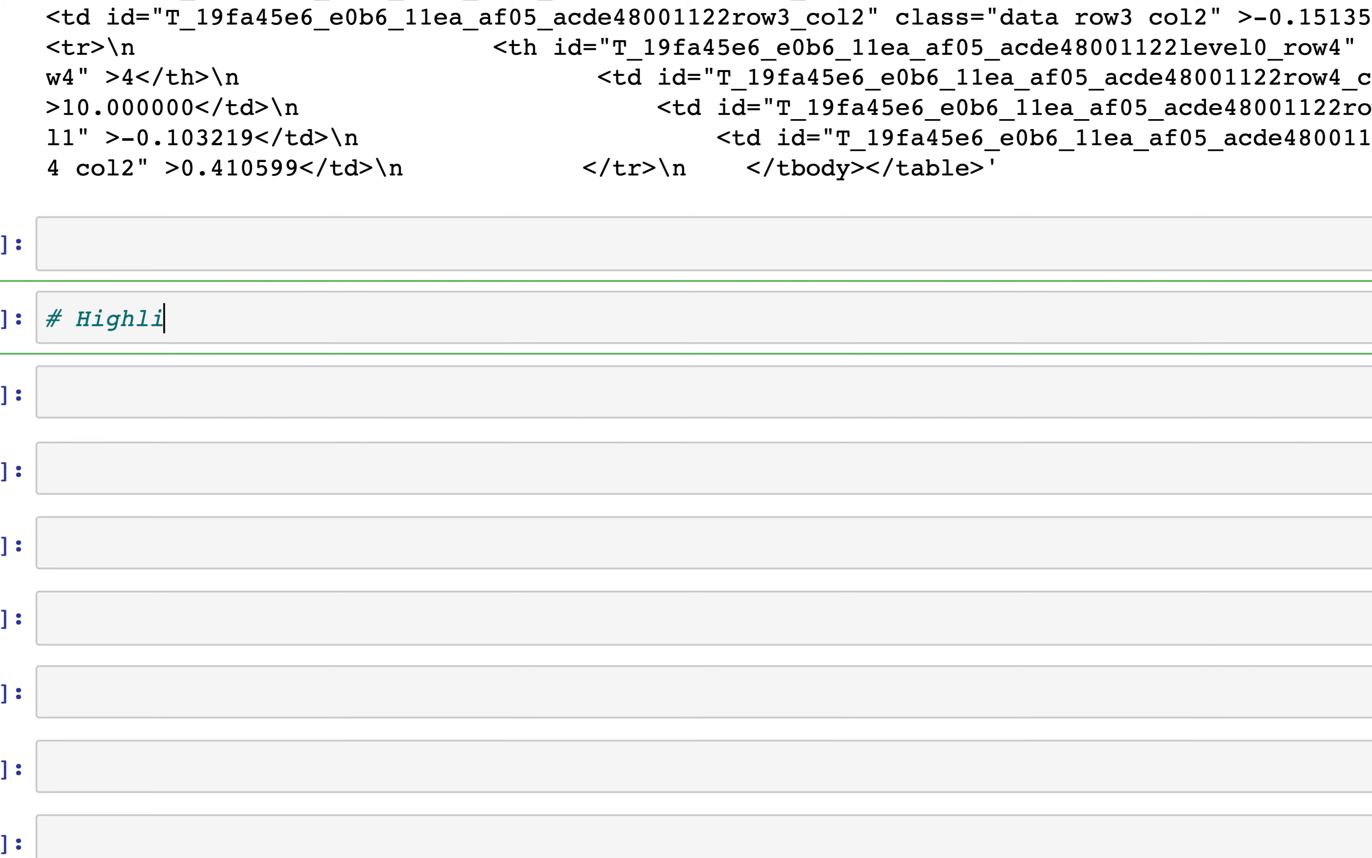
text(ght max valu)
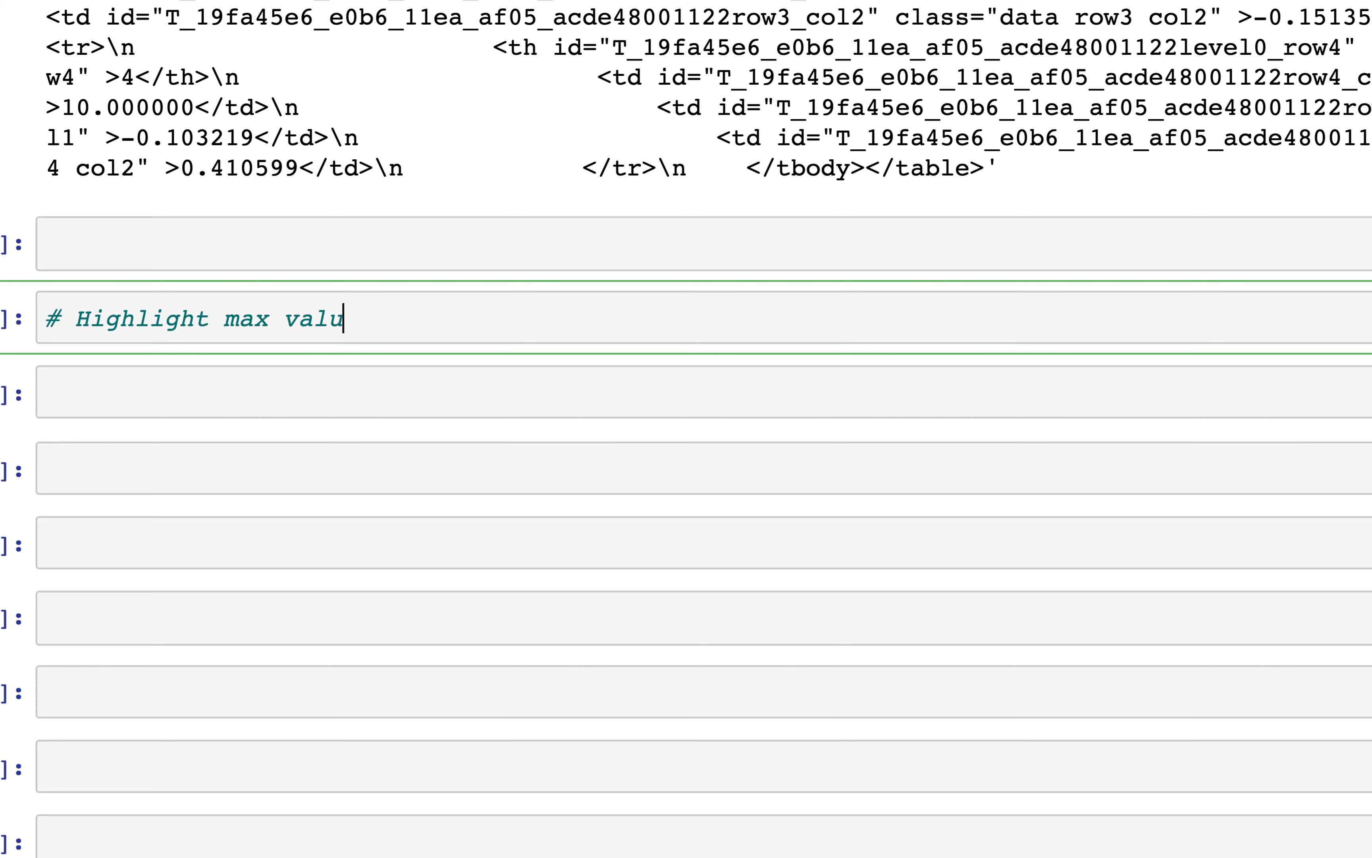
text(es in a df)
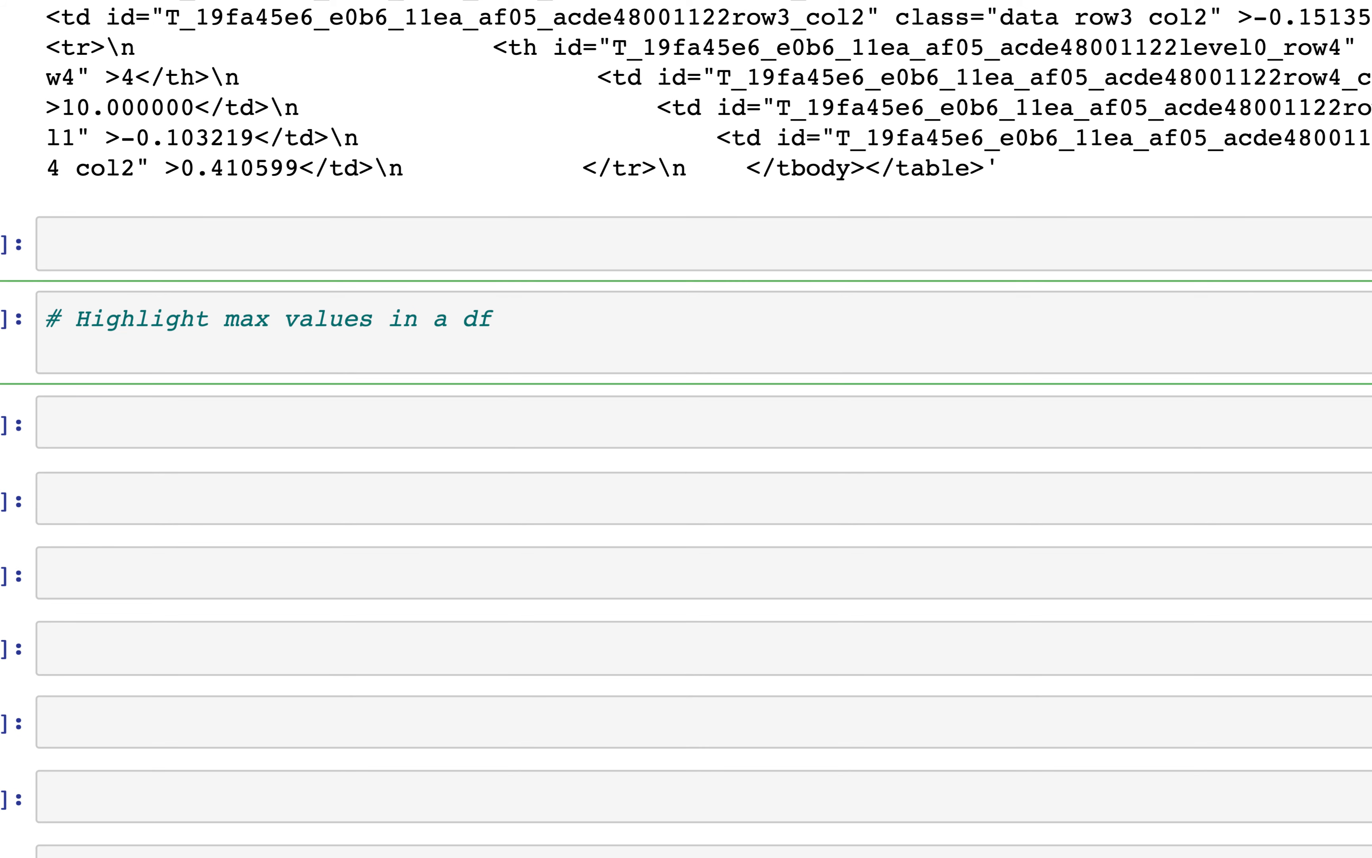
text(def)
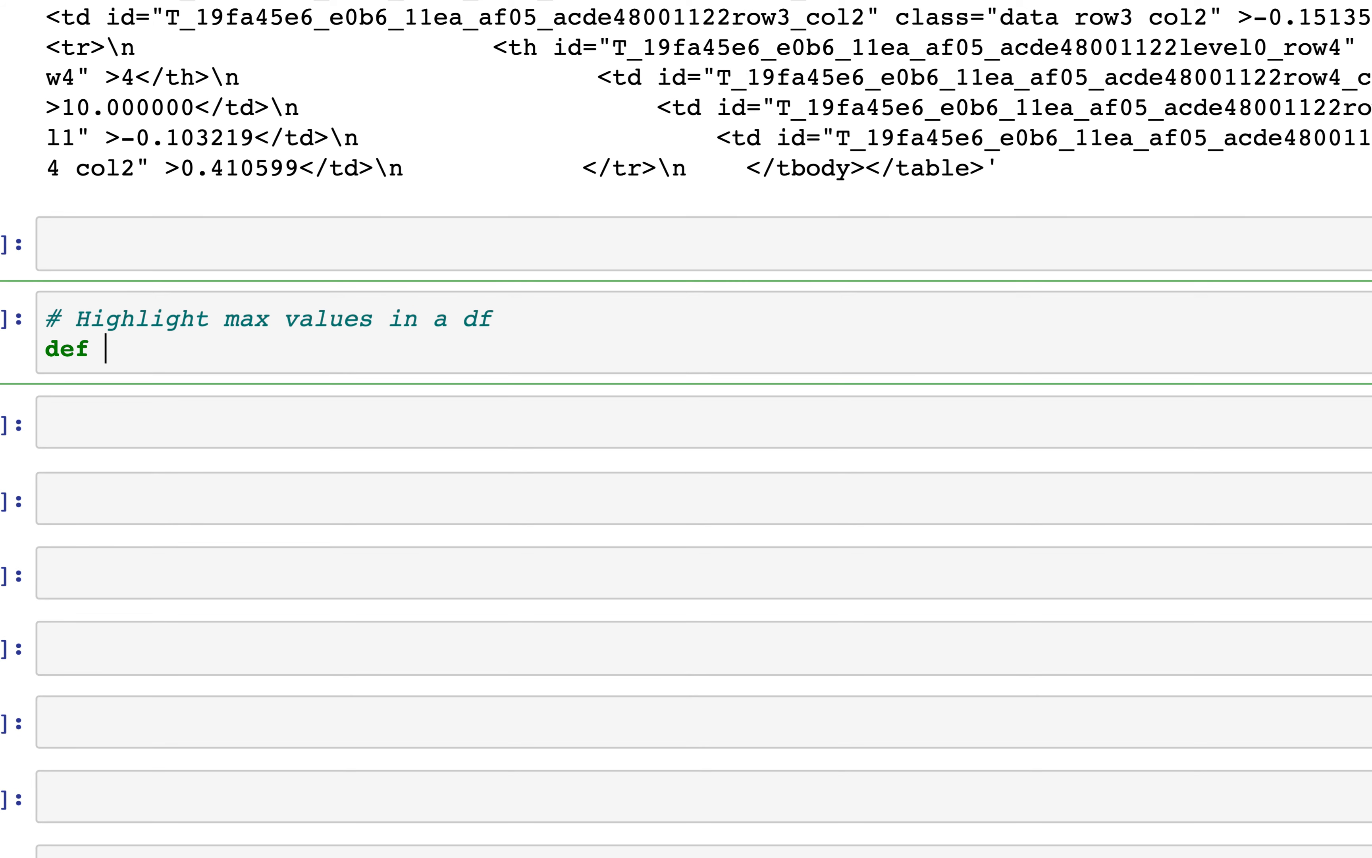
text(highli)
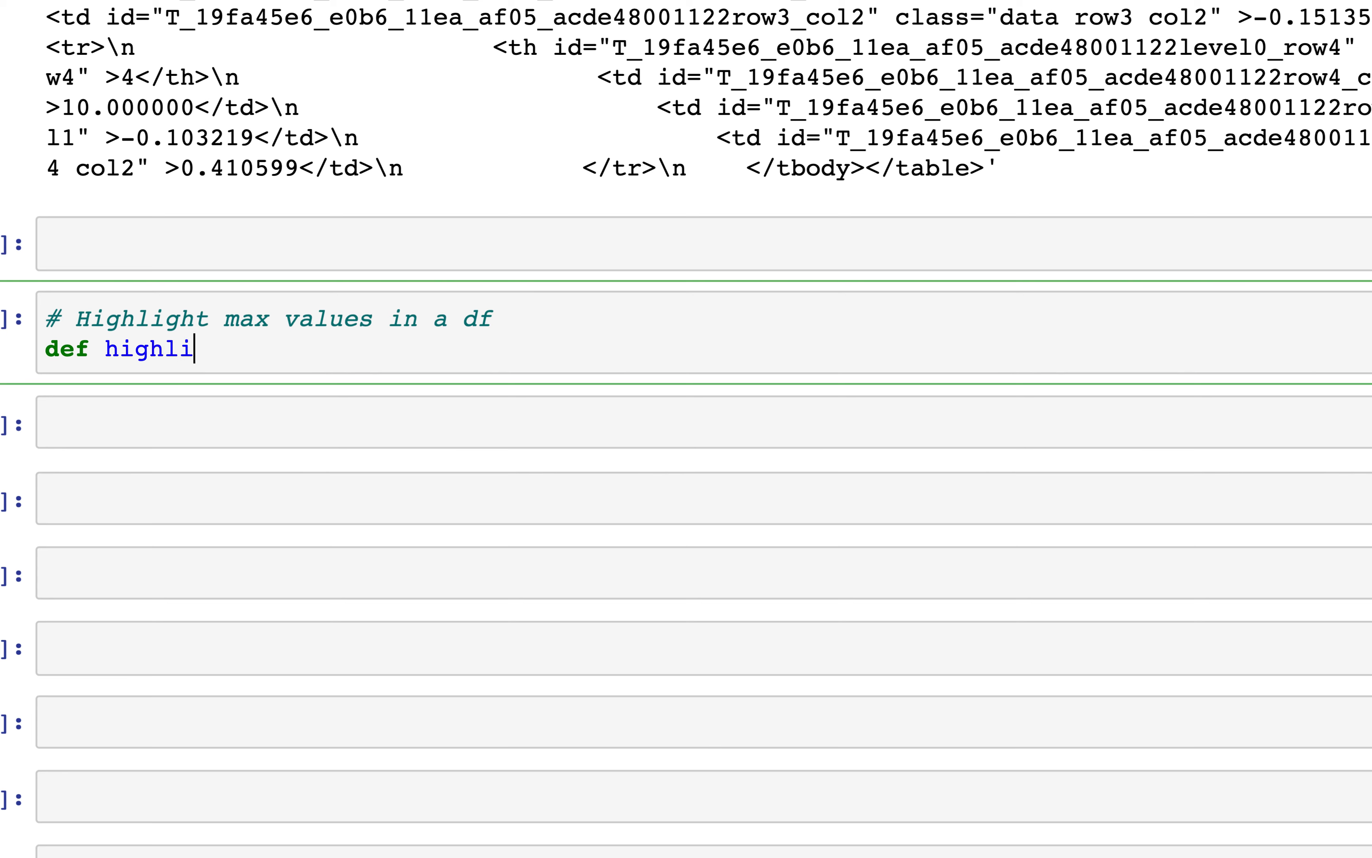
text(ght)
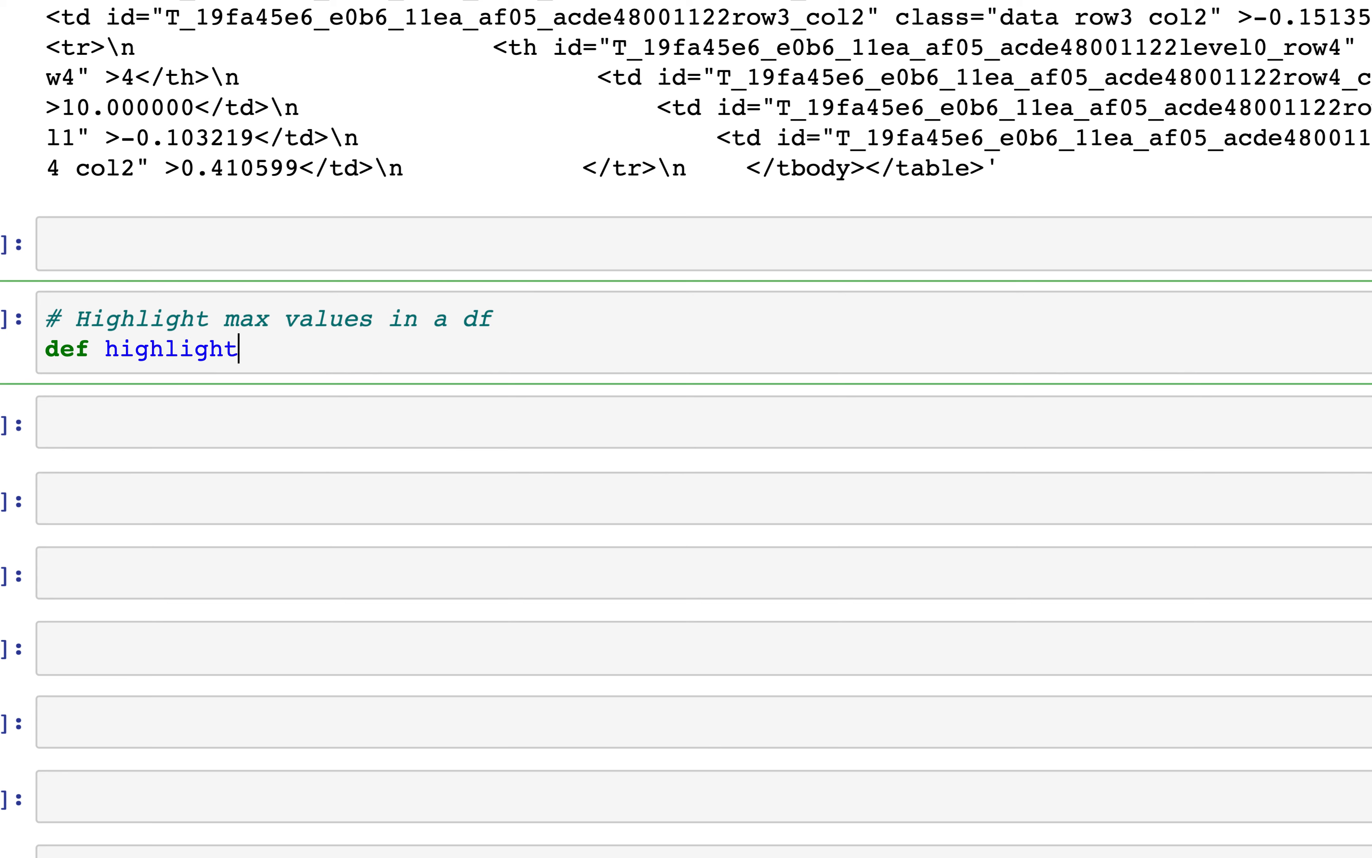
text(_max_in)
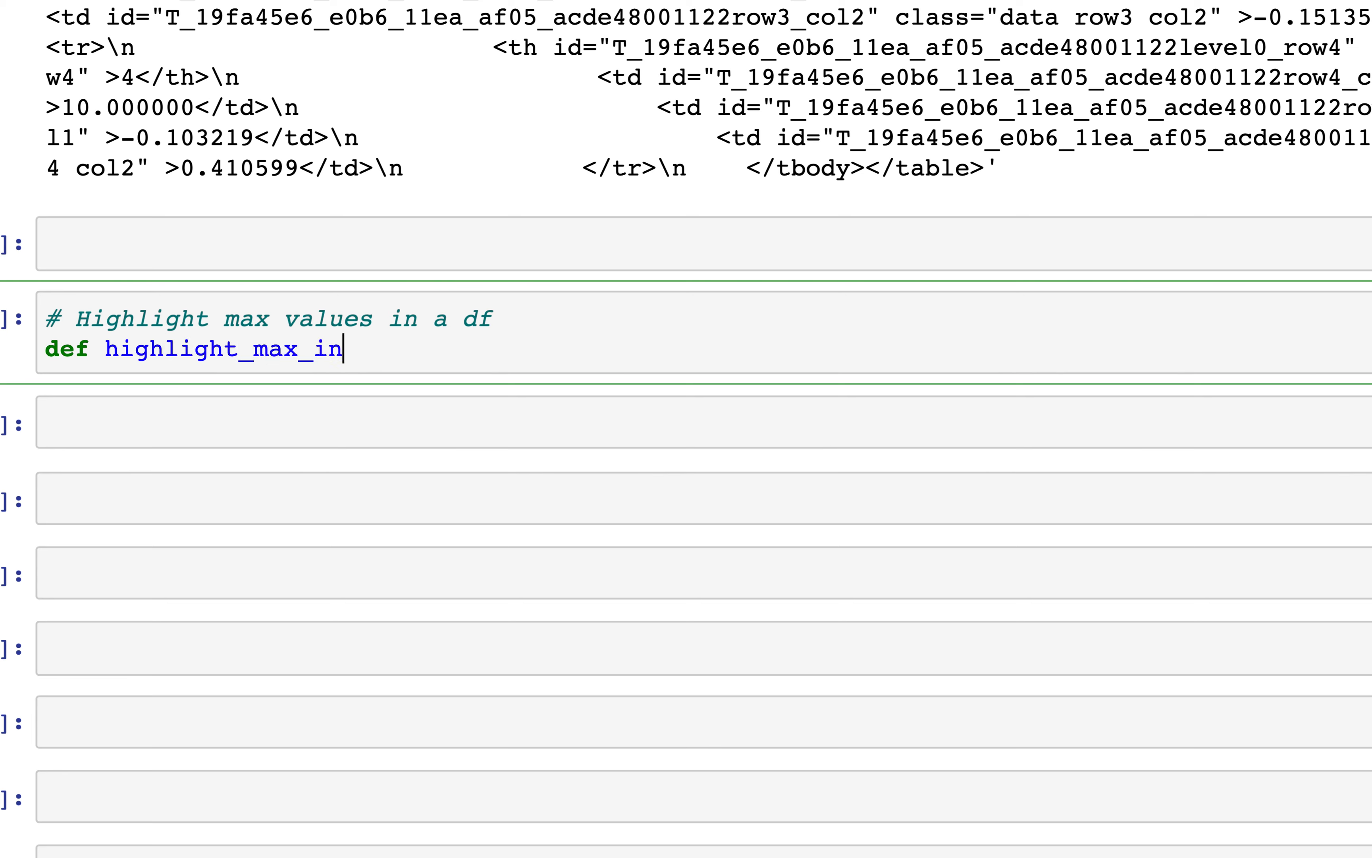
text(_column)
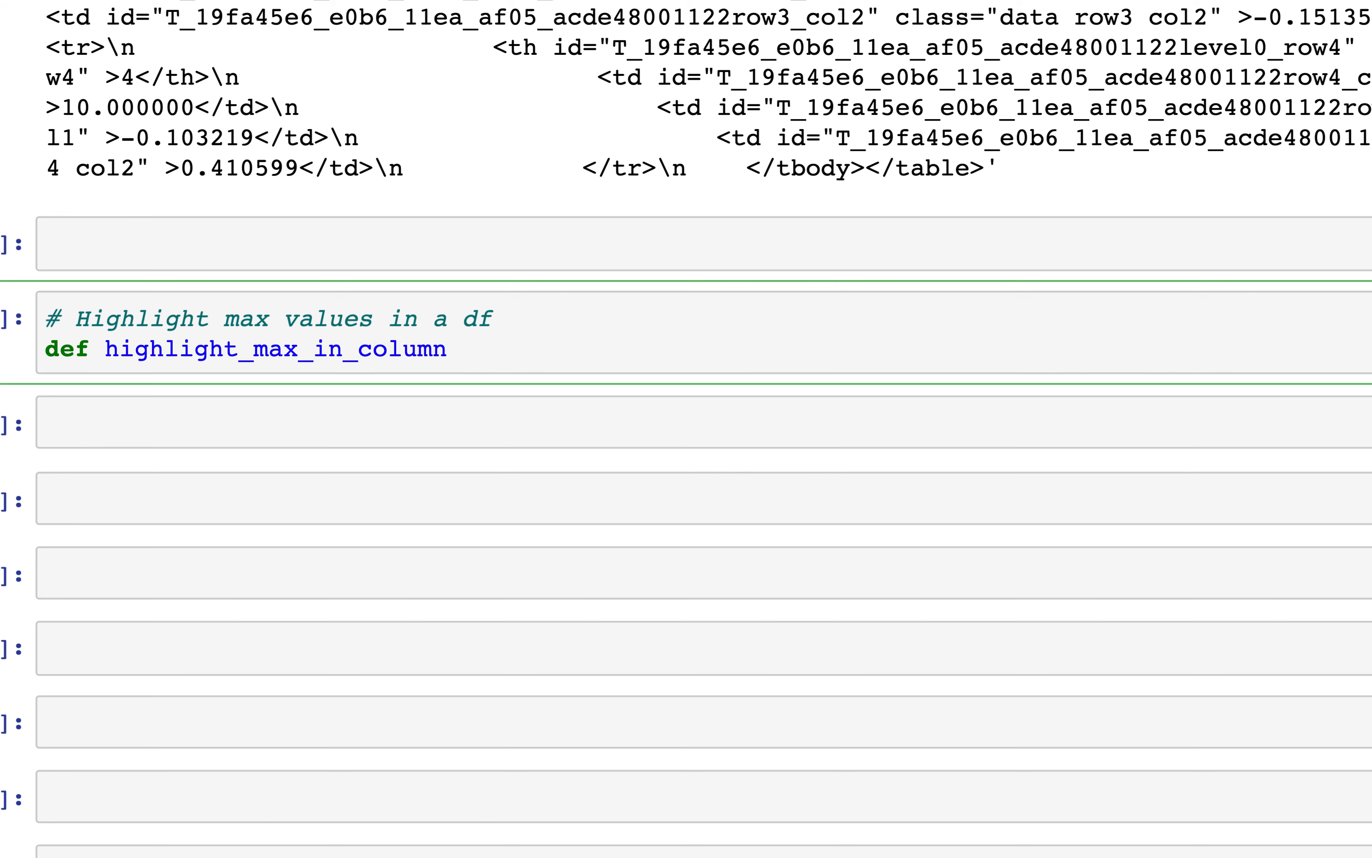
text((col):)
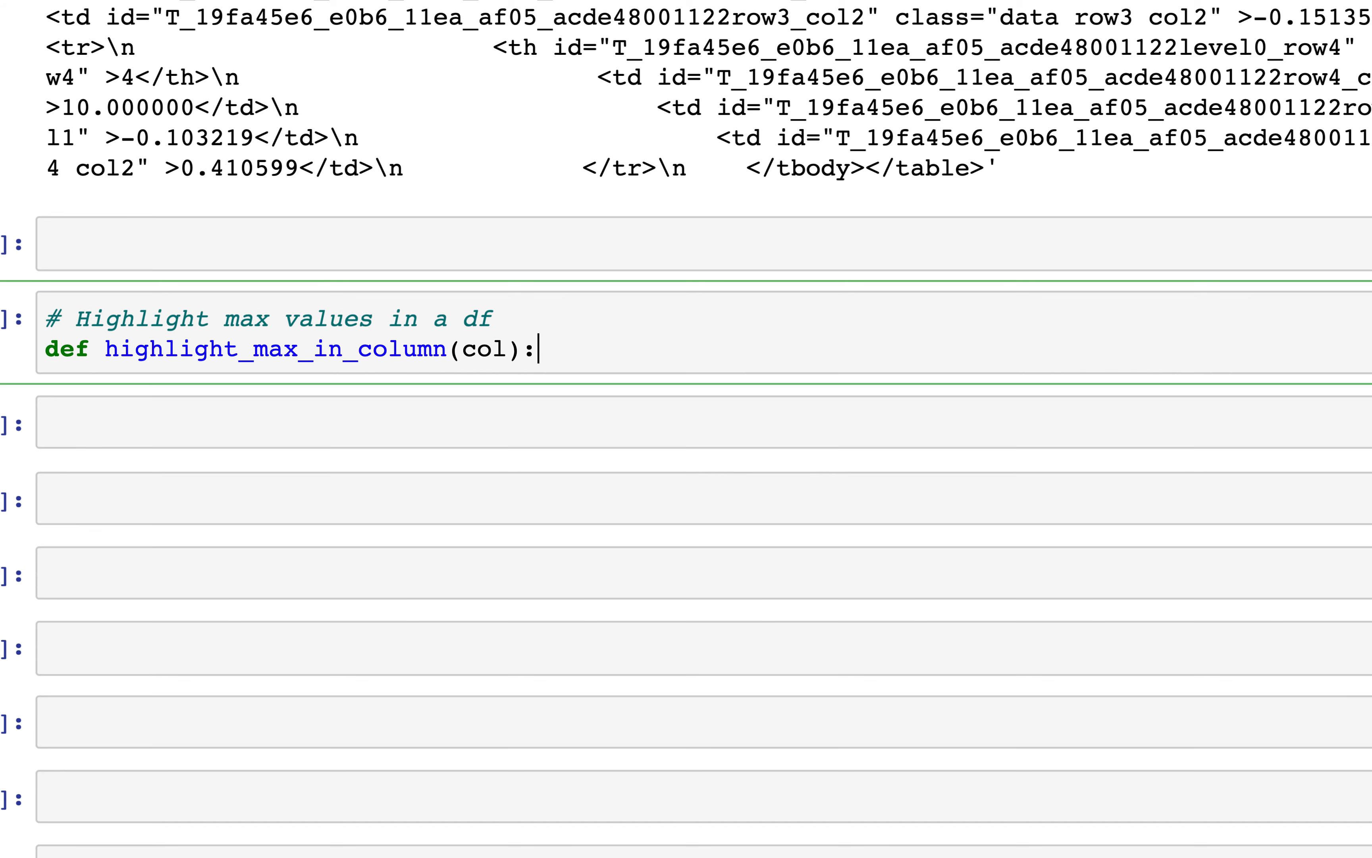
key(Enter)
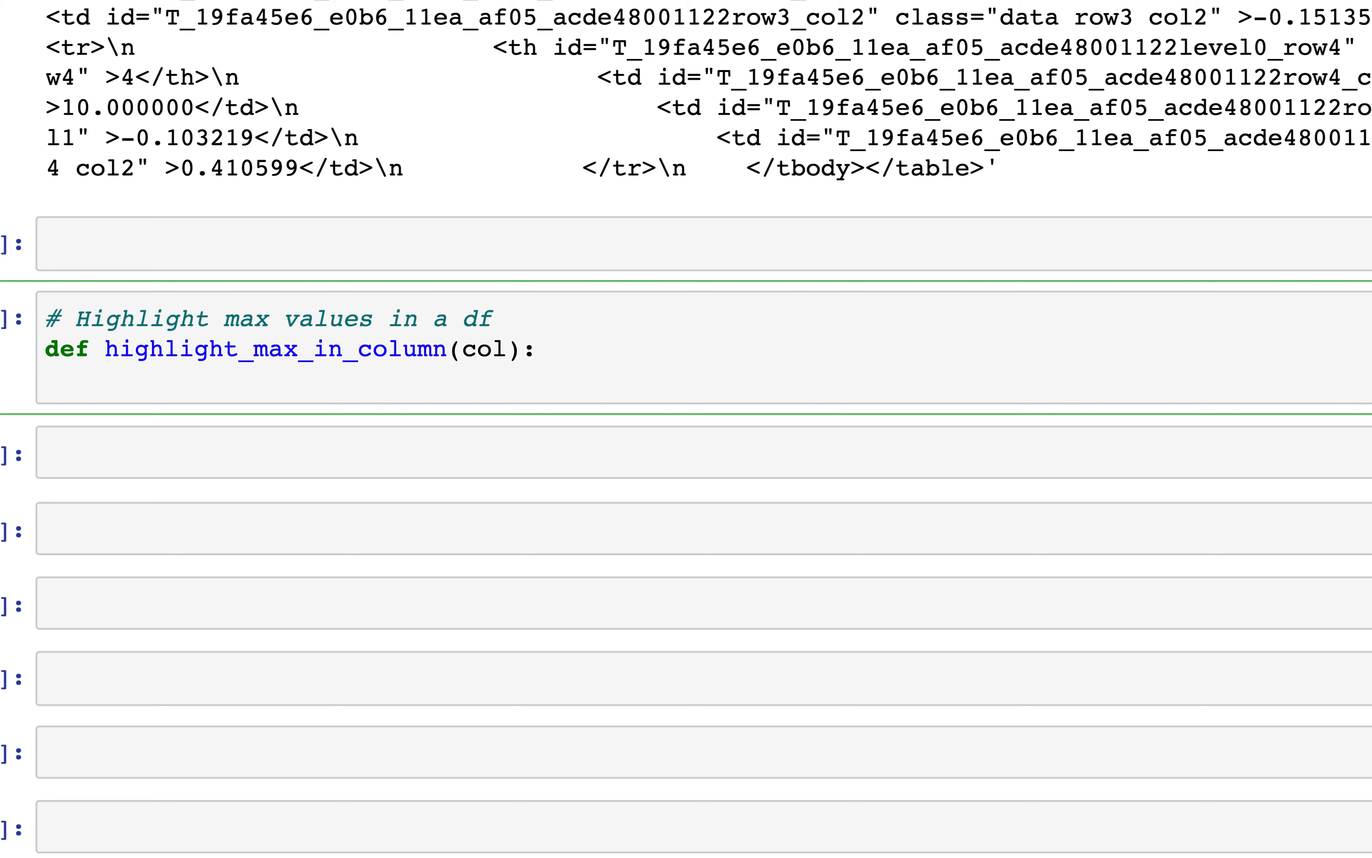
Outline comment steps for max value, boolean mask and styling with the mask, ending with return
text(# Get)
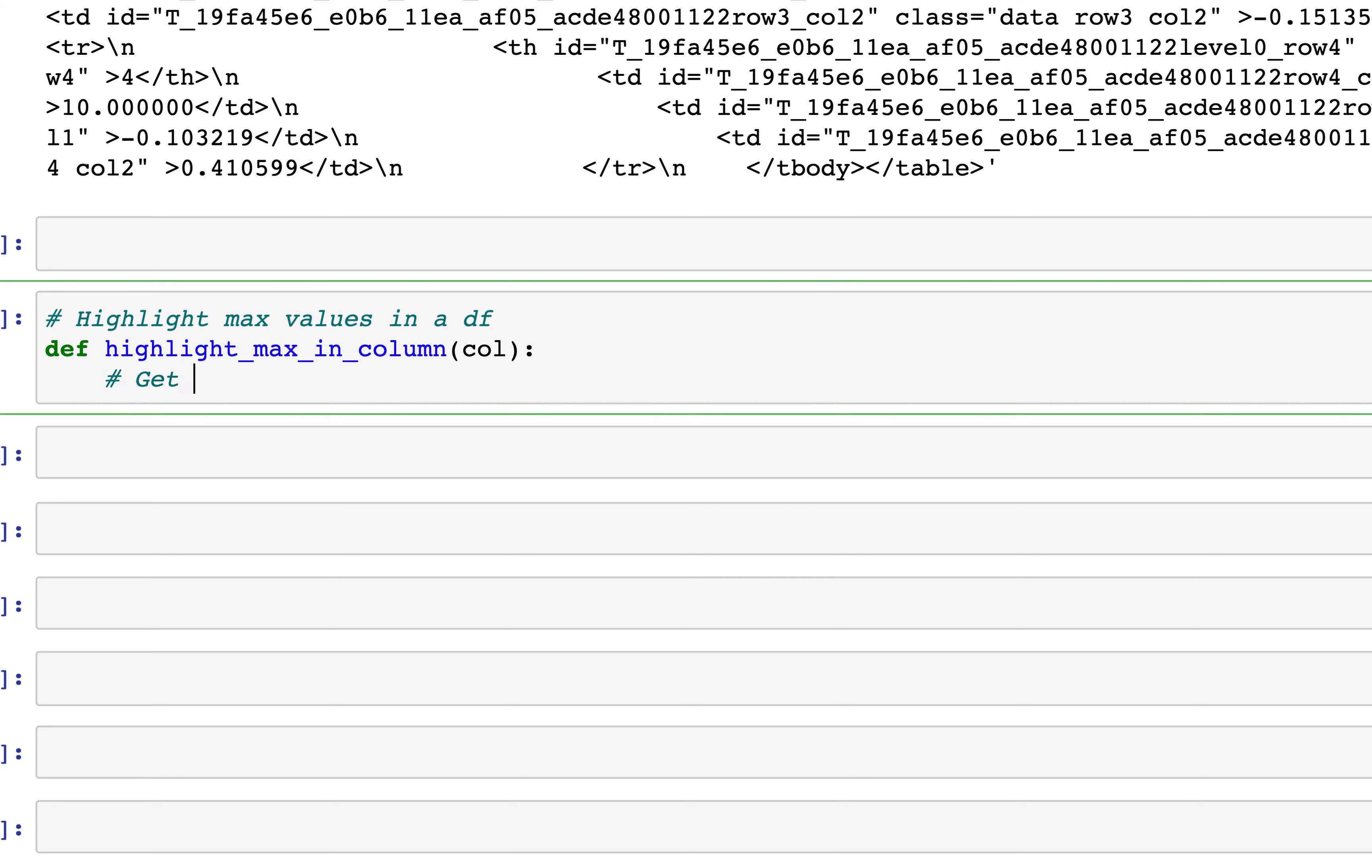
text(max value)
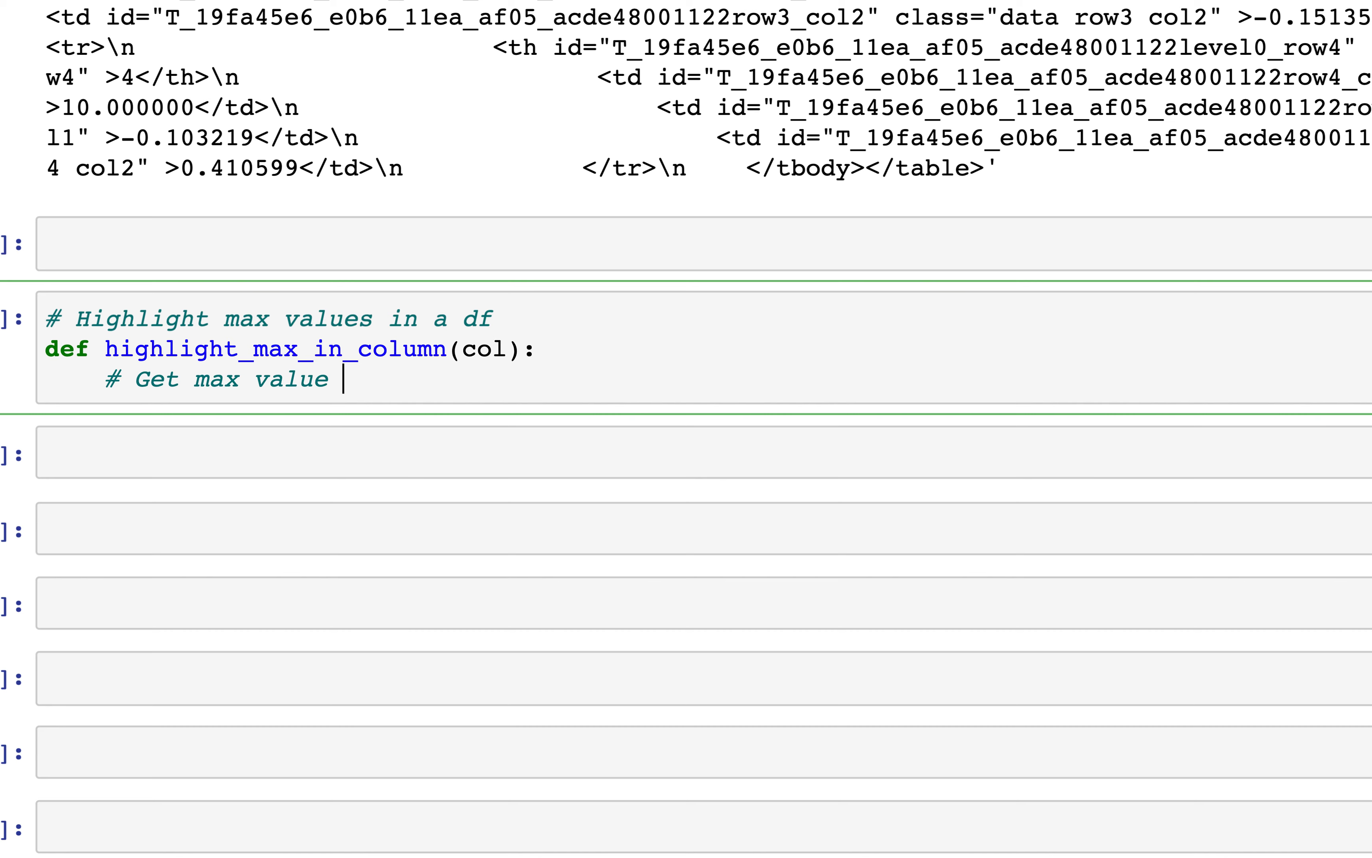
text(from a c o)
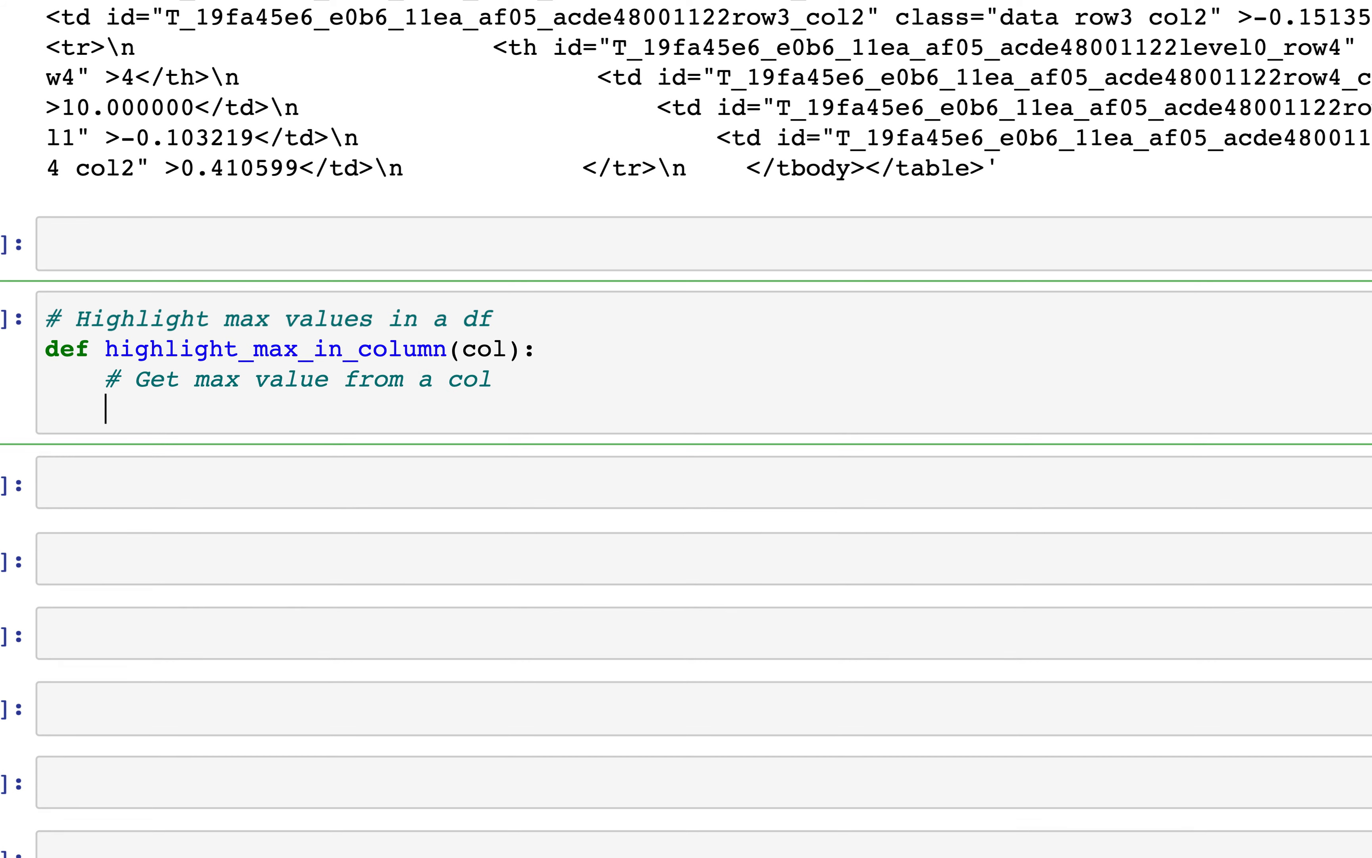
text(--)
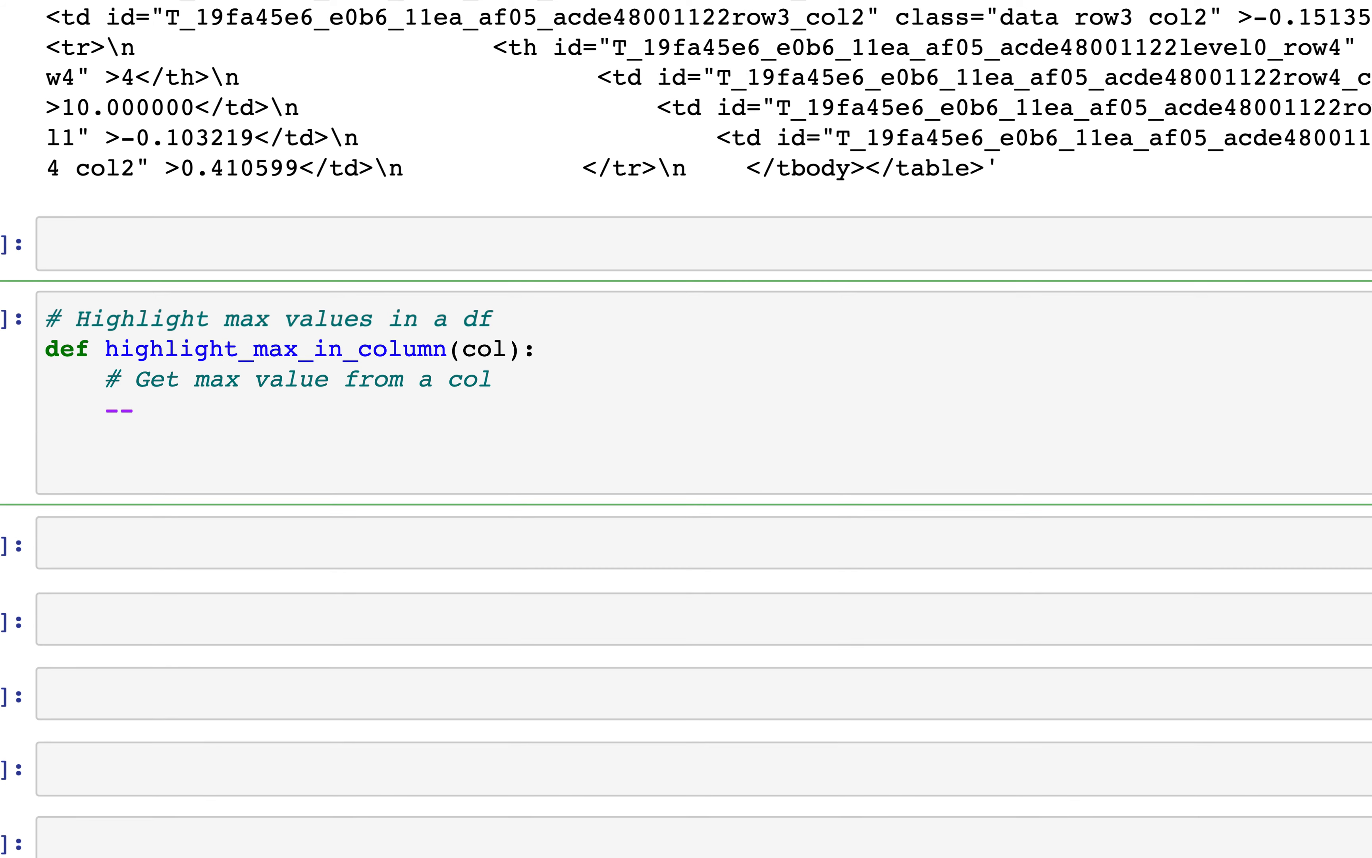
text(# Create)
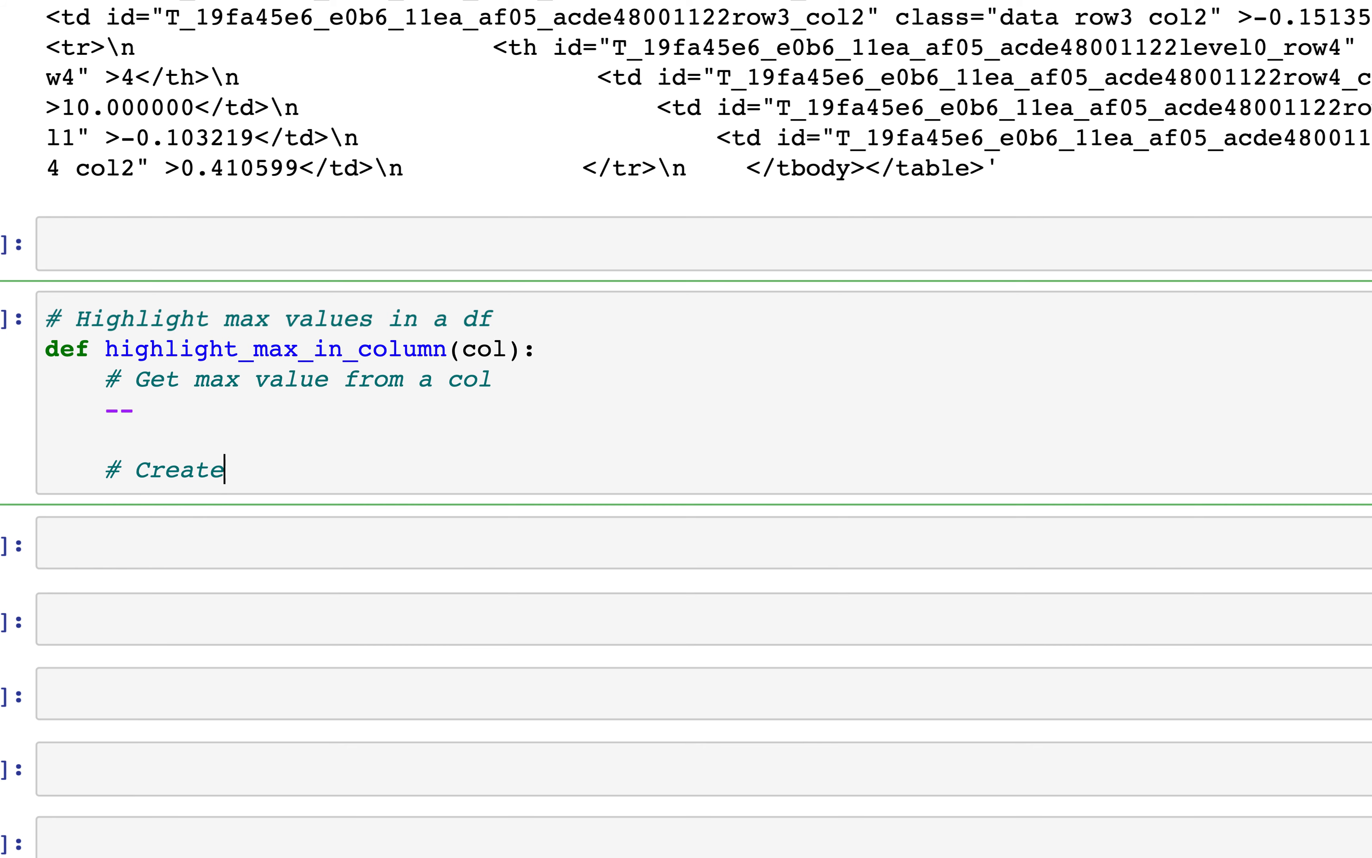
text(a boolean mask)
text(# Add)
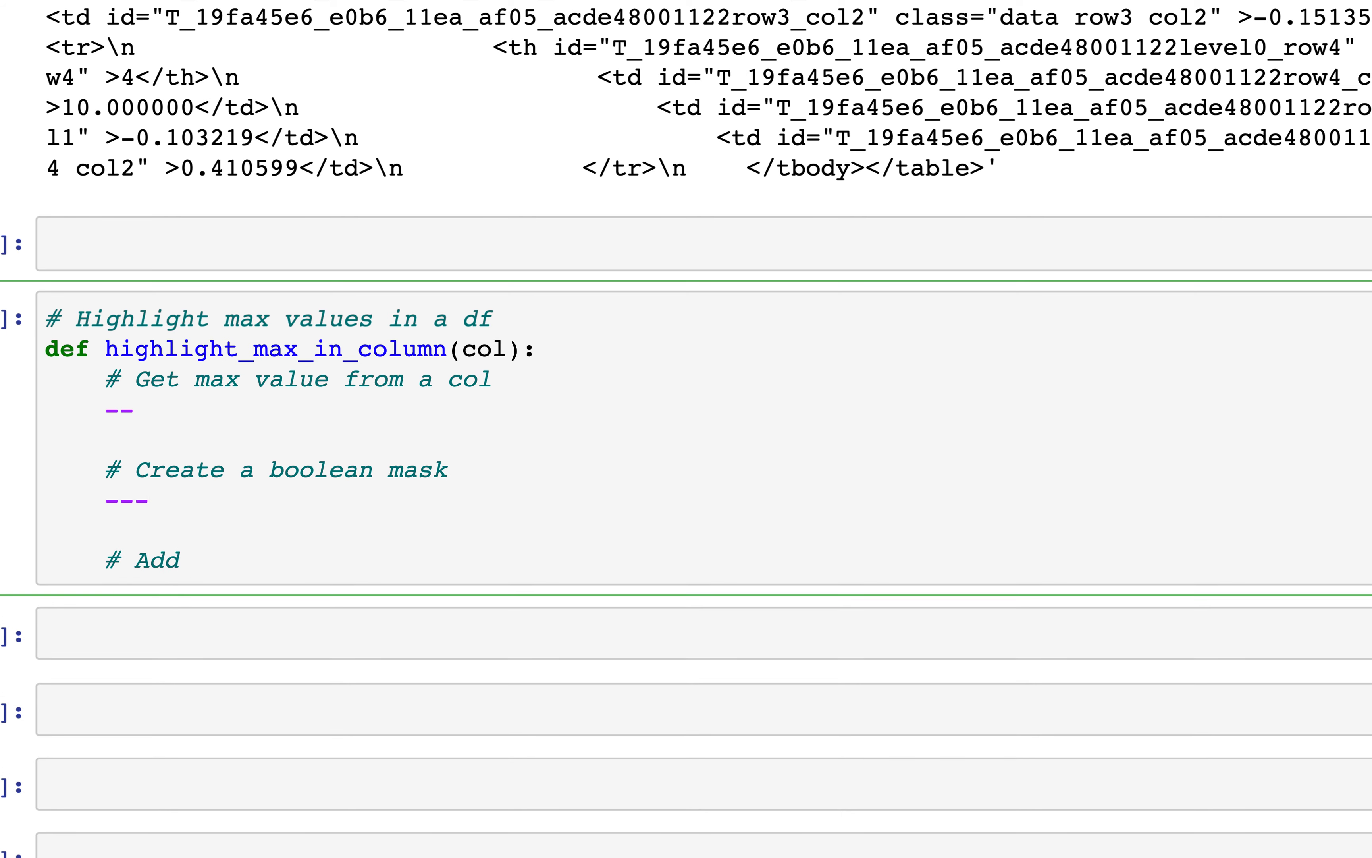
text(style)
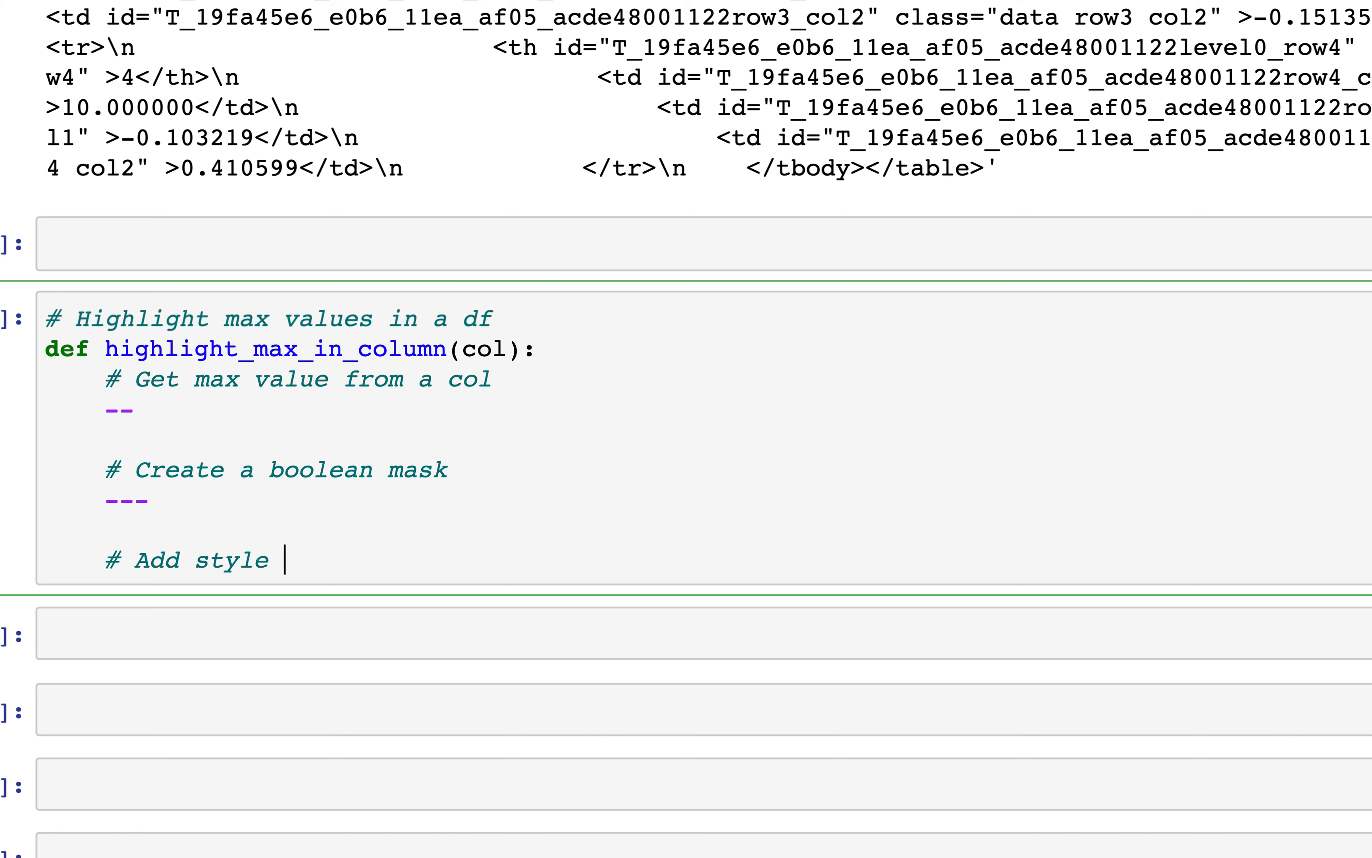
text(using a)
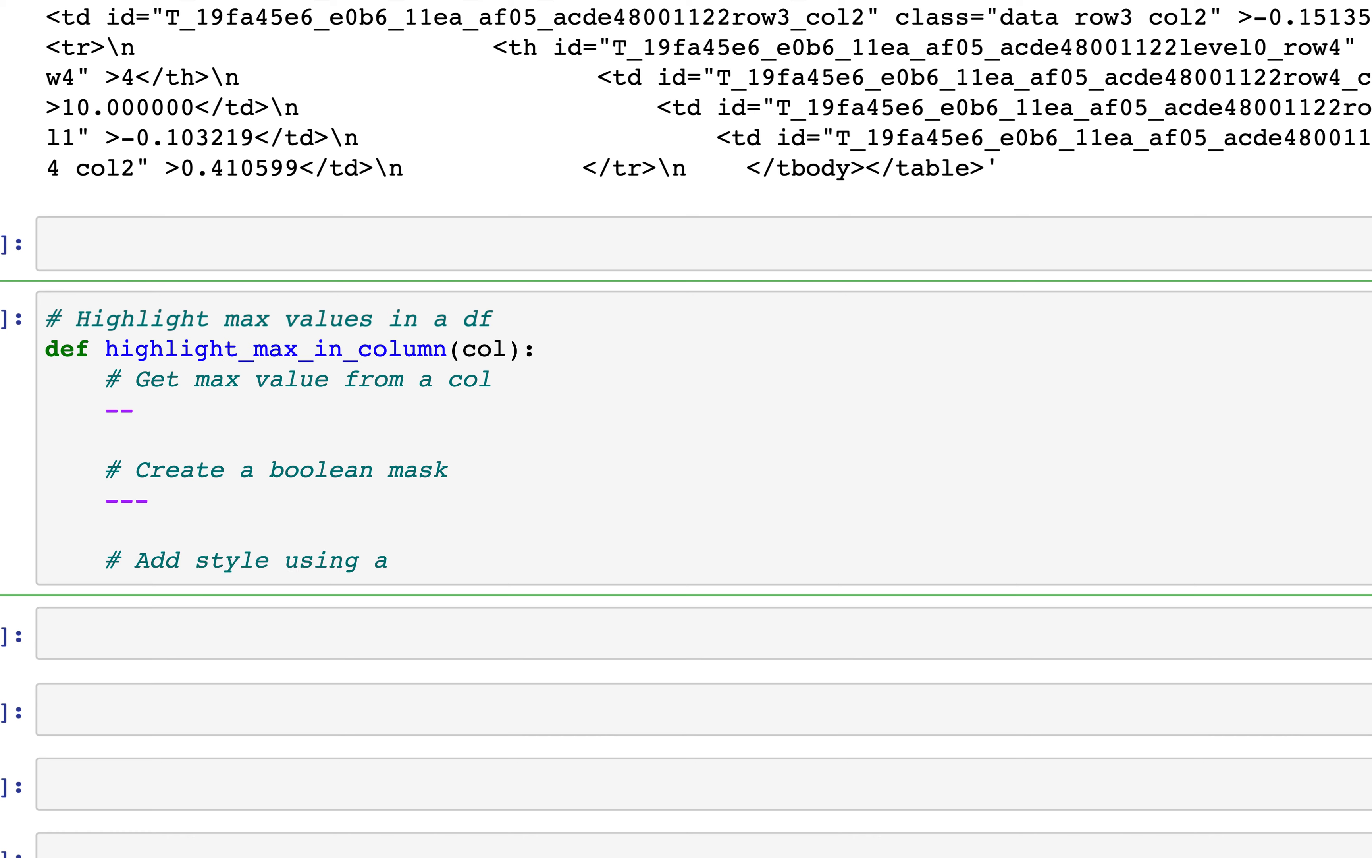
text(the)
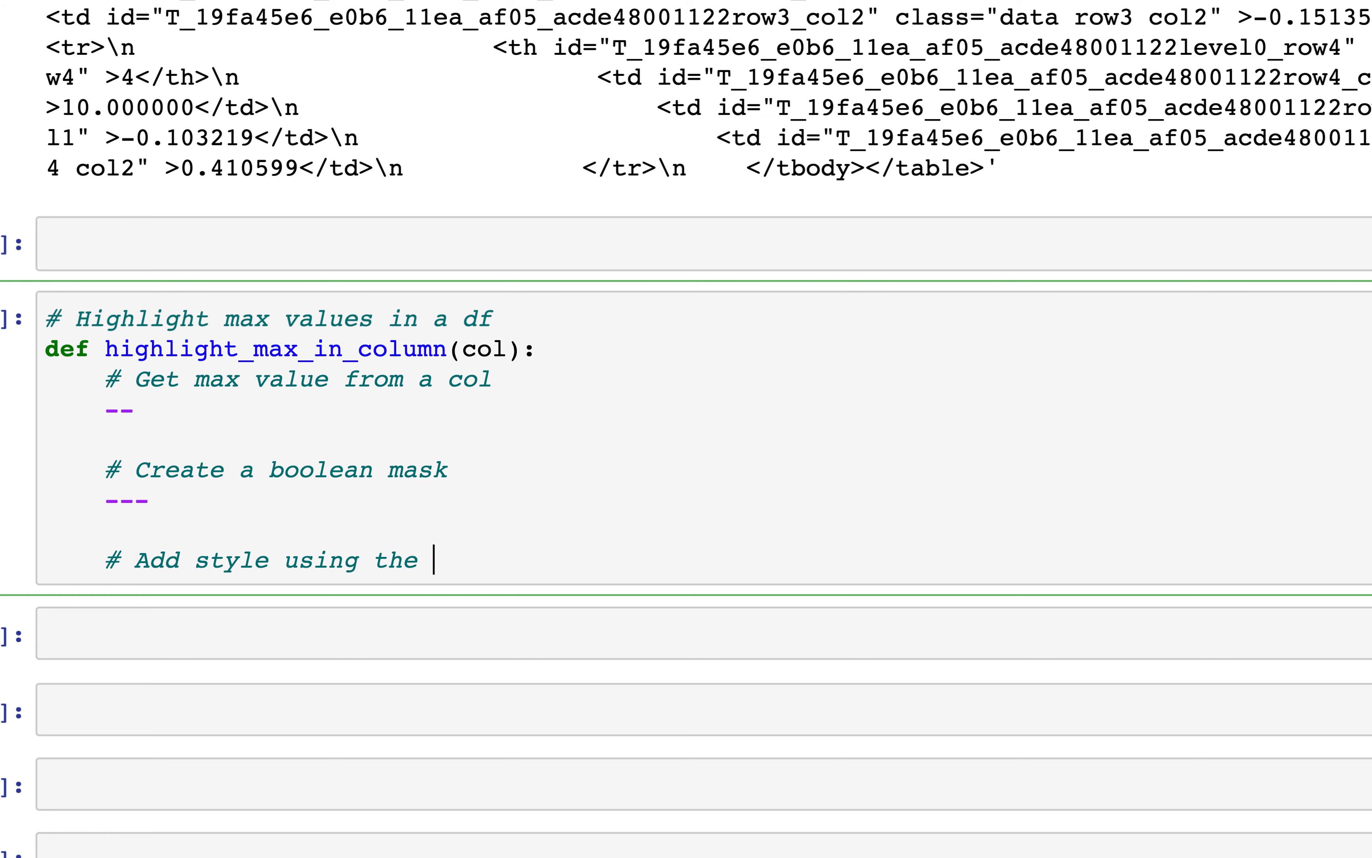
text(mask)
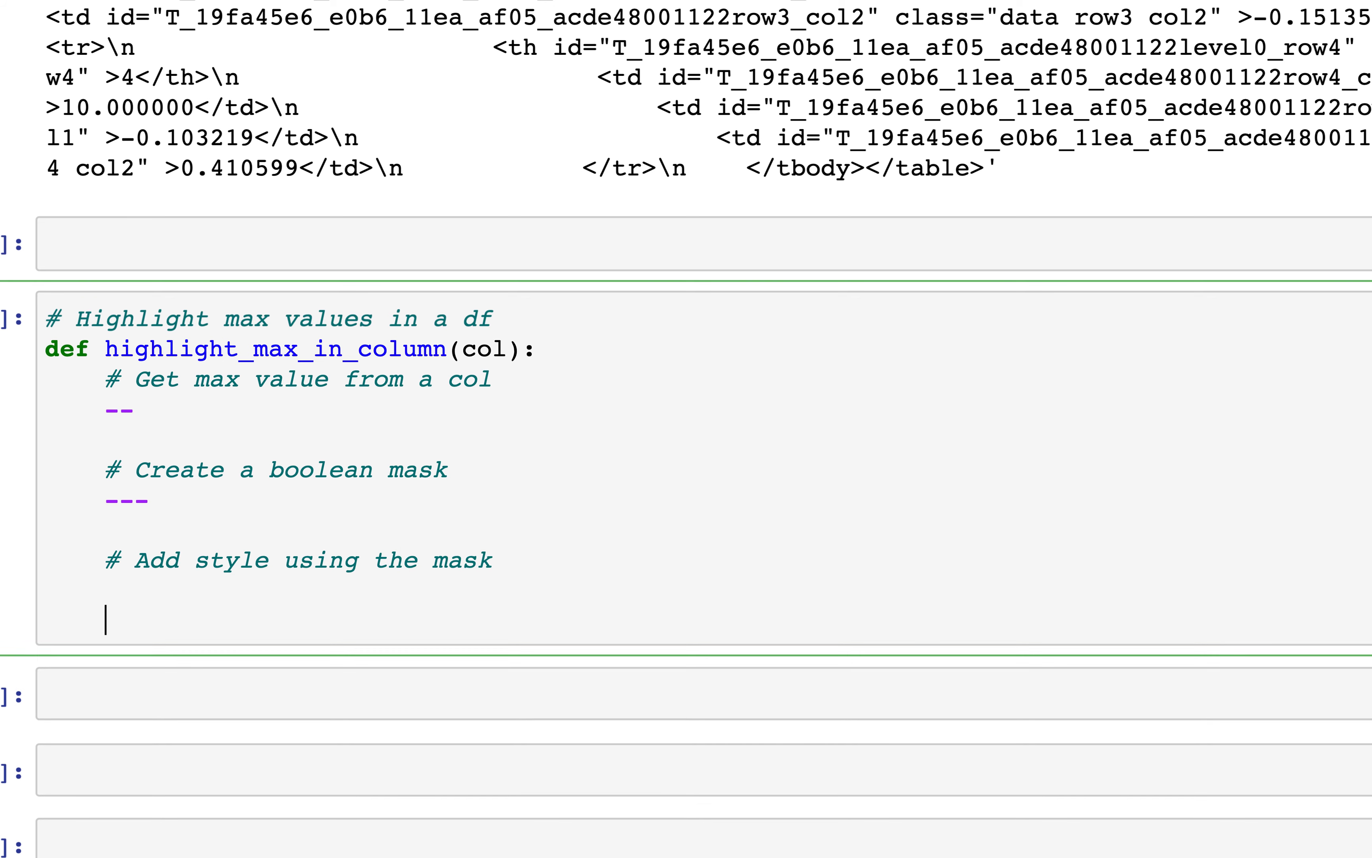
text(return)
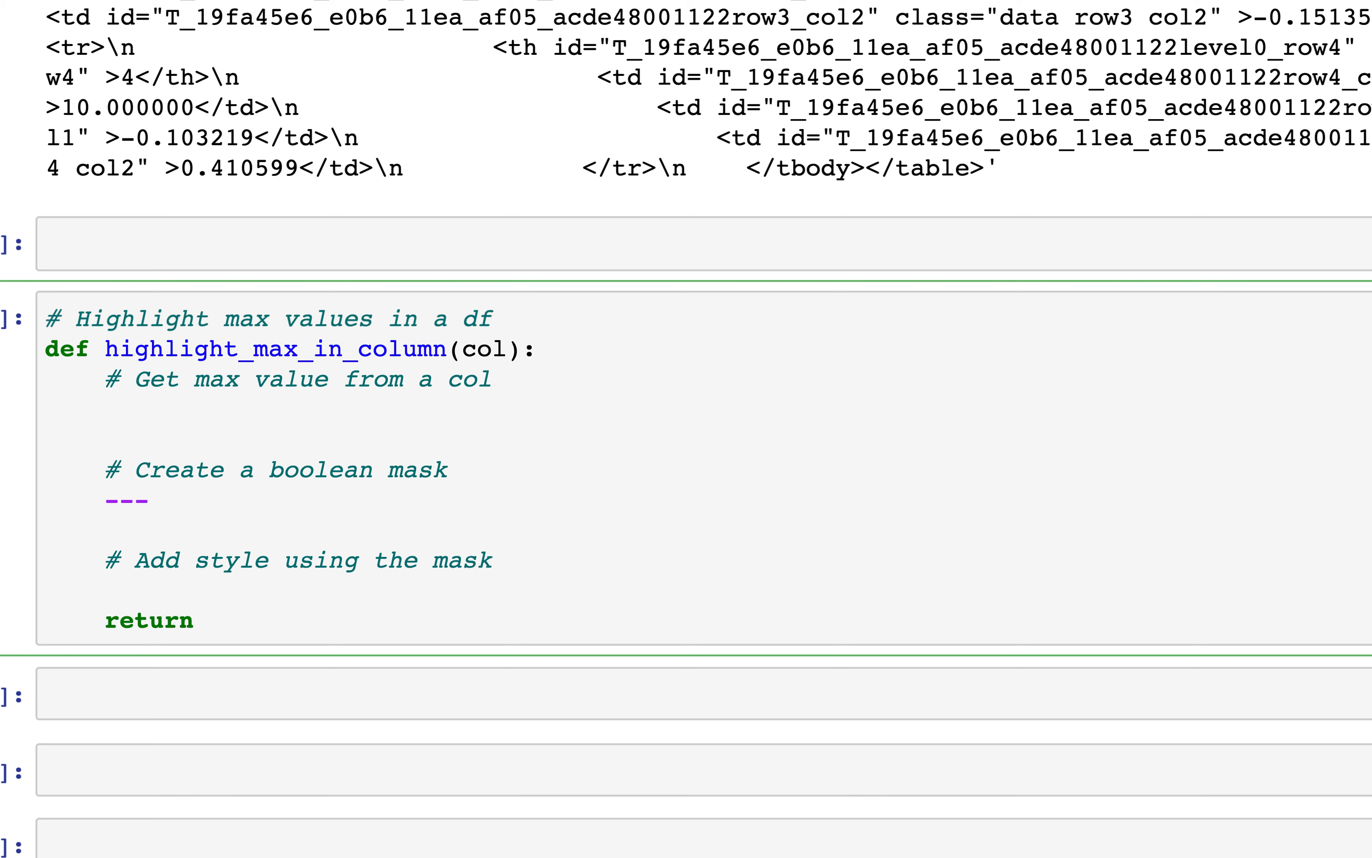
Write col_max = col.max() under the max comment
text(co)
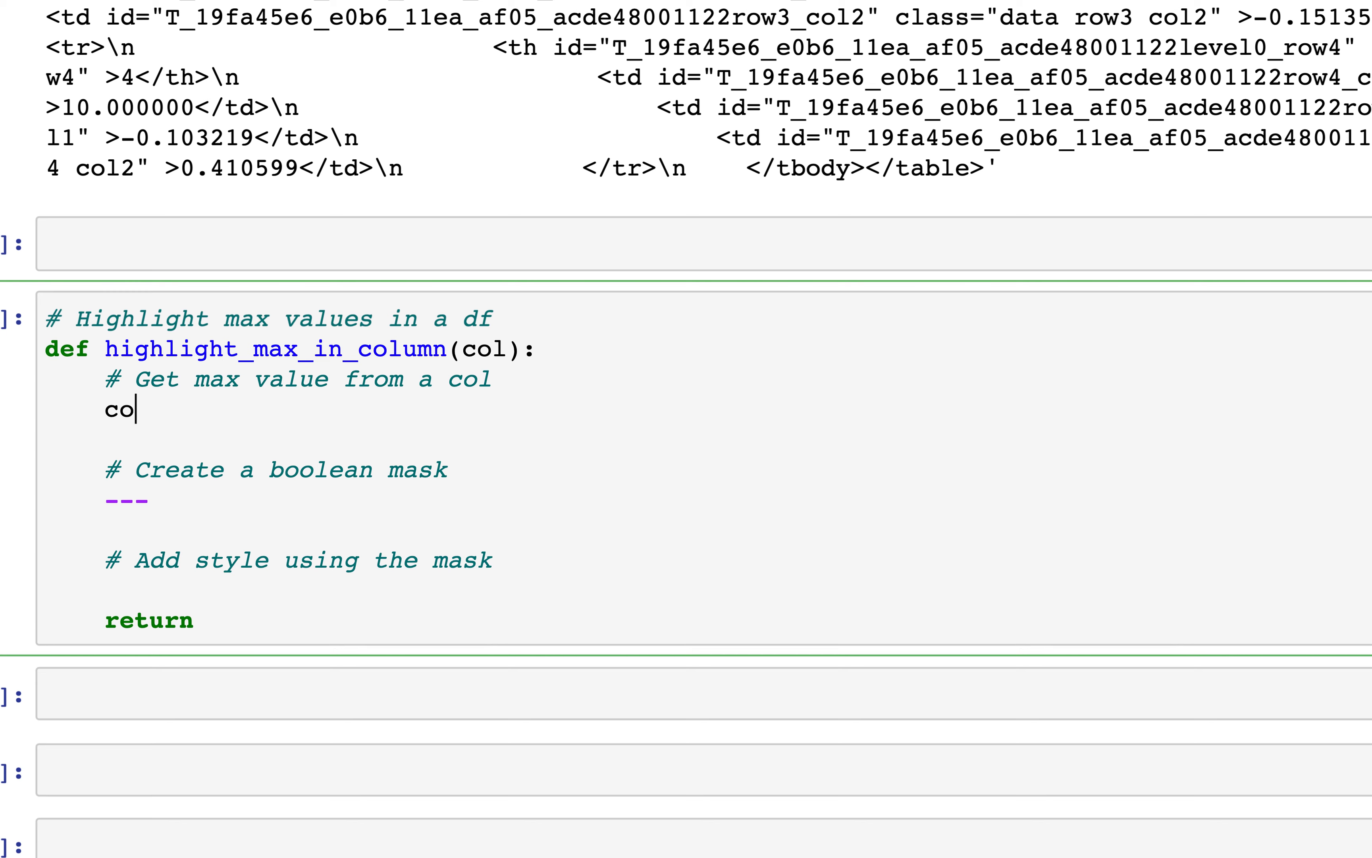
text(_)
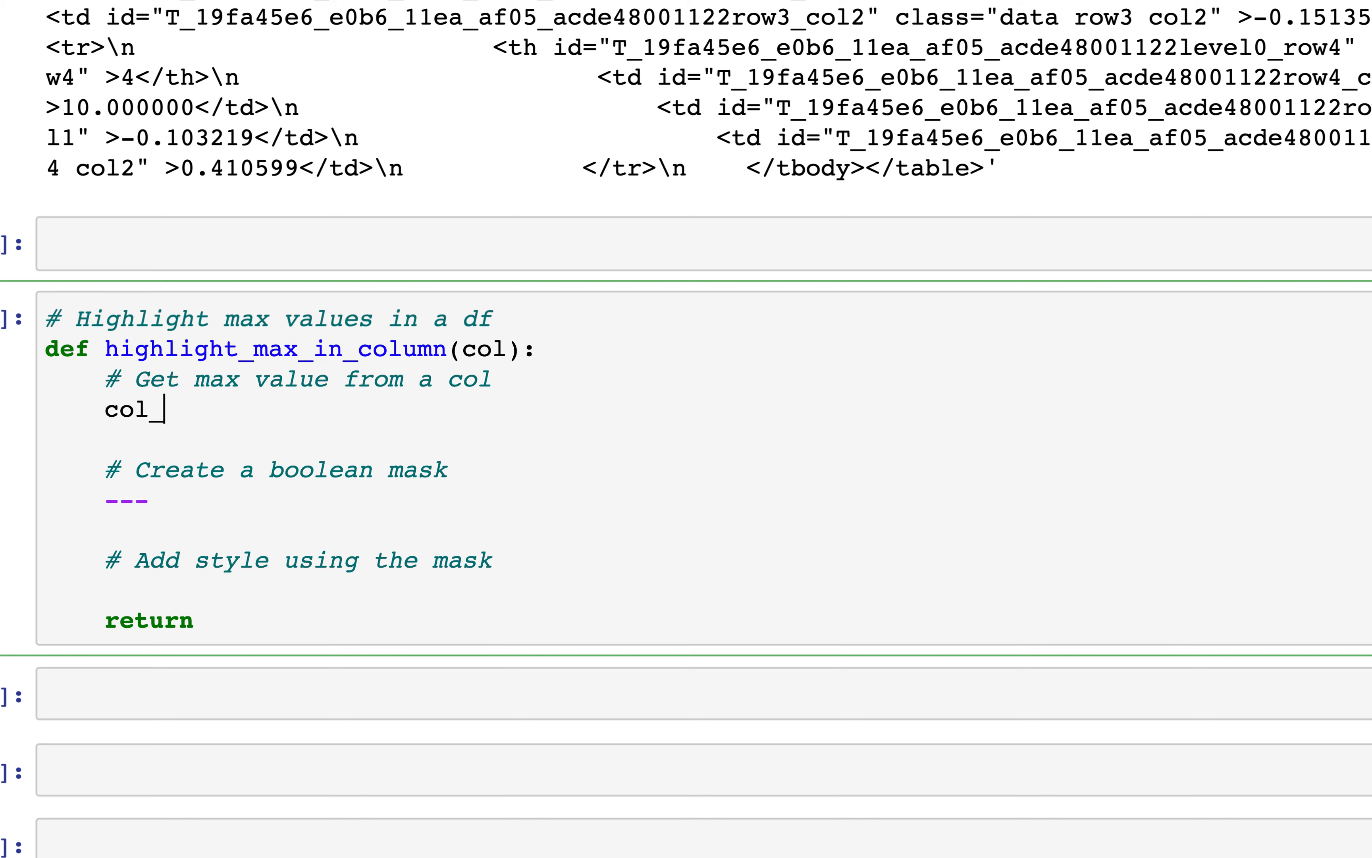
text(_max = col)
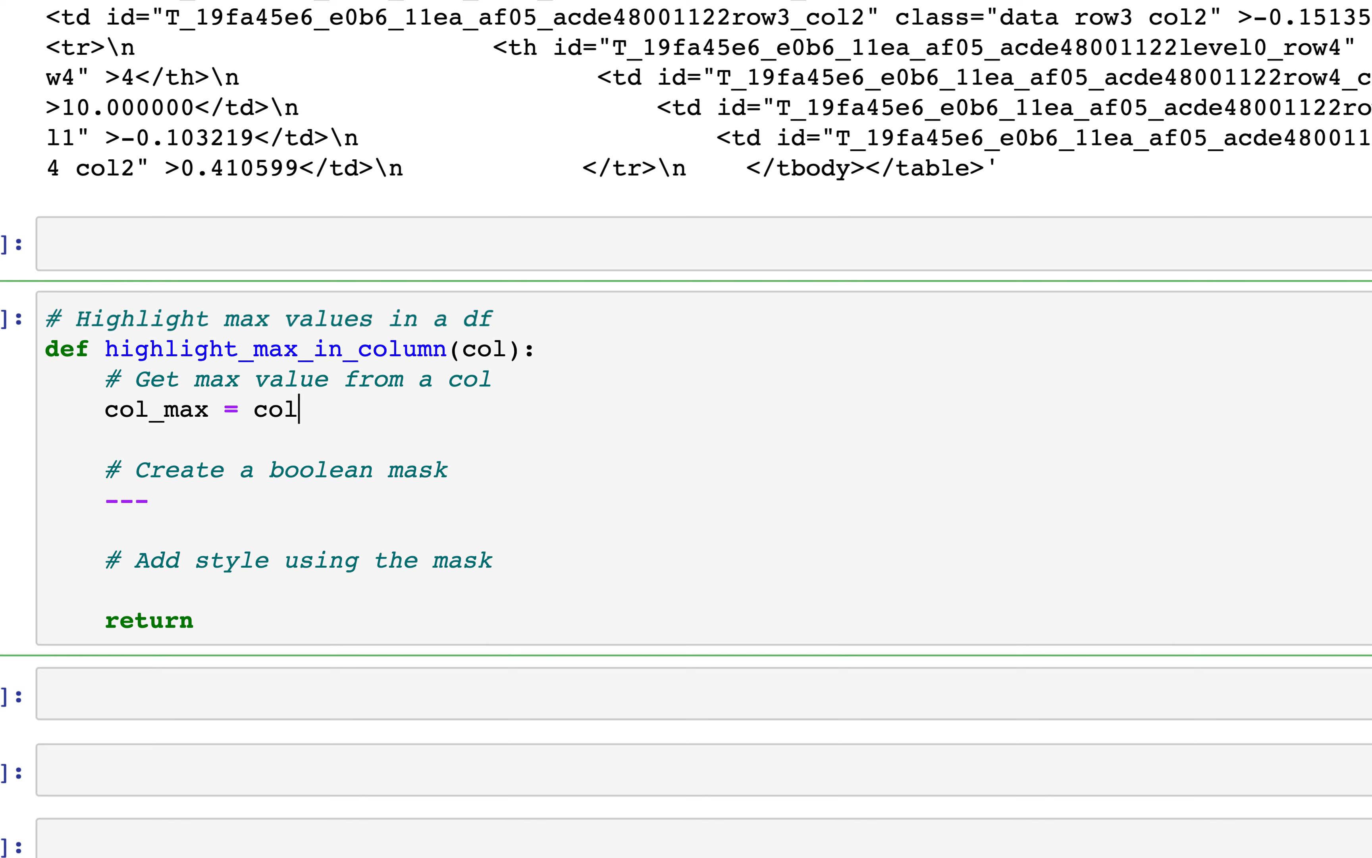
text(.max())
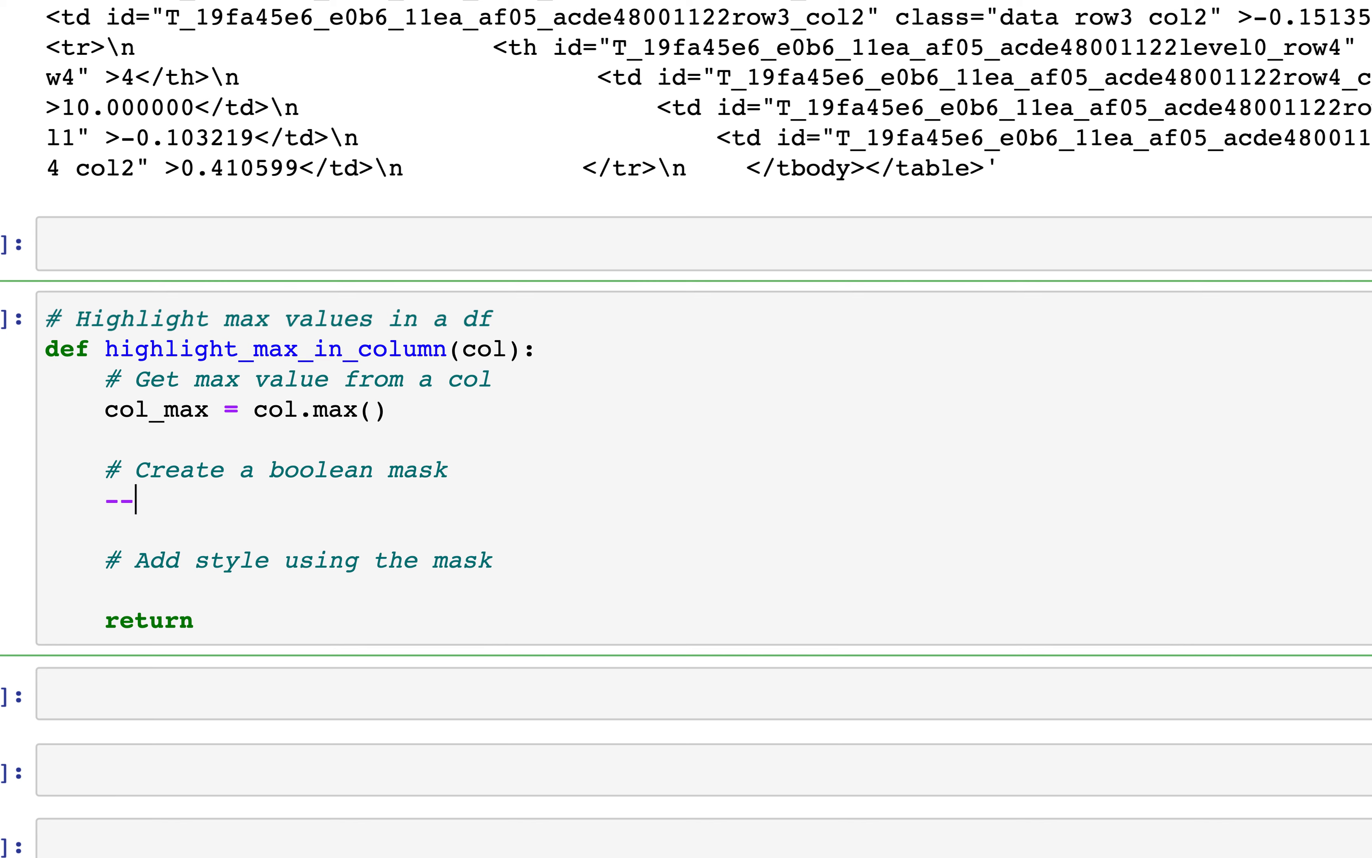
Write mask = (col == col_max) under the mask comment
key(Backspace)
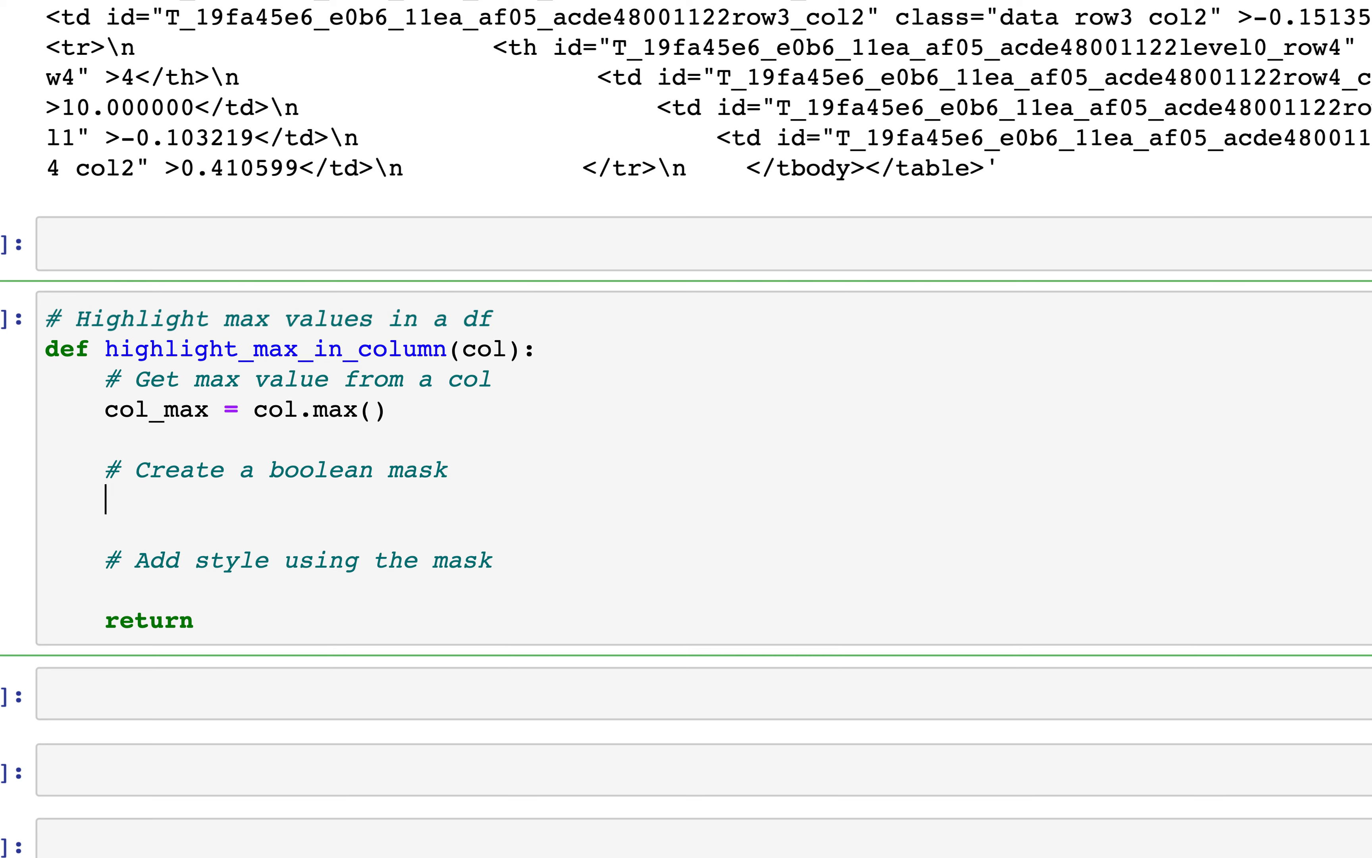
text(mask)
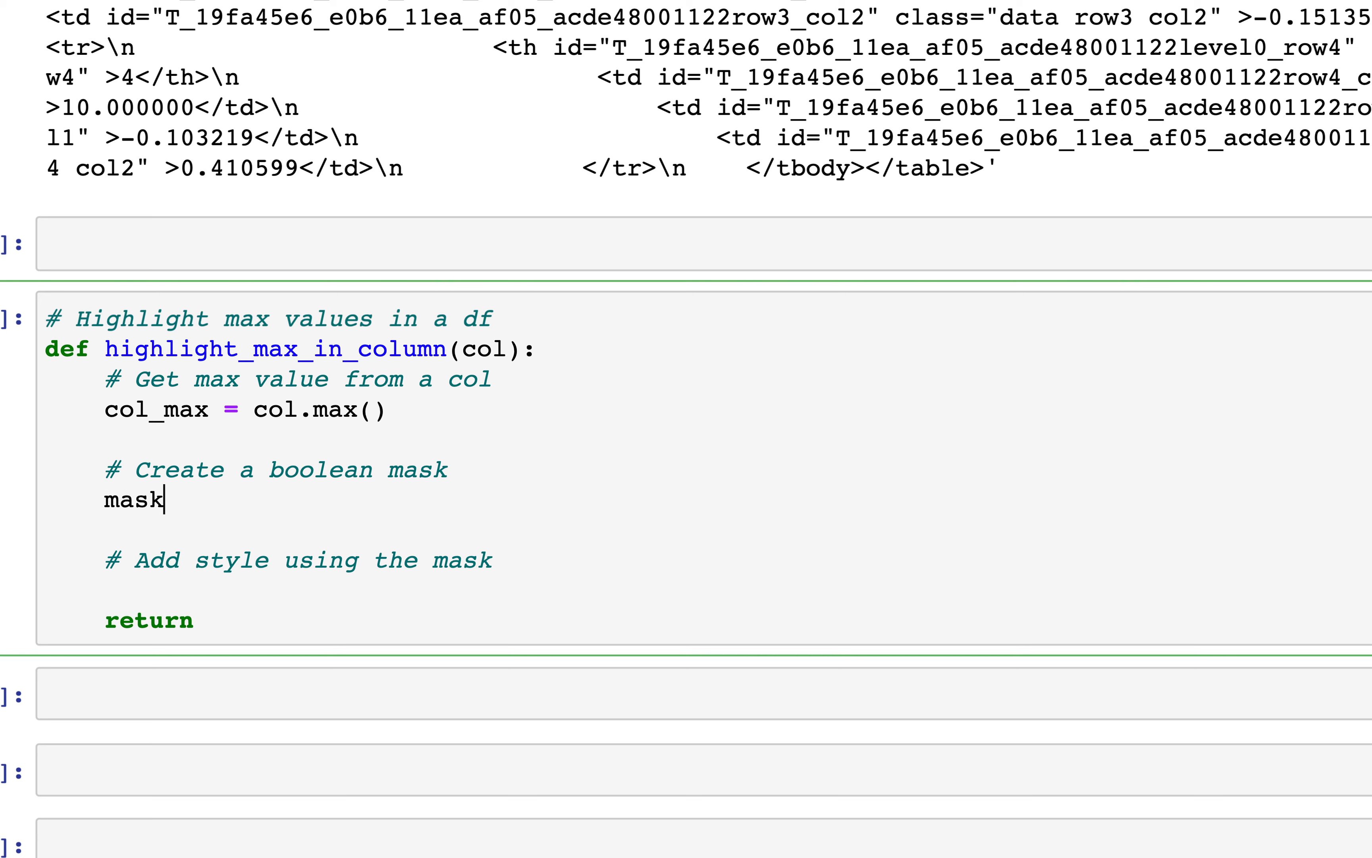
text(= ()
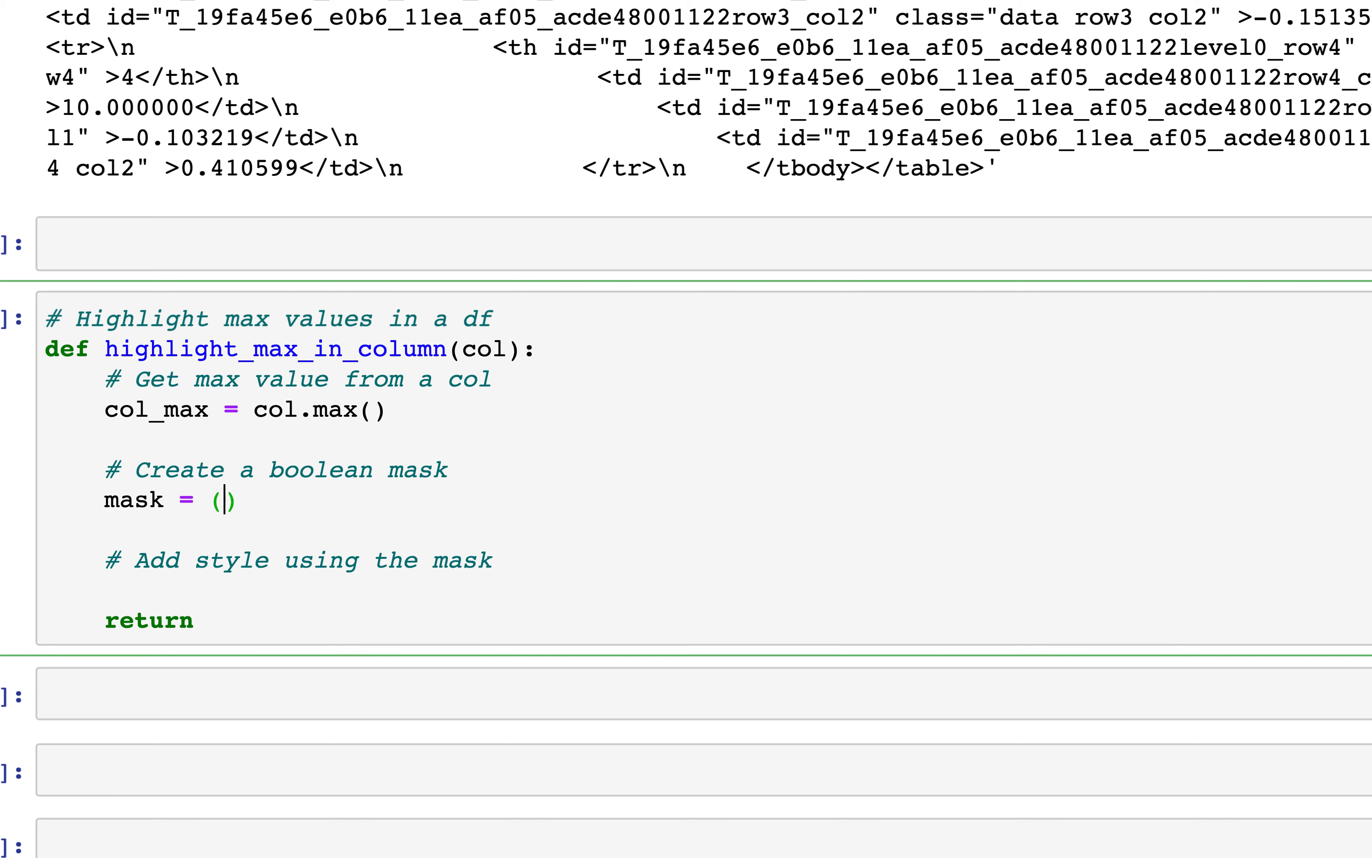
text(col)
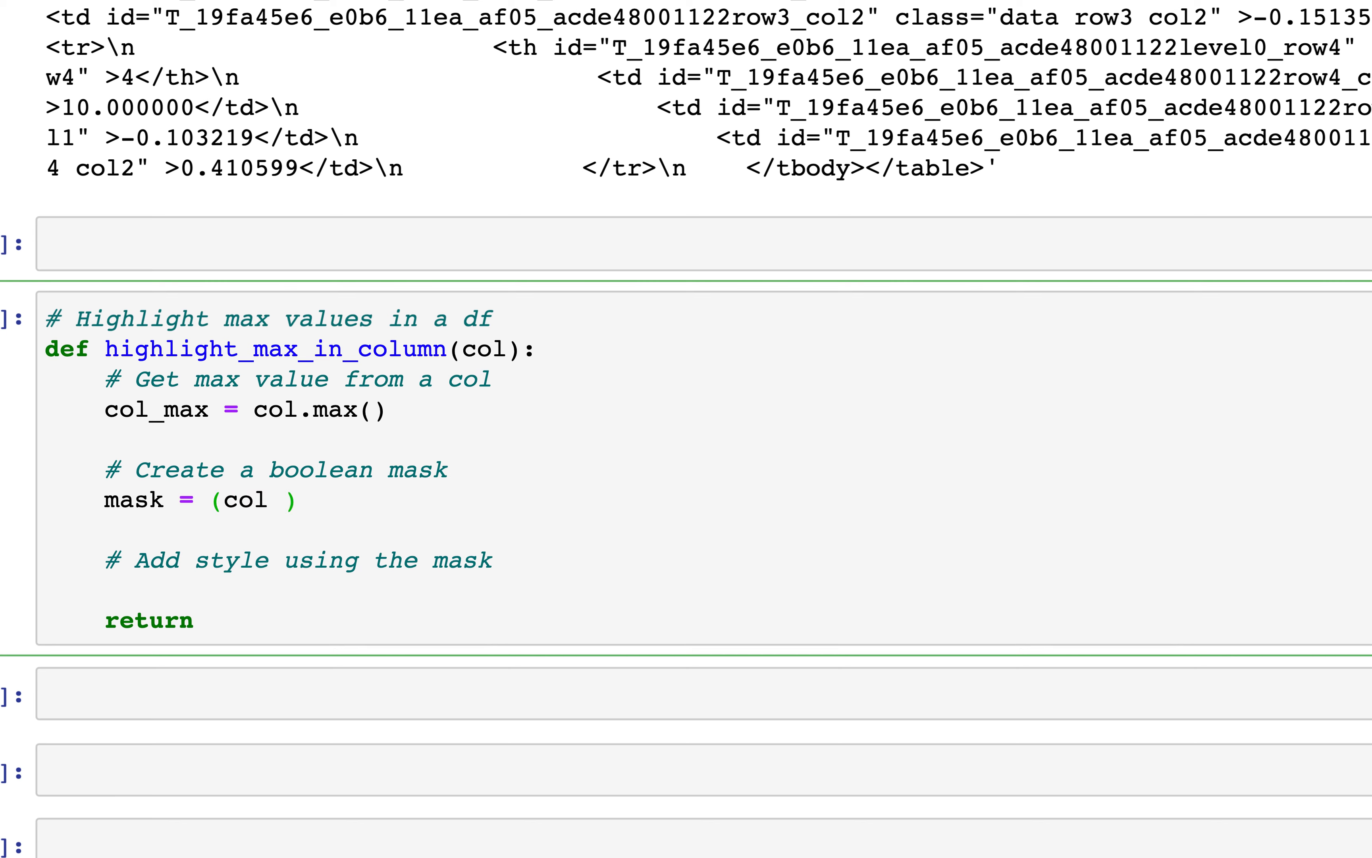
text(== col)
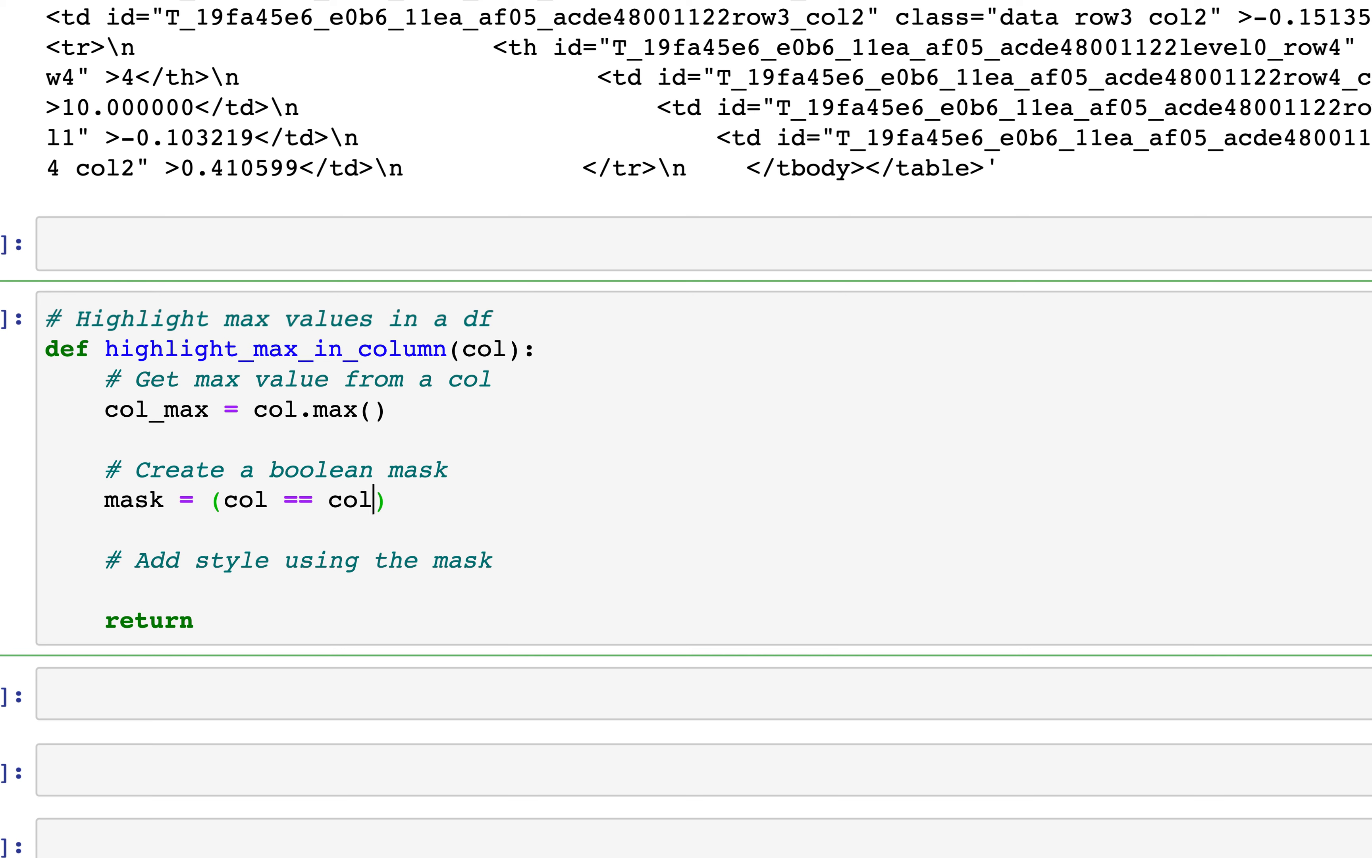
text(_max)
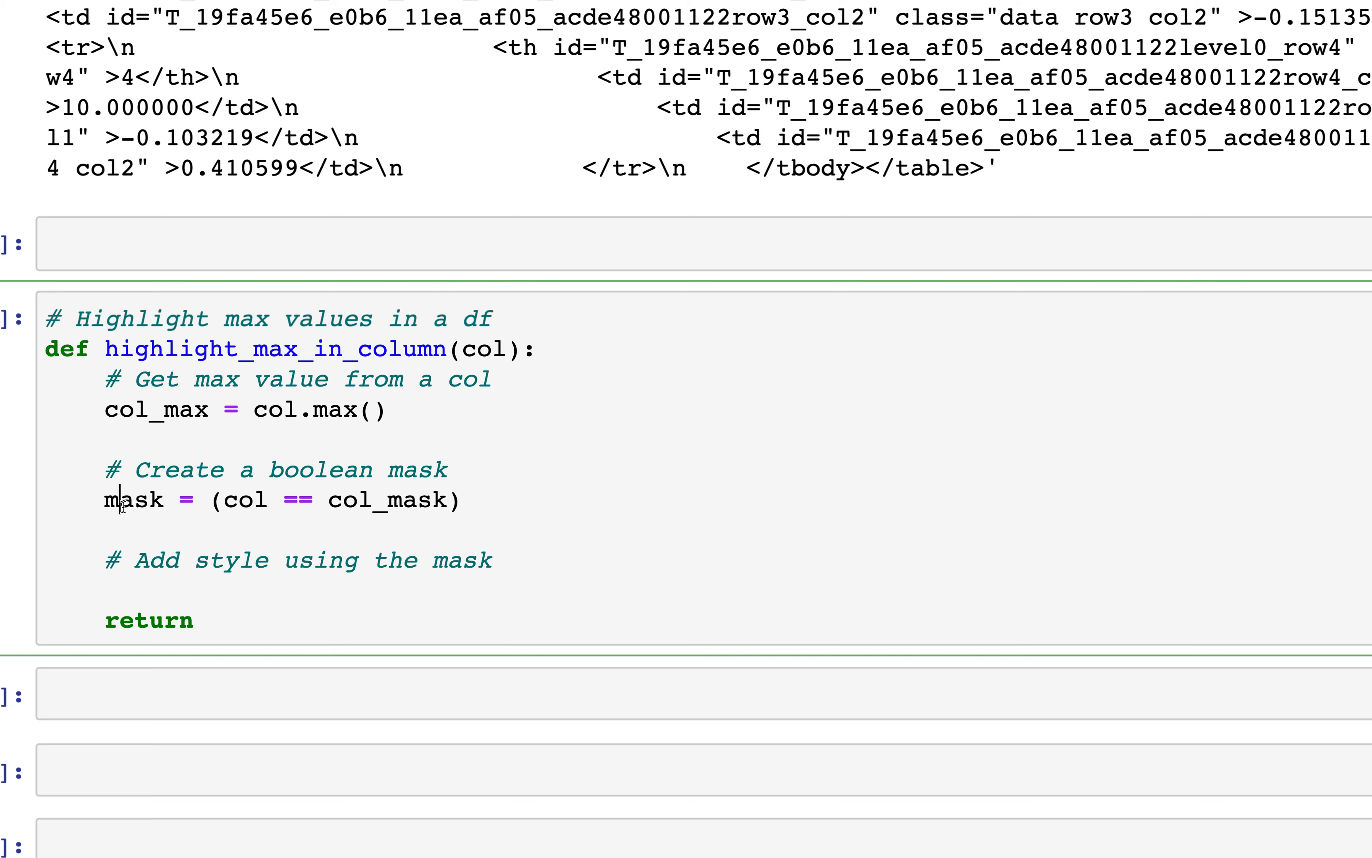
double_click(134, 499)
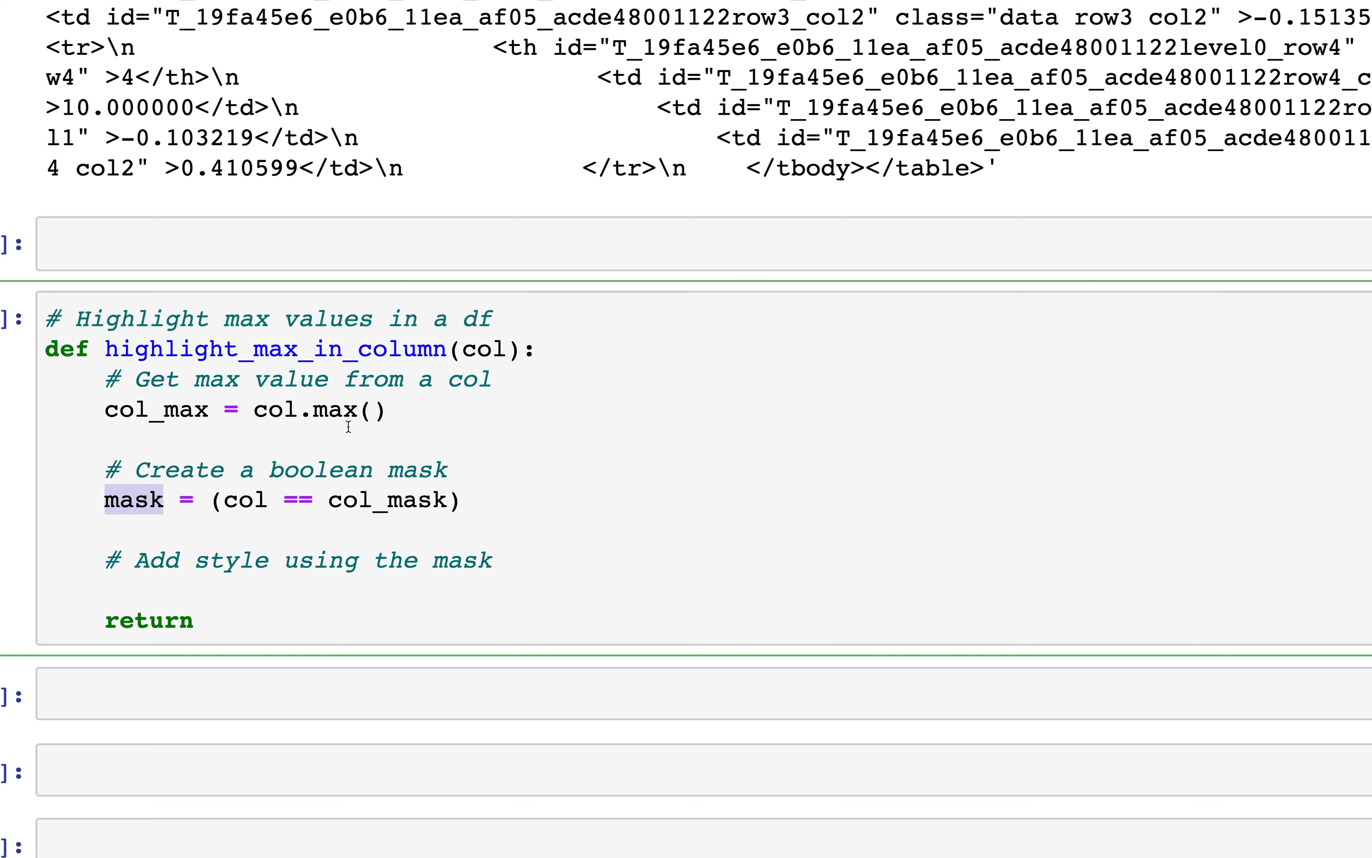
Write col_style as a list comprehension giving 'background-color:yellow' if i in mask else ''
double_click(485, 350)
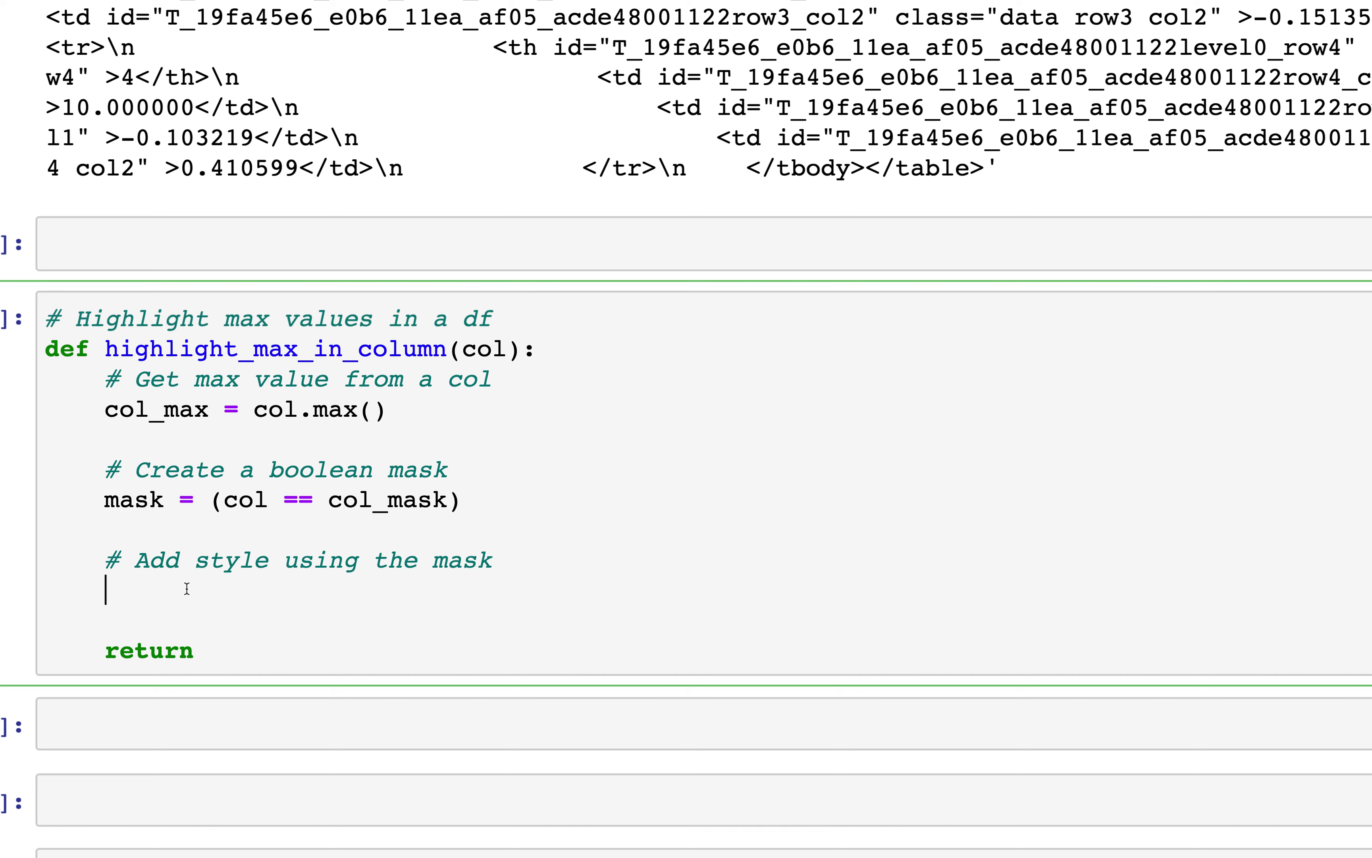
text(col)
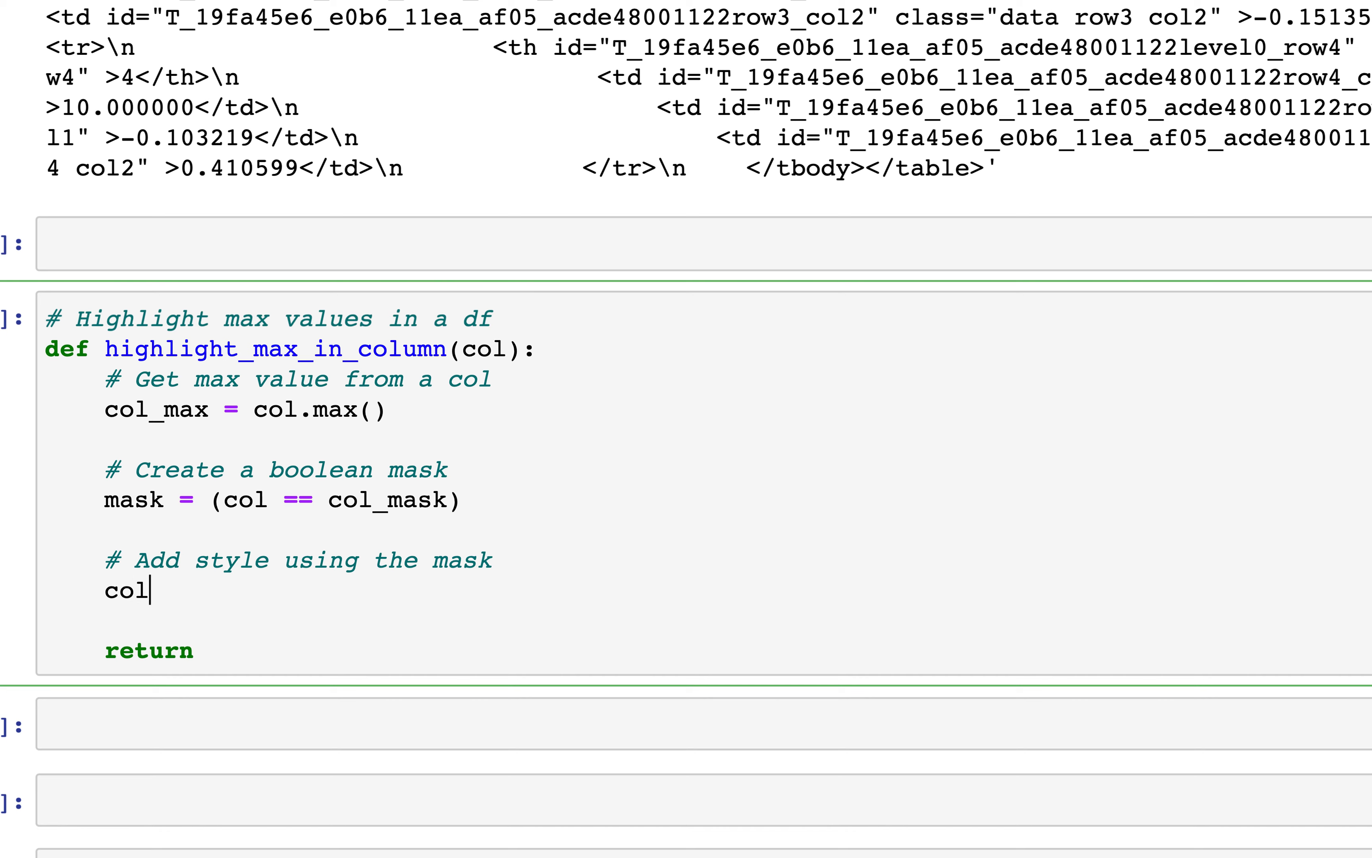
text(_style =)
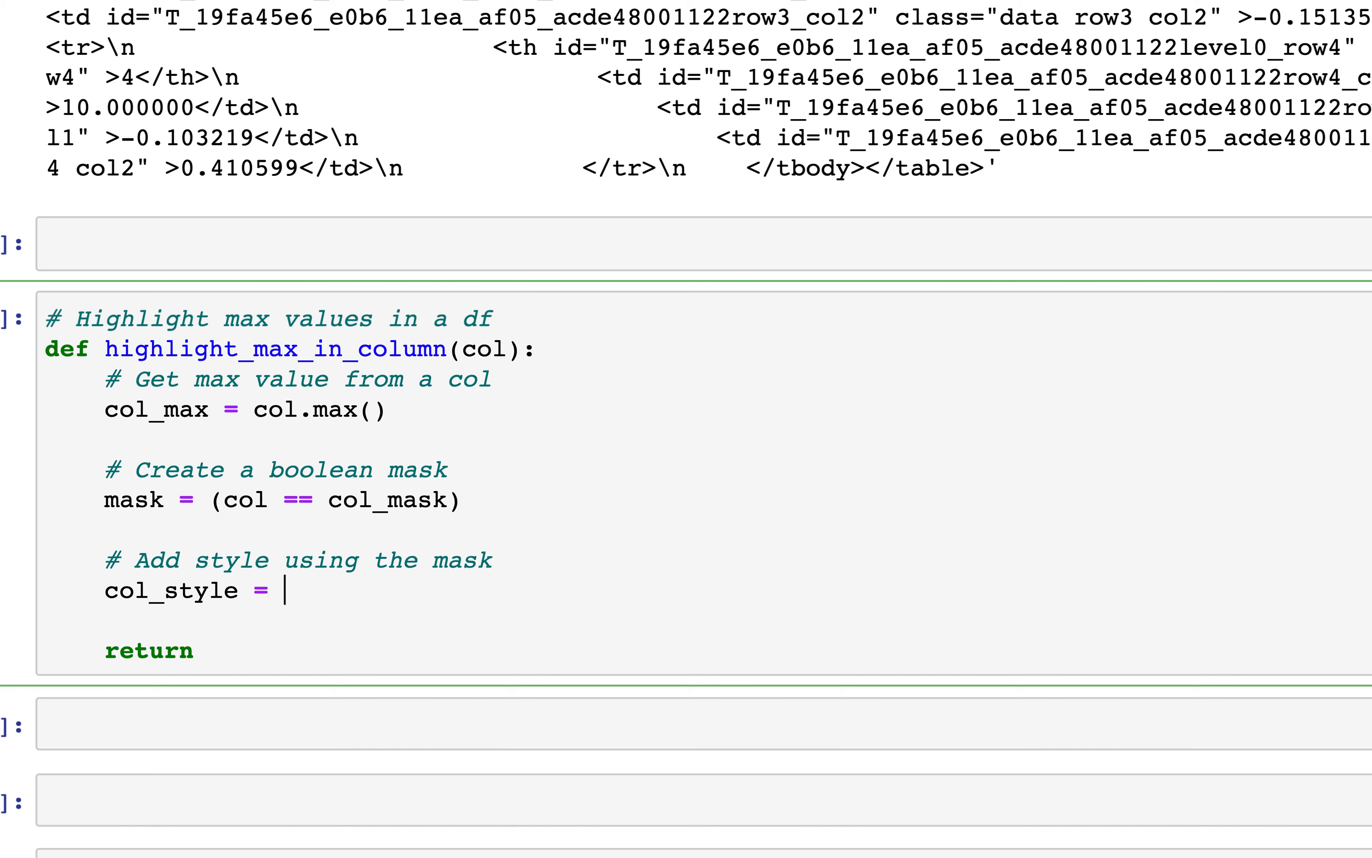
text([])
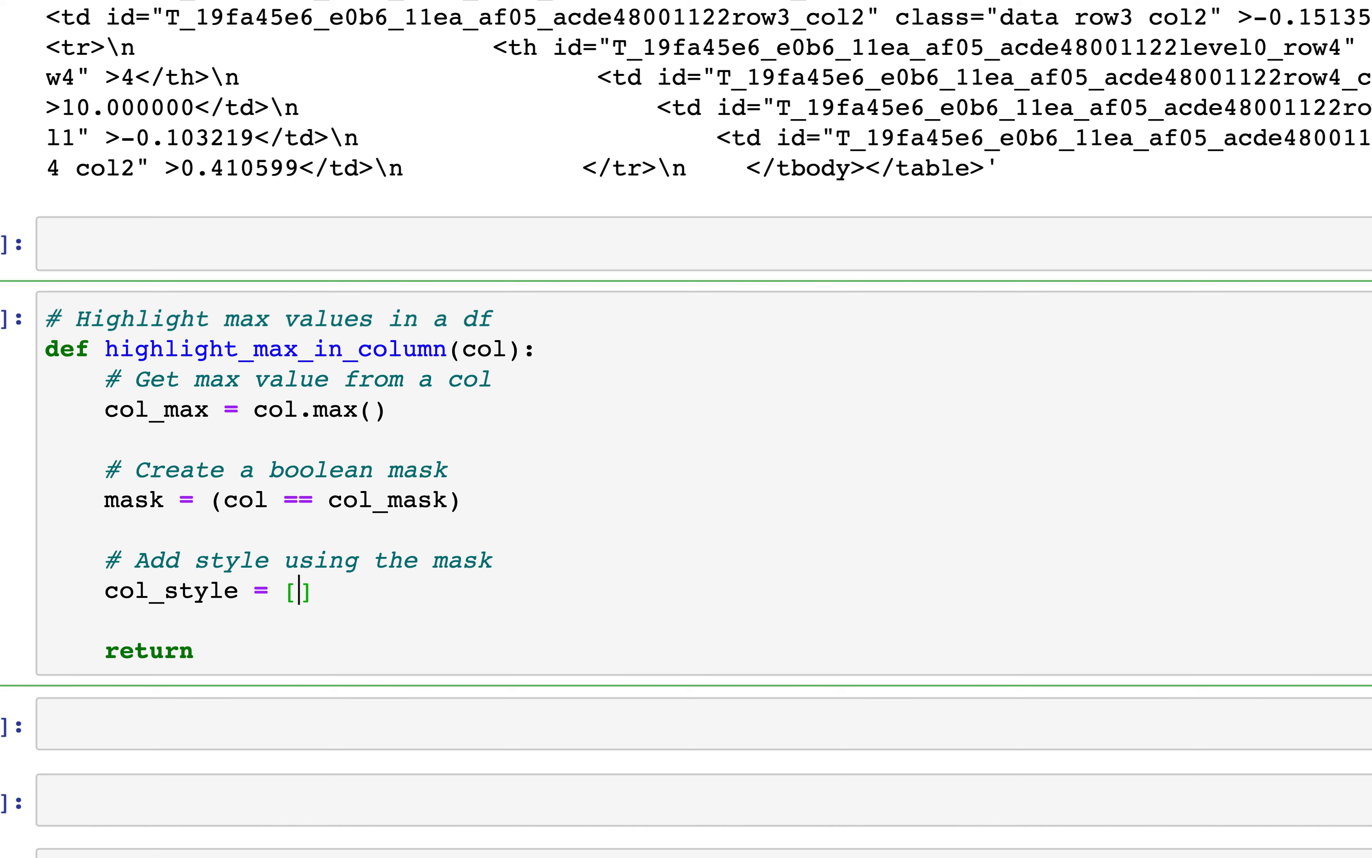
text(f)
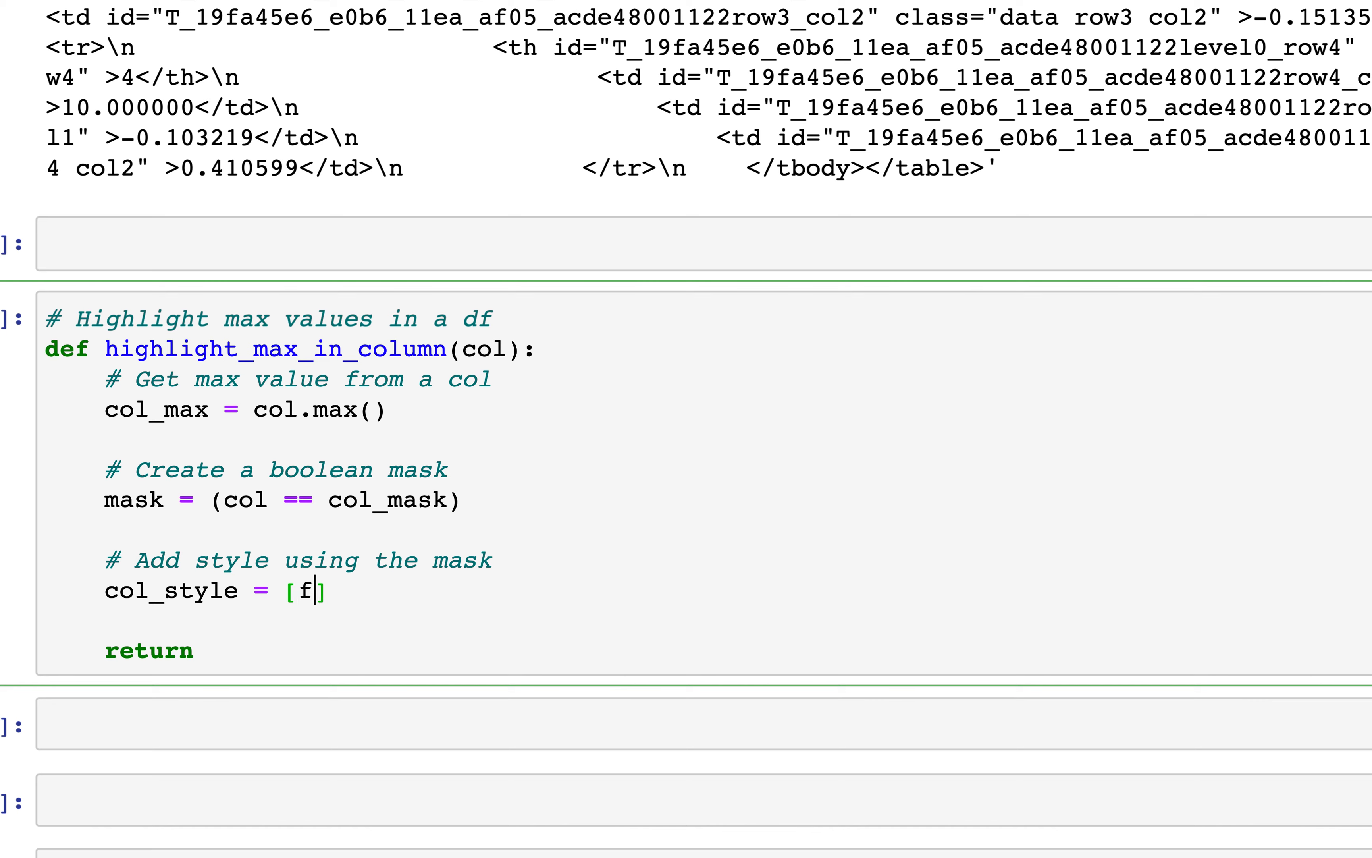
text(or i i)
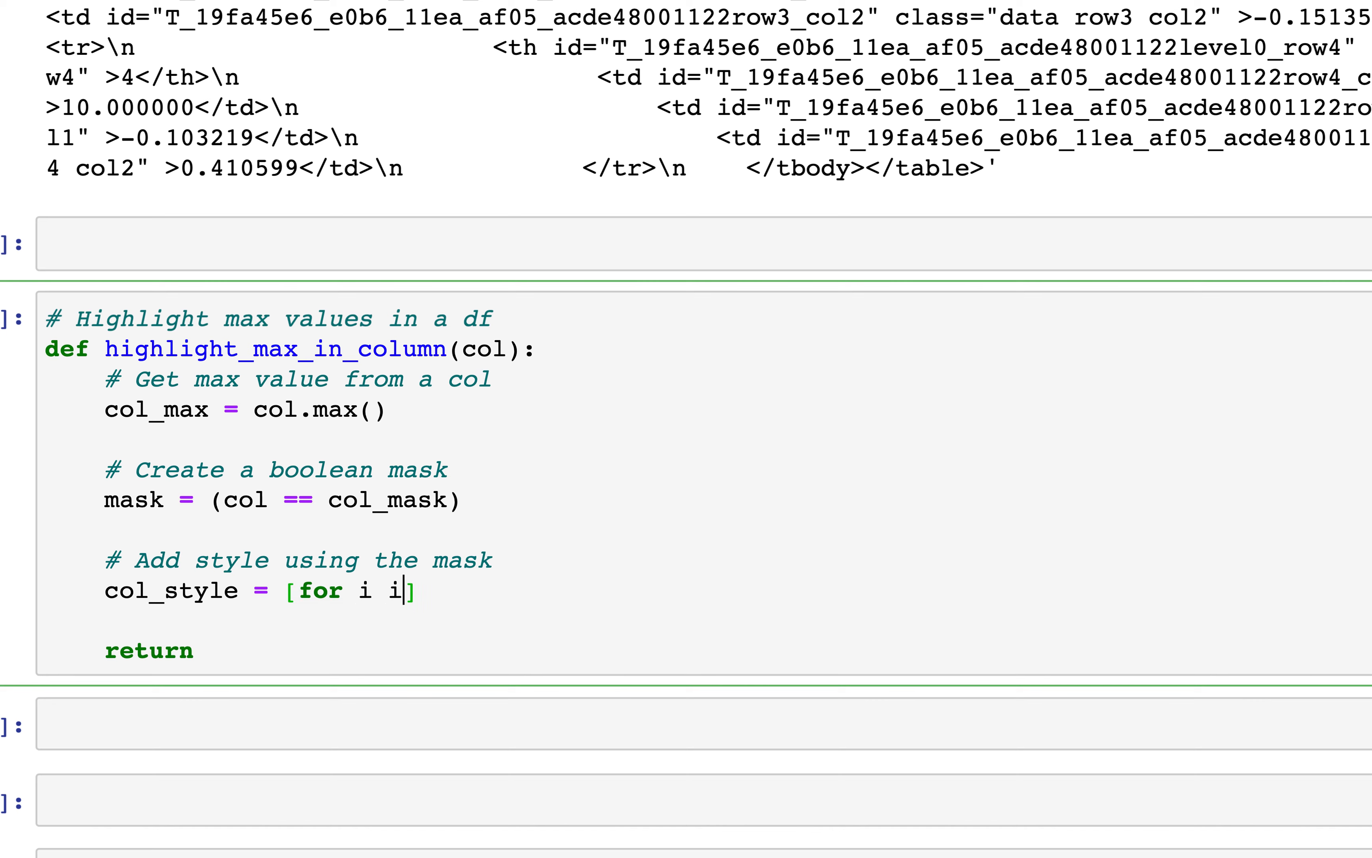
text(n mask)
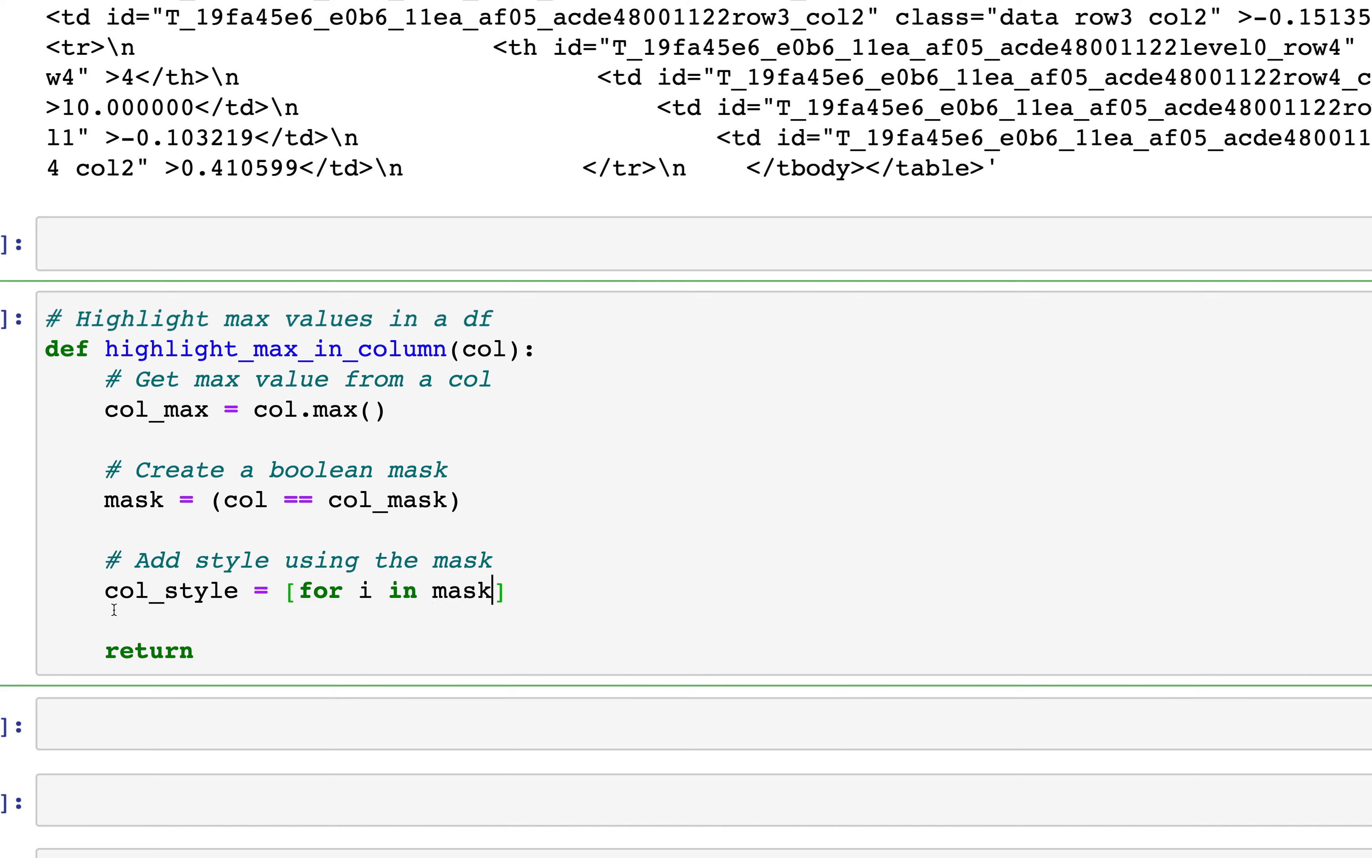
double_click(133, 499)
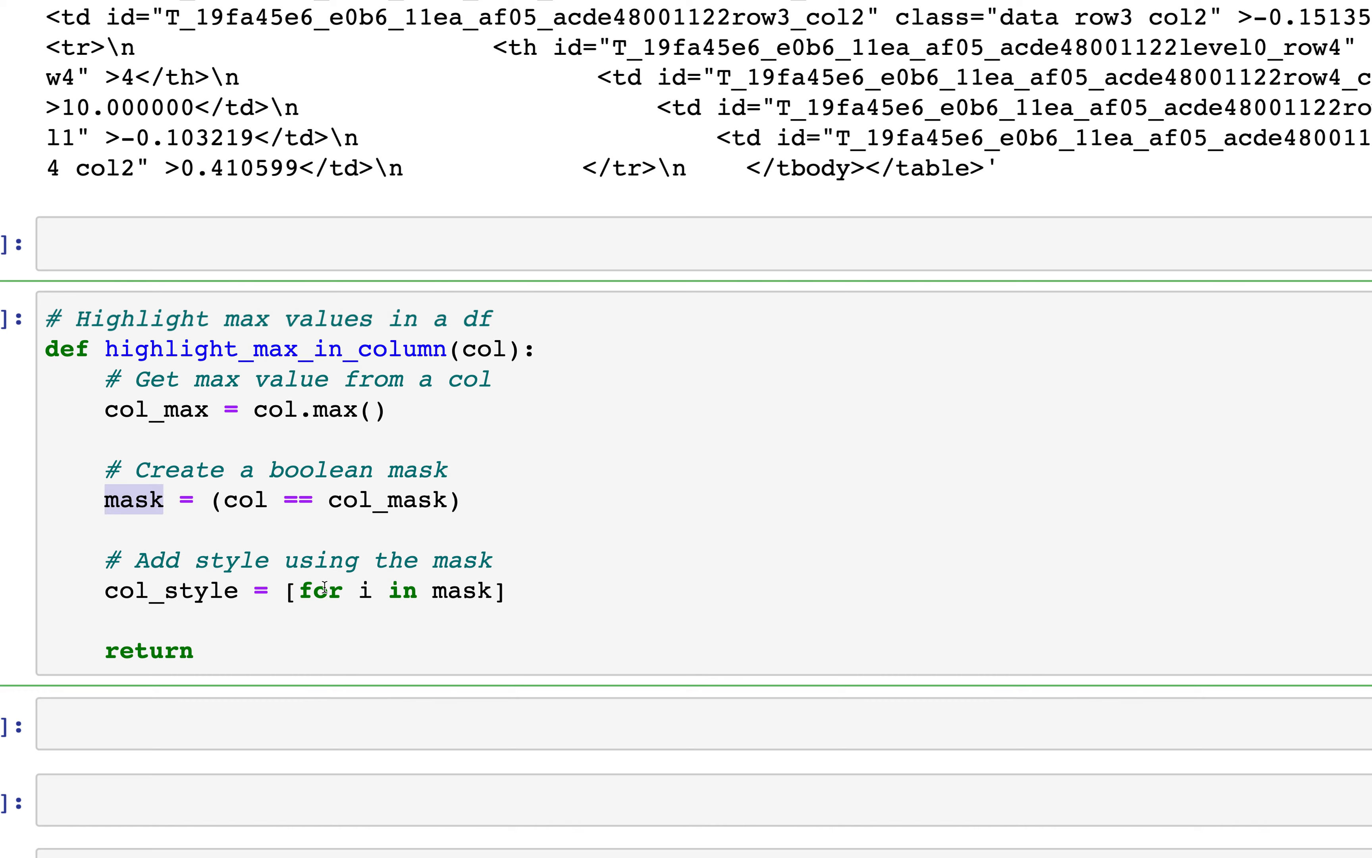
click(297, 590)
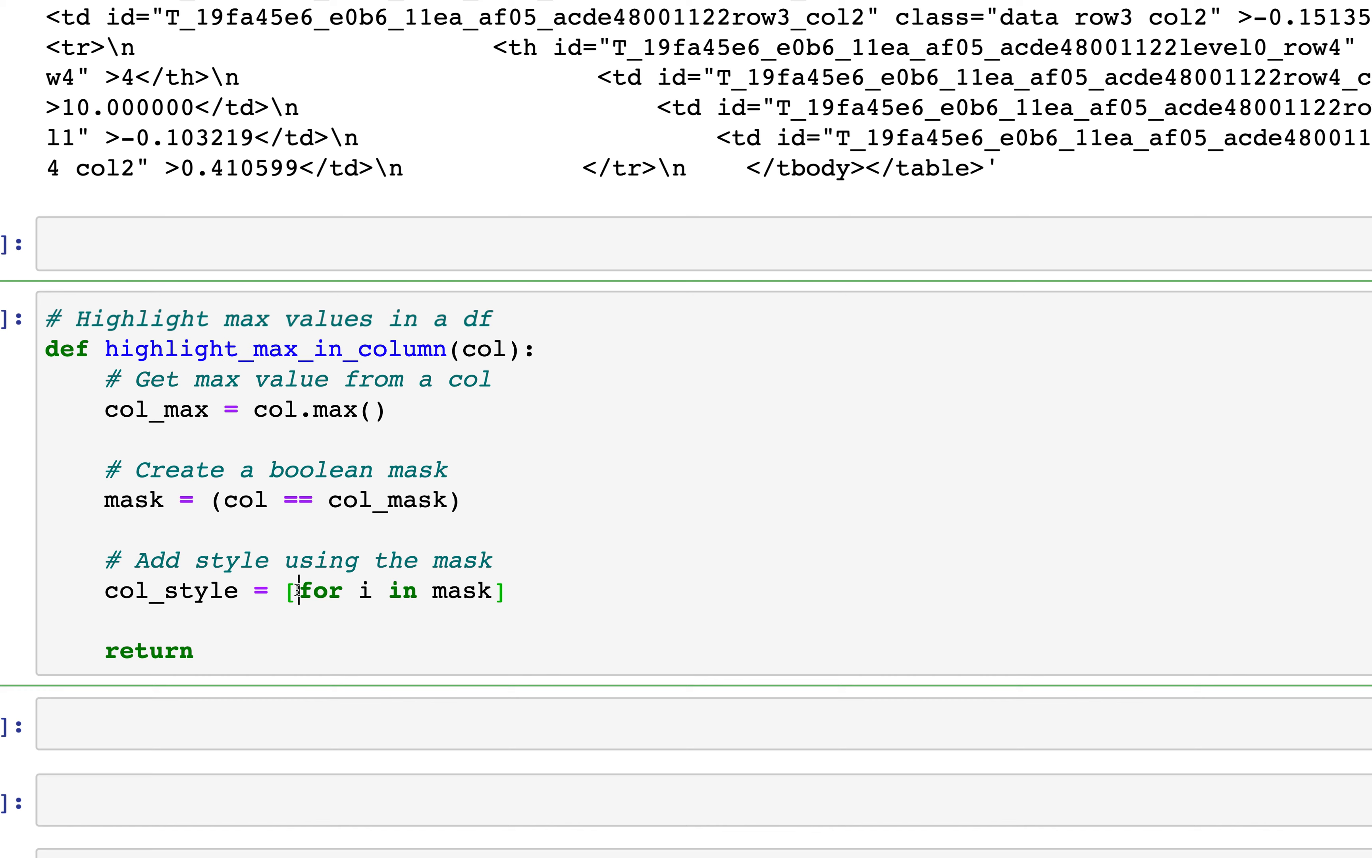
text(')
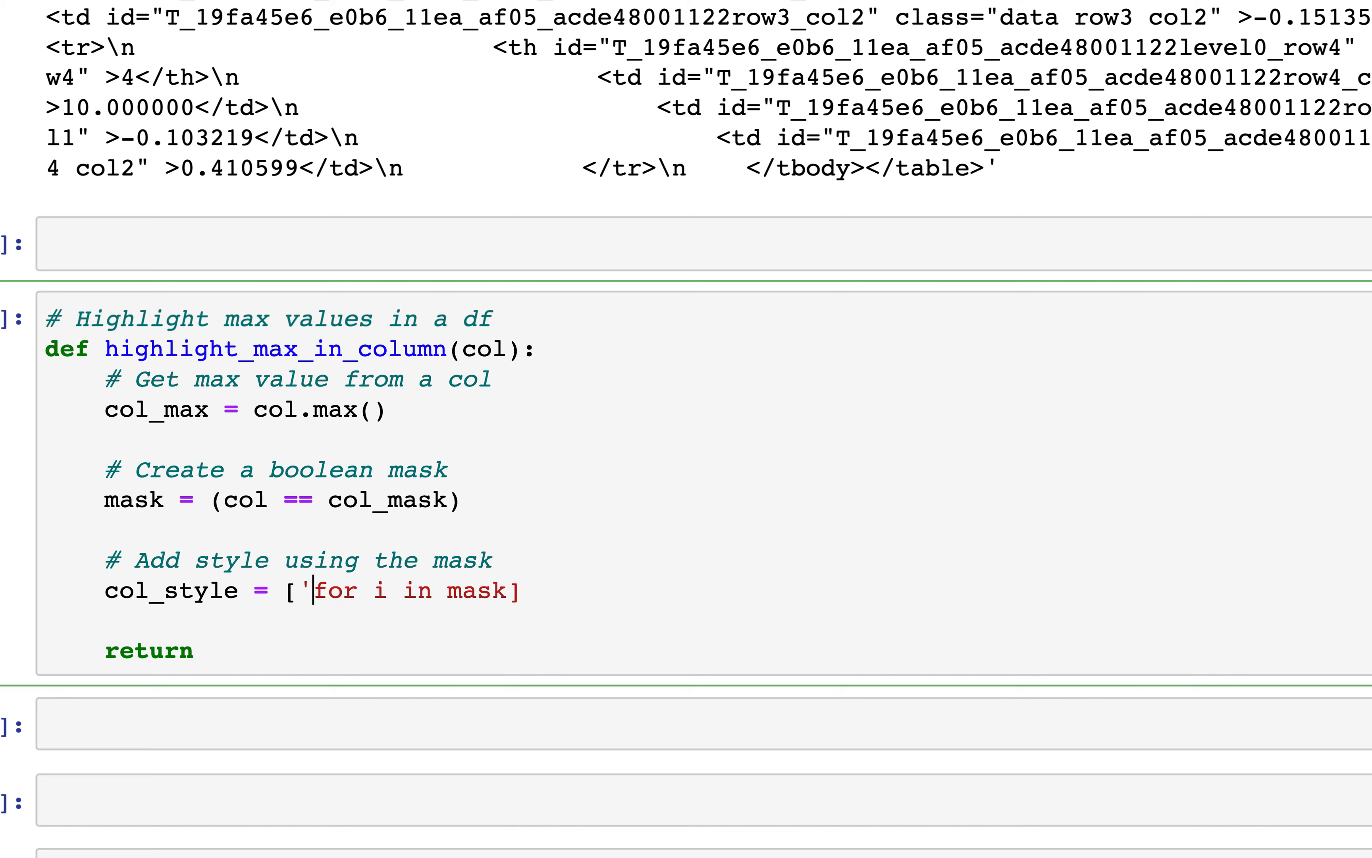
text(background)
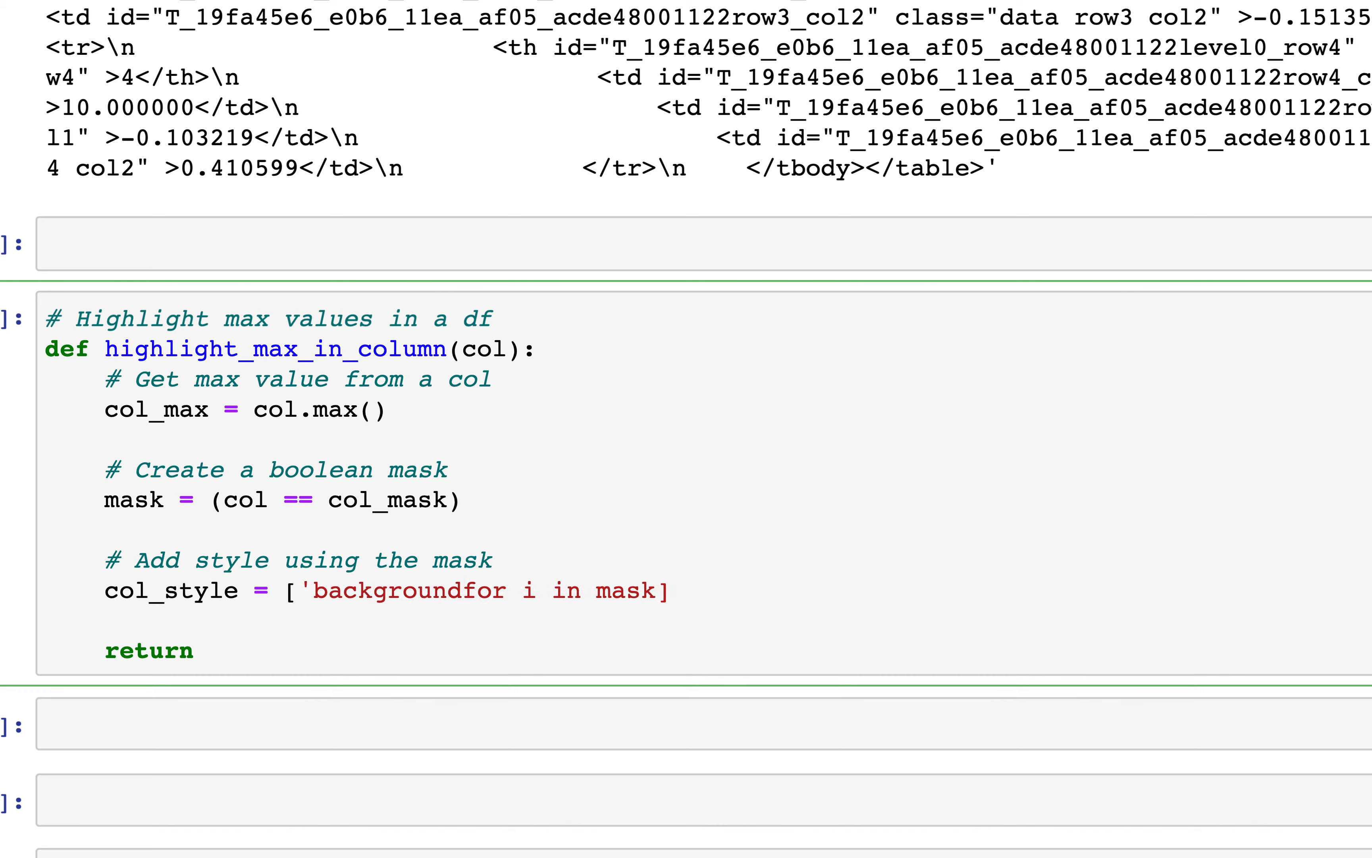
text(-color)
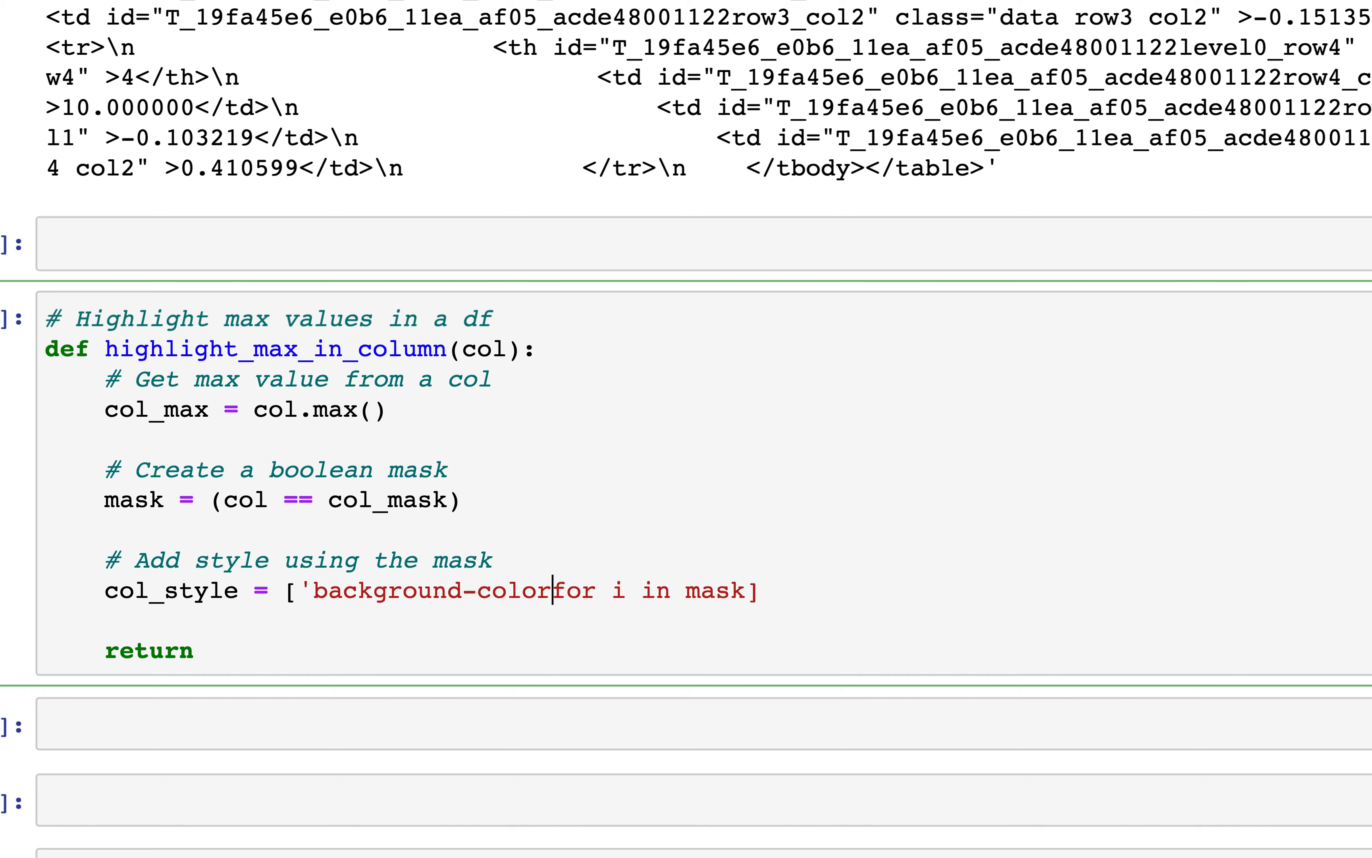
text(:yellow' if i)
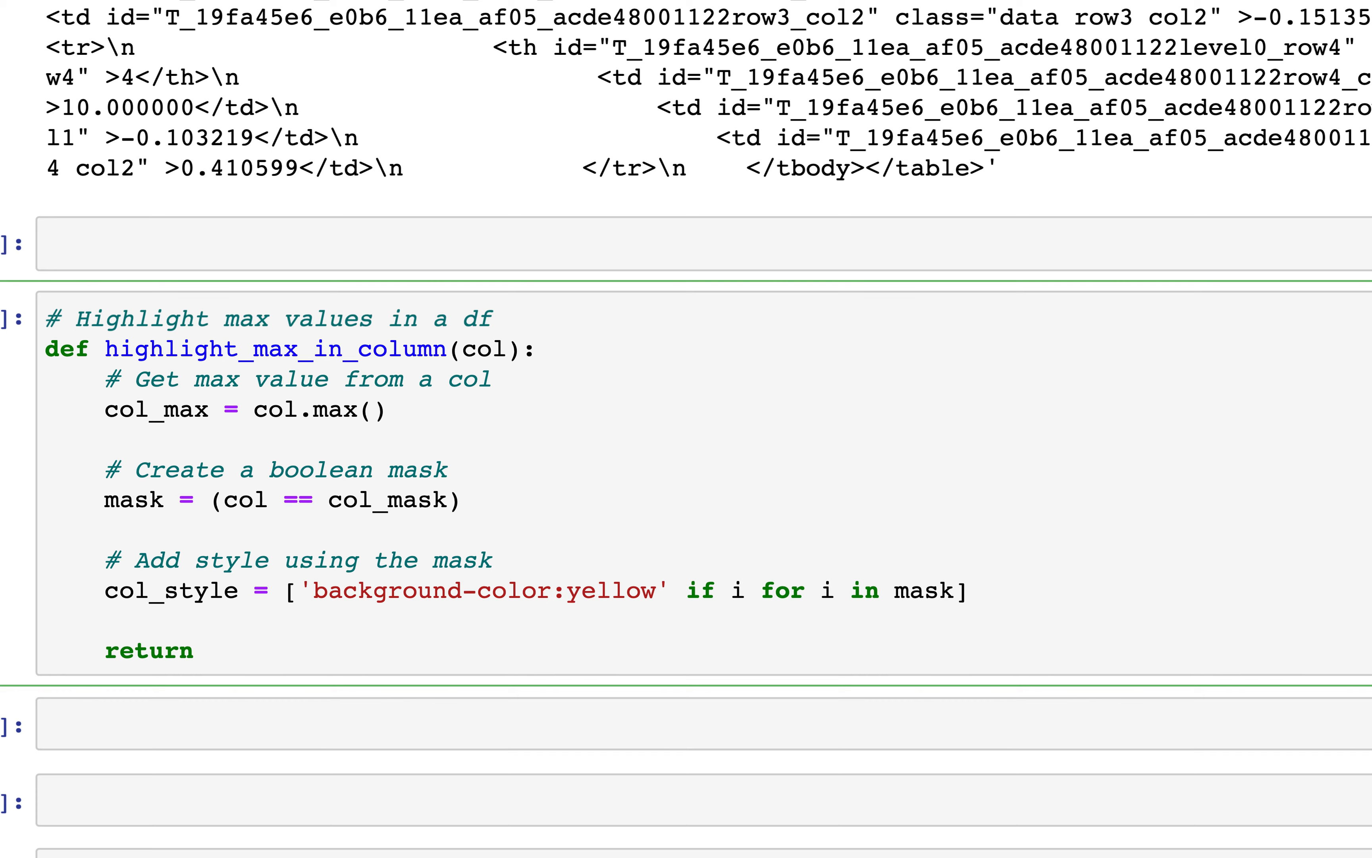
text(else)
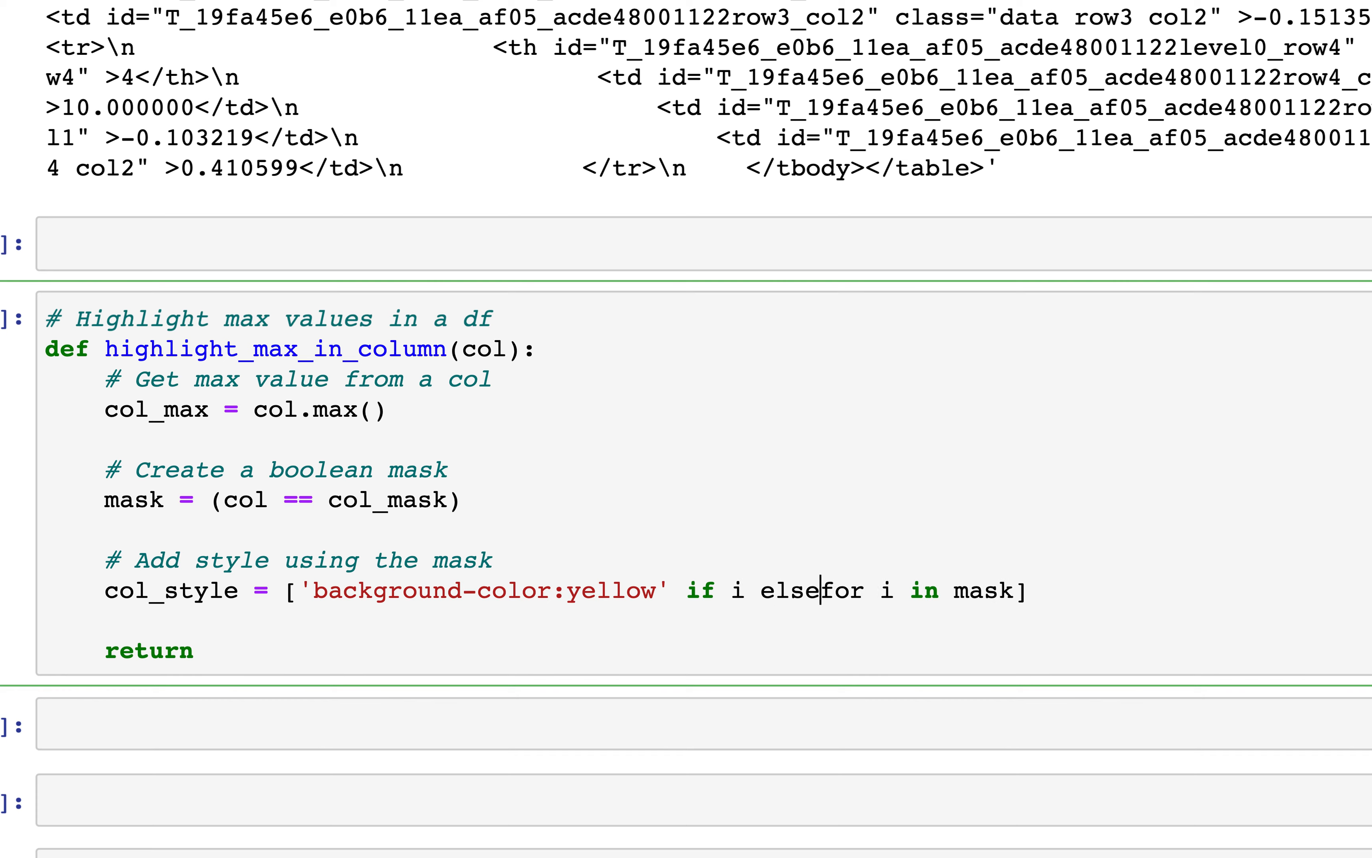
text('')
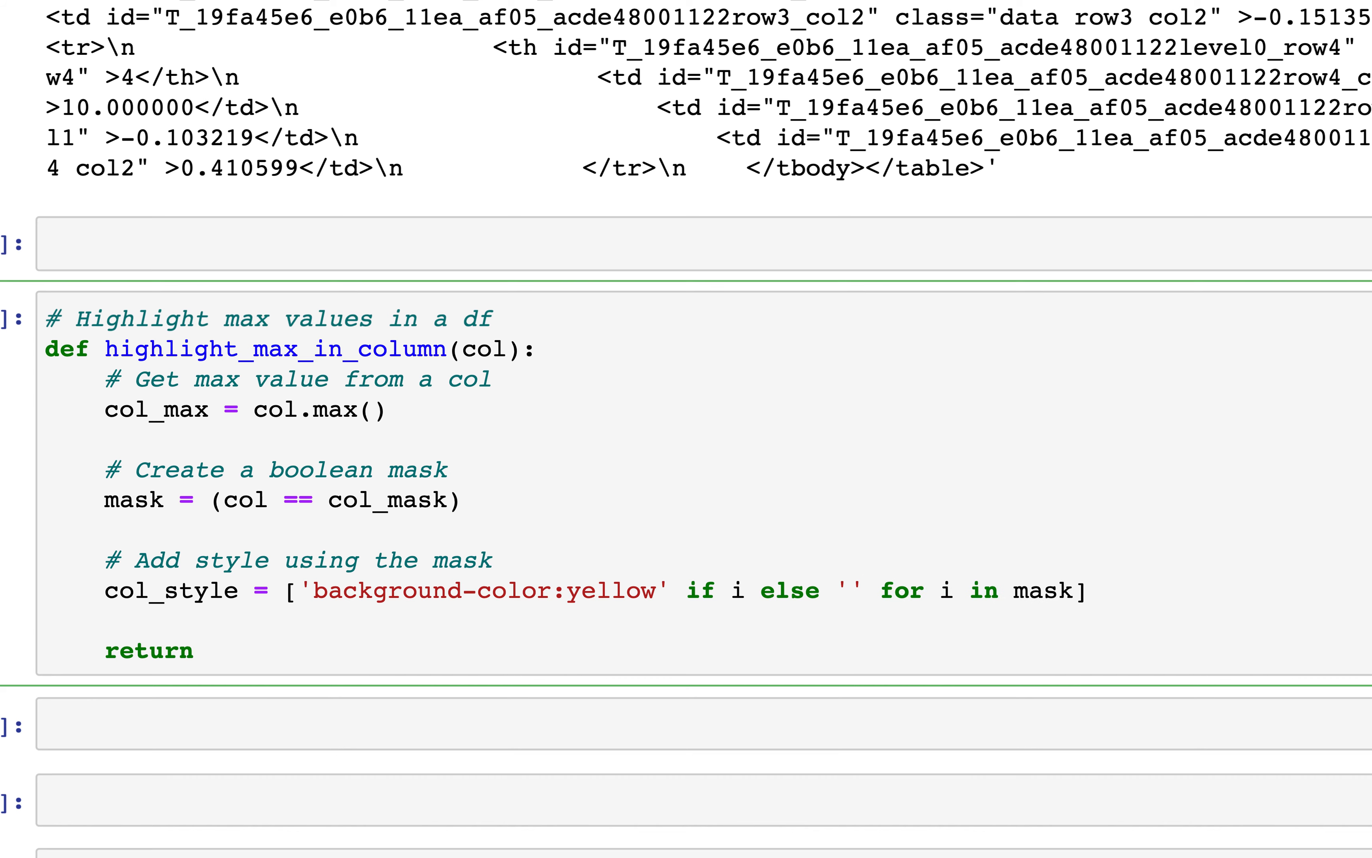
Finish the function with return col_style
click(106, 623)
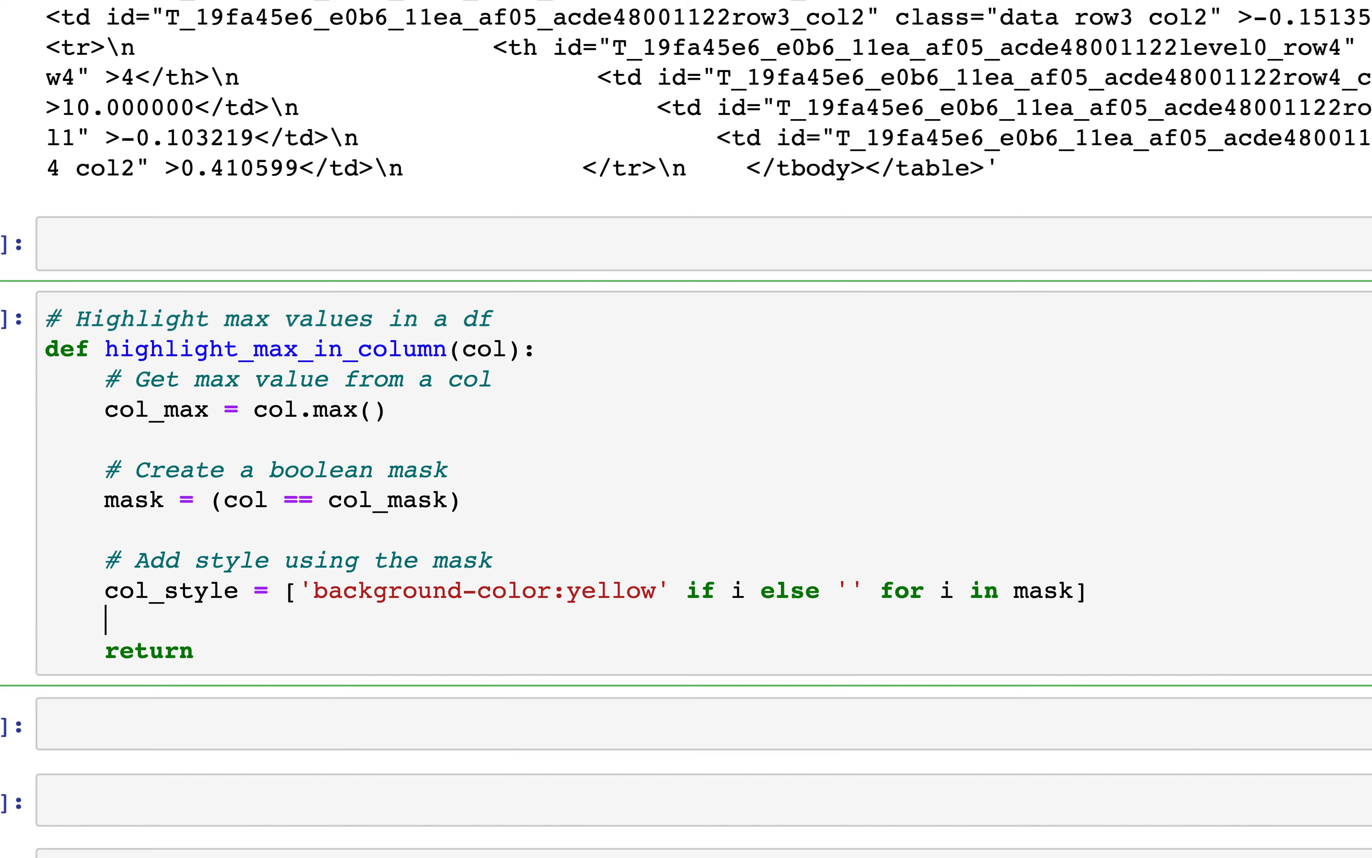
text(col)
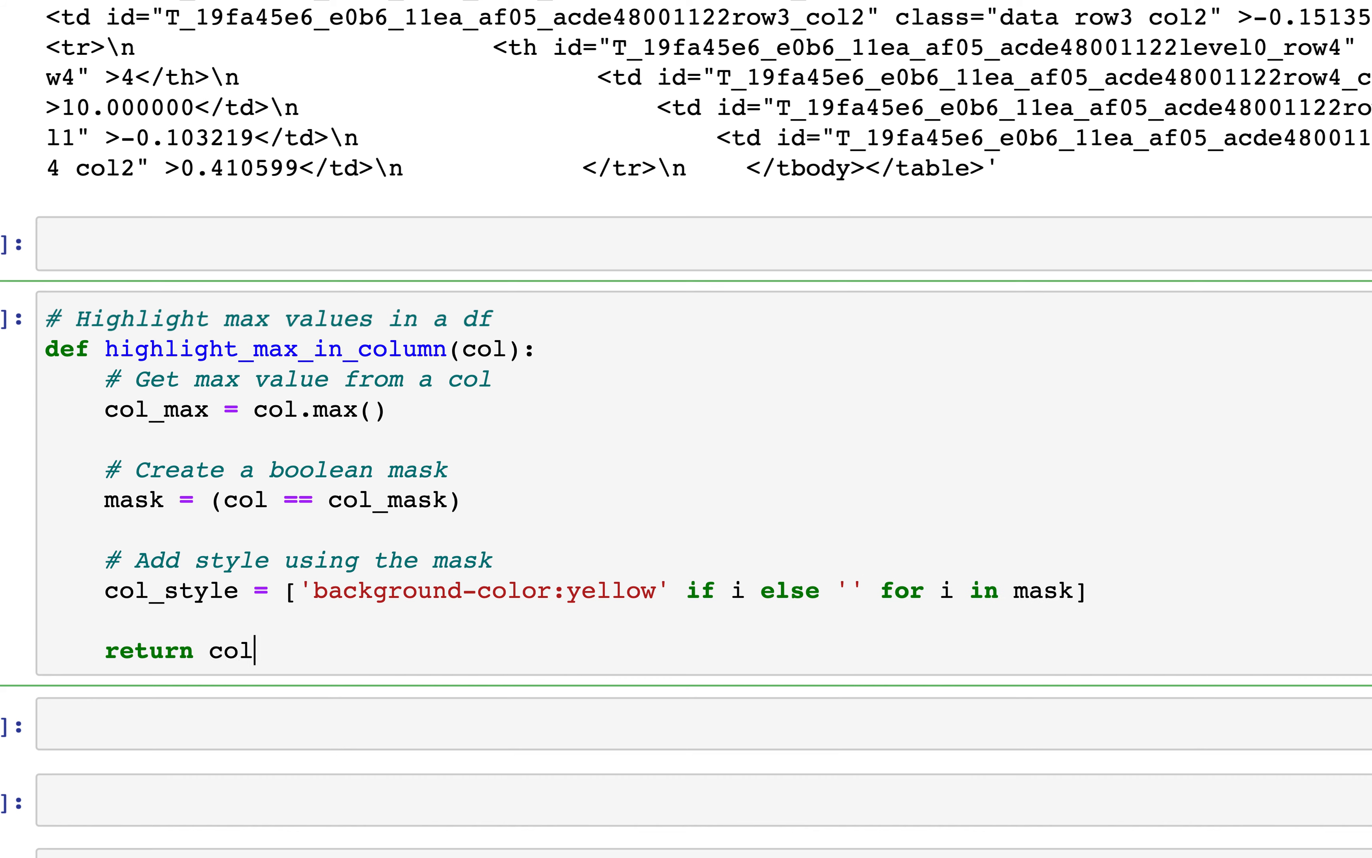
text(_style)
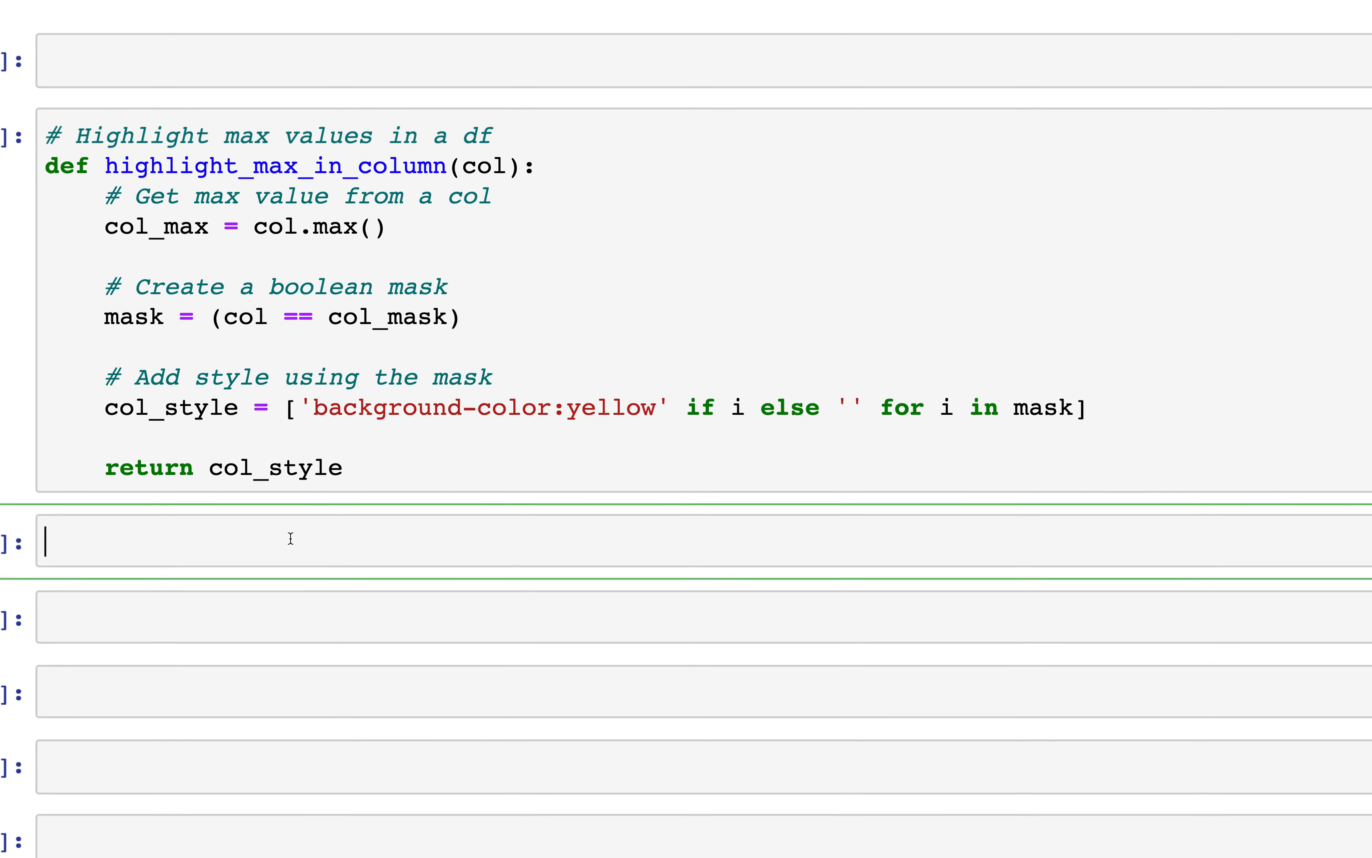
Write df.style.apply(highlight_max_in_column) in a new cell and fix the col_mask typo to col_max
text(df.)
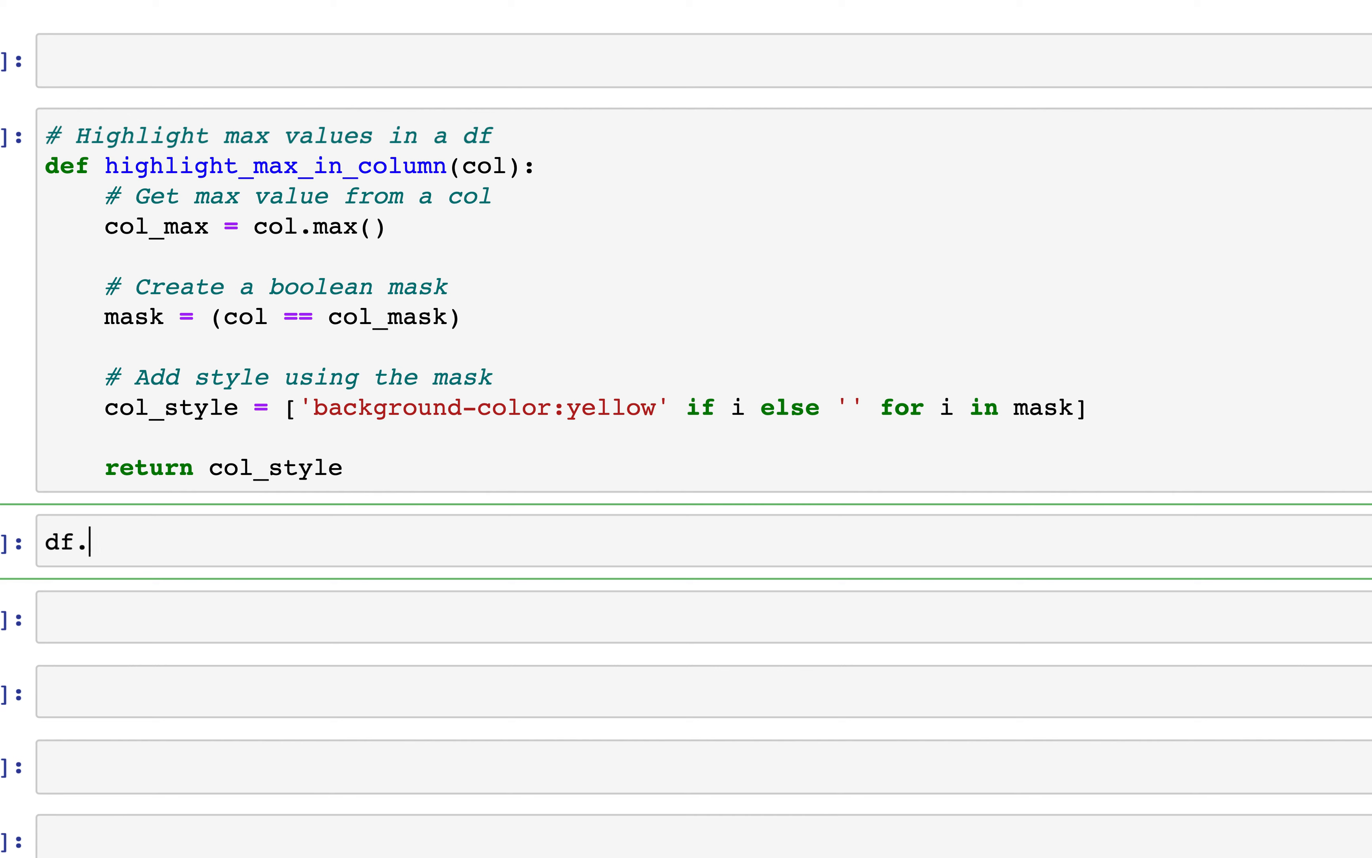
text(sty)
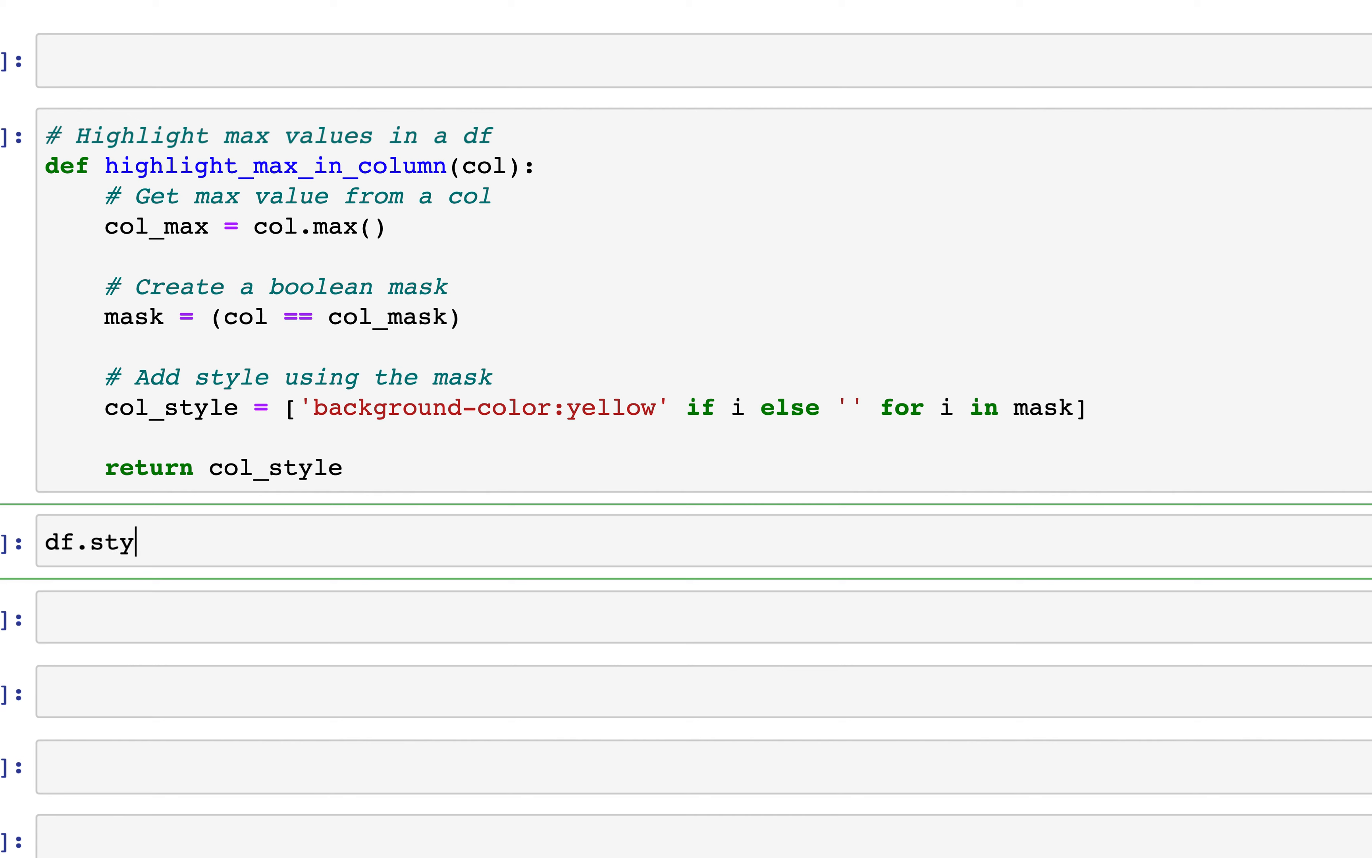
text(le.apply)
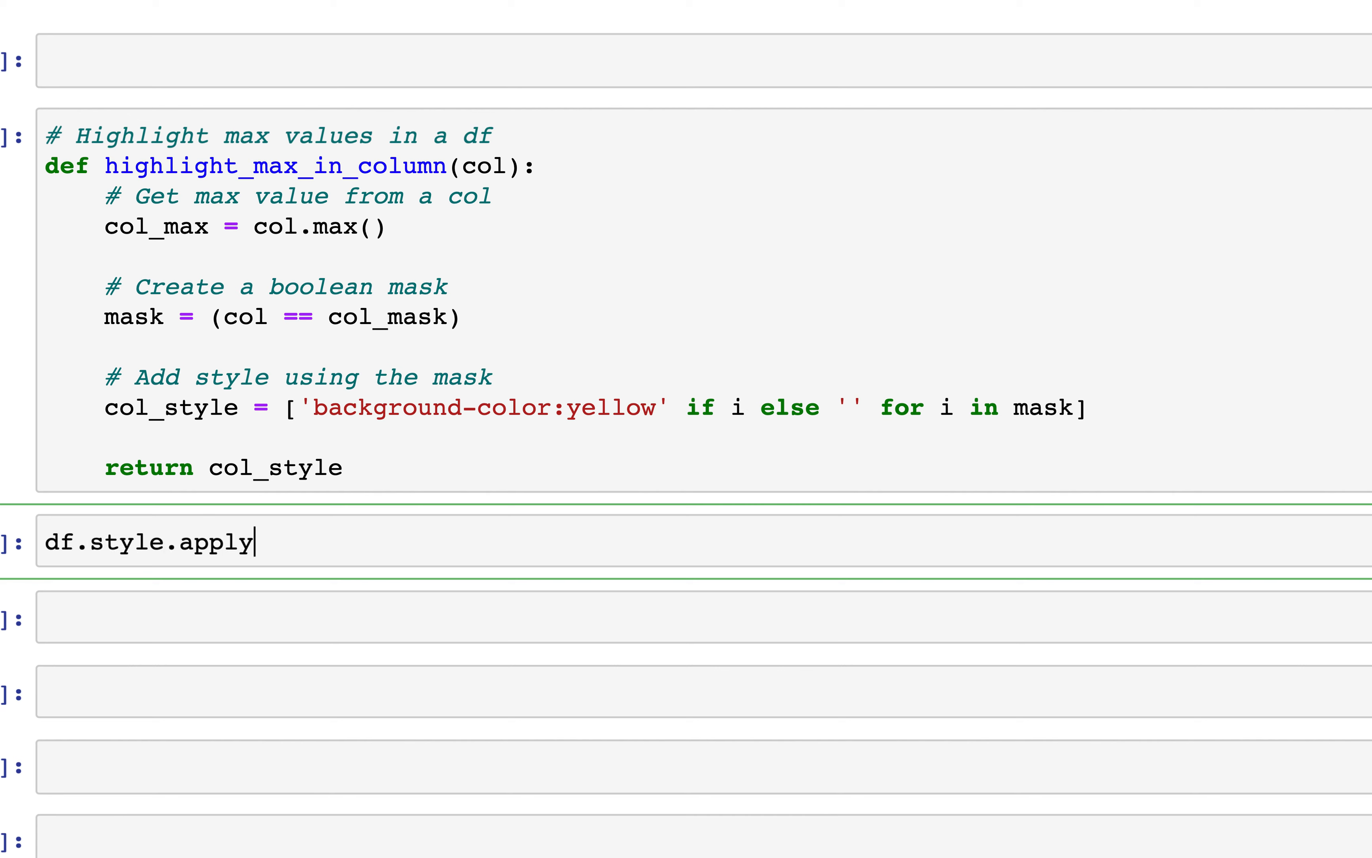
text(())
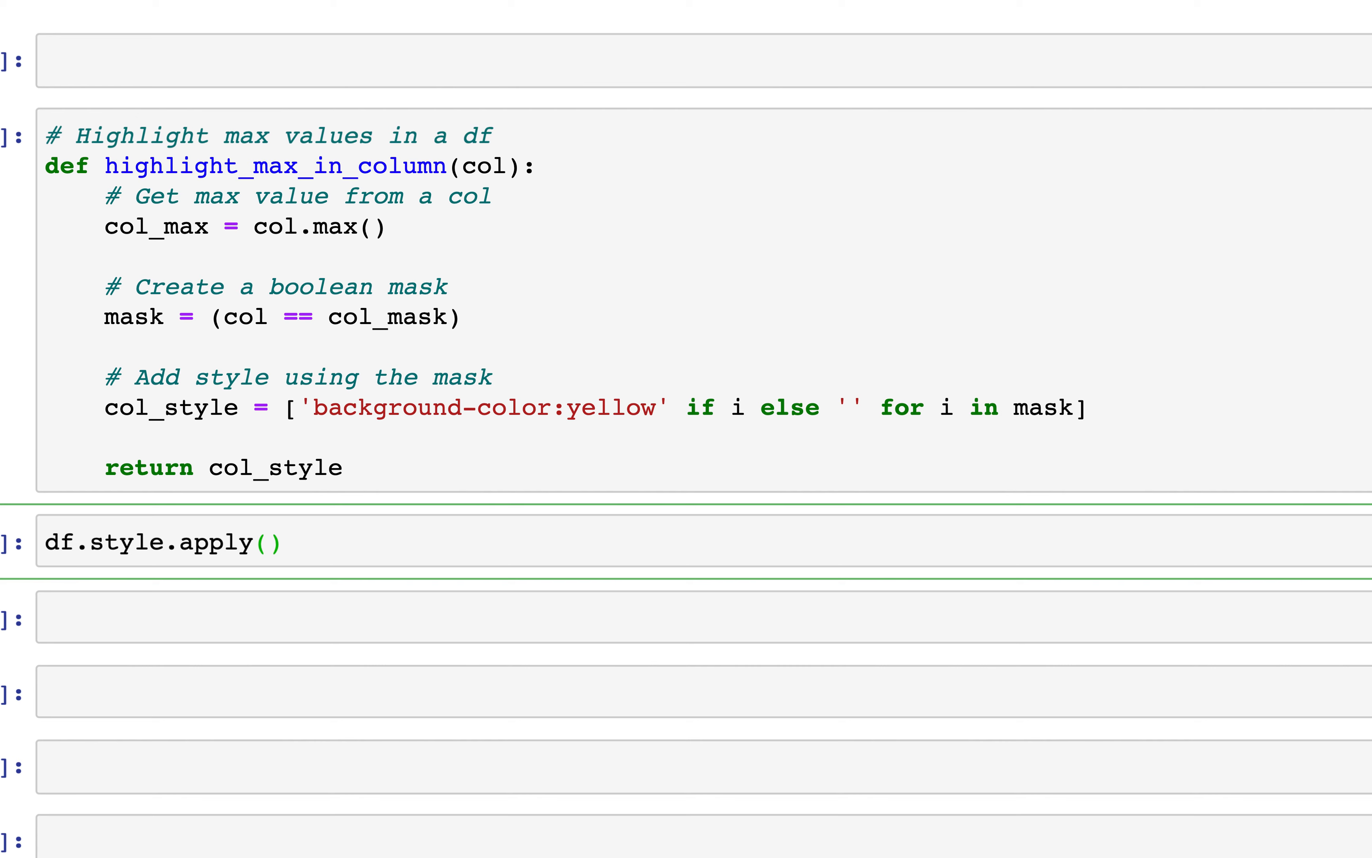
text(high)
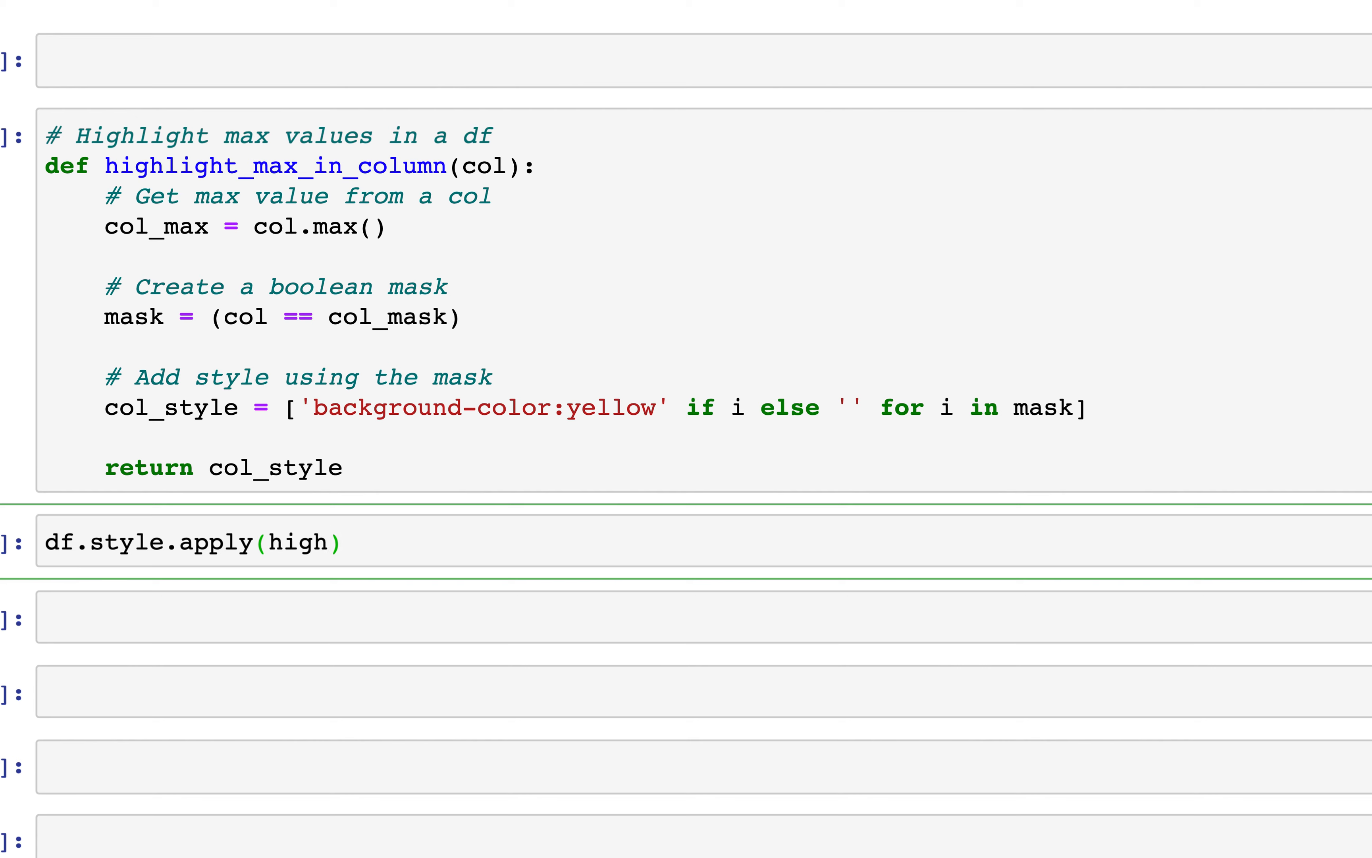
text(light)
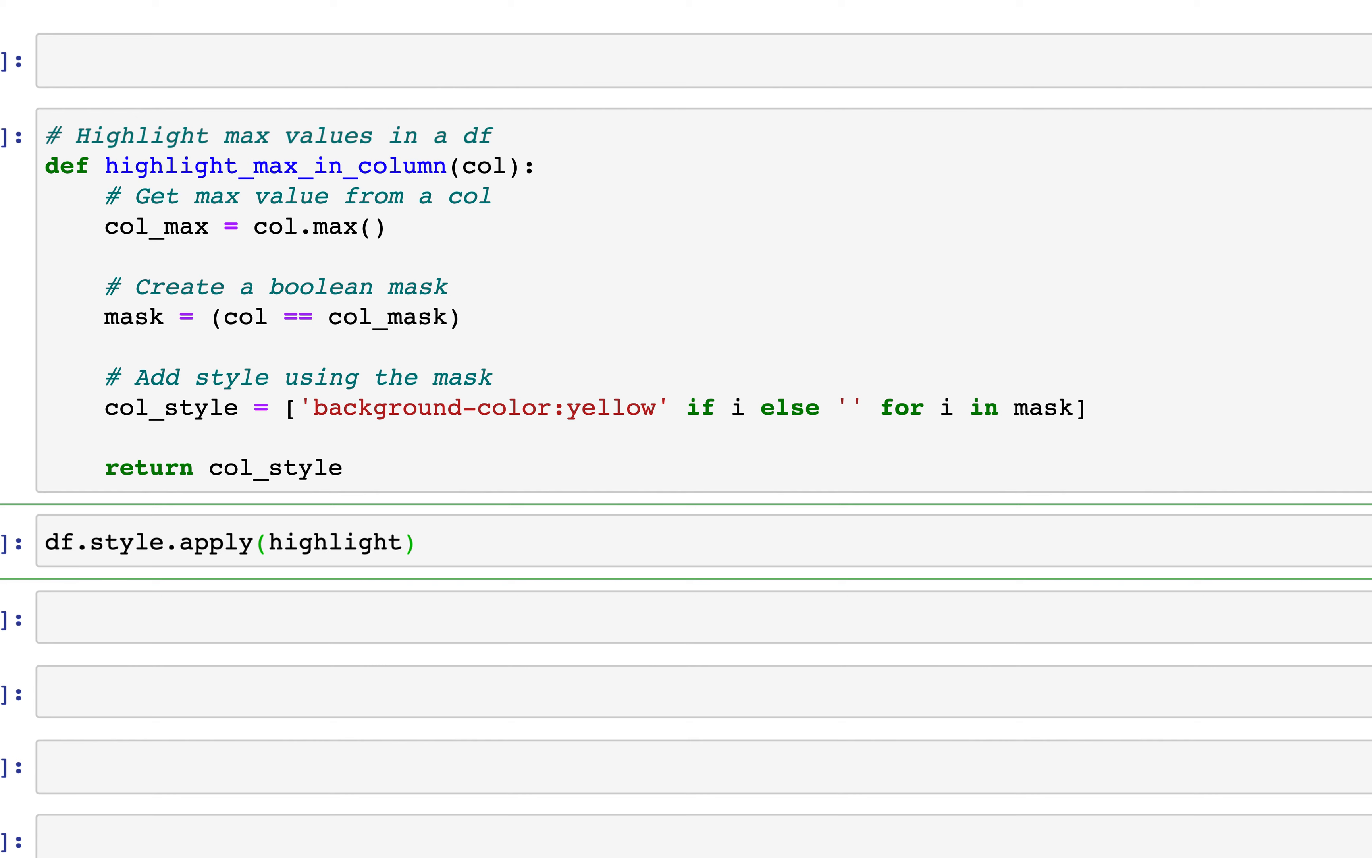
text(_max_in_)
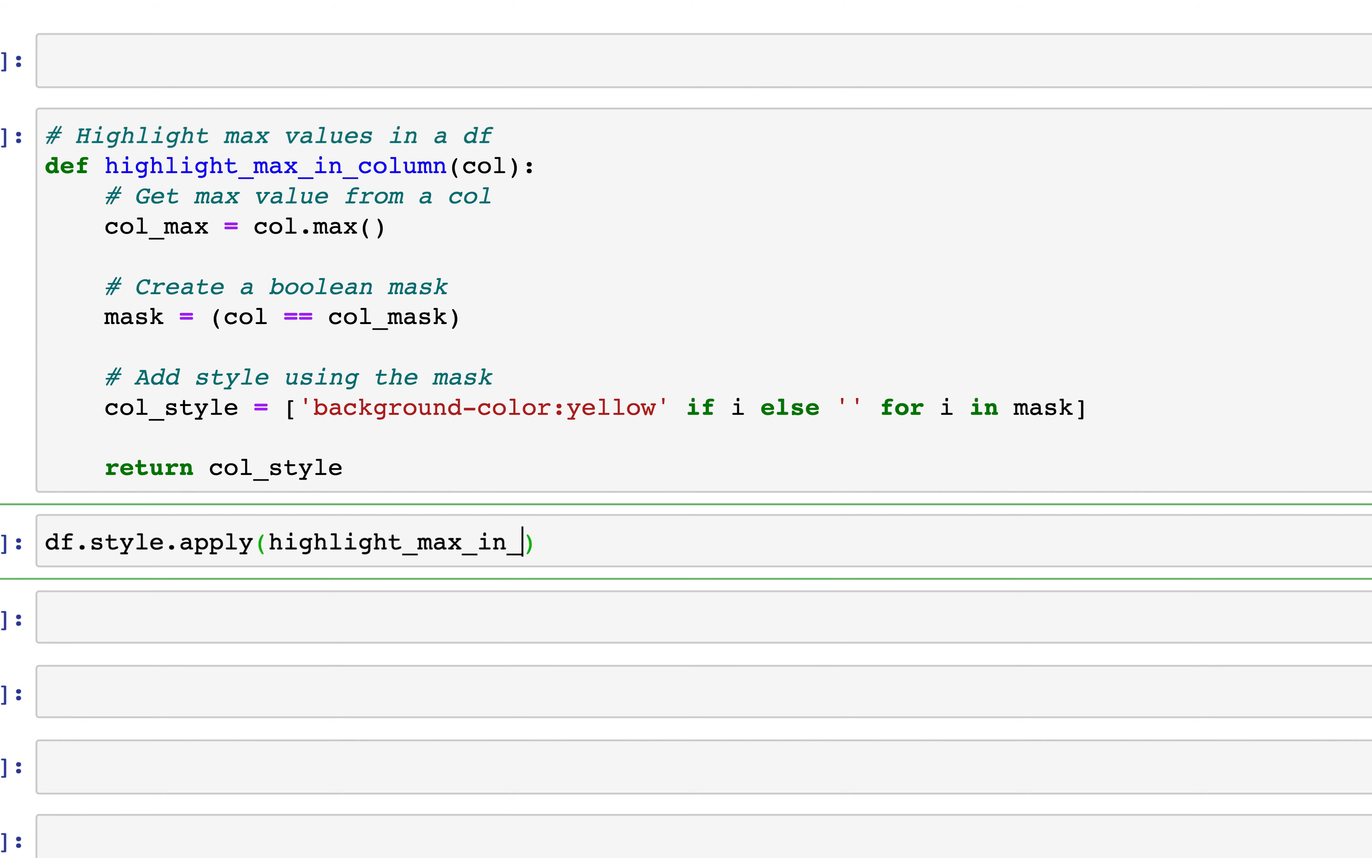
text(column)
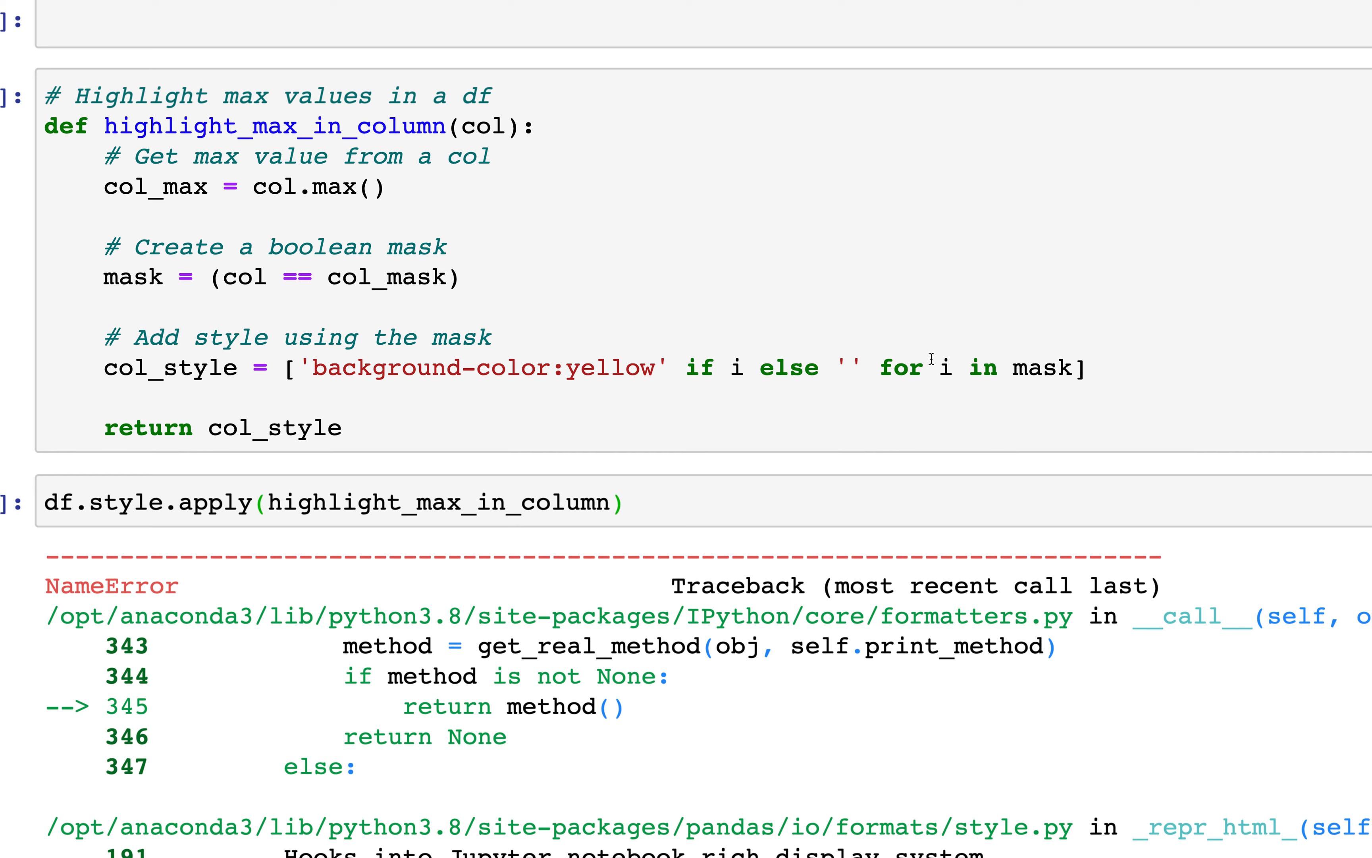
double_click(384, 277)
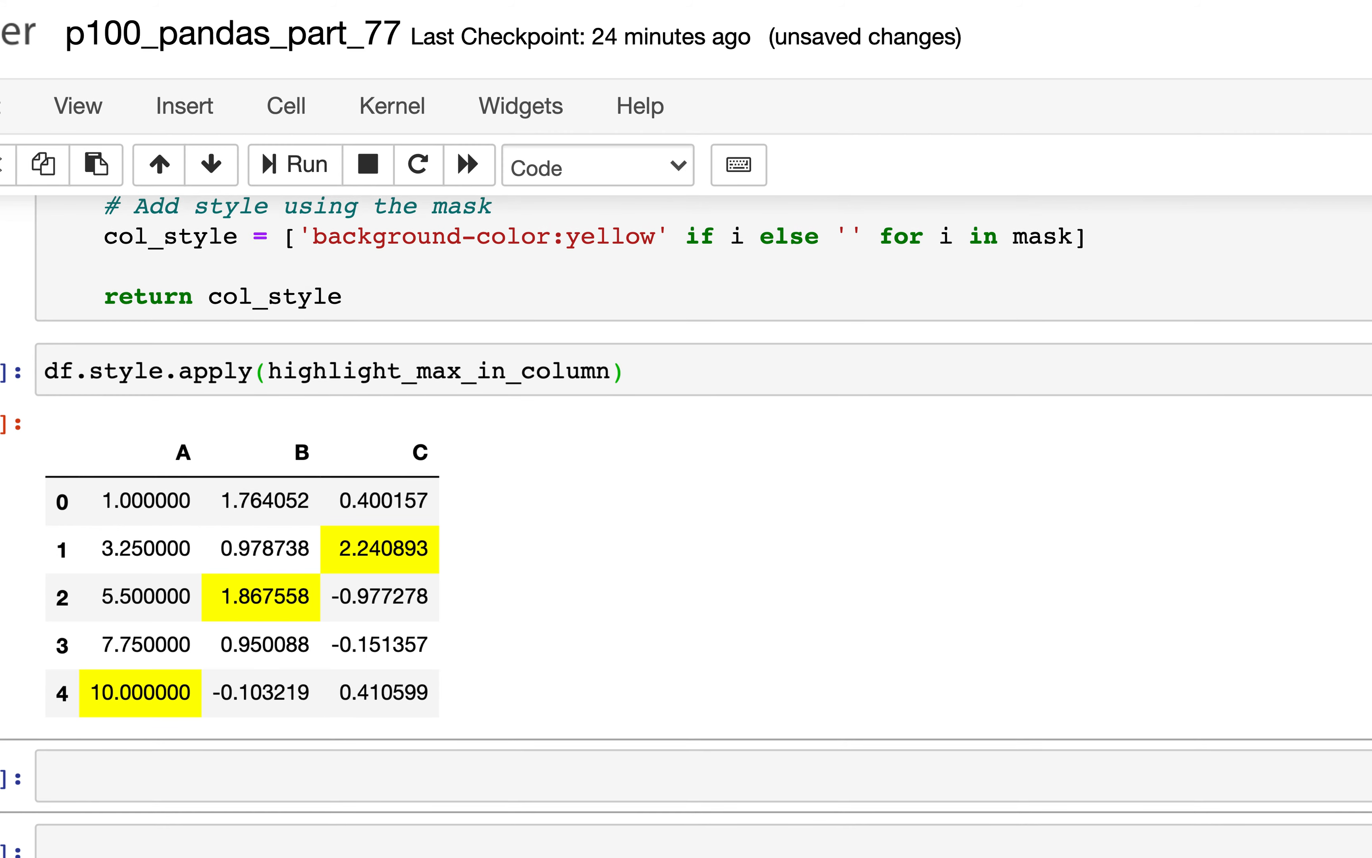
Scroll below the highlighted table and start a # Chain comment in the next cell
scroll(down, 3)
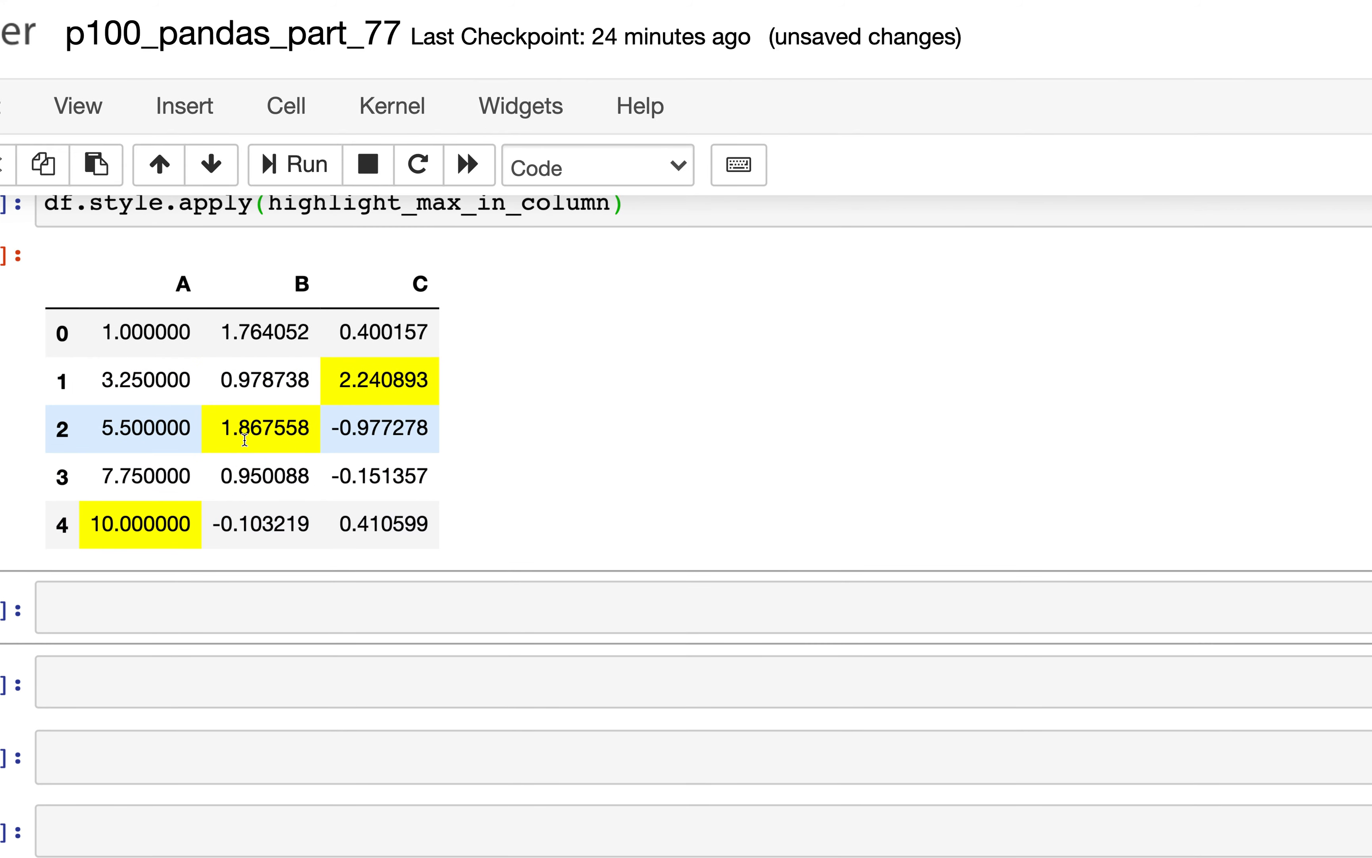
mouse_move(368, 390)
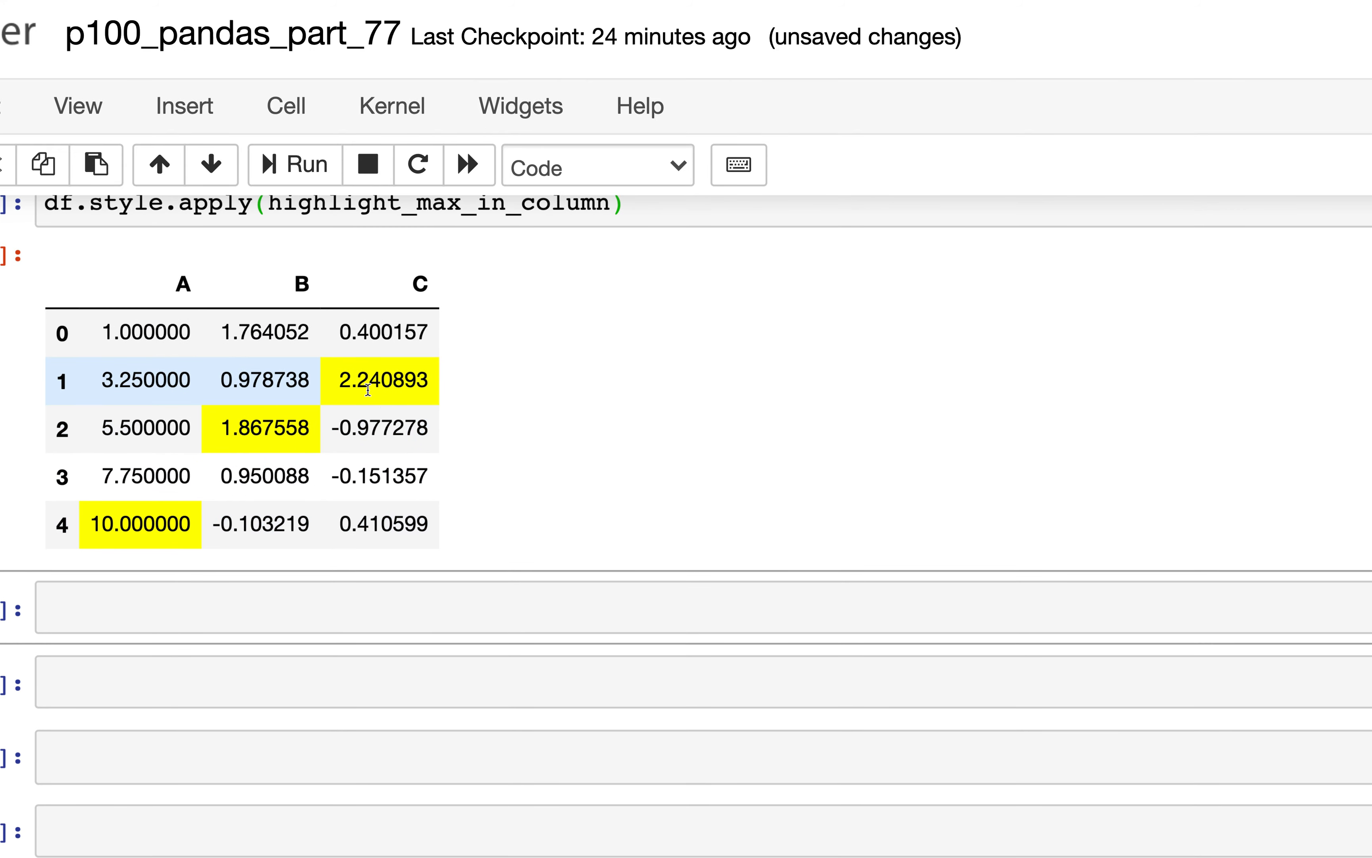
scroll(down, 3)
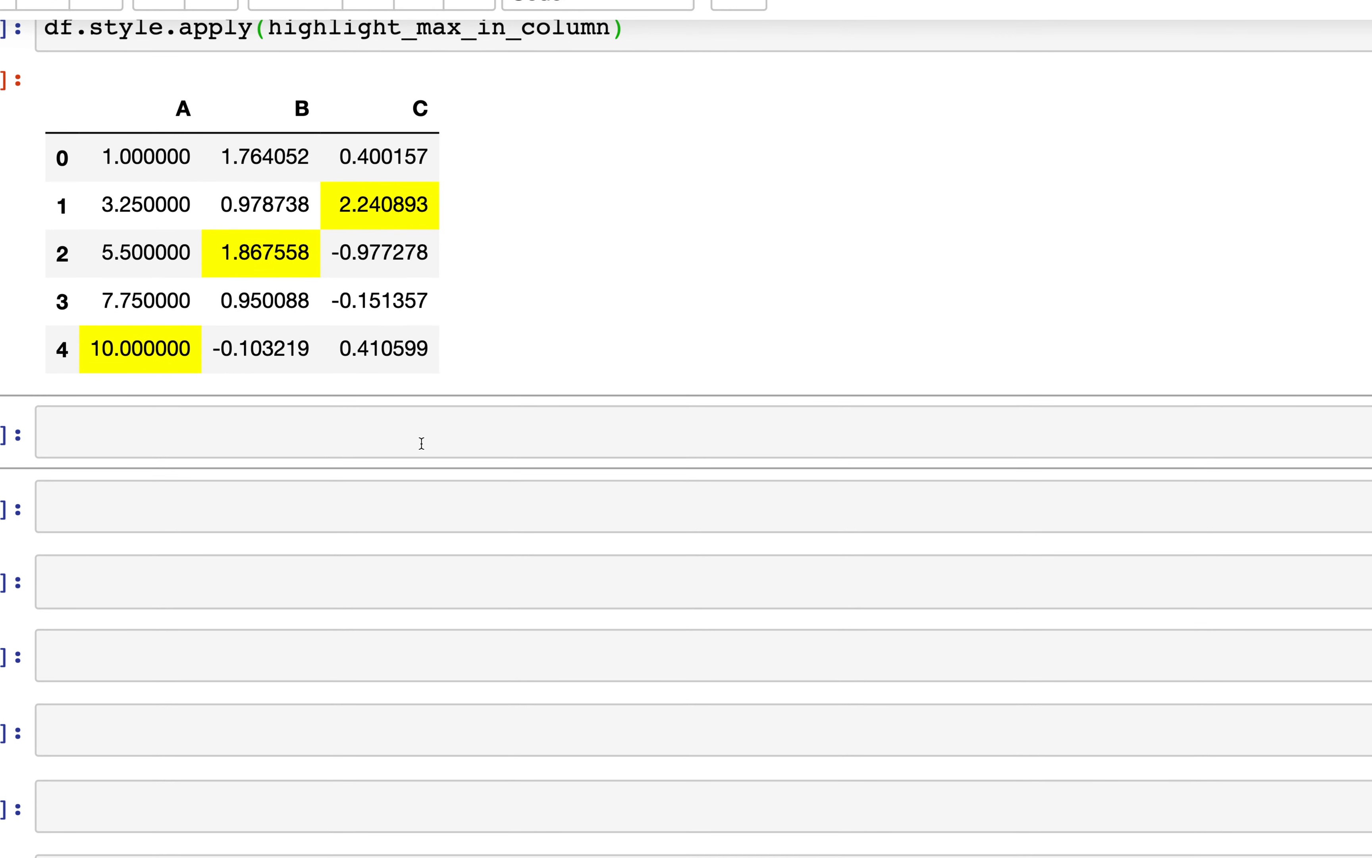
scroll(down, 3)
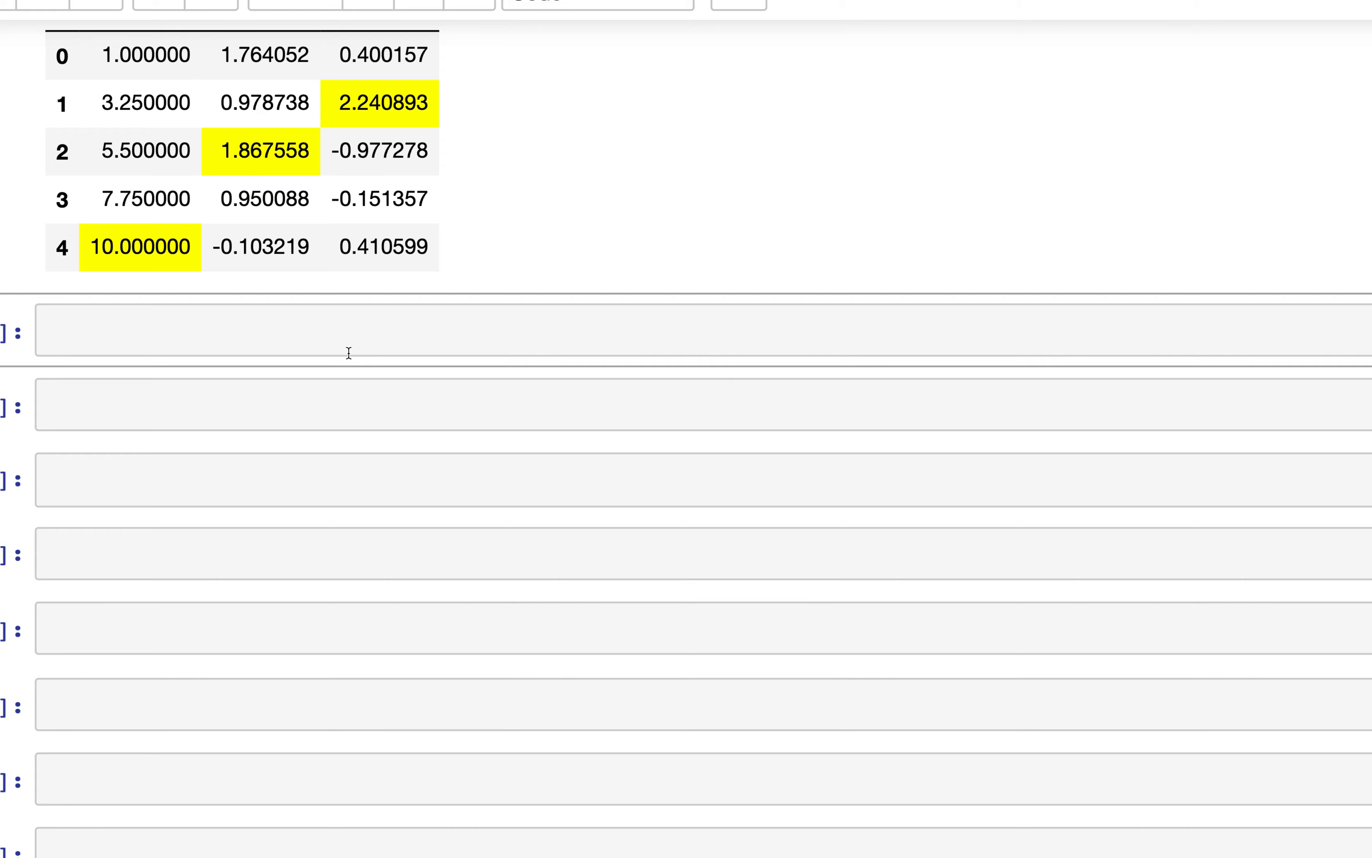
text(# Chain)
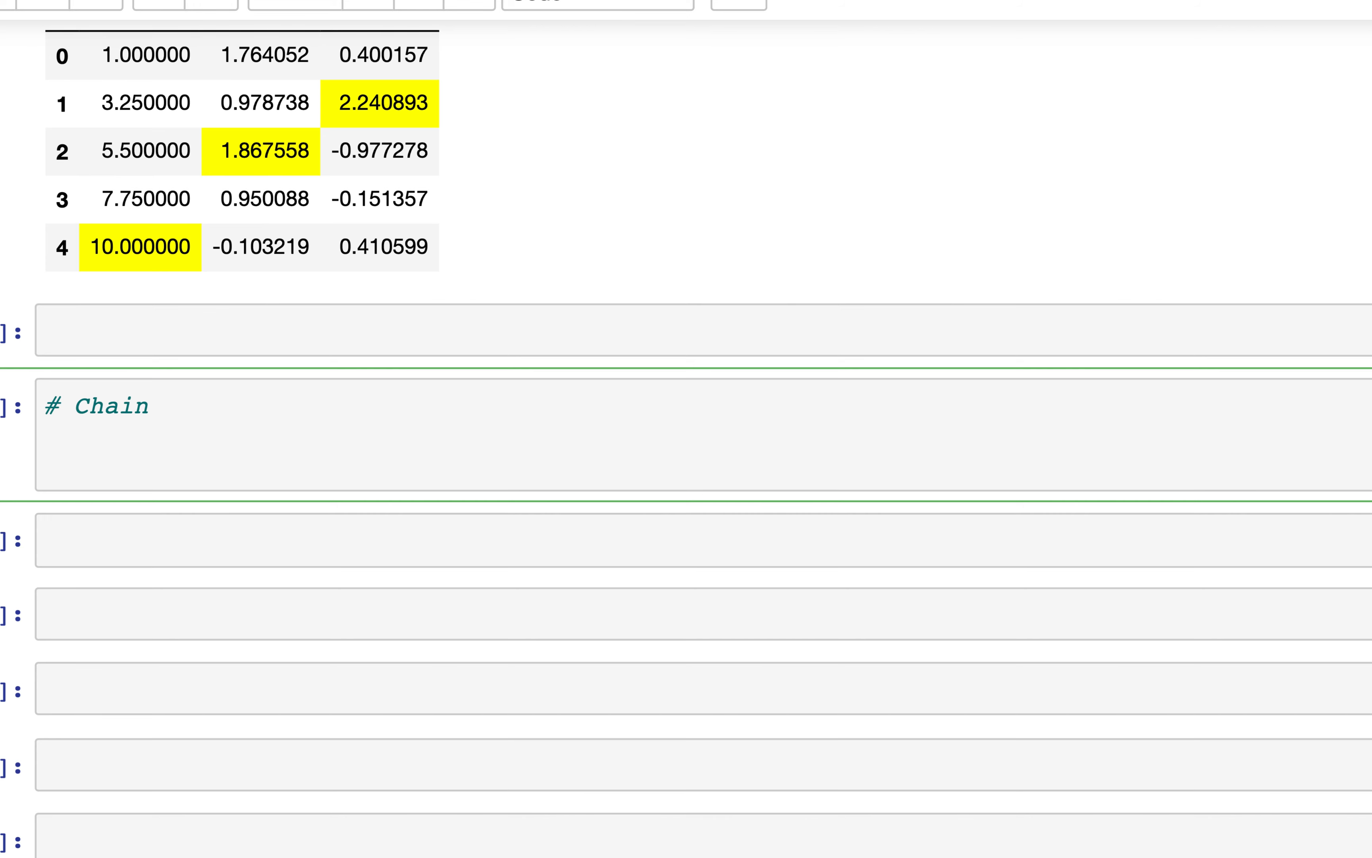
Write df.style.\ then applymap(color_neg_red).\ on a continuation line
text(df.)
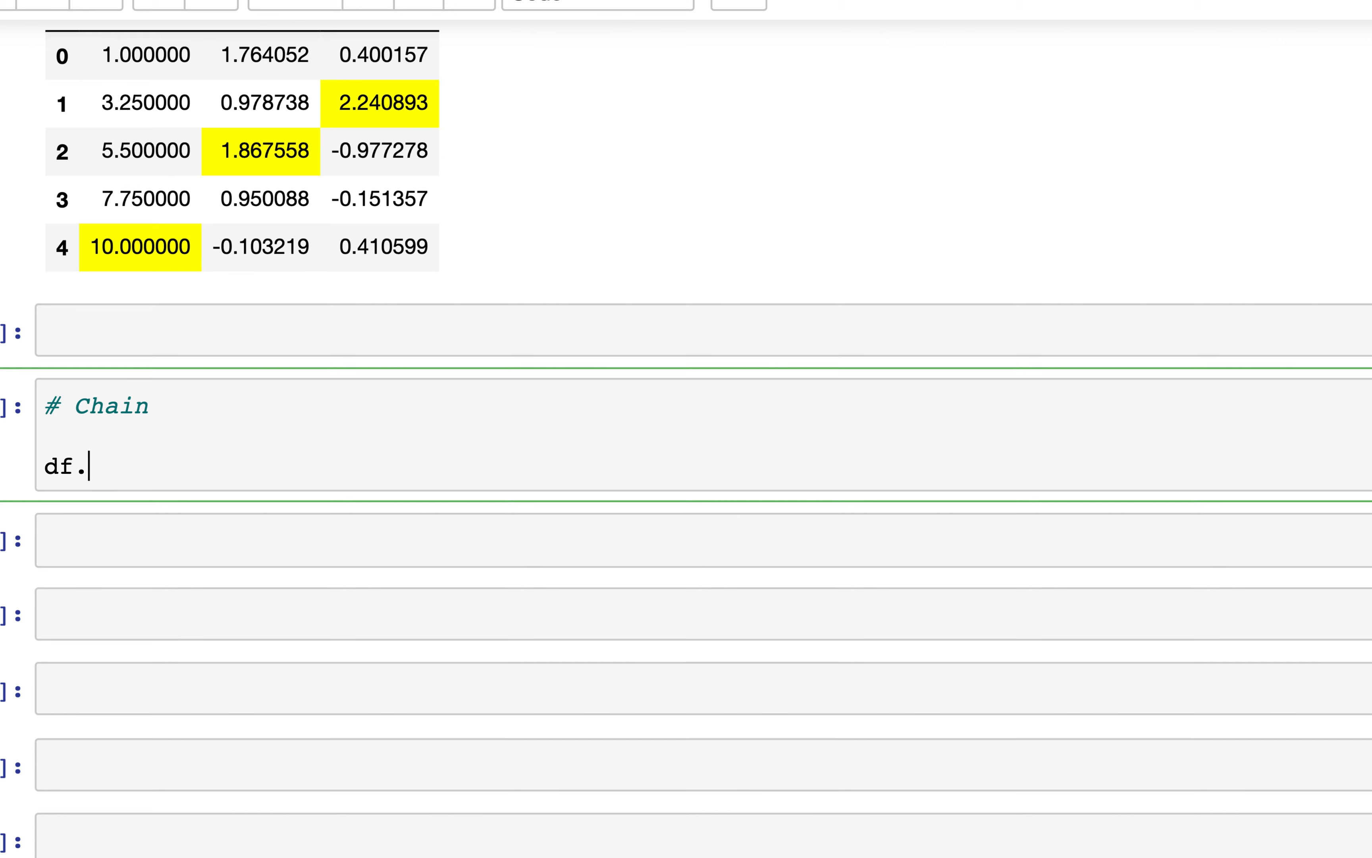
text(style.)
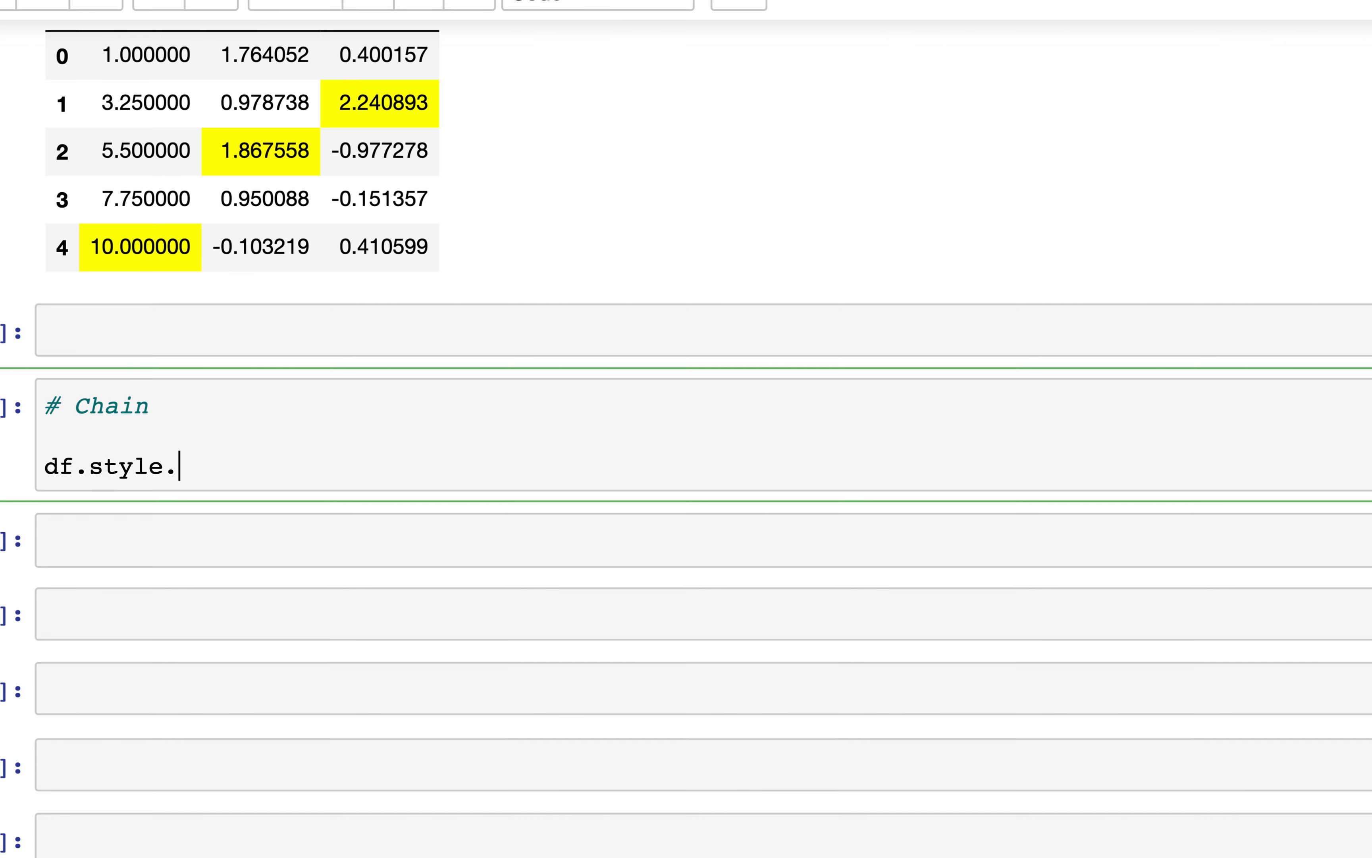
text(\)
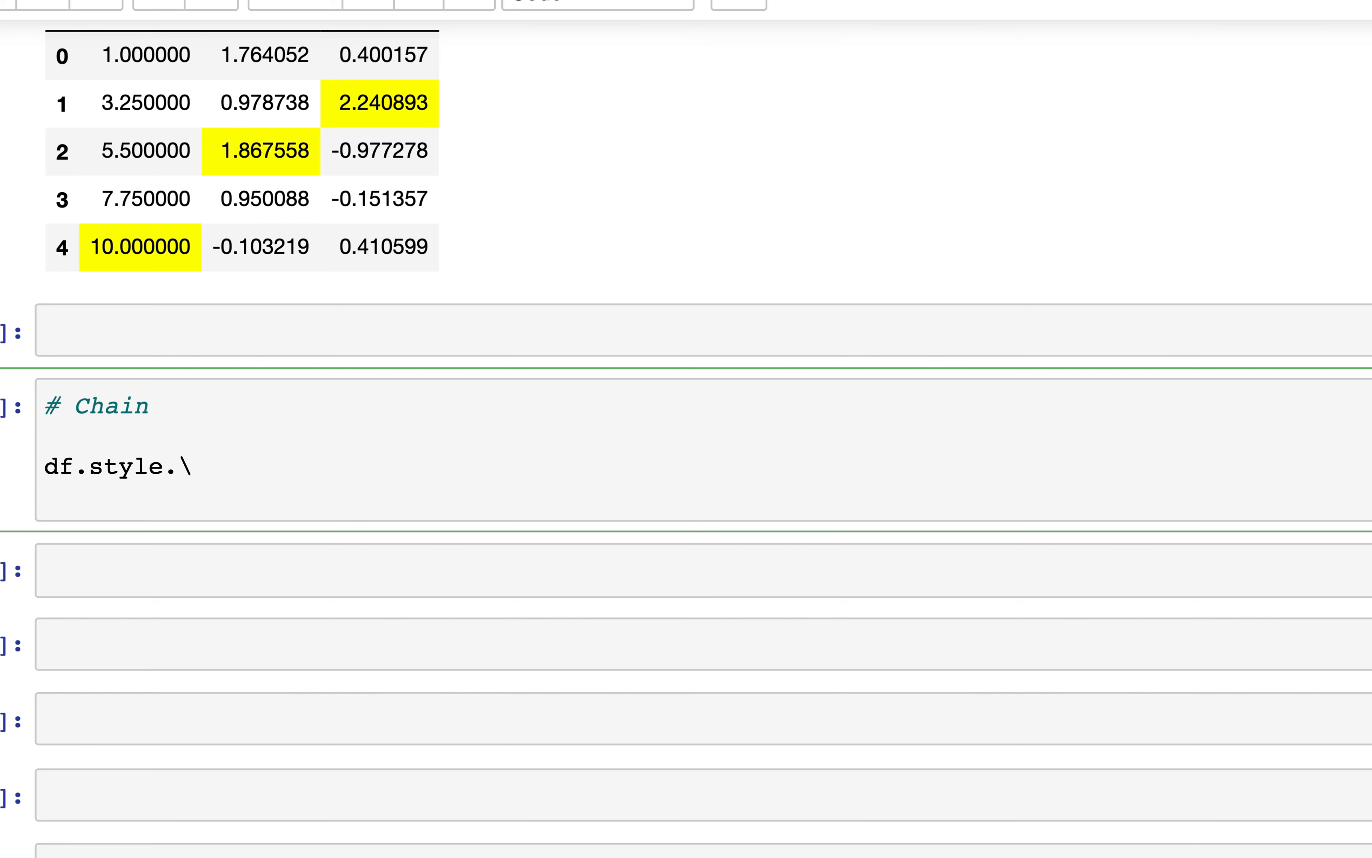
text(applymap)
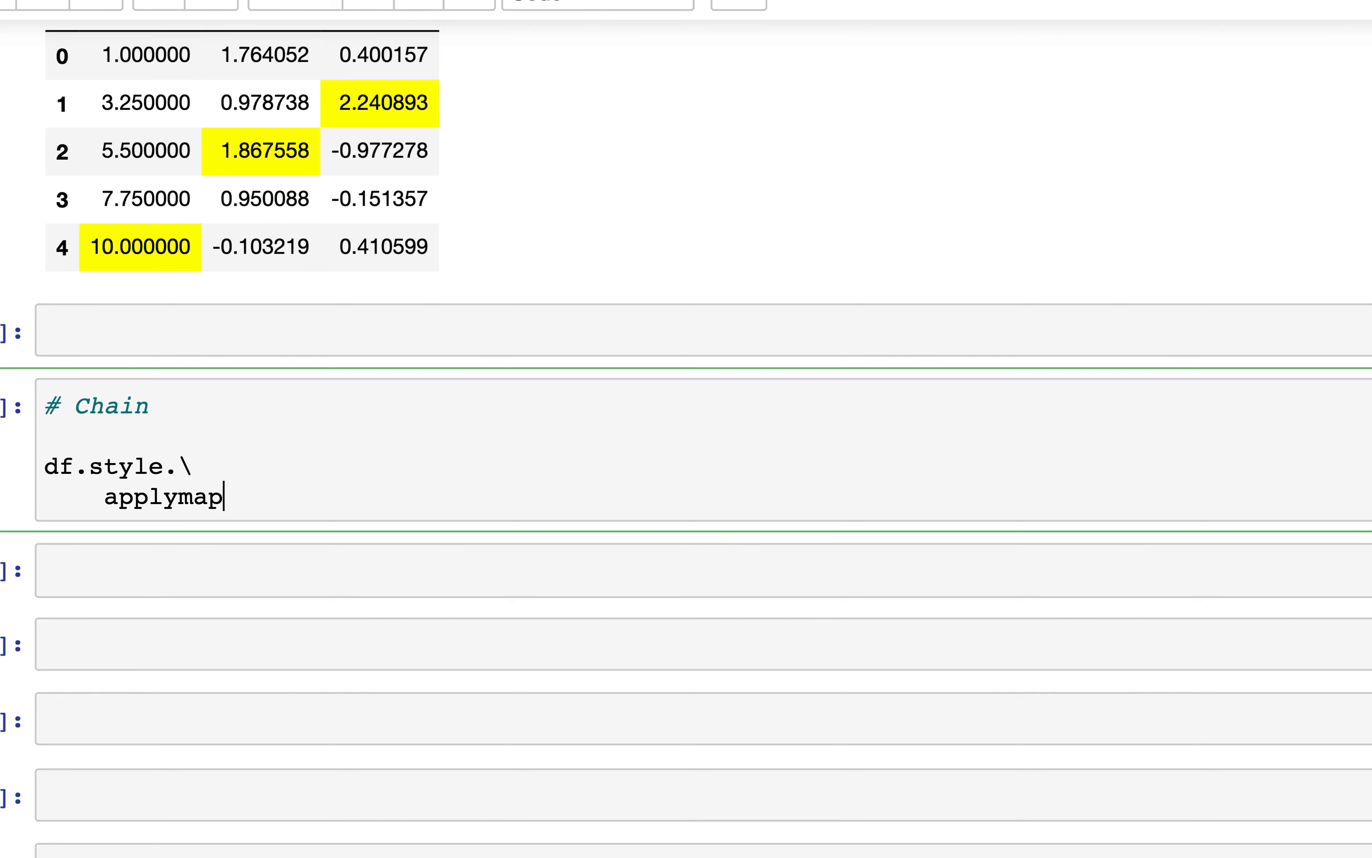
text((color_)
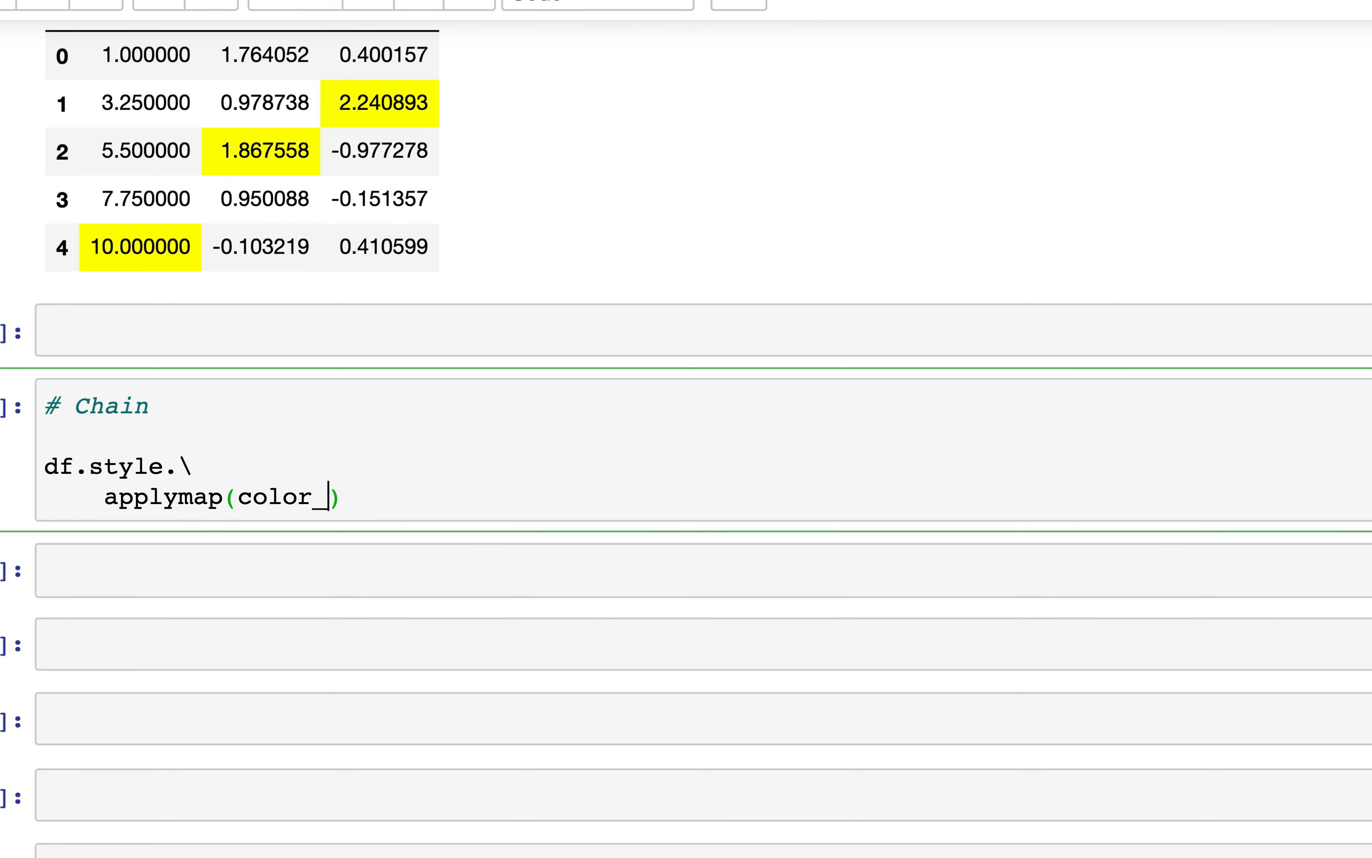
text(neg)
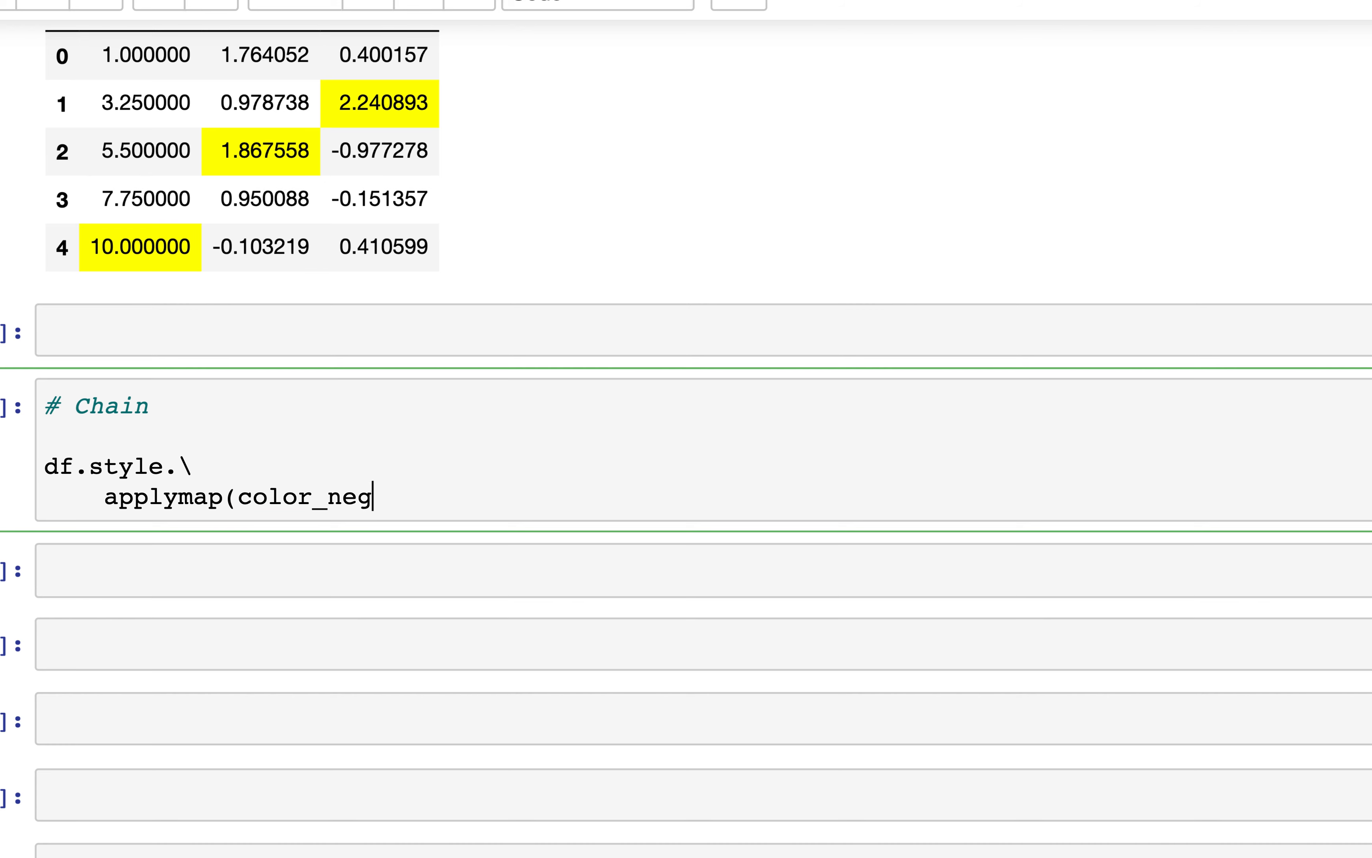
text(_red))
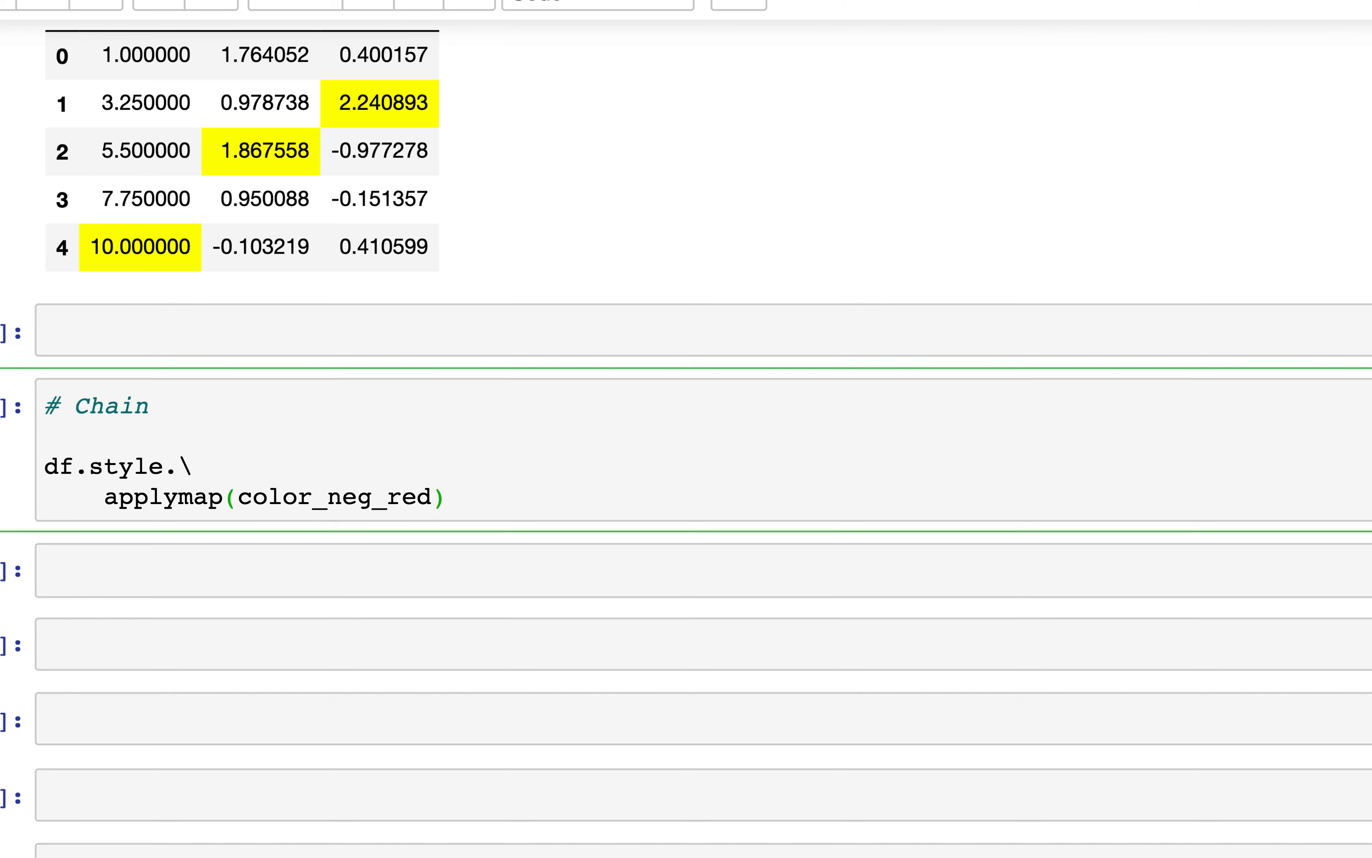
text(.\)
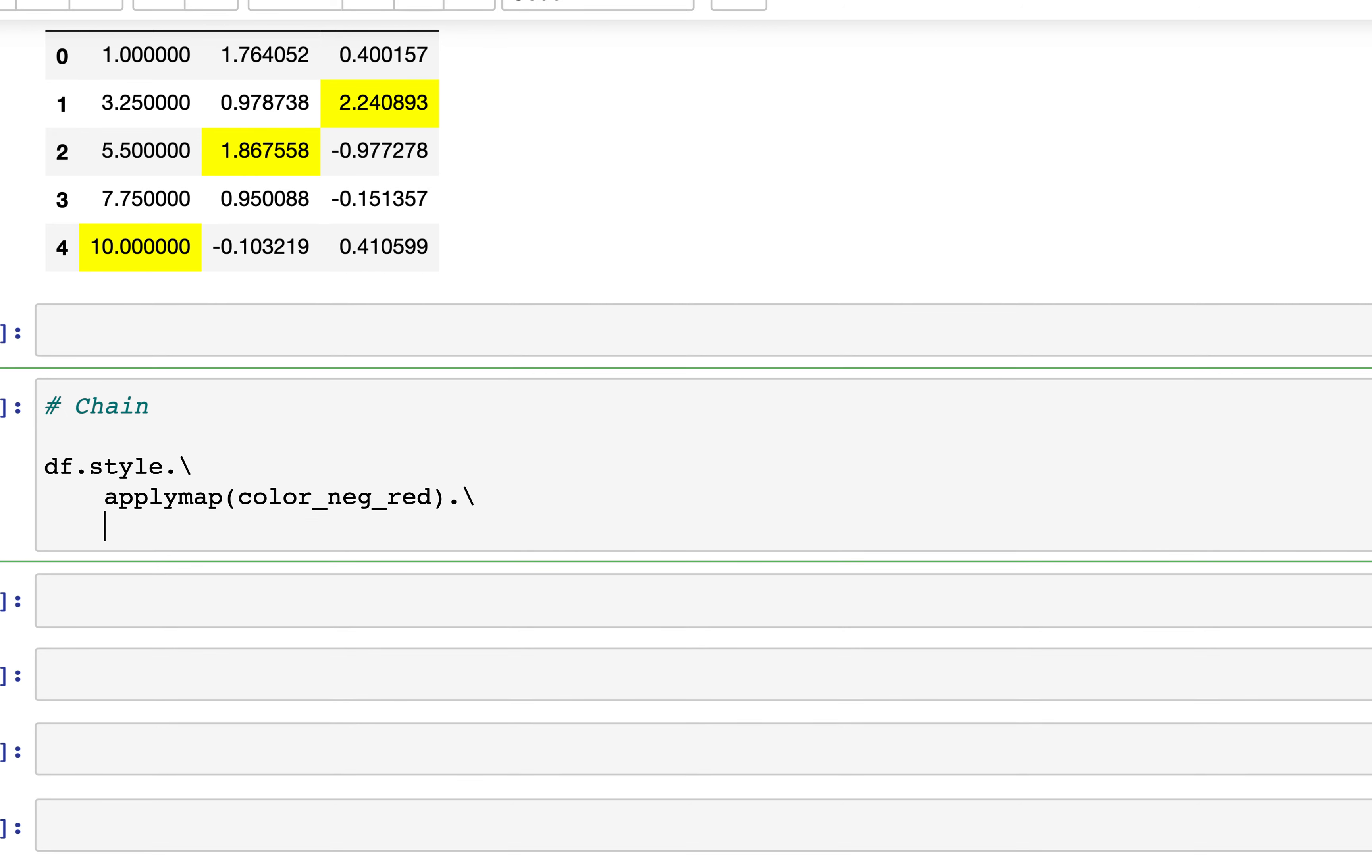
Add apply(highlight_max_in_column) and run the cell to show yellow maxima with red negatives
text(apply)
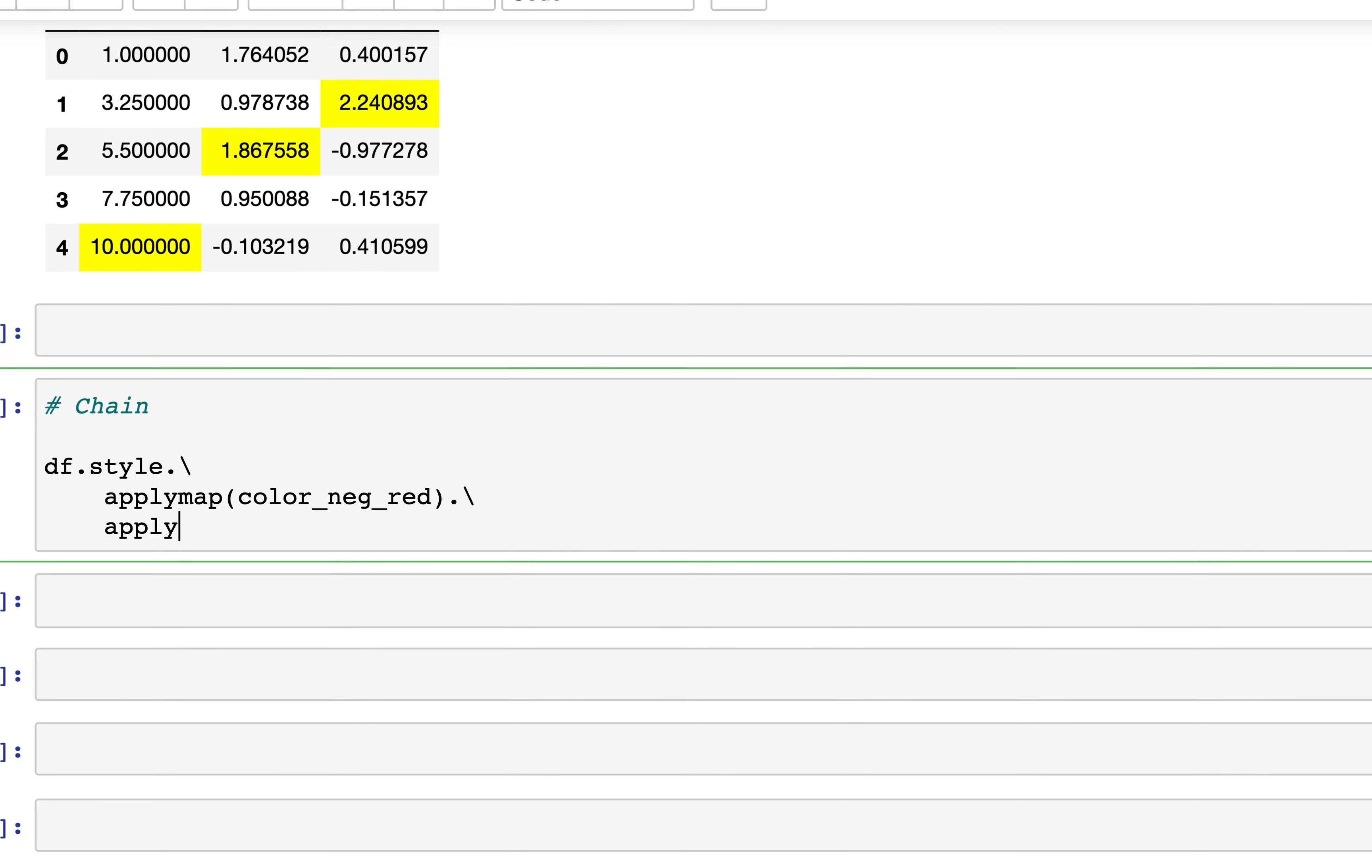
text((high)
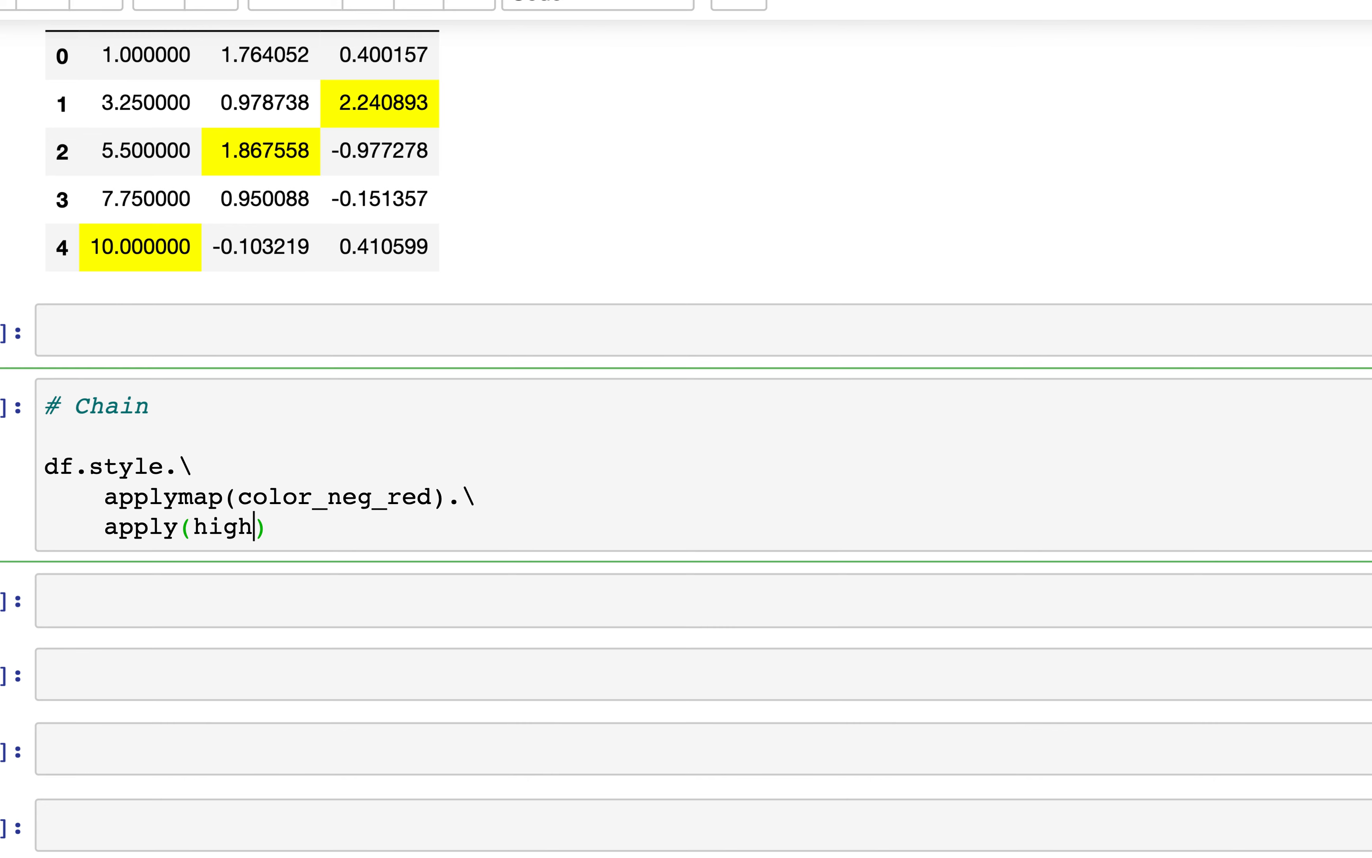
text(ligh)
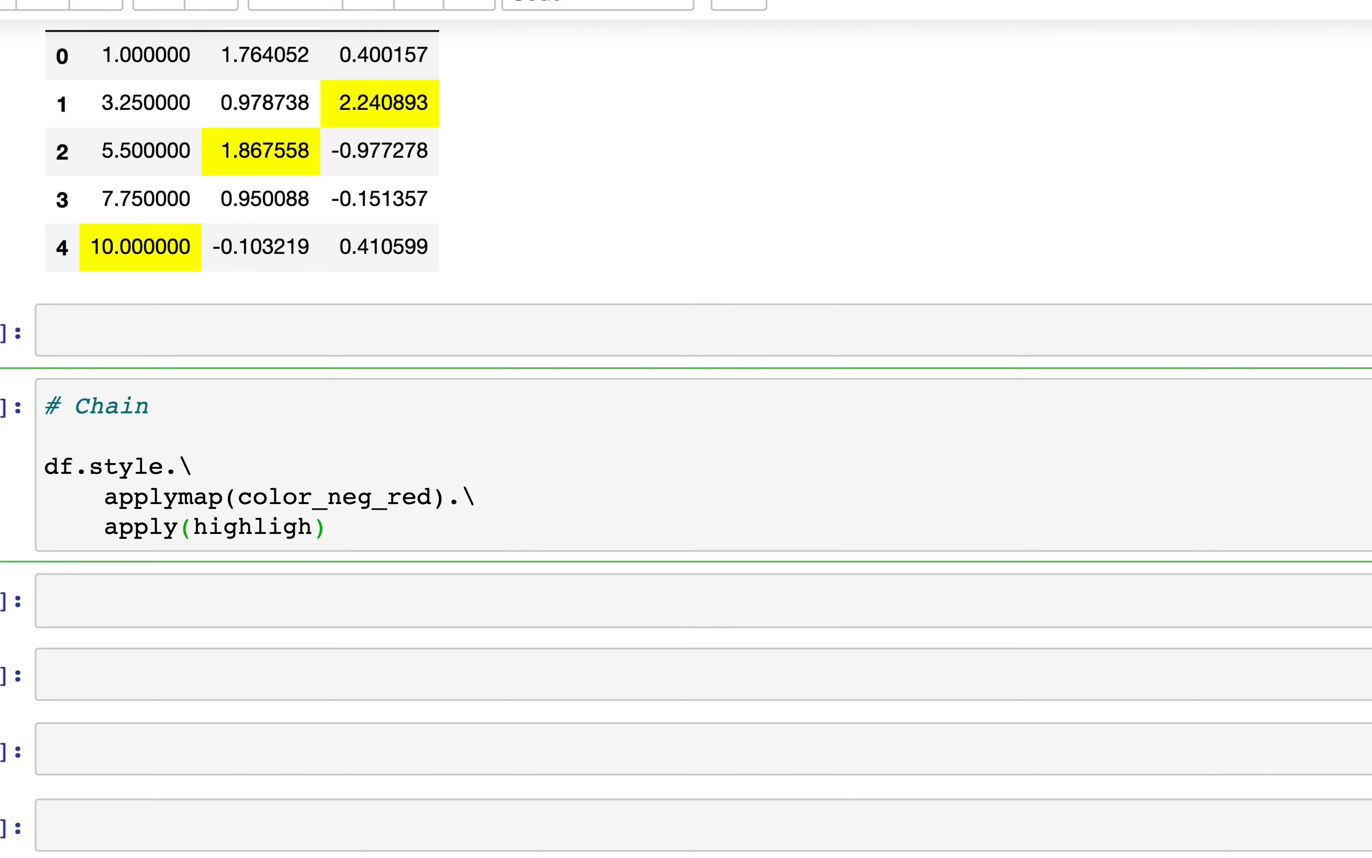
text(_max)inc)
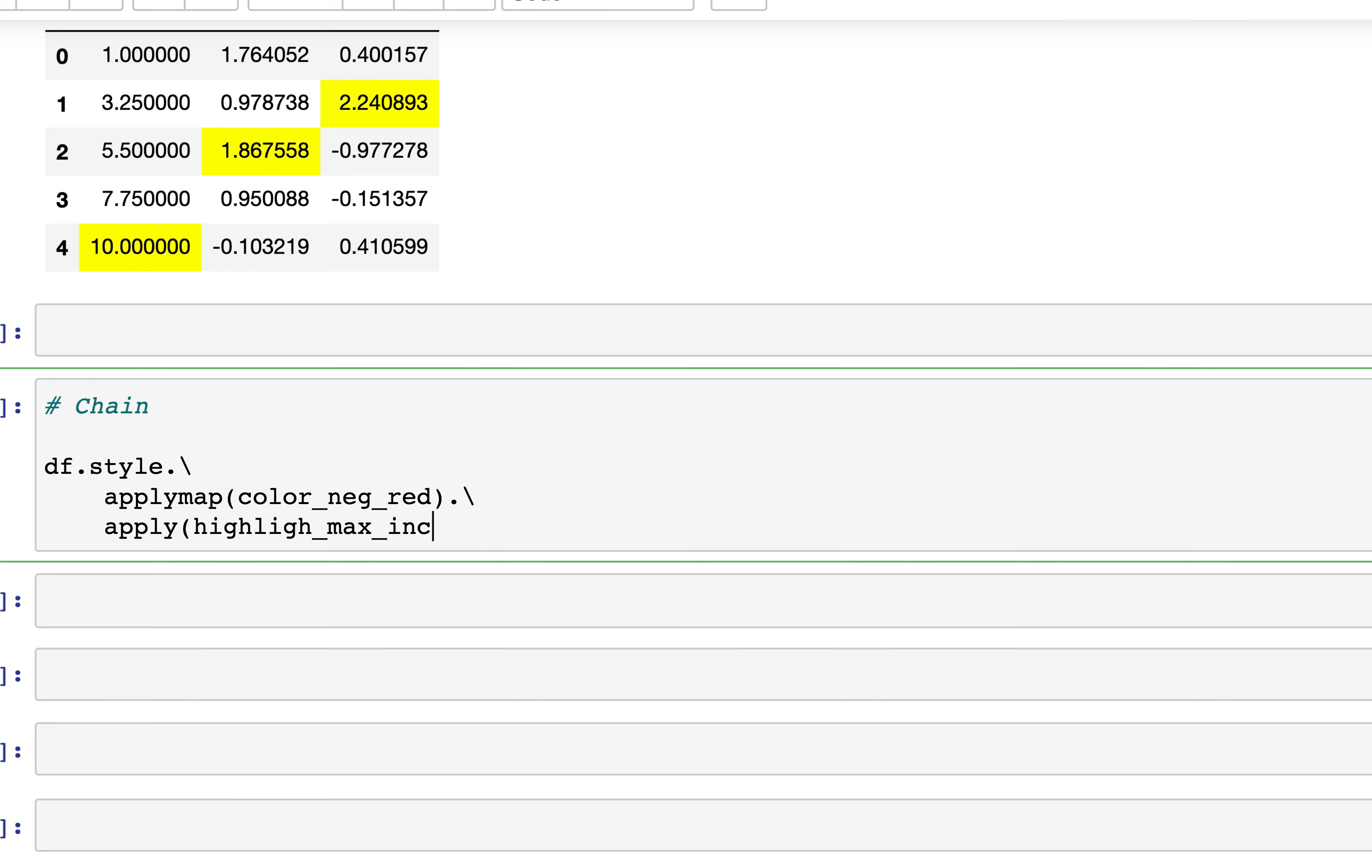
text(_column)
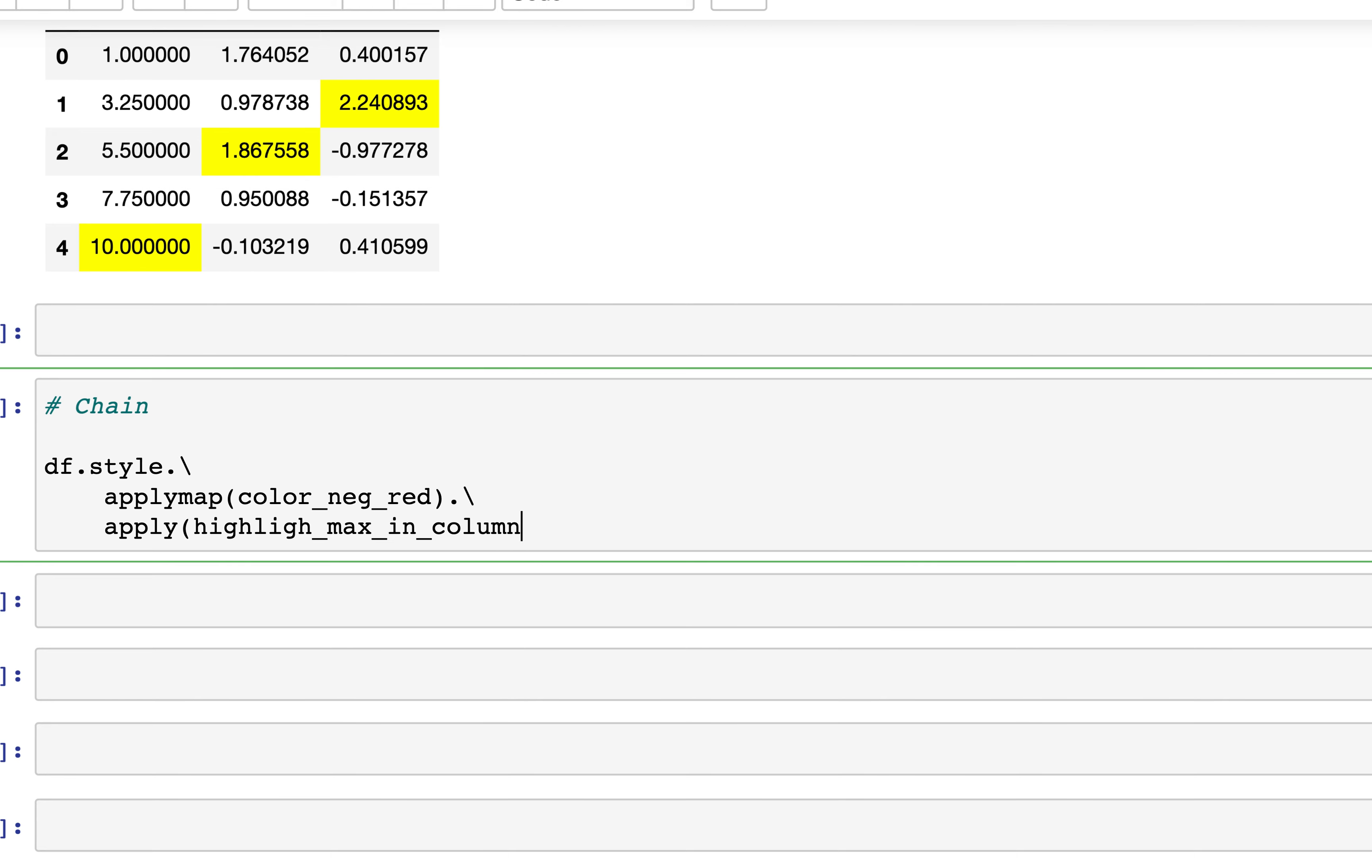
key(Shift+Enter)
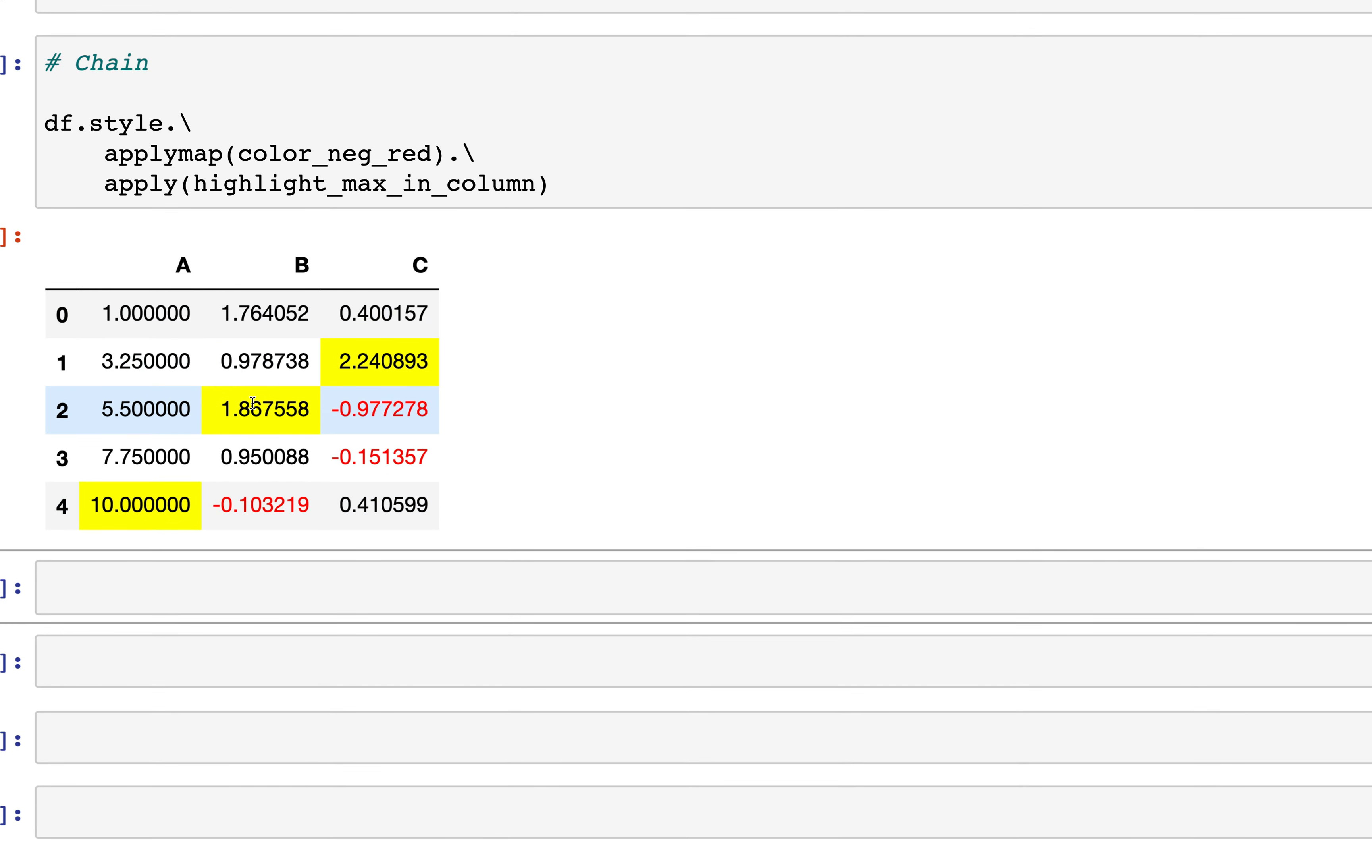
mouse_move(381, 417)
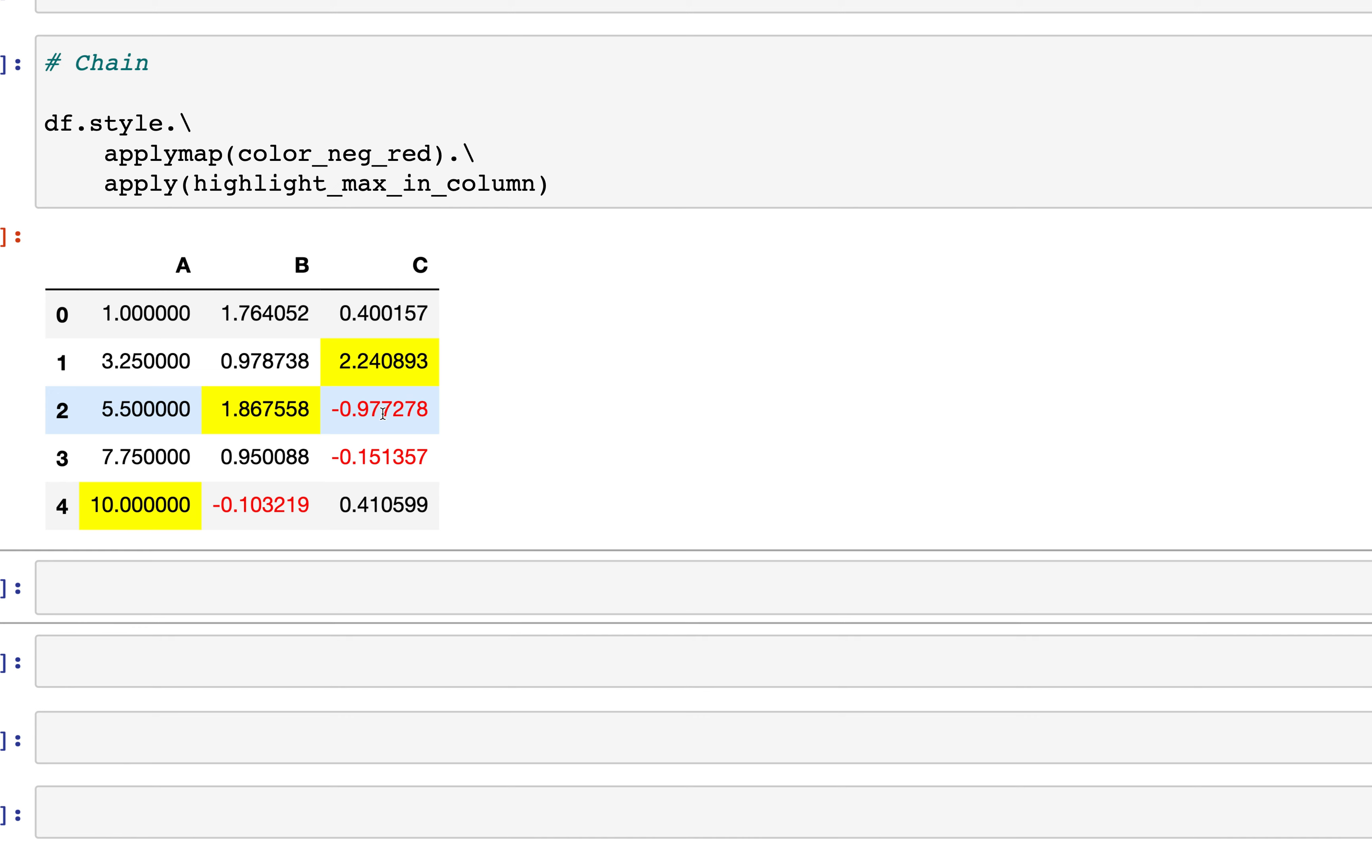